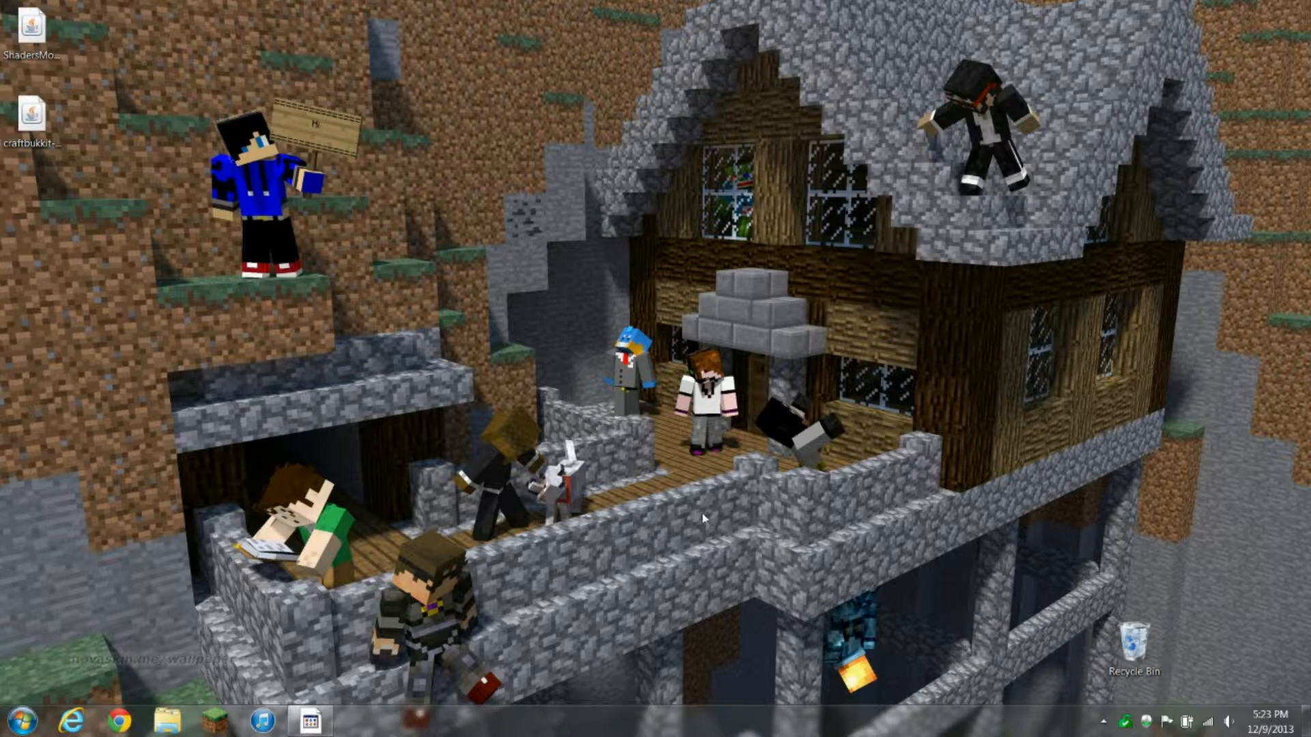
pyautogui.moveTo(693, 522)
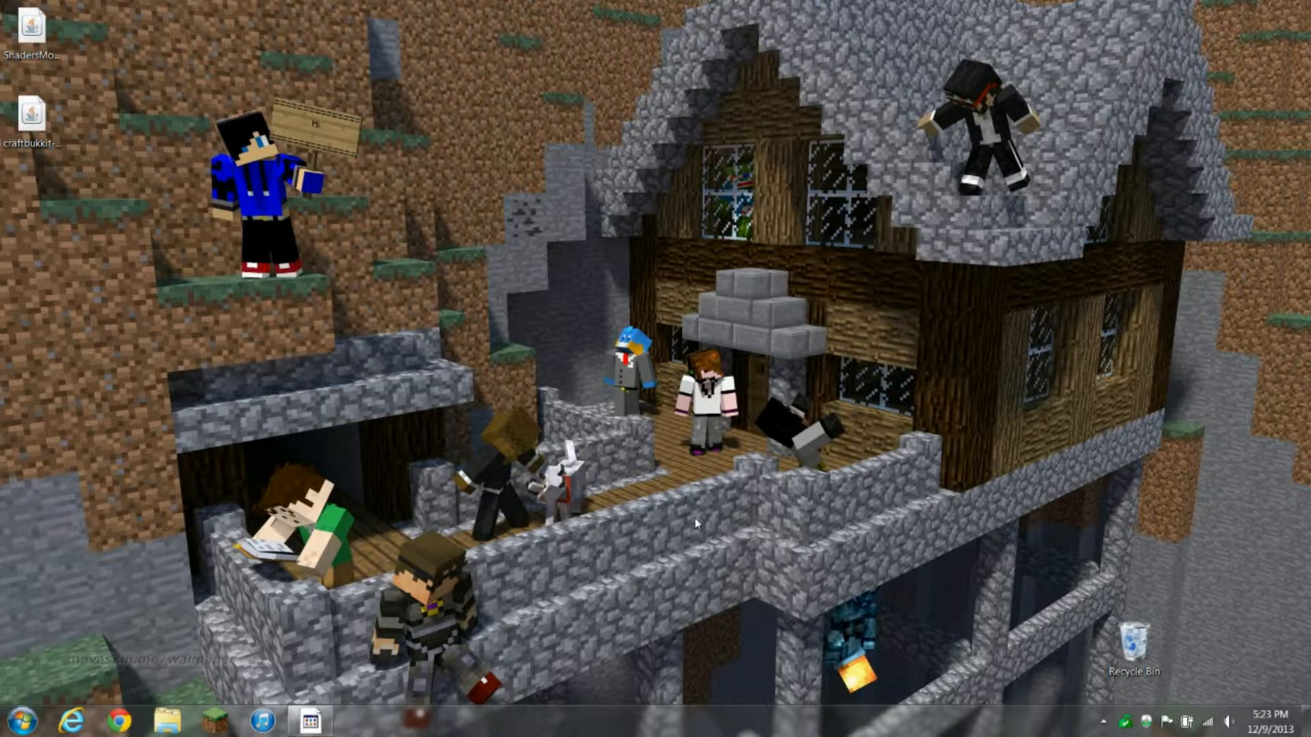
pyautogui.moveTo(699, 499)
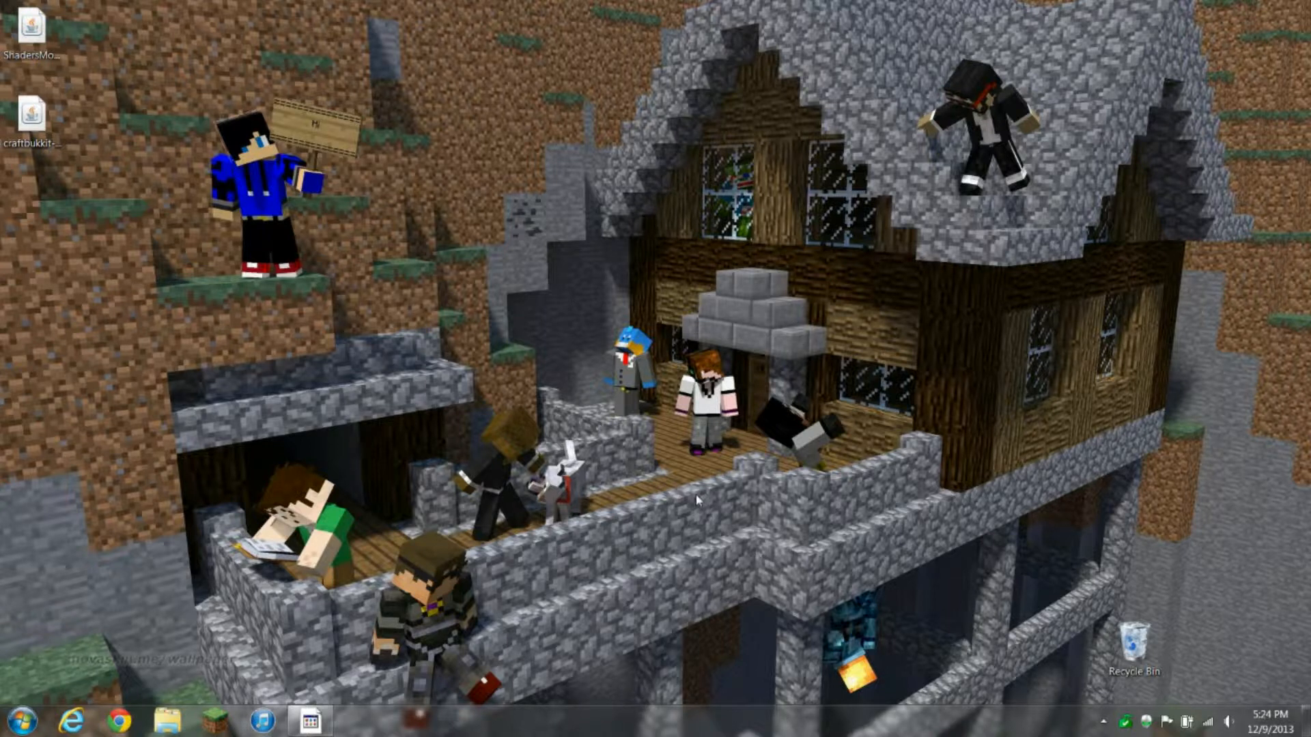
pyautogui.moveTo(986, 386)
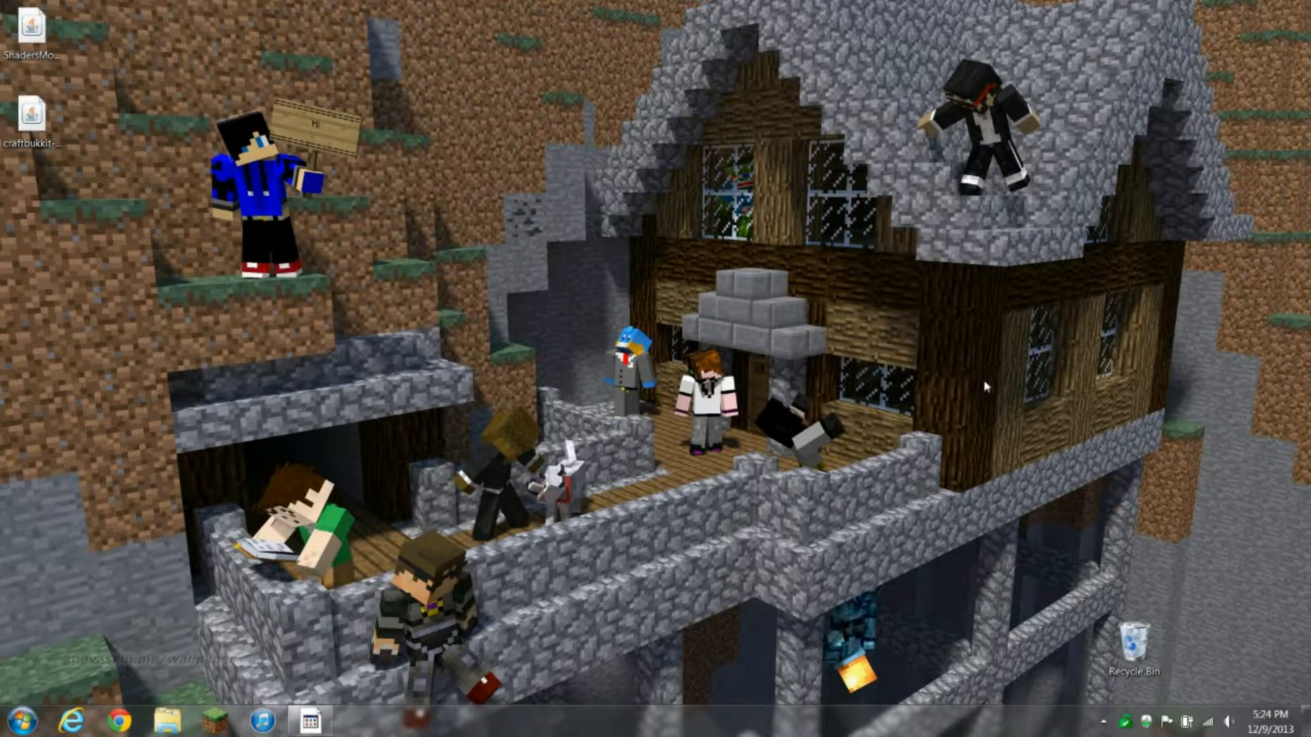
pyautogui.moveTo(416, 298)
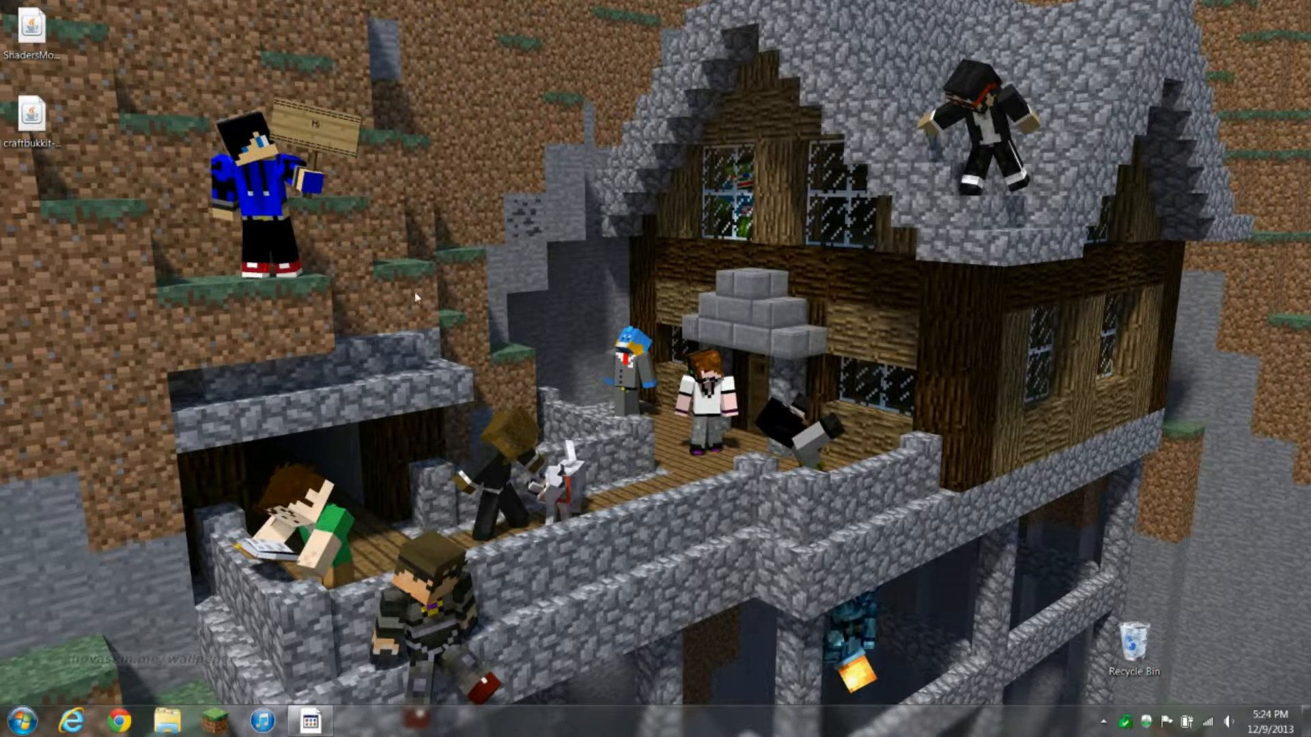
pyautogui.moveTo(896, 278)
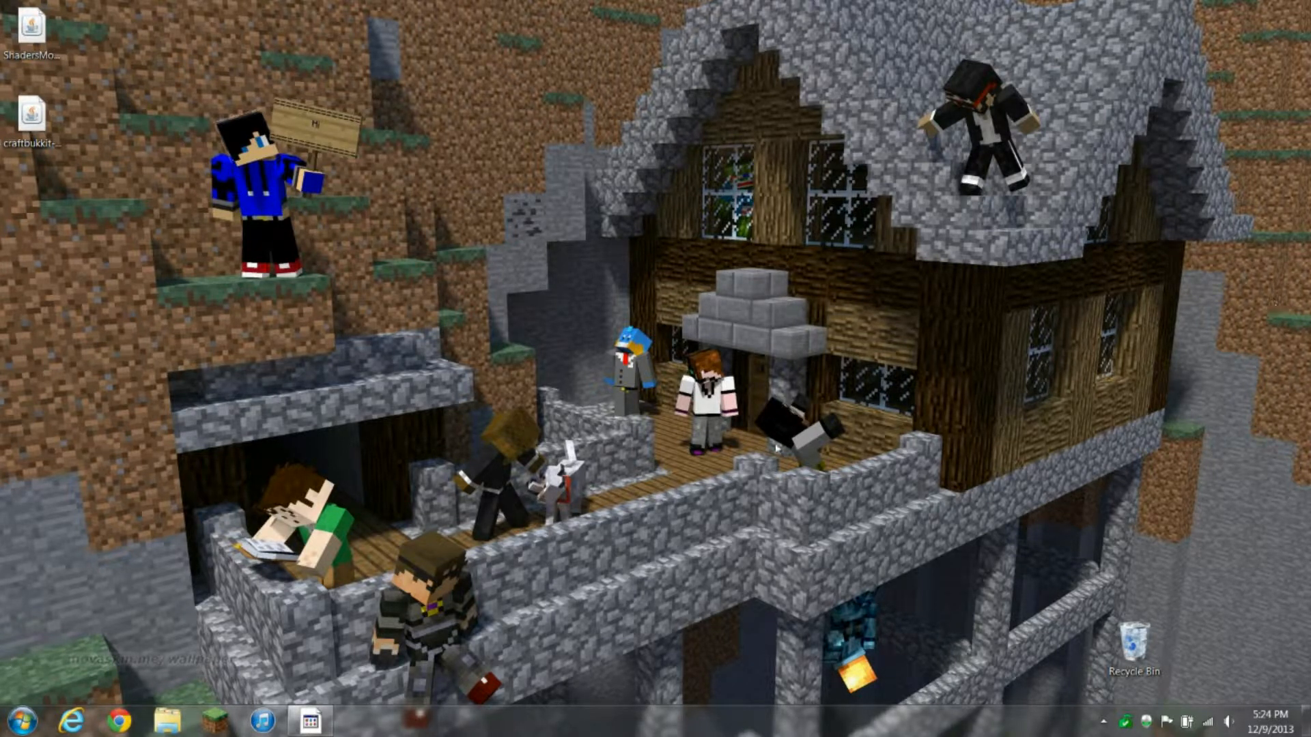
pyautogui.moveTo(771, 302)
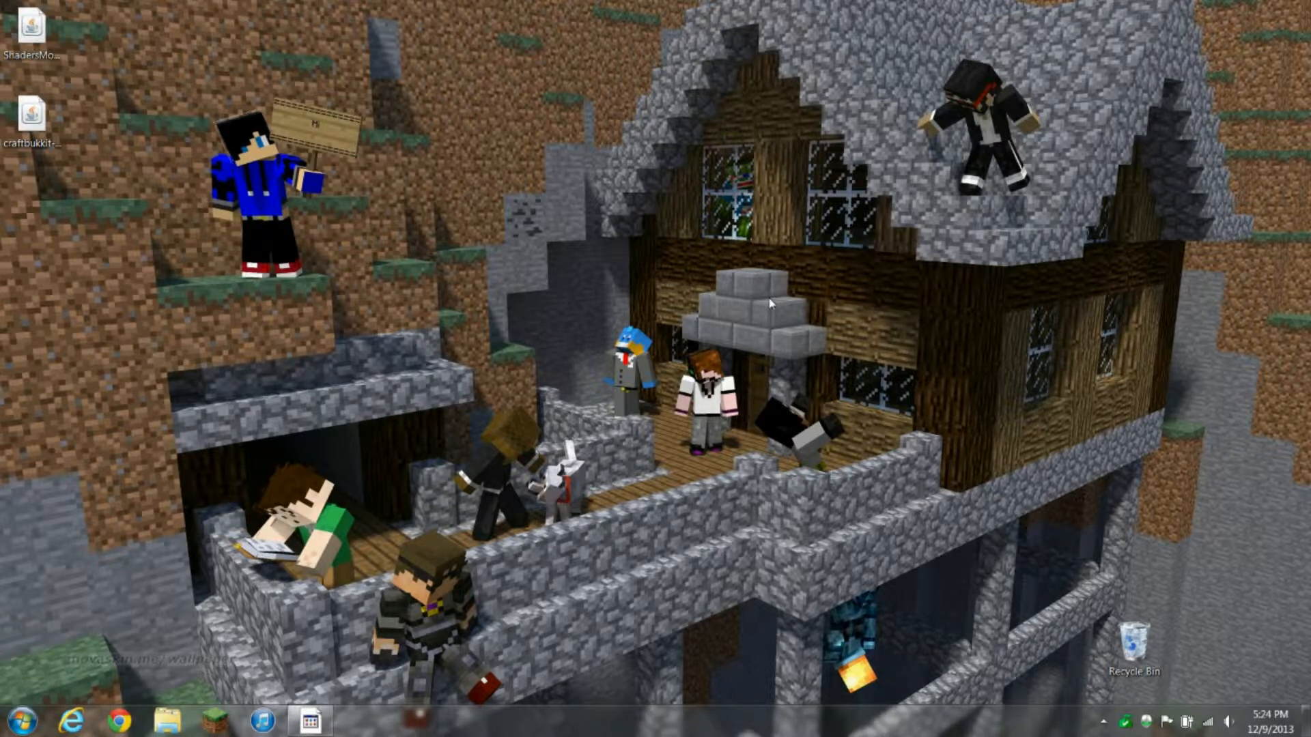
pyautogui.moveTo(554, 242)
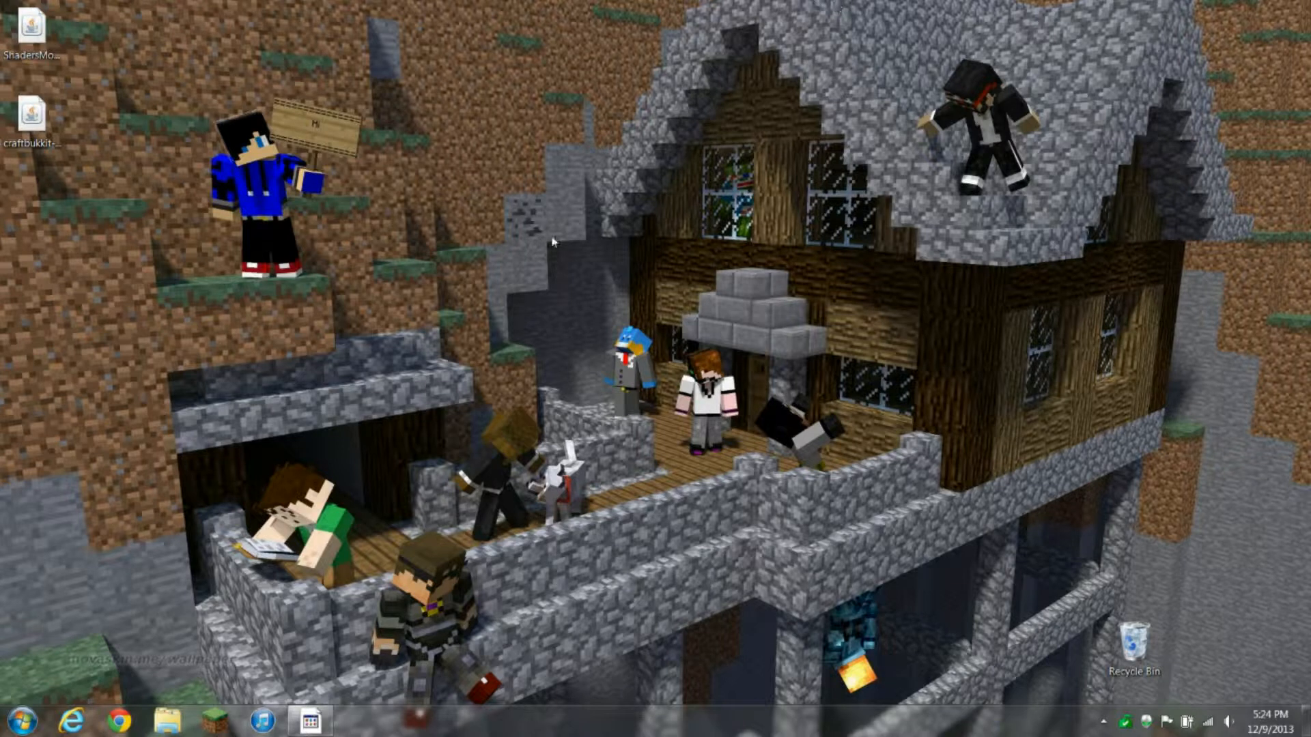
pyautogui.moveTo(663, 239)
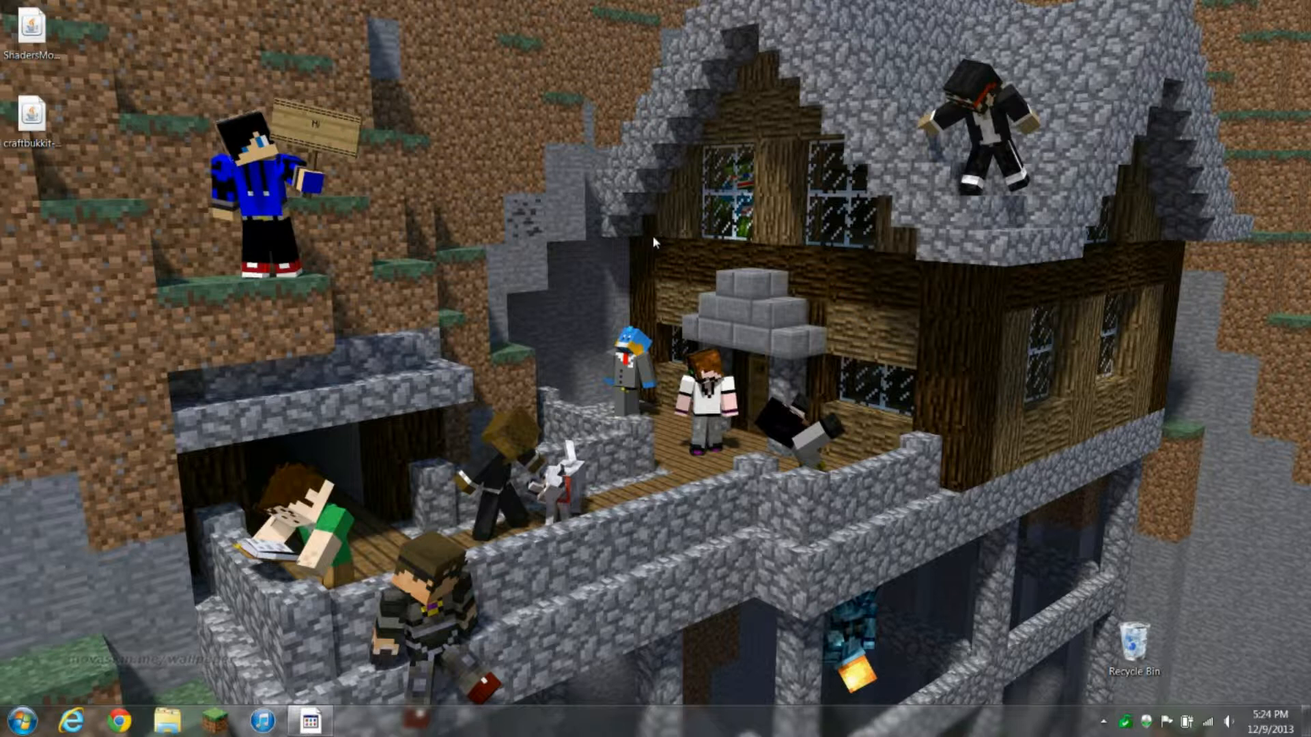
pyautogui.moveTo(995, 255)
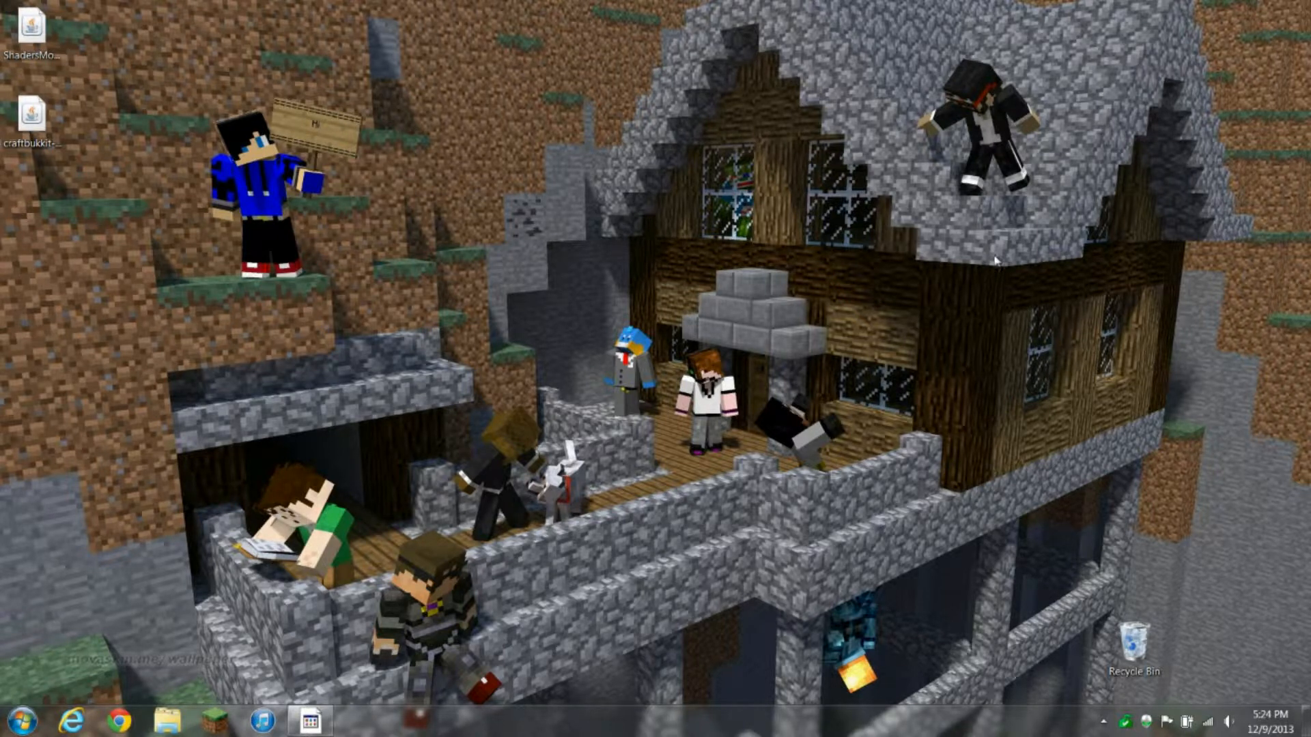
pyautogui.moveTo(983, 273)
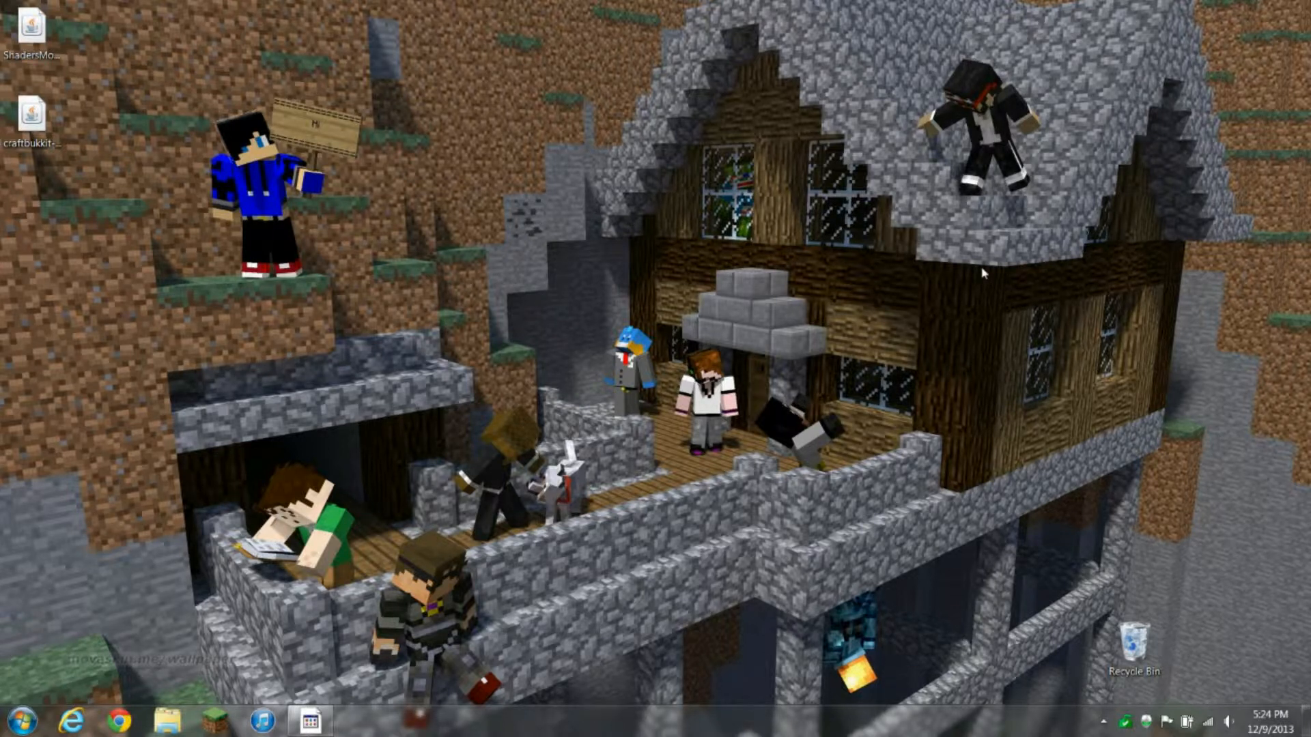
pyautogui.moveTo(295, 703)
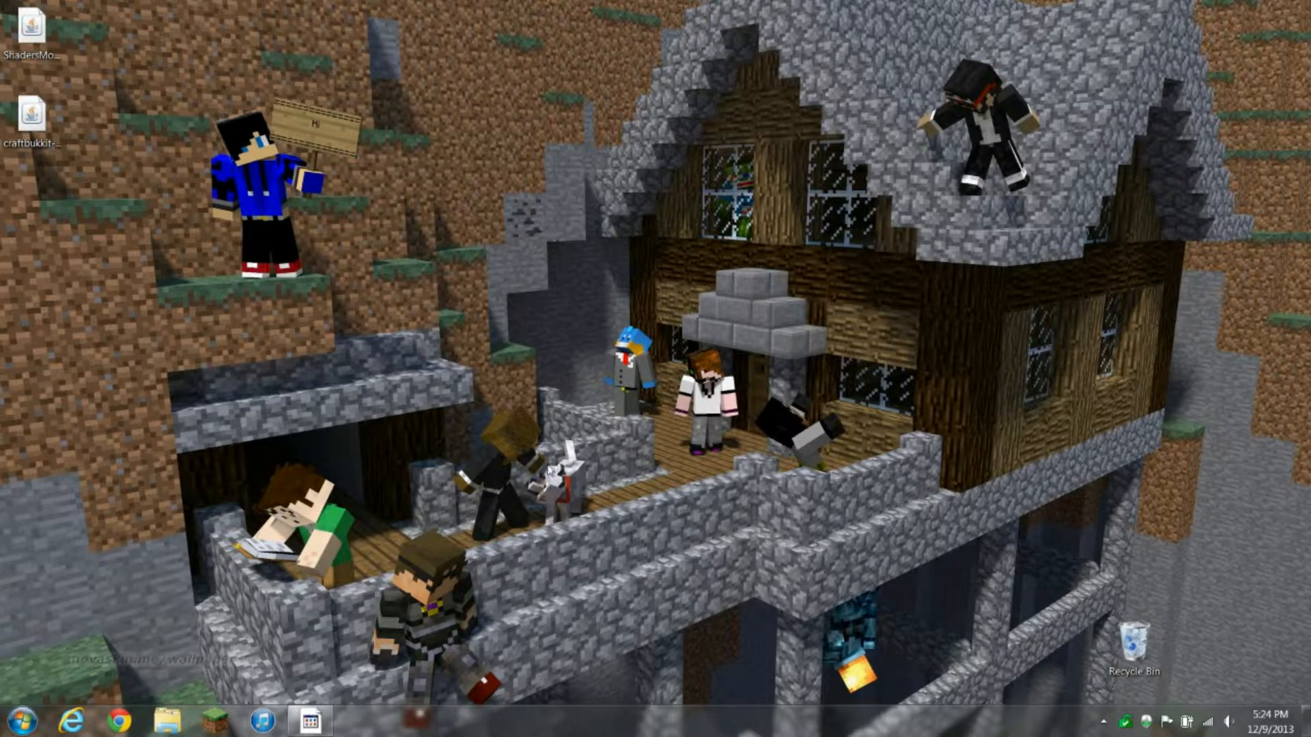
pyautogui.moveTo(449, 94)
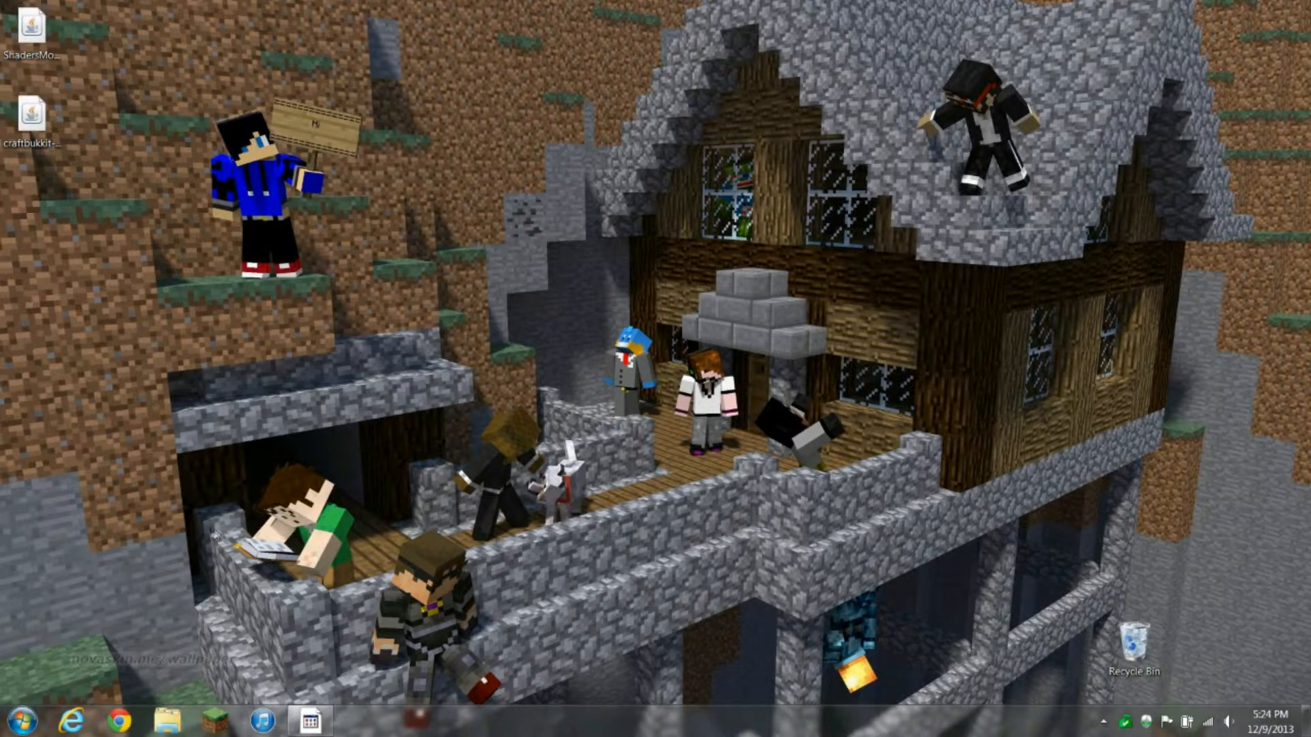
# Run ipconfig in a Command Prompt to check network settings, then close it
pyautogui.click(16, 721)
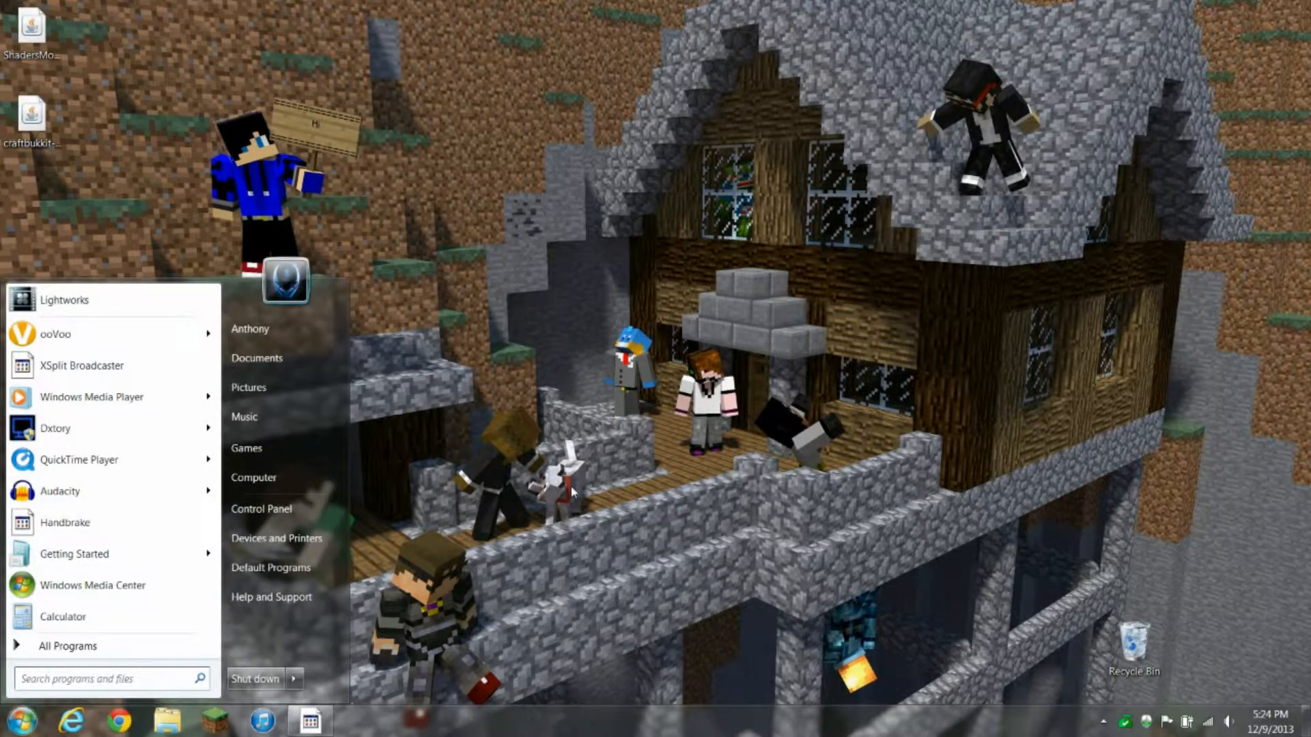
pyautogui.write('cmd')
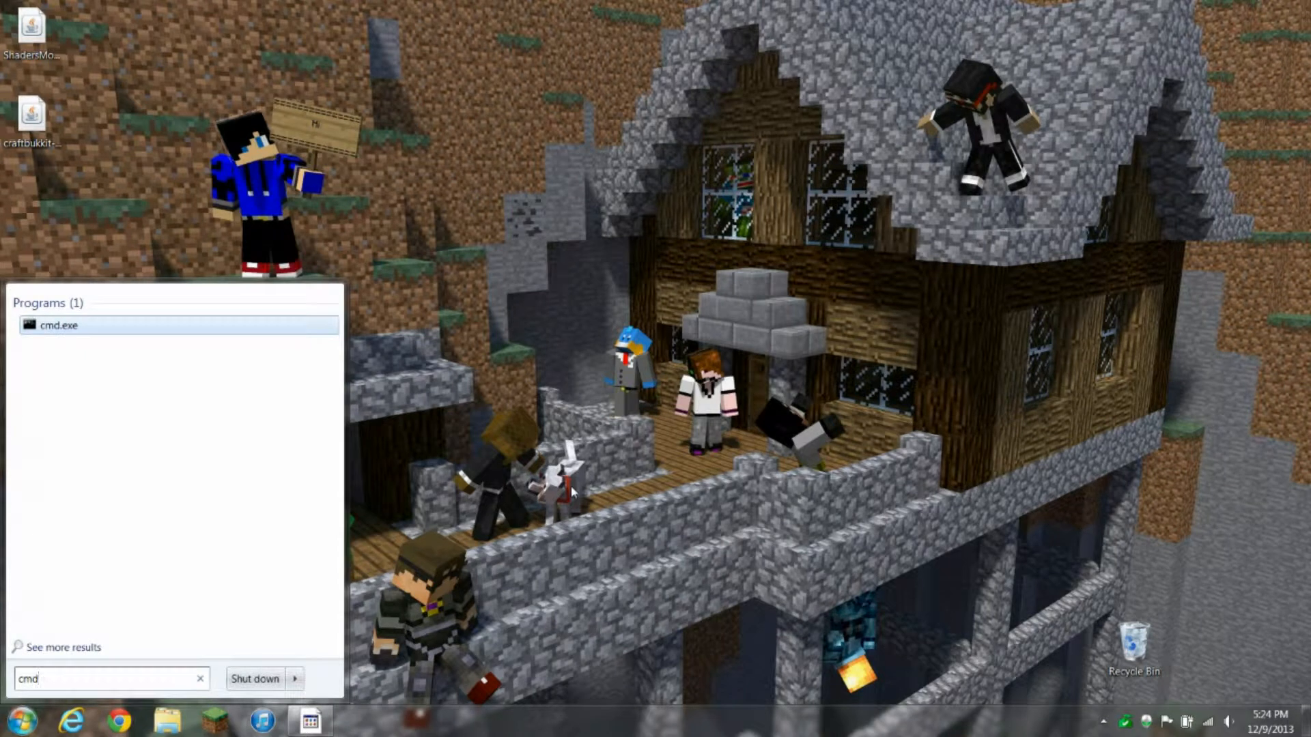
pyautogui.click(59, 325)
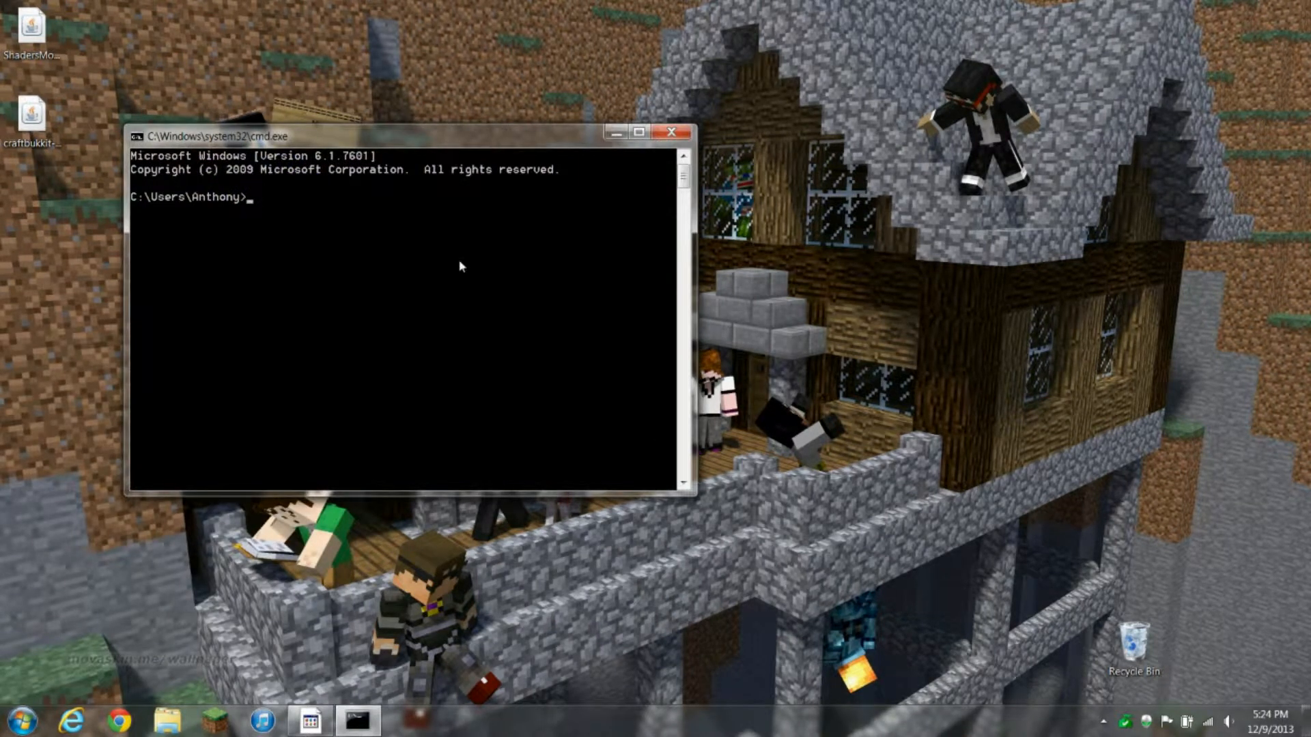
pyautogui.write('ipcon')
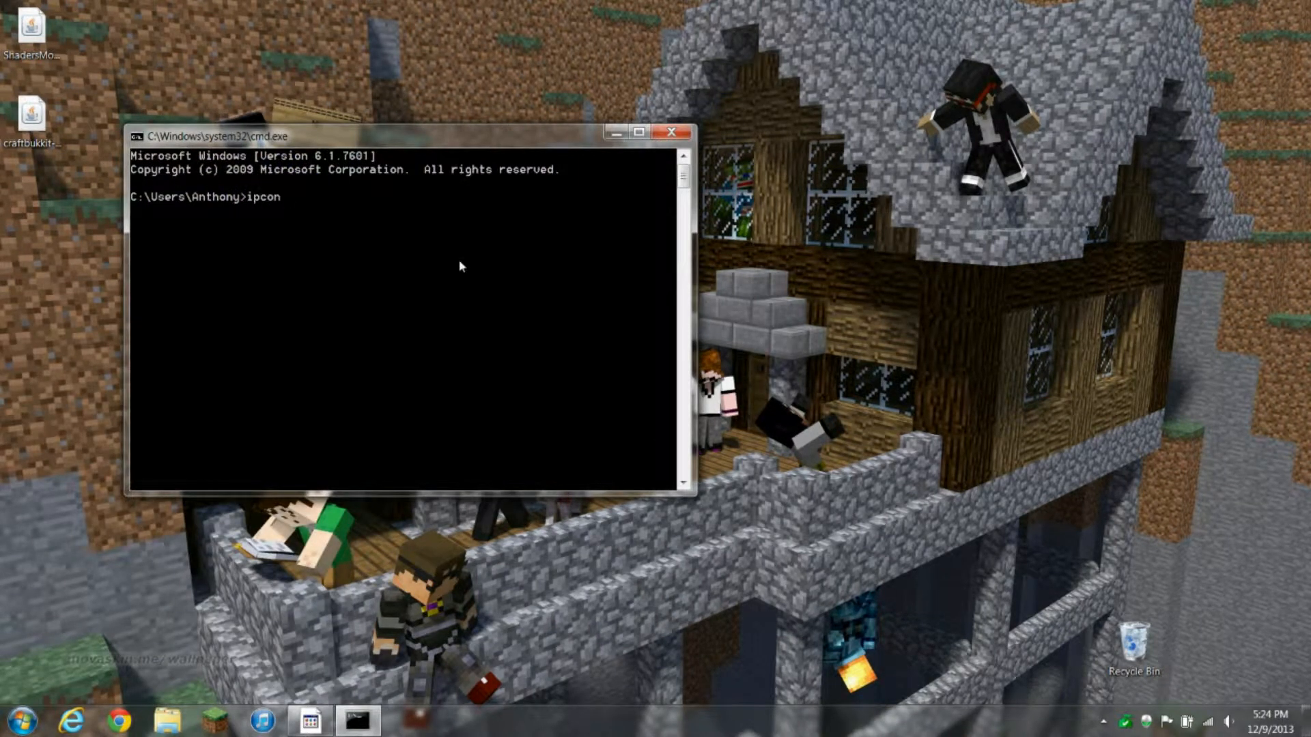
pyautogui.write('fig')
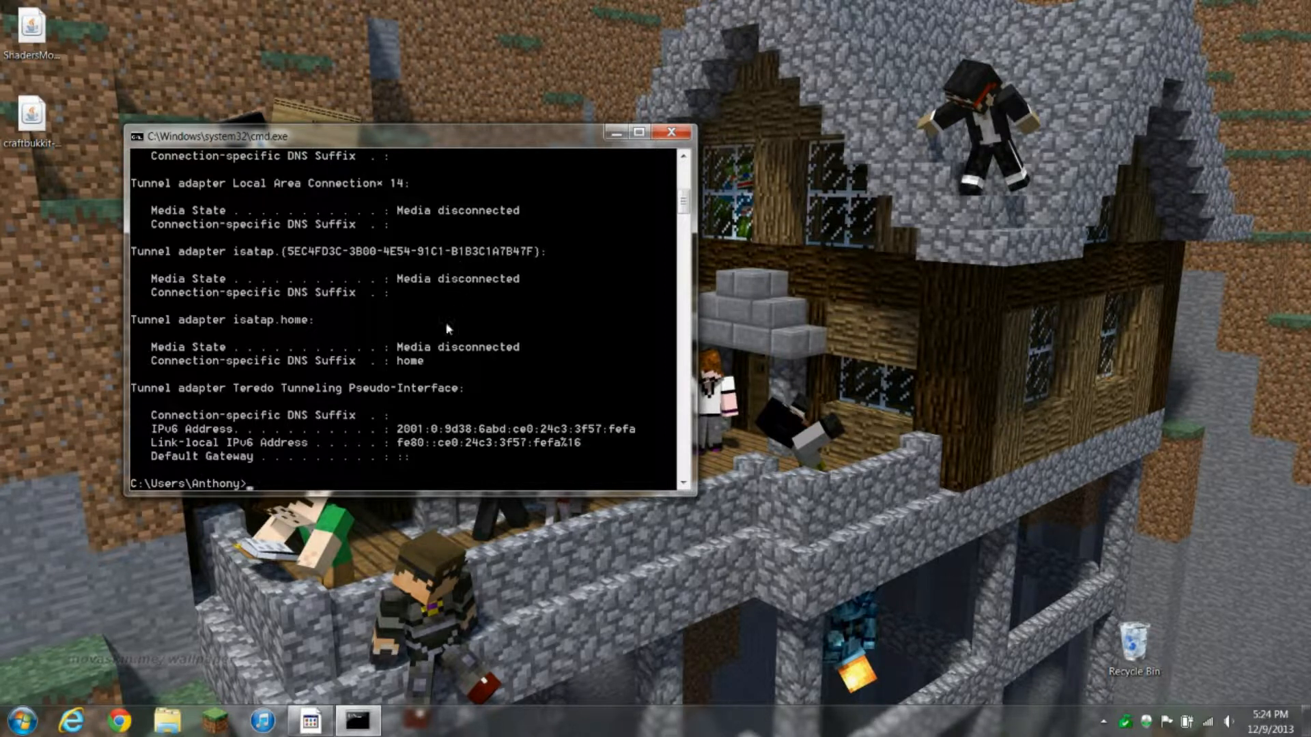
pyautogui.moveTo(526, 418)
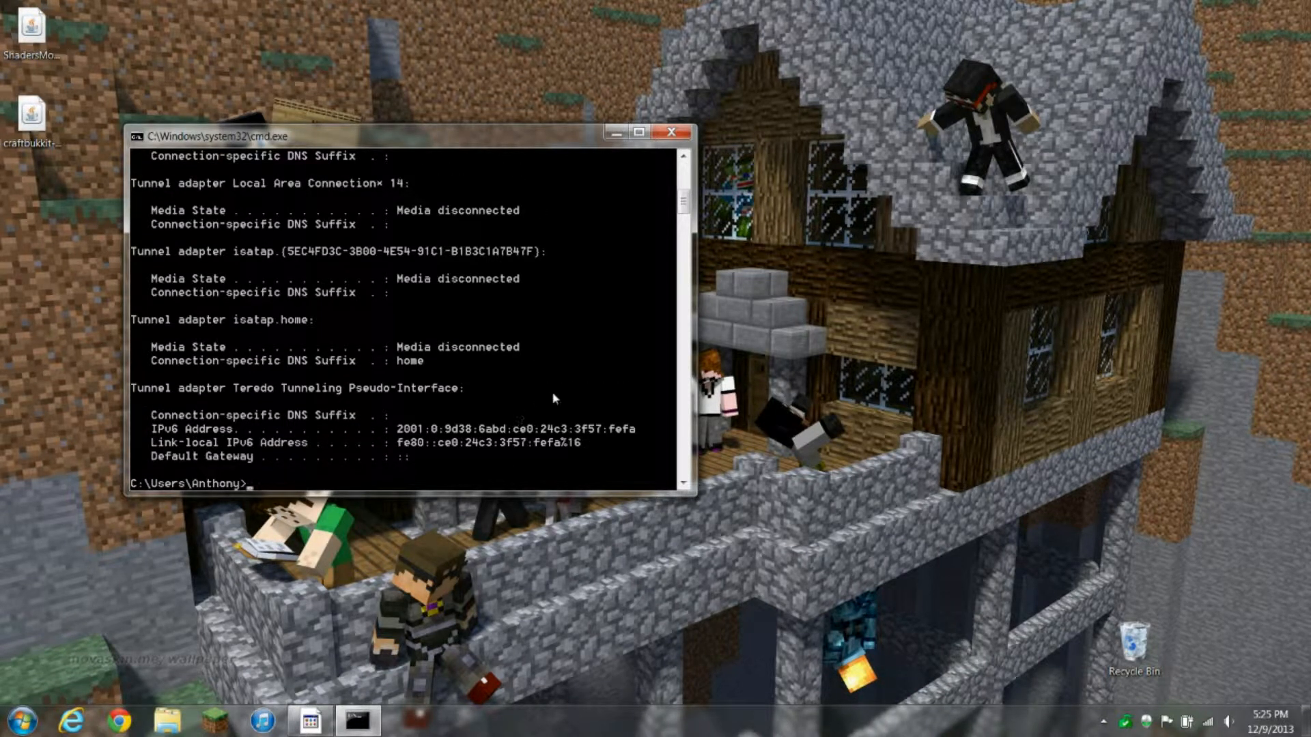
pyautogui.moveTo(640, 179)
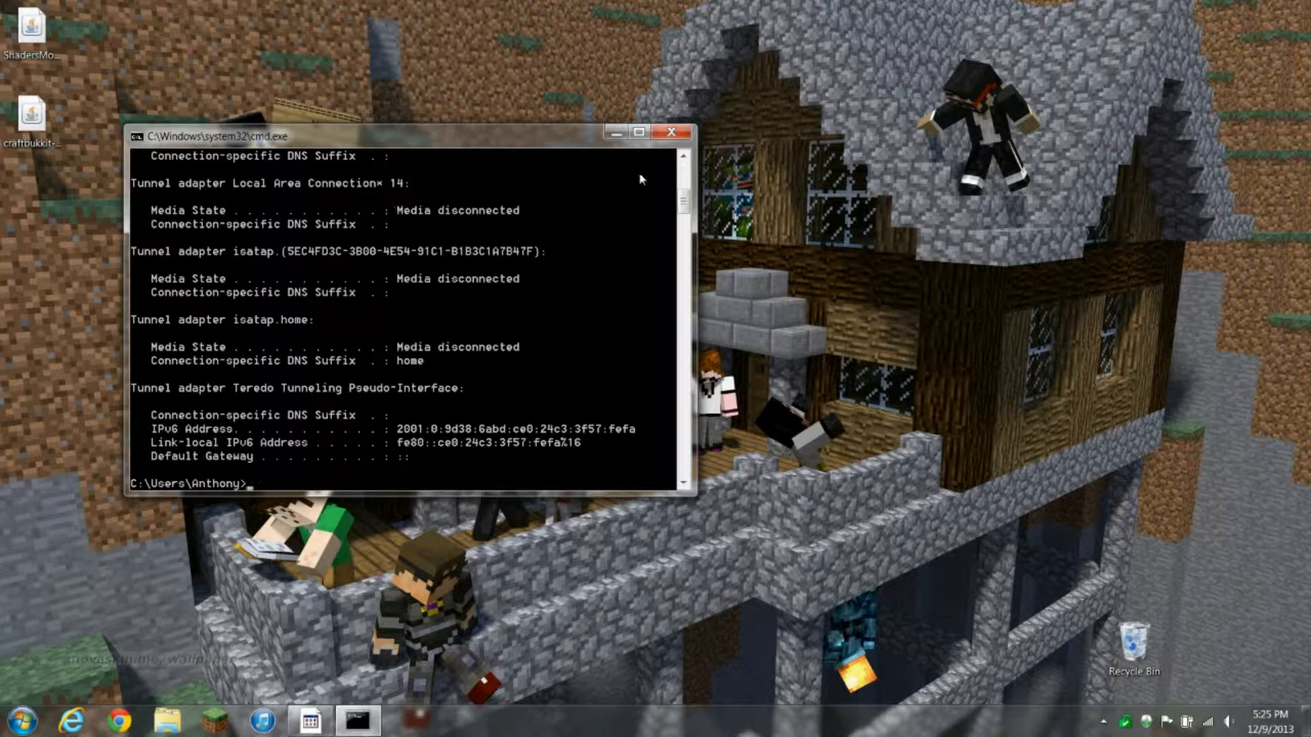
pyautogui.moveTo(634, 178)
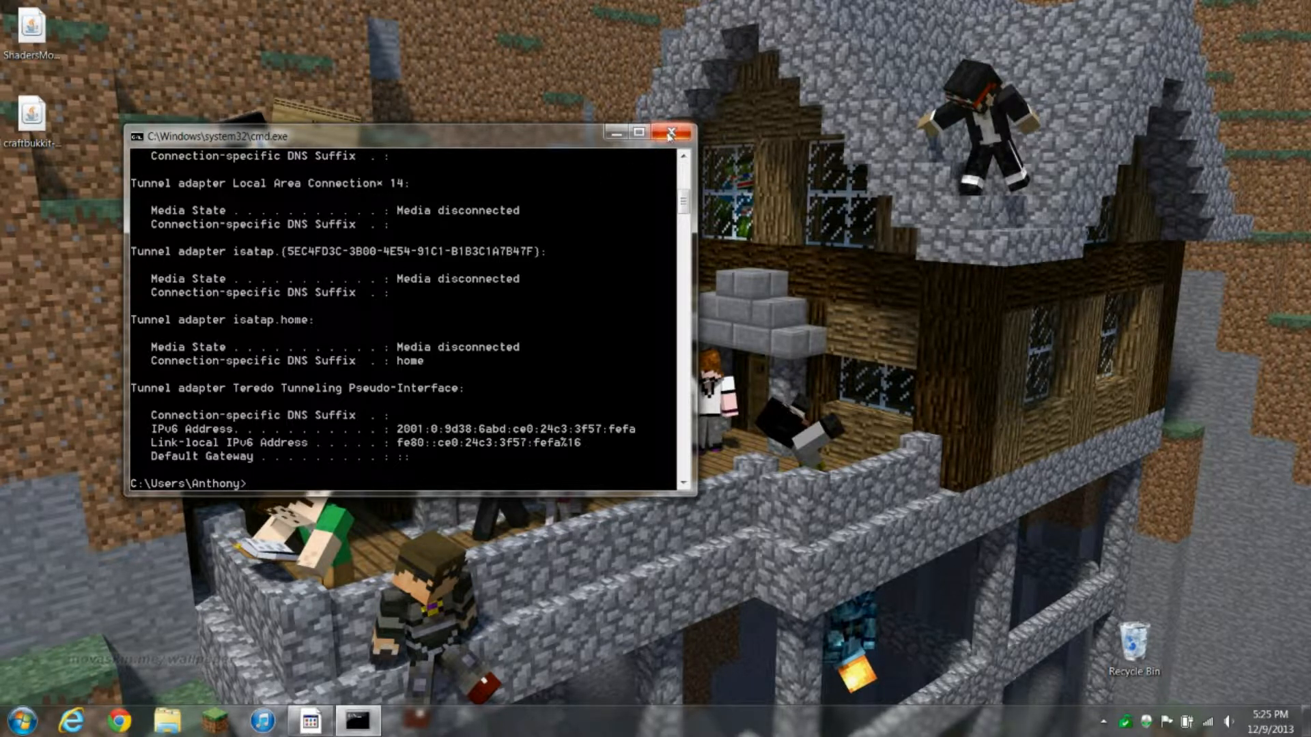
pyautogui.moveTo(670, 134)
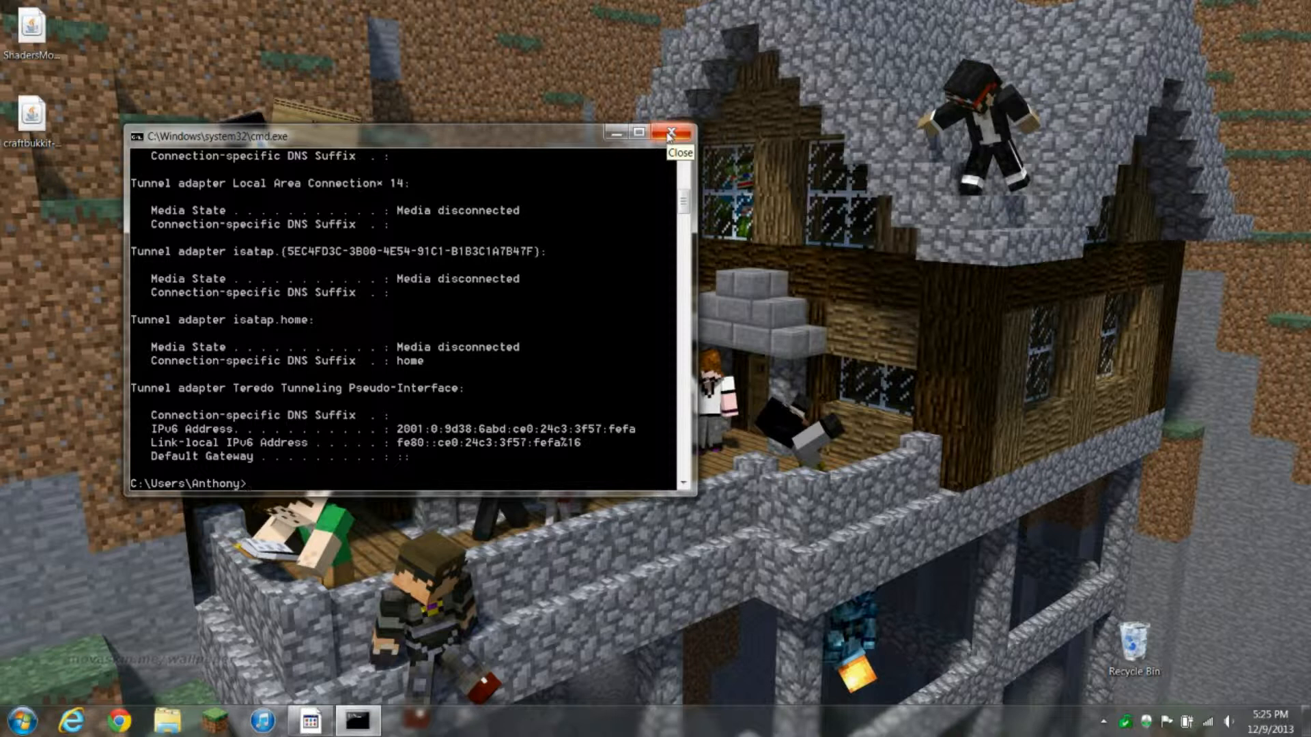
pyautogui.click(670, 133)
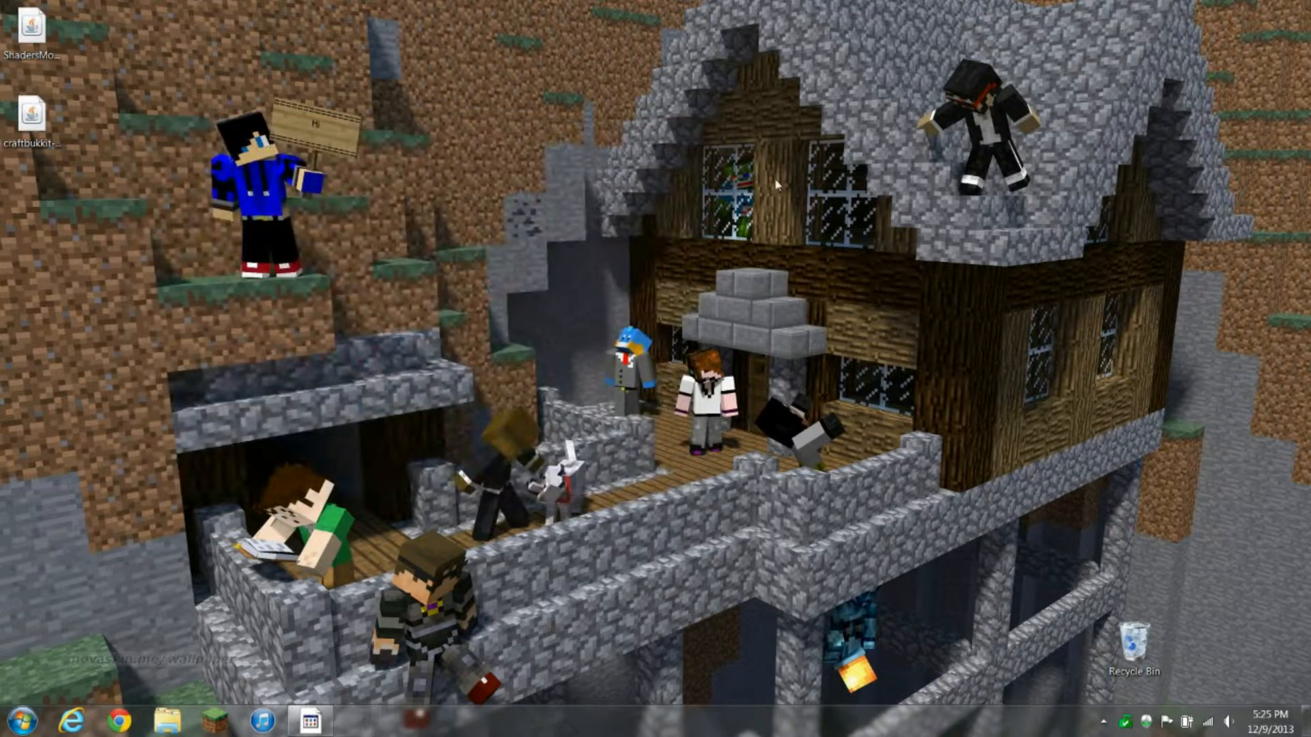
pyautogui.moveTo(334, 625)
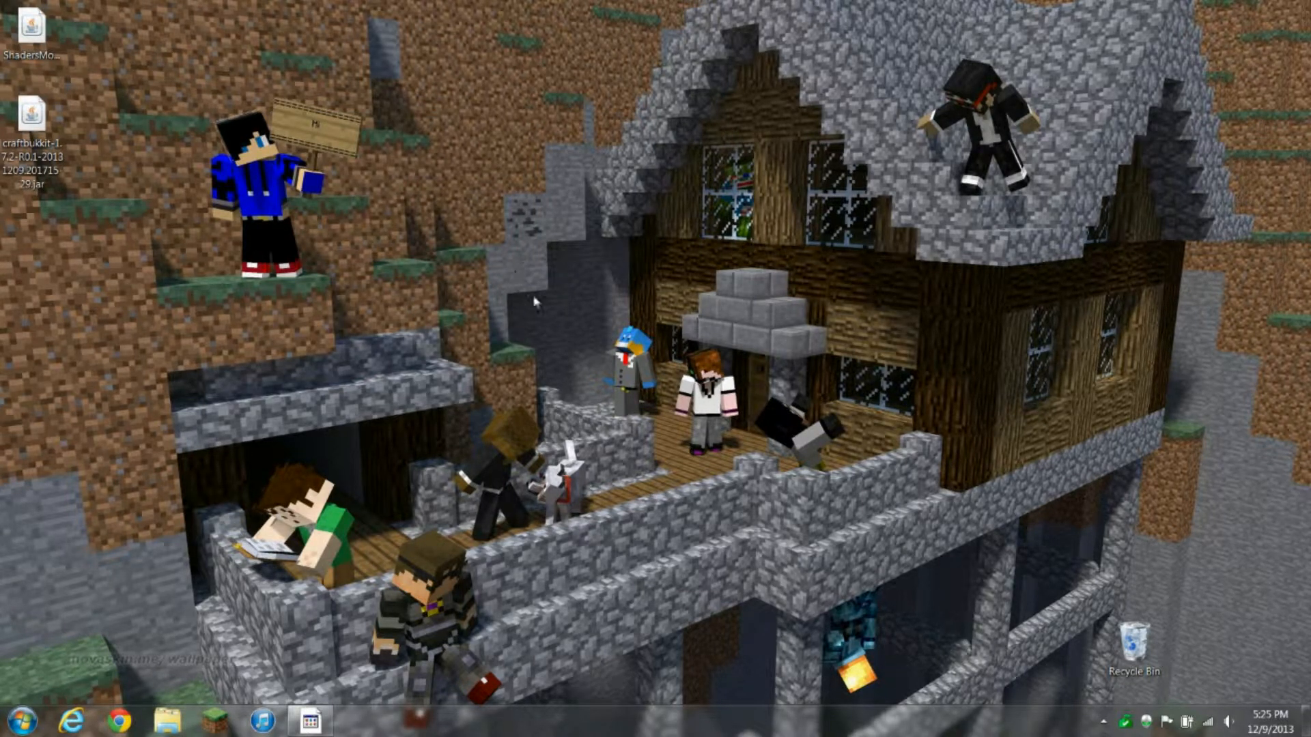
# Open portforward.com in Chrome and go to the Actiontec router guides
pyautogui.click(120, 721)
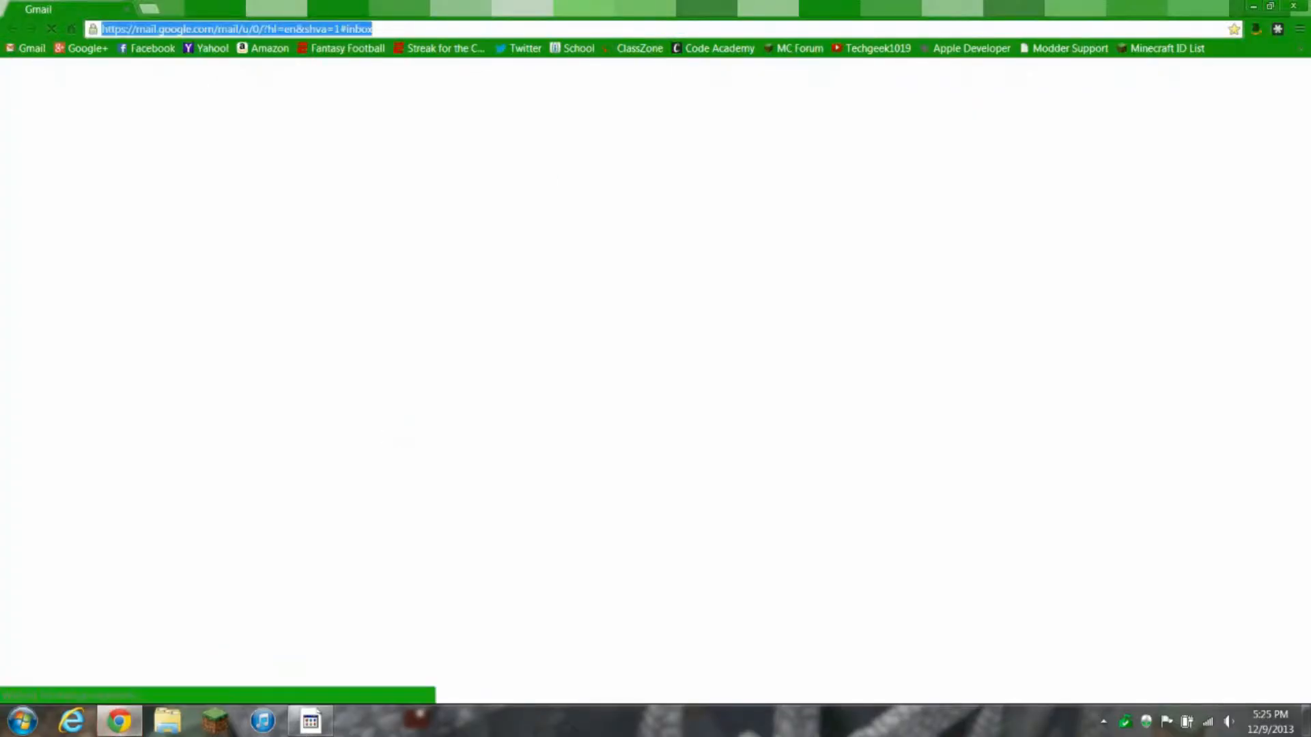
pyautogui.write('p')
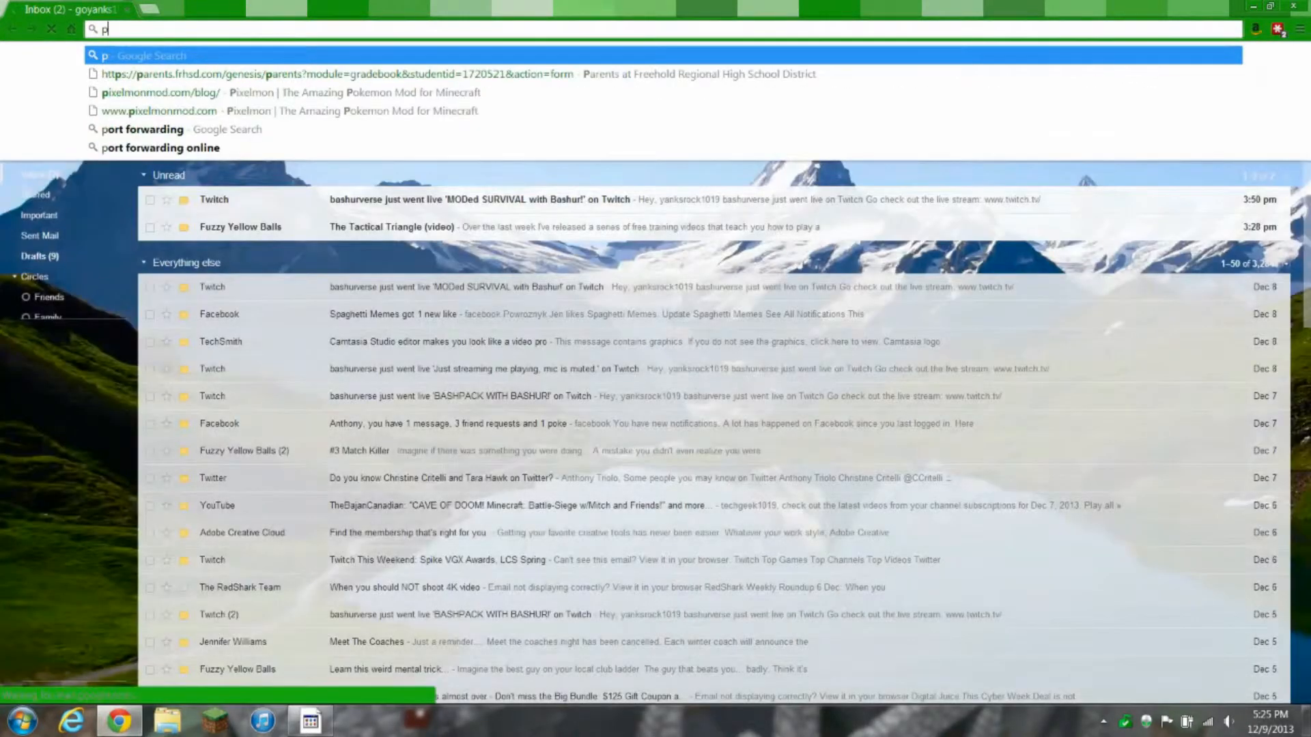
pyautogui.write('ortforward.com/english/routers/port_forwarding/routerindex.htm')
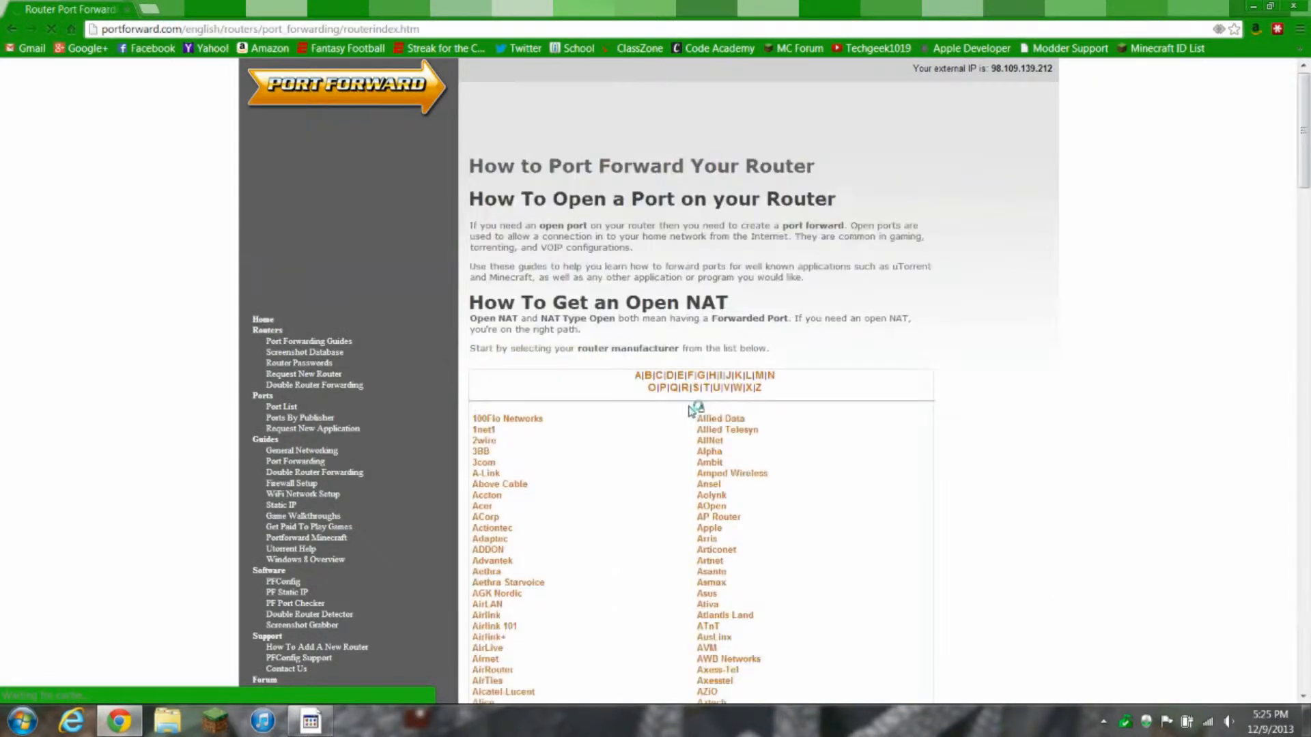
pyautogui.scroll(-3)
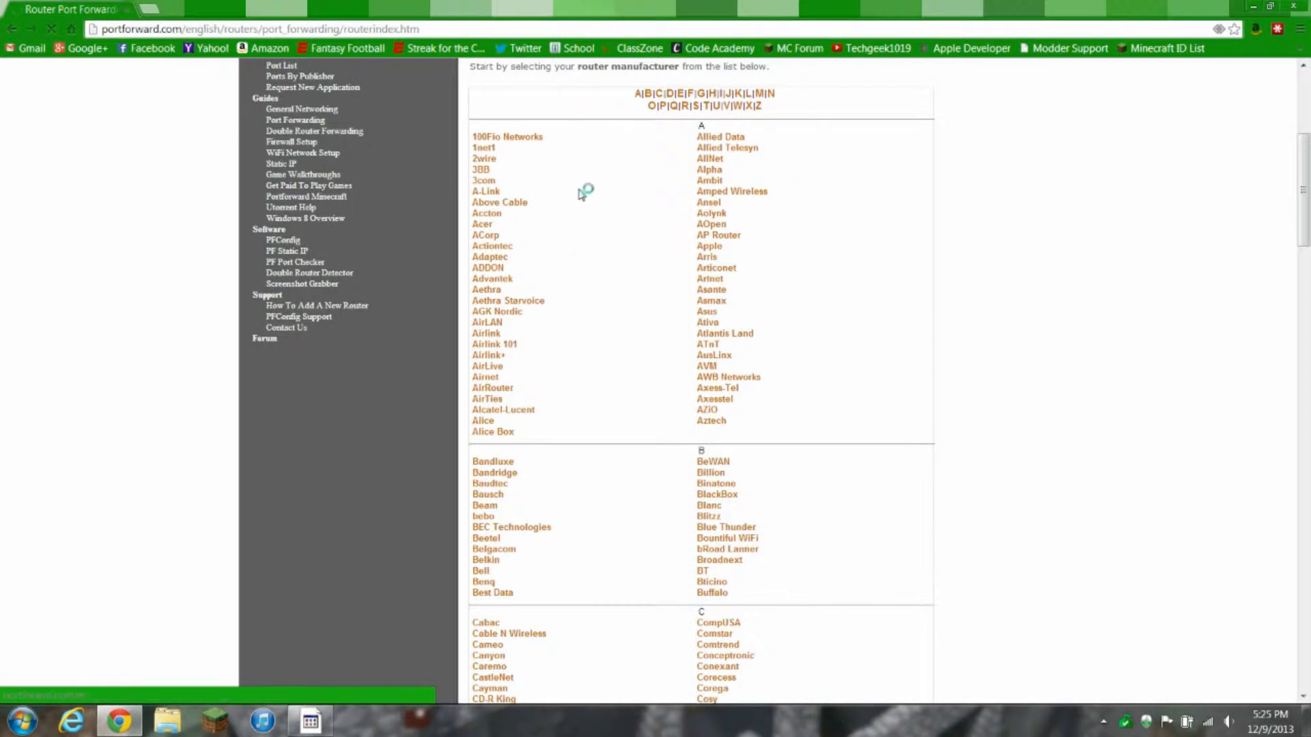
pyautogui.moveTo(499, 250)
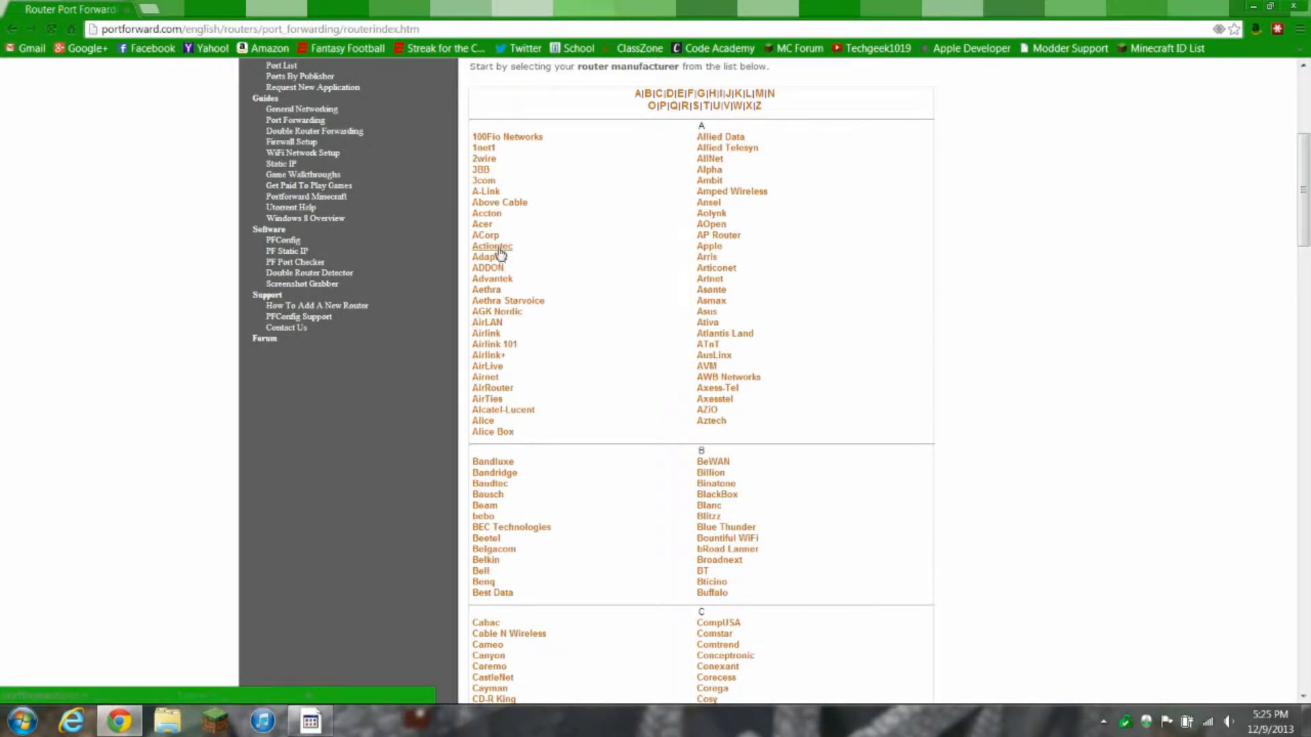
pyautogui.click(492, 246)
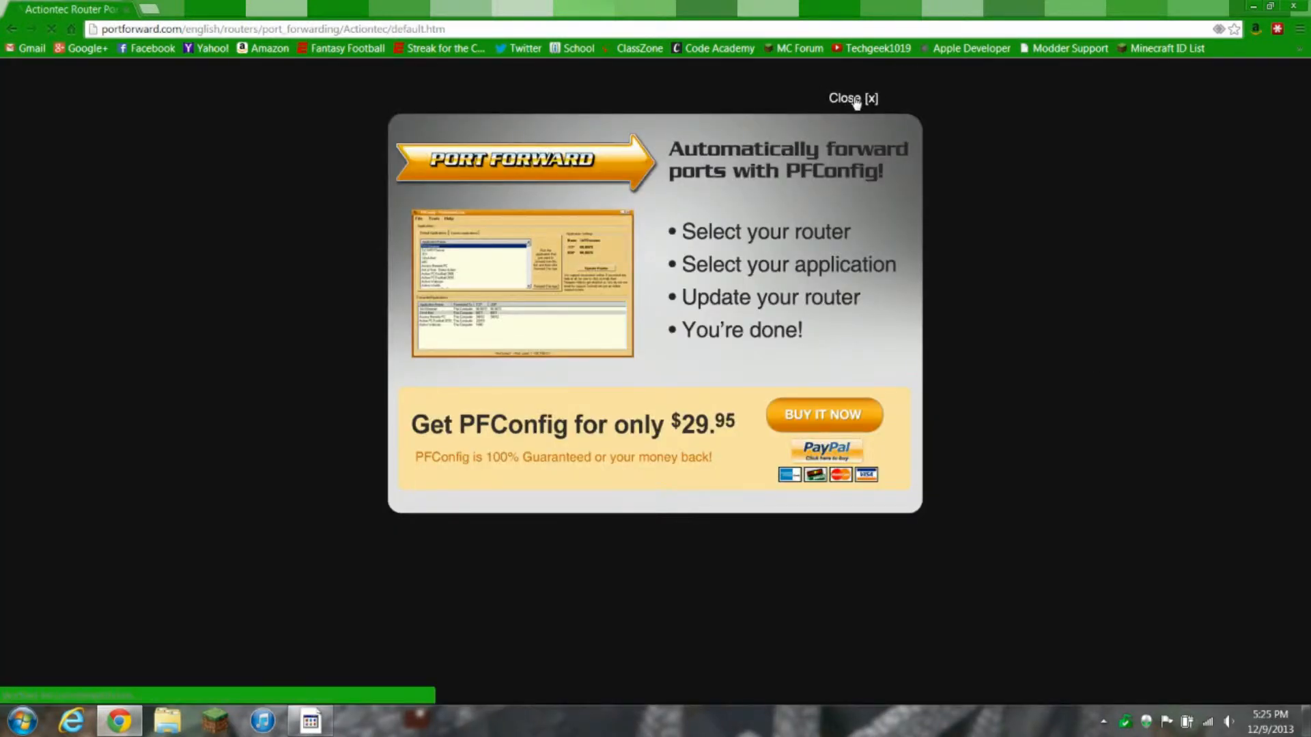
# Dismiss the PFConfig ad and view the GT704WGv3 Minecraft Server guide
pyautogui.click(852, 98)
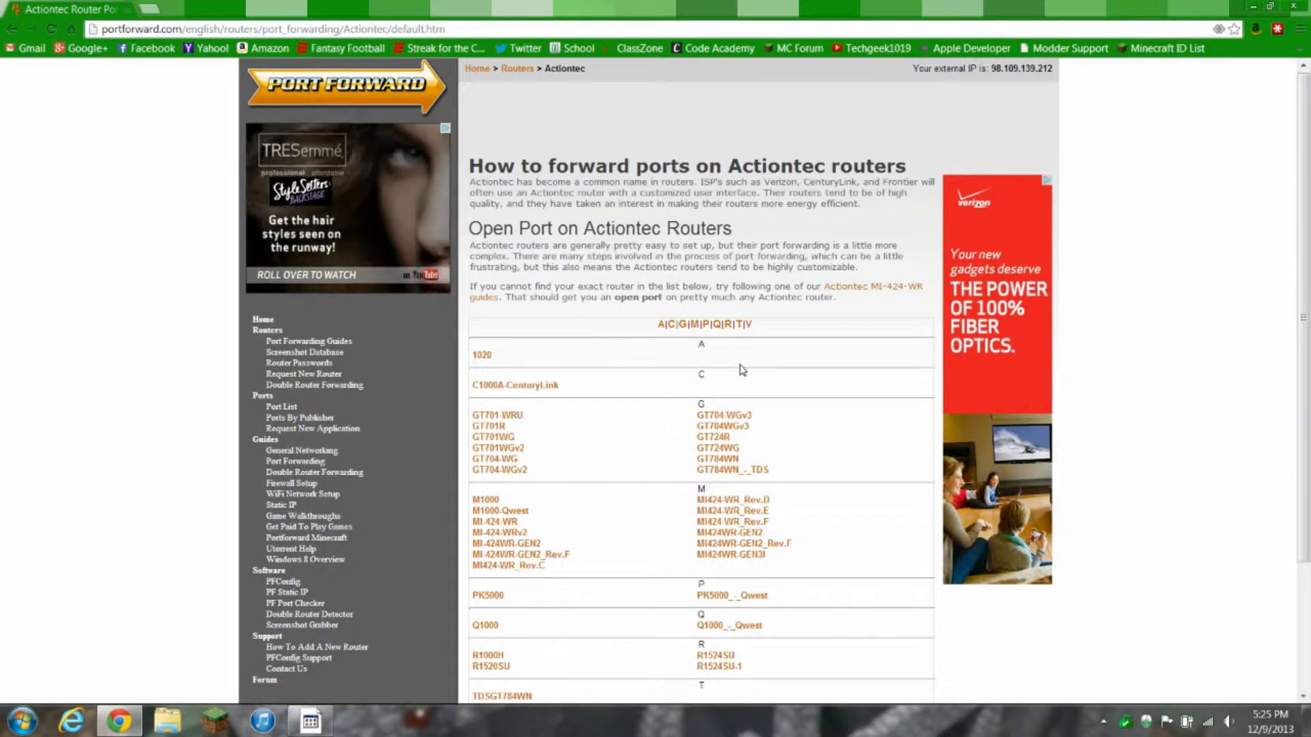
pyautogui.moveTo(757, 429)
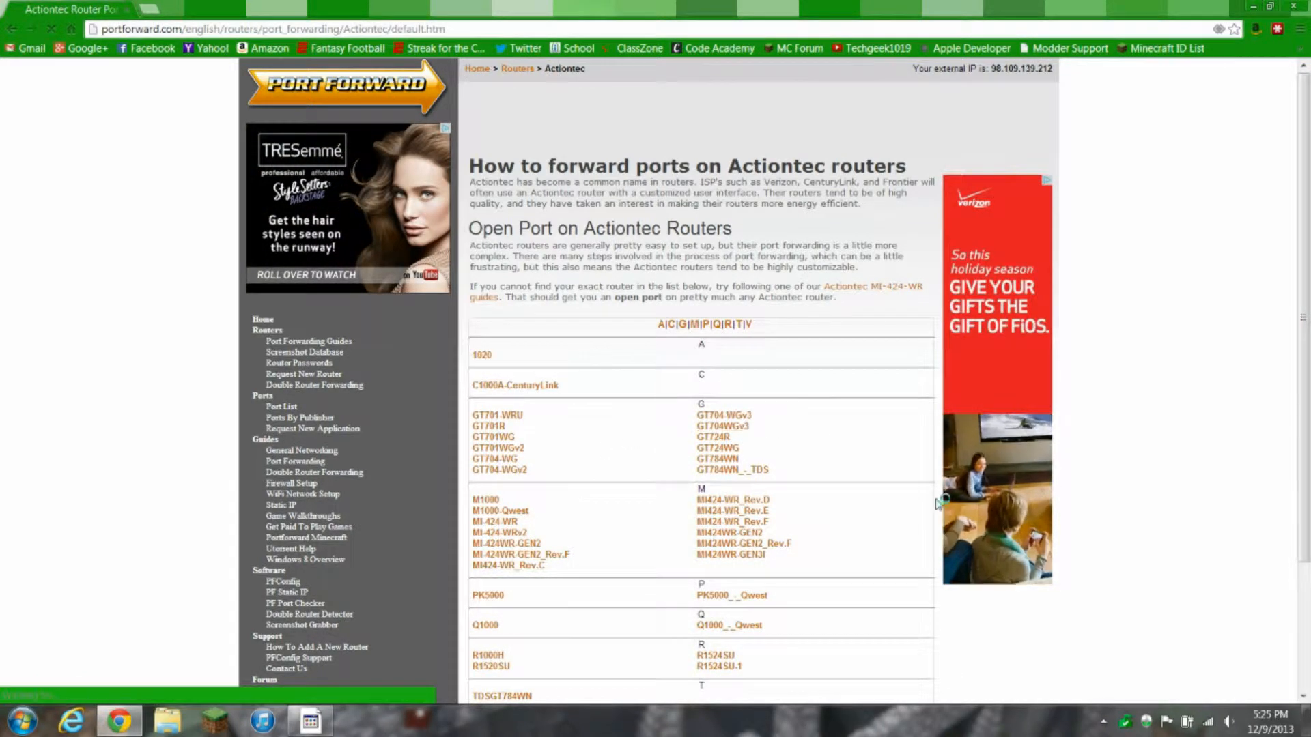
pyautogui.click(724, 415)
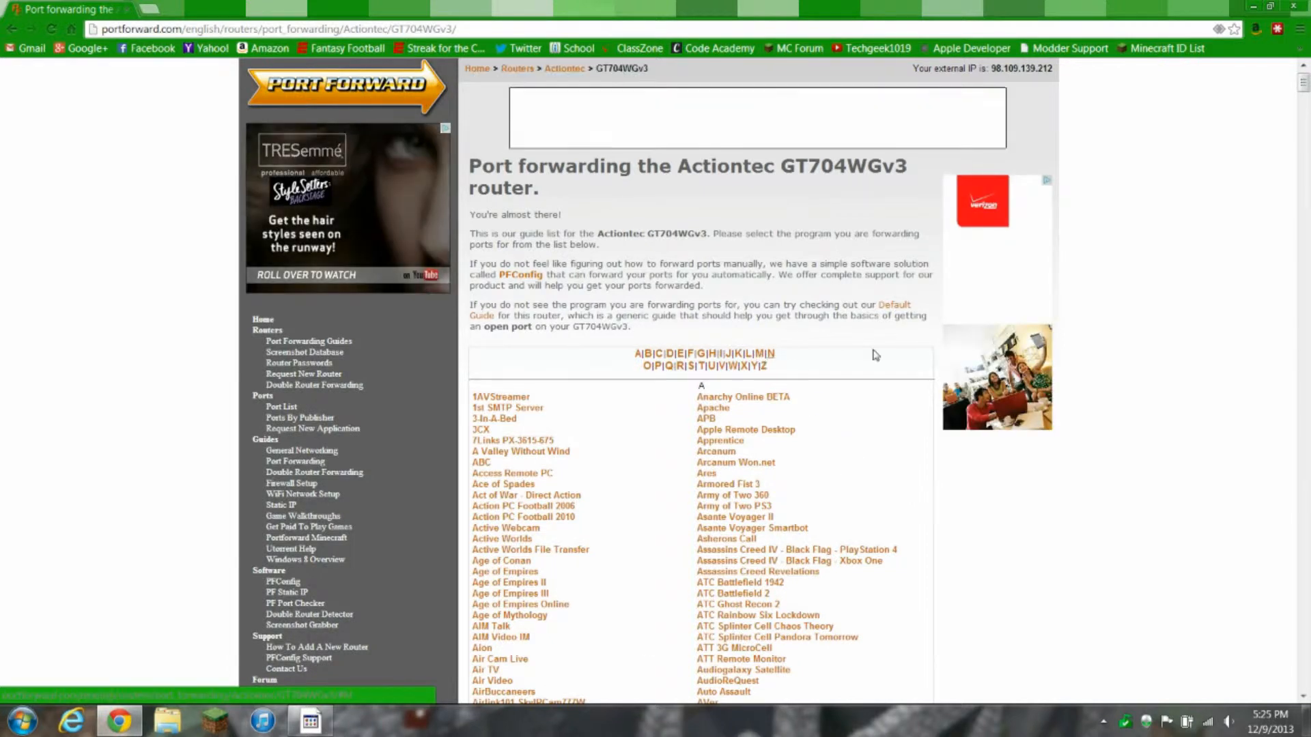
pyautogui.click(738, 353)
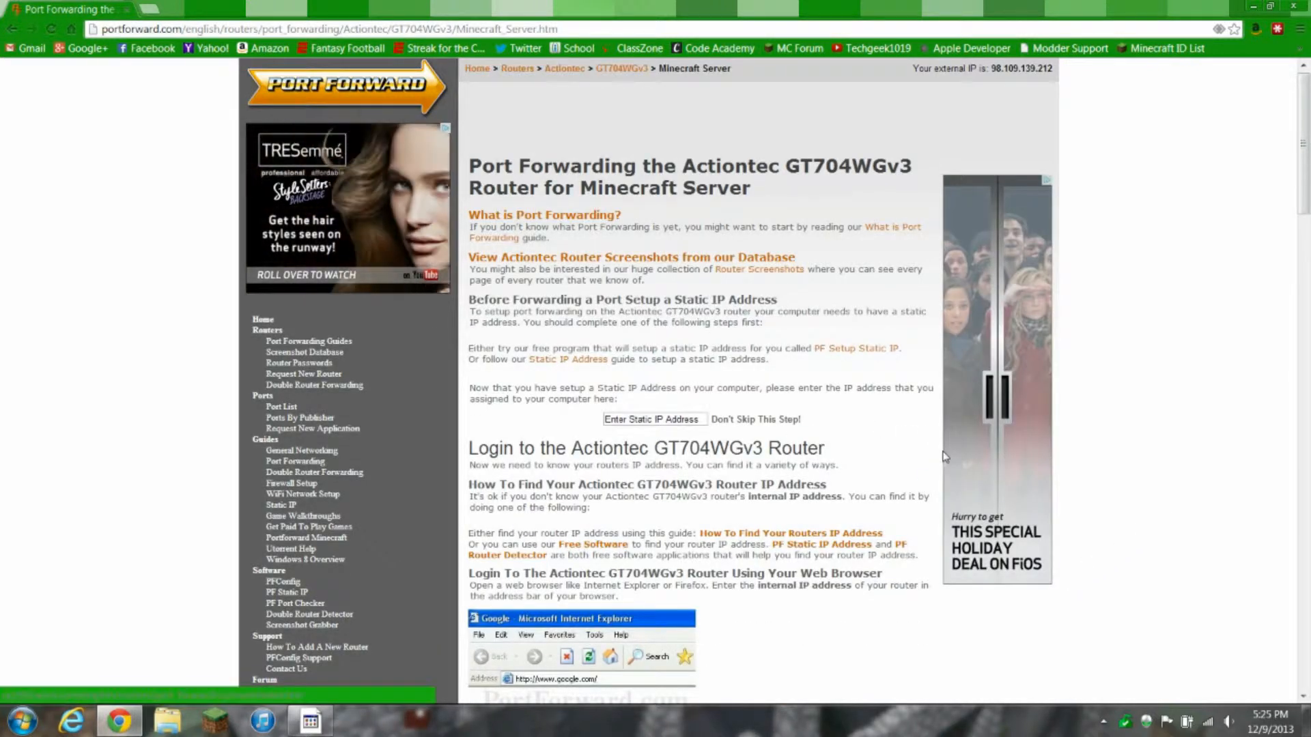
pyautogui.scroll(-3)
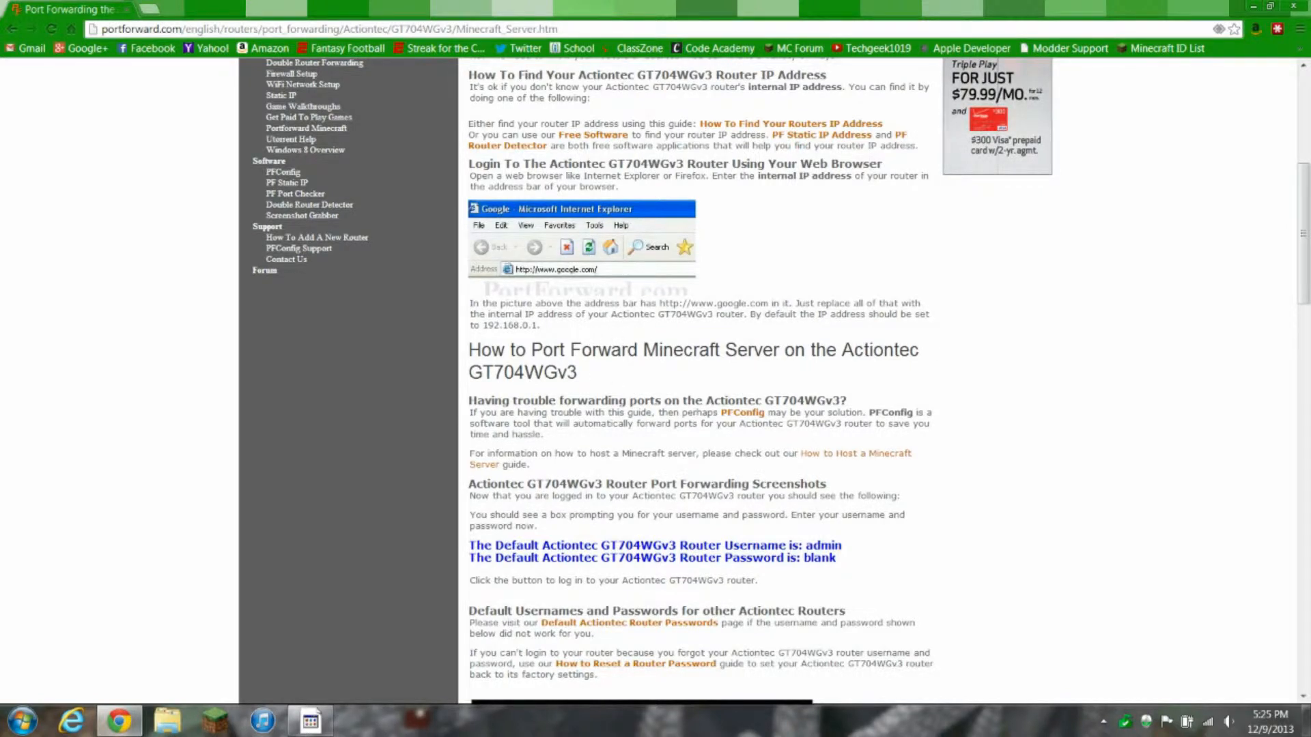
pyautogui.scroll(-3)
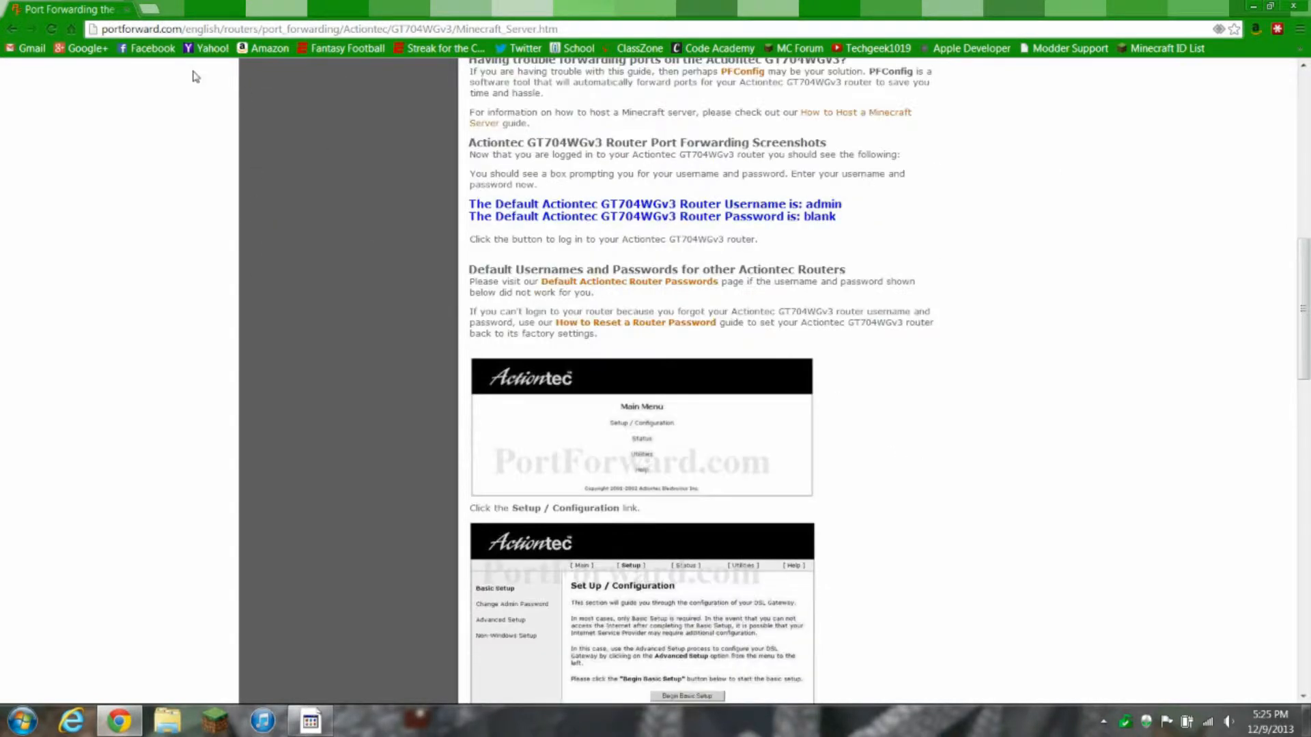
# Switch to the GT704-WGv3 list and read through its Minecraft Server guide
pyautogui.click(14, 29)
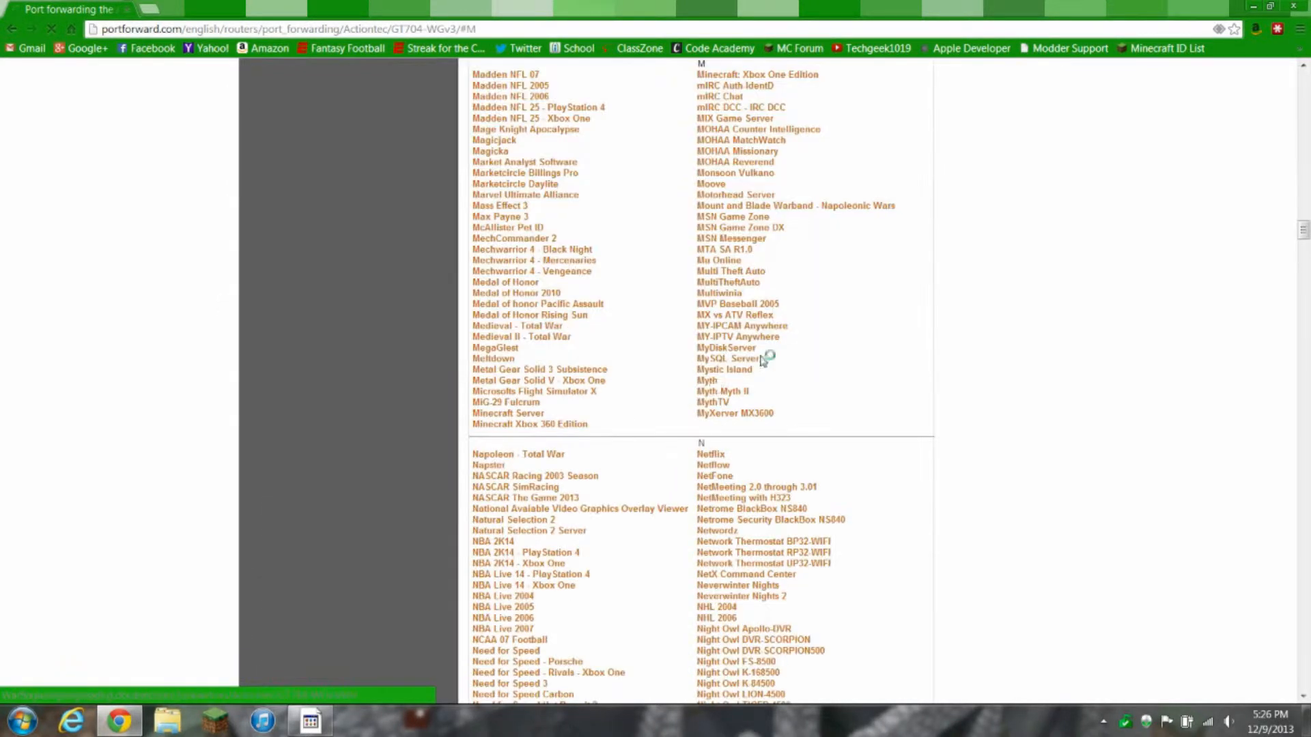
pyautogui.click(506, 413)
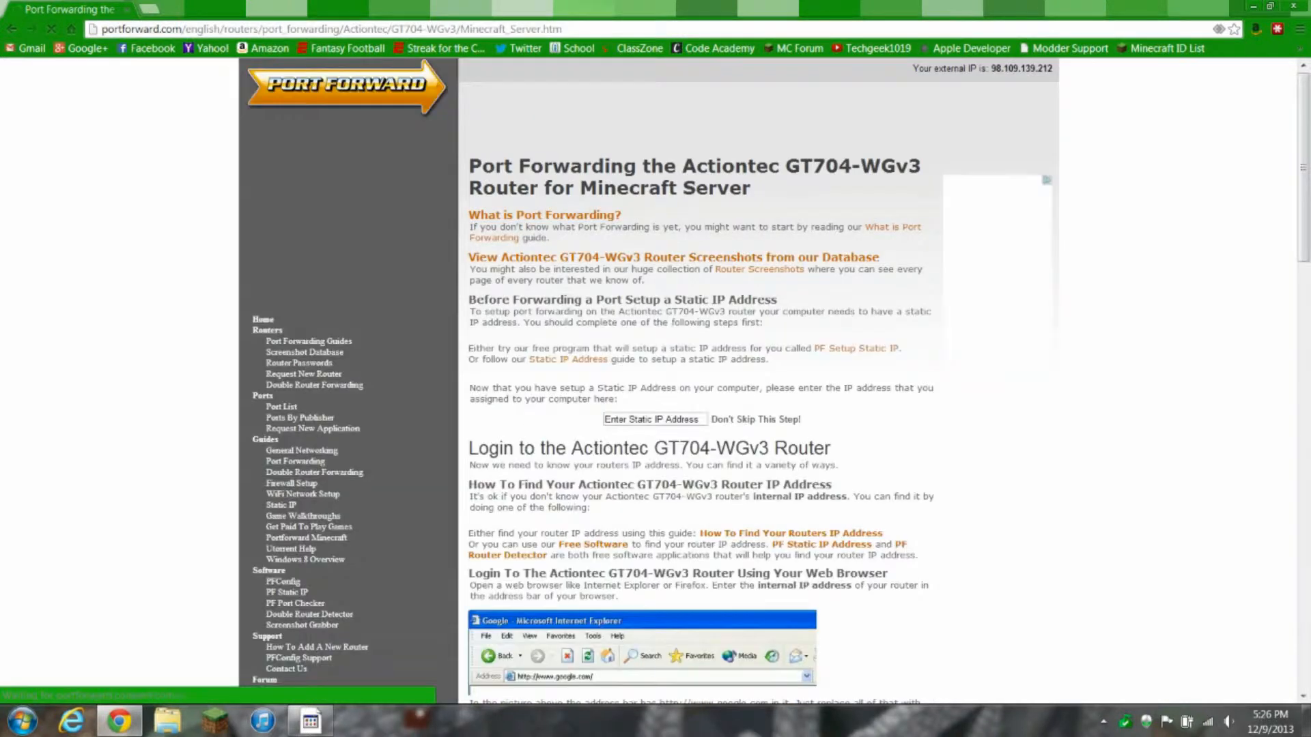
pyautogui.scroll(-3)
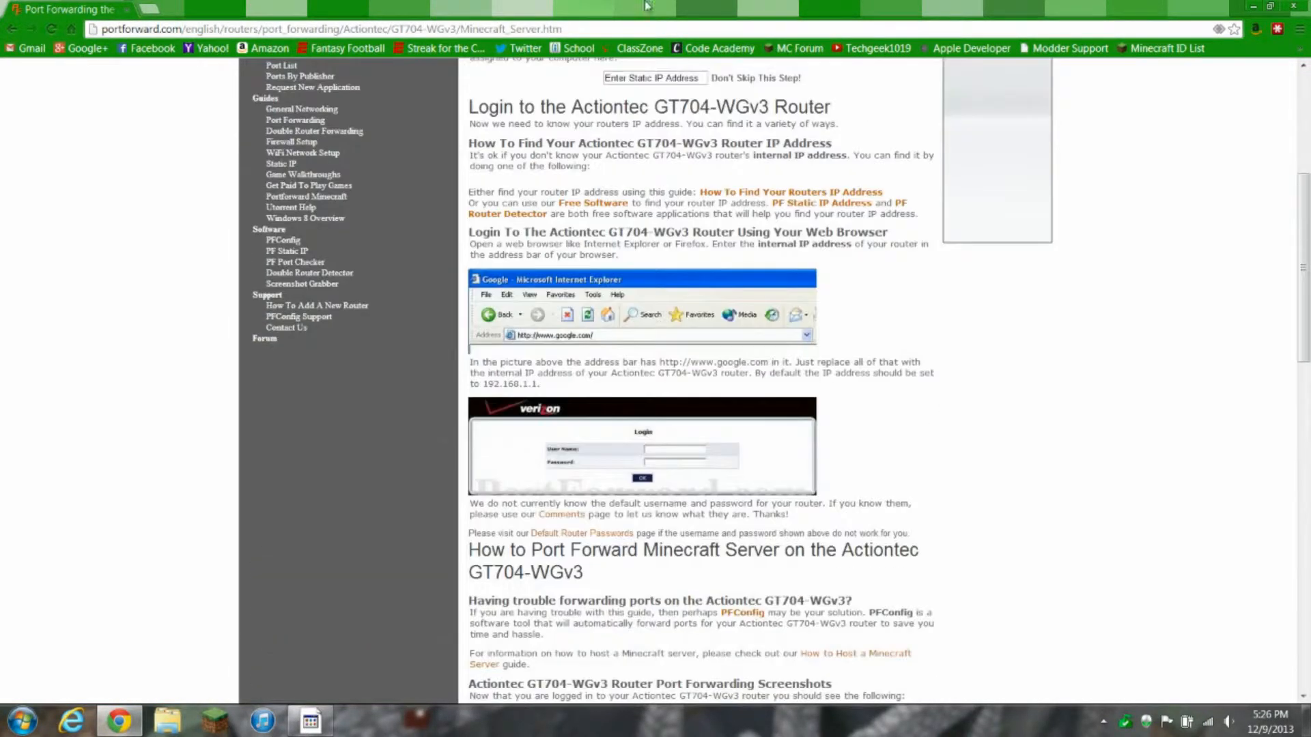
pyautogui.scroll(-3)
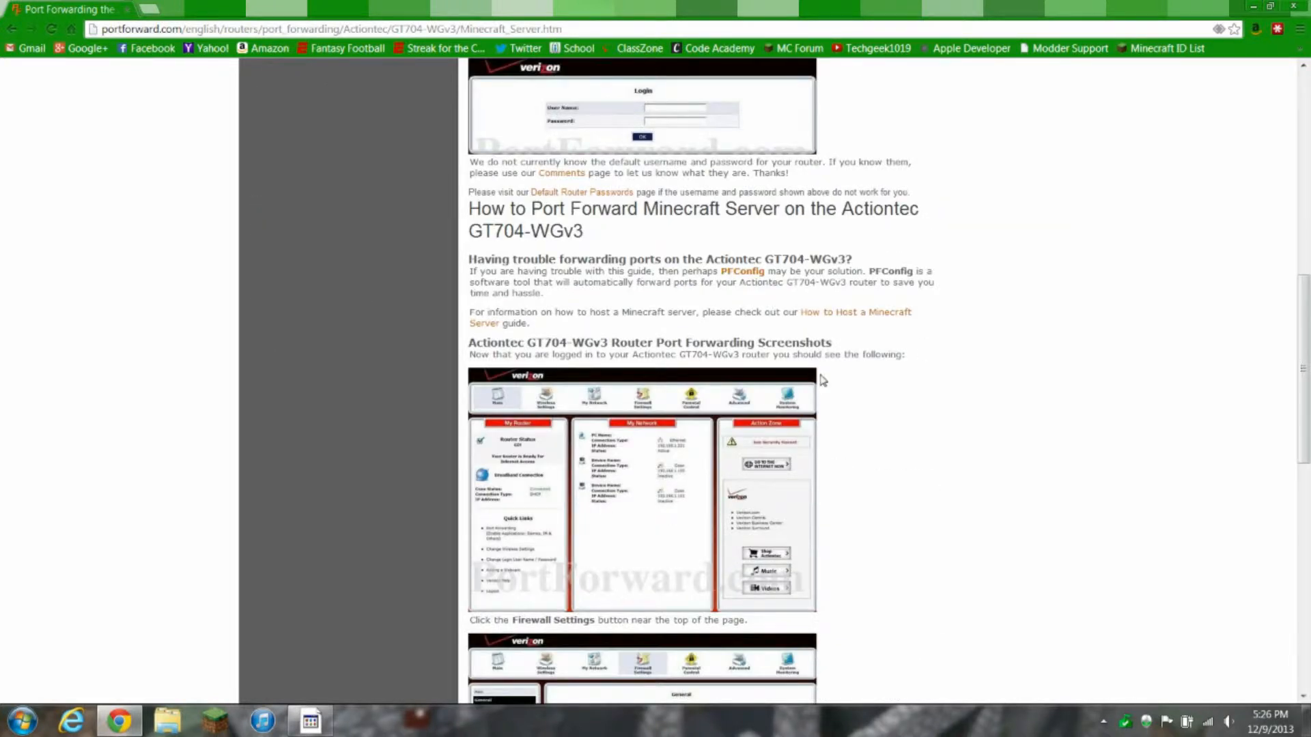
pyautogui.scroll(-3)
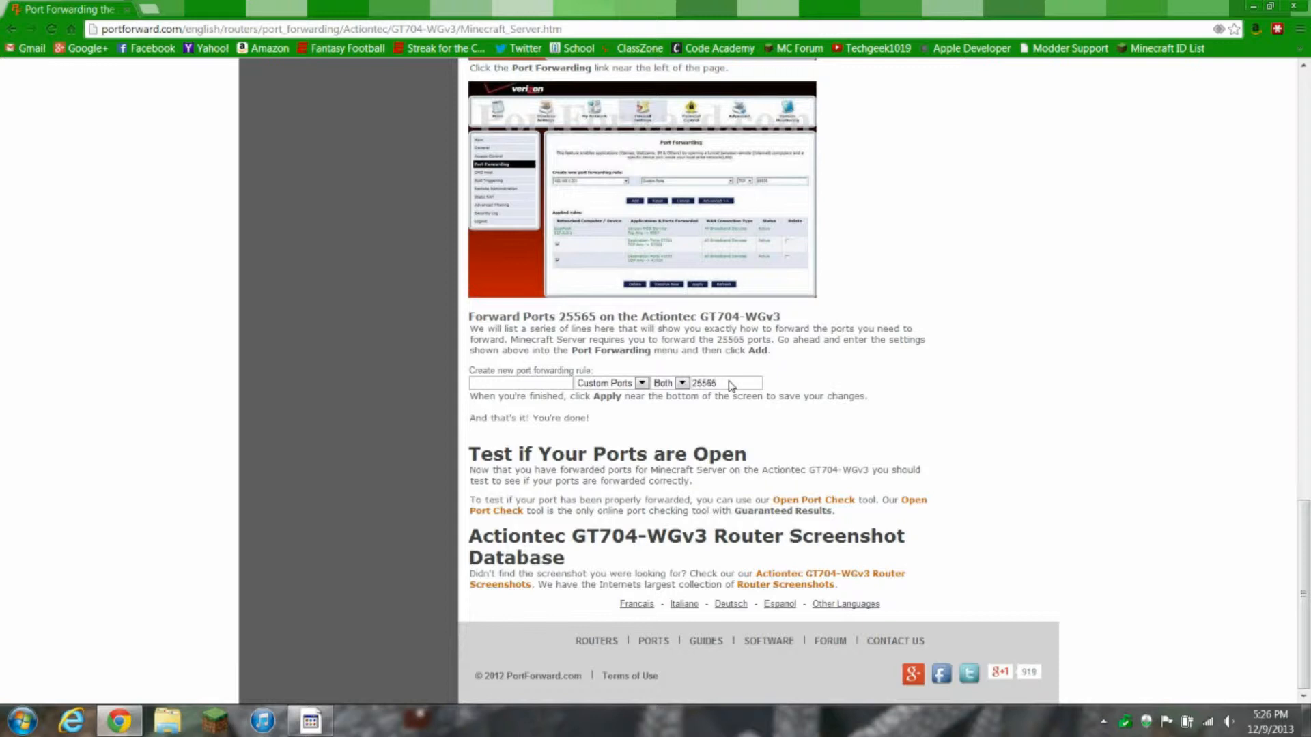
pyautogui.scroll(3)
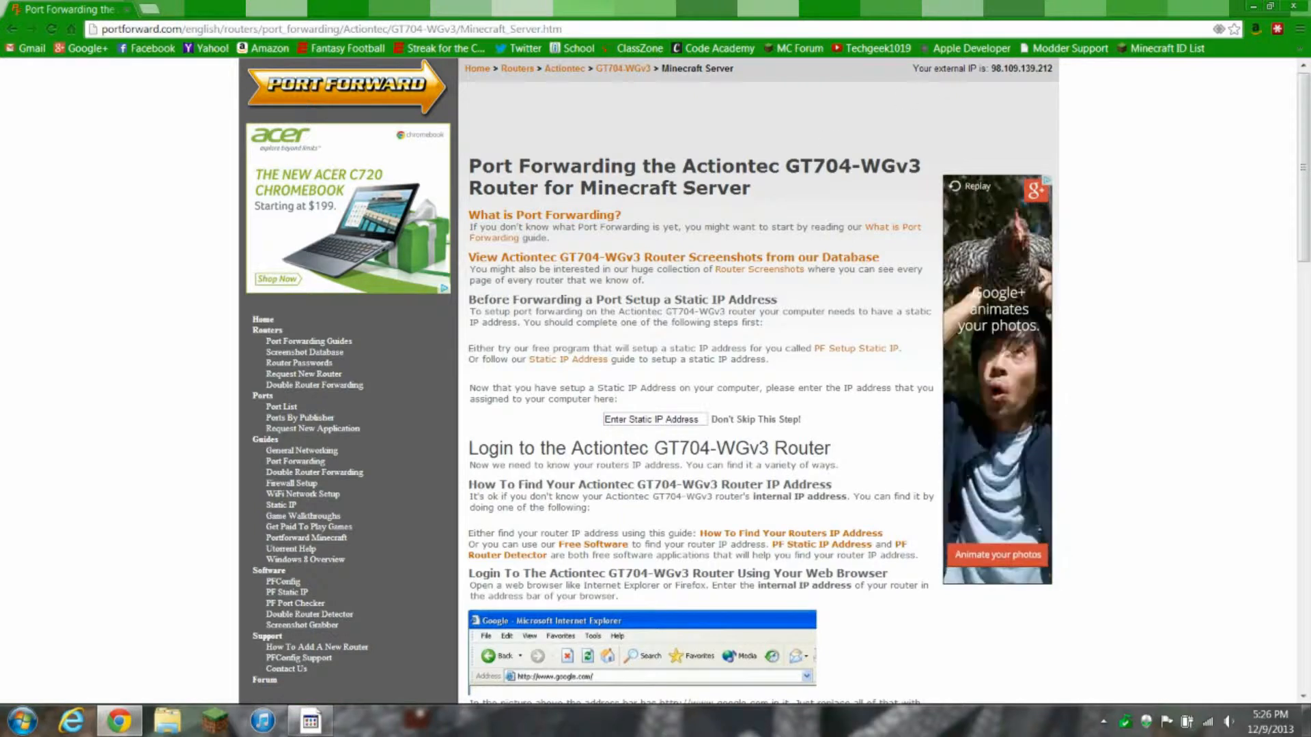
# Search Google for 'bukkit' and browse the CraftBukkit recommended, beta and development builds
pyautogui.click(1285, 9)
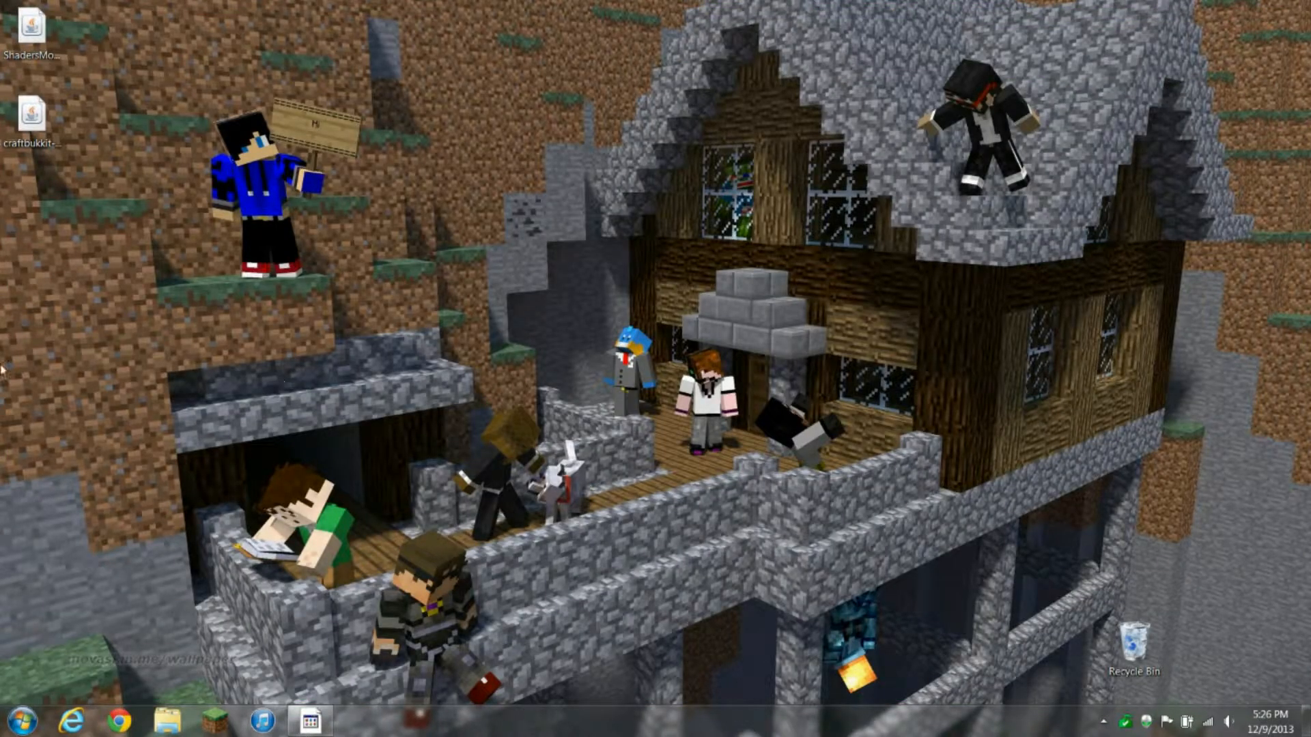
pyautogui.moveTo(163, 113)
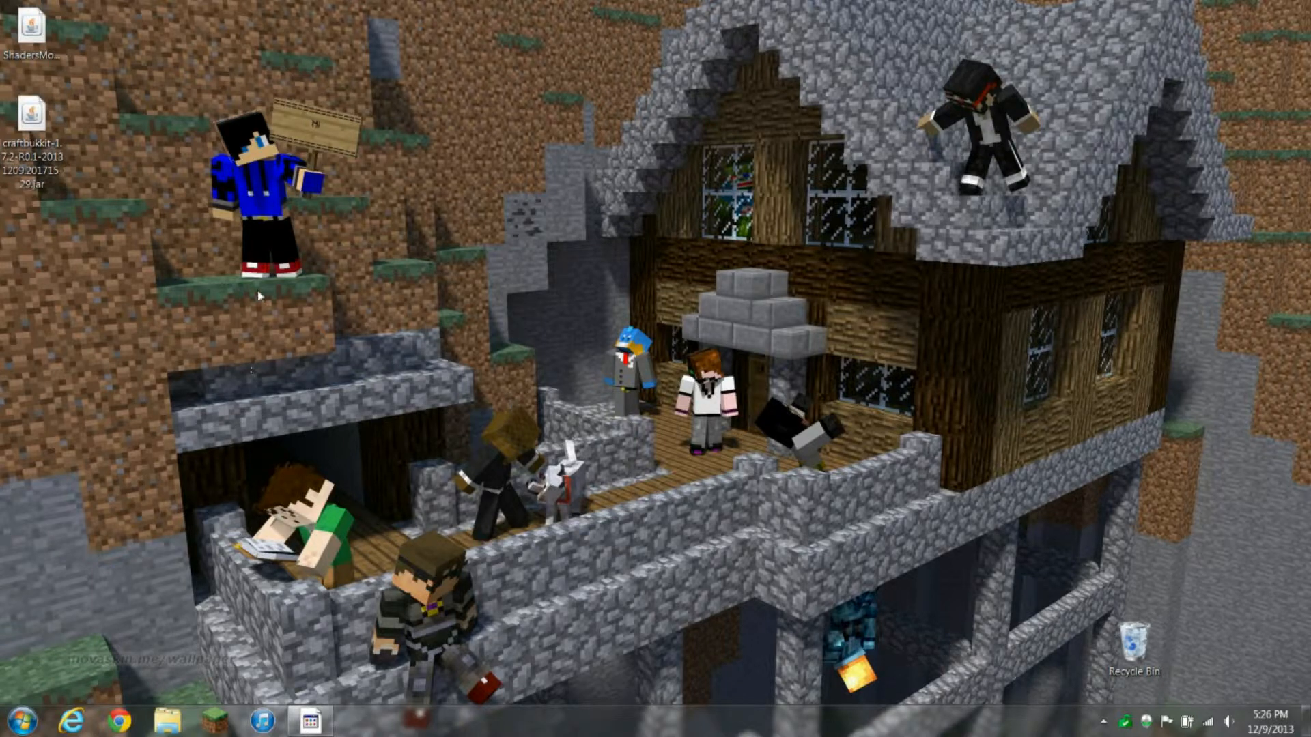
pyautogui.click(119, 719)
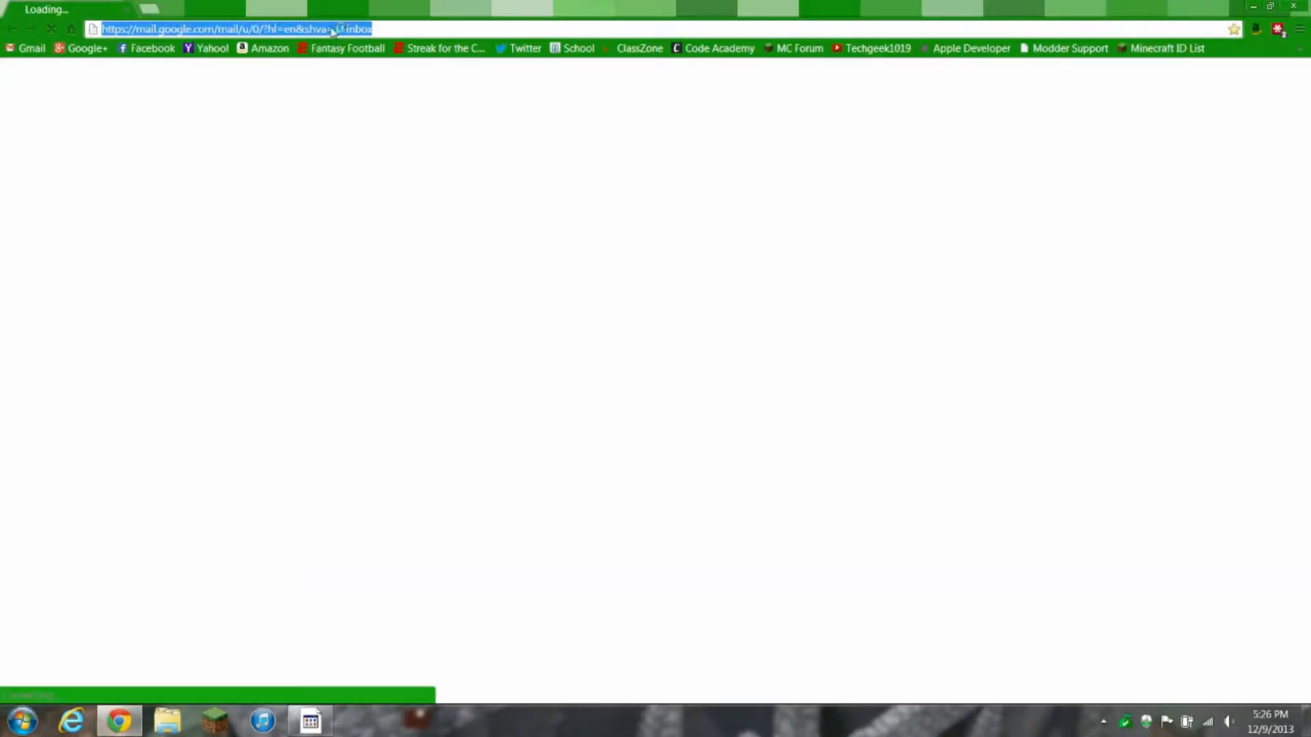
pyautogui.write('bukkit&oq=bukkit&aqs=chrome.0.69i59j69i60l3j69i57j69i60.1218j0j3')
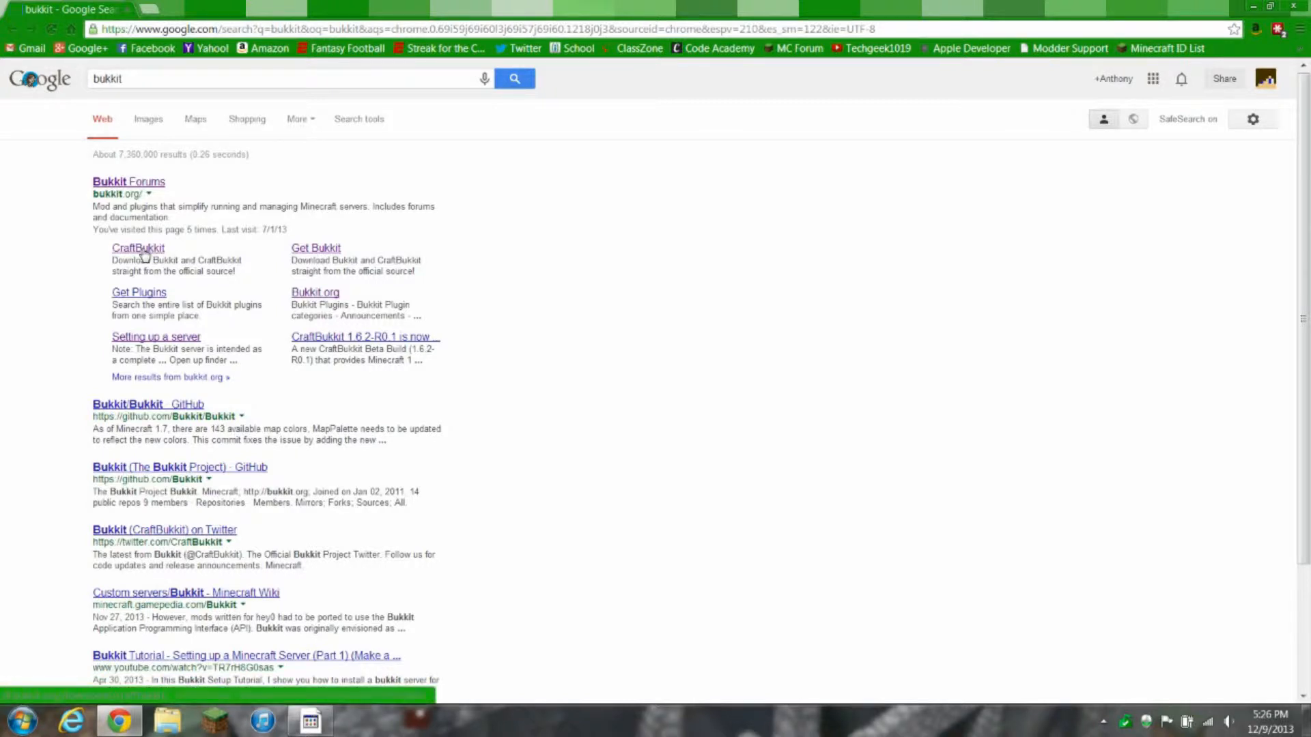
pyautogui.click(138, 248)
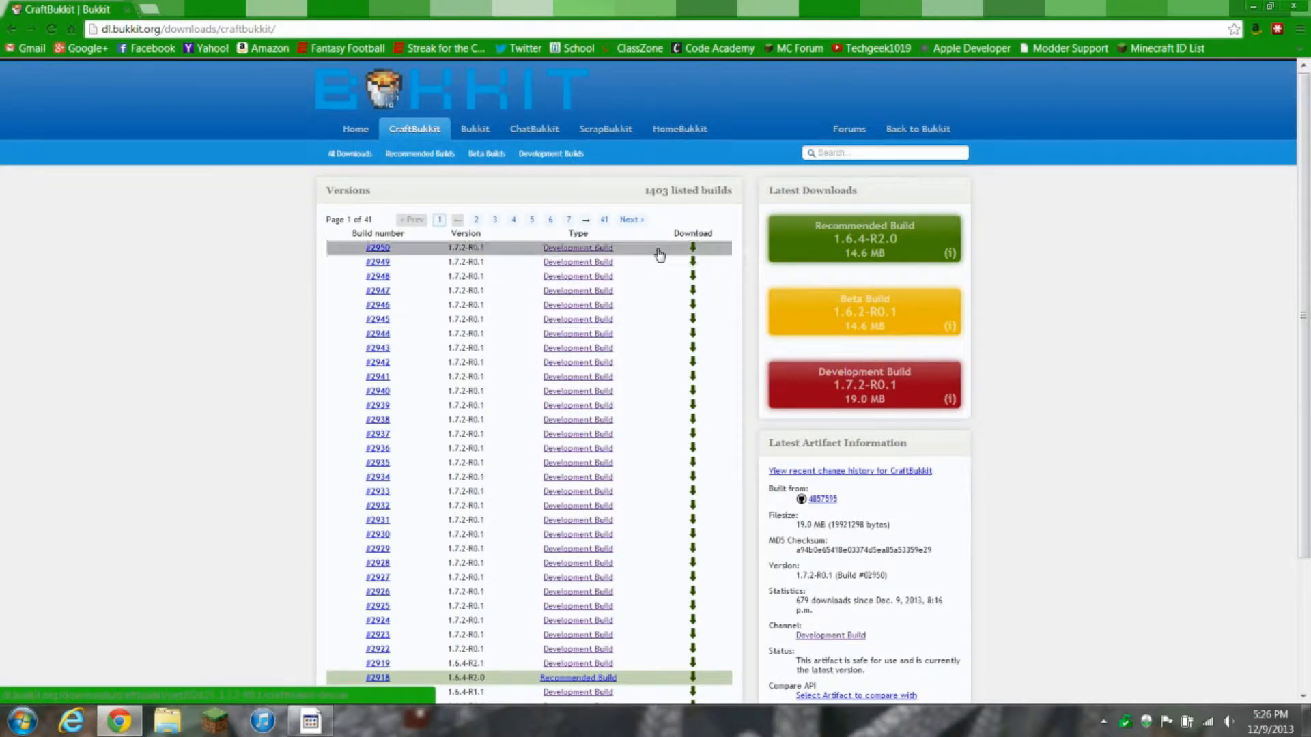
pyautogui.moveTo(692, 280)
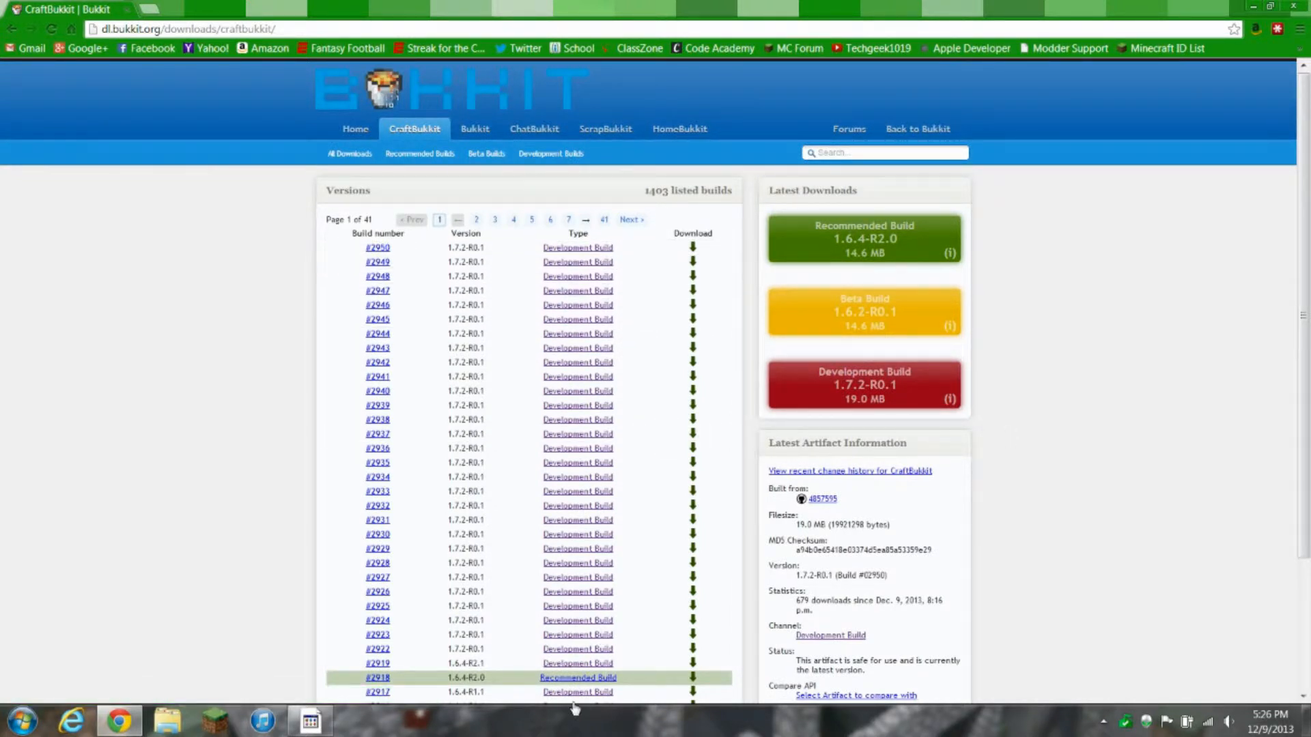
pyautogui.scroll(-3)
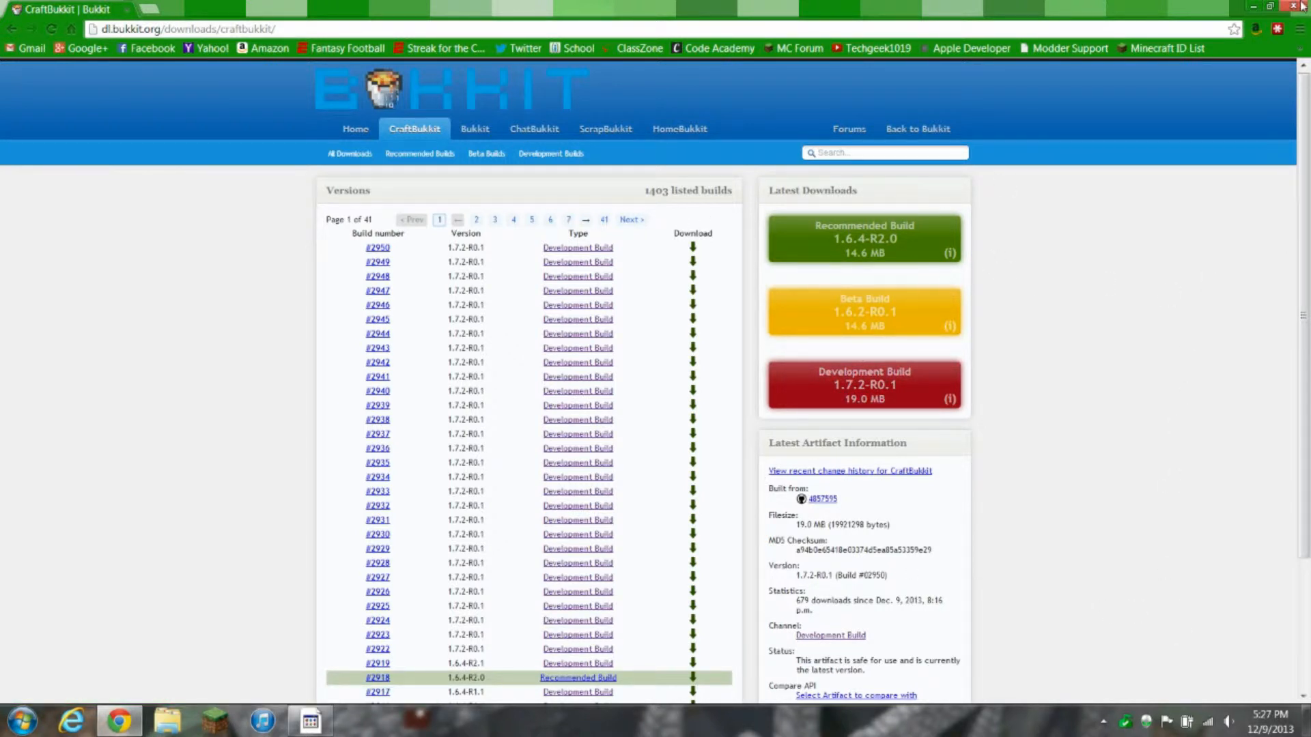
pyautogui.moveTo(864, 238)
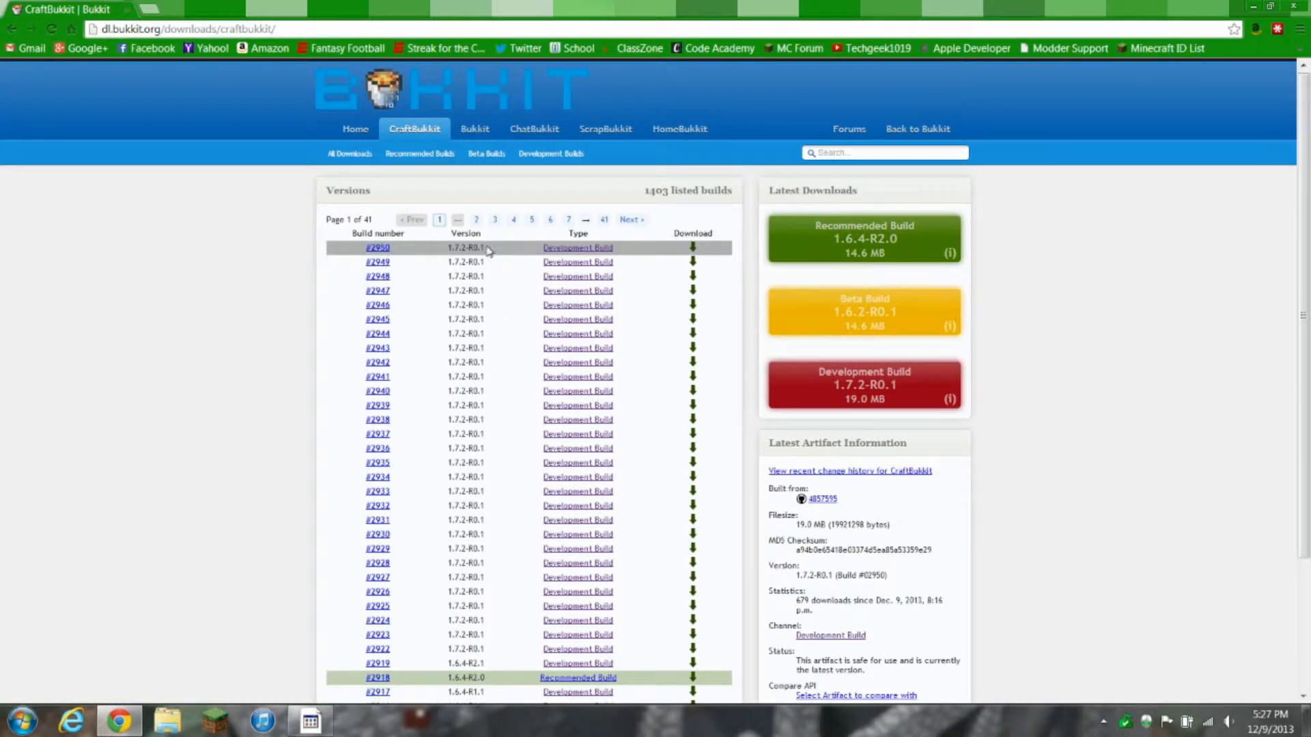
pyautogui.scroll(-3)
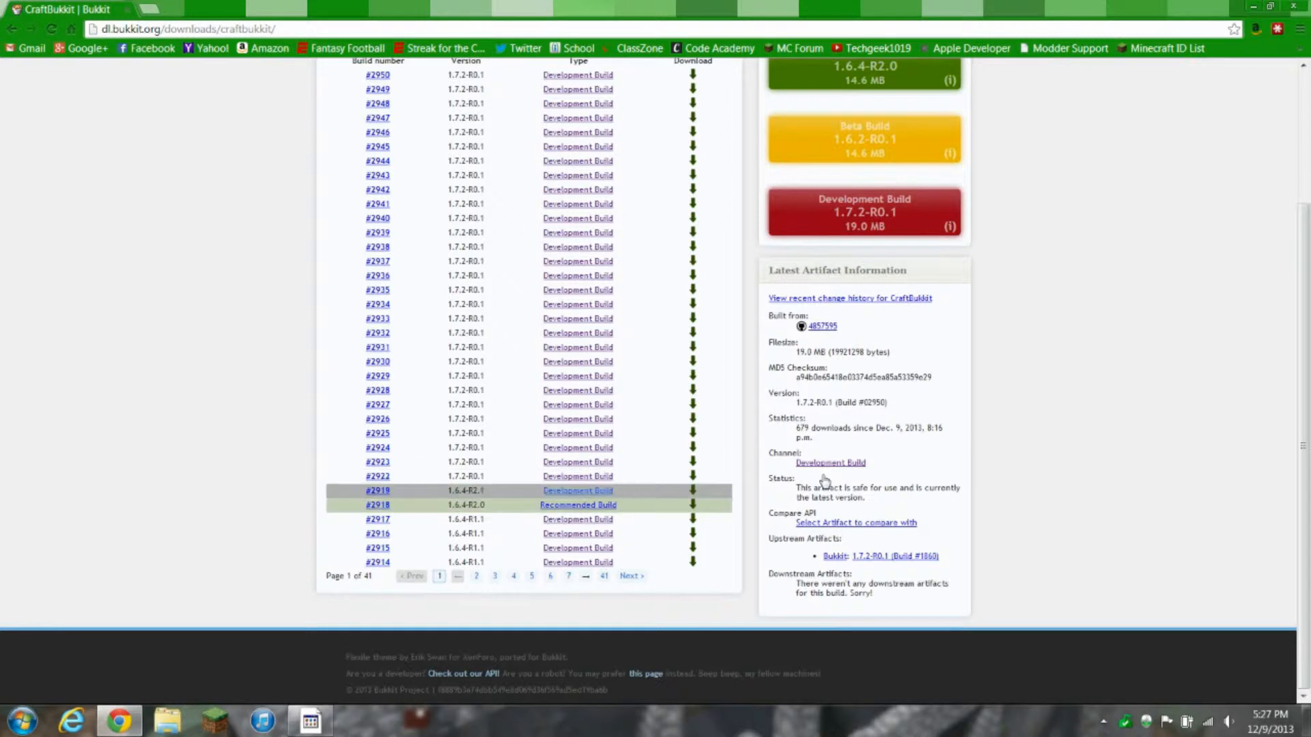
pyautogui.scroll(3)
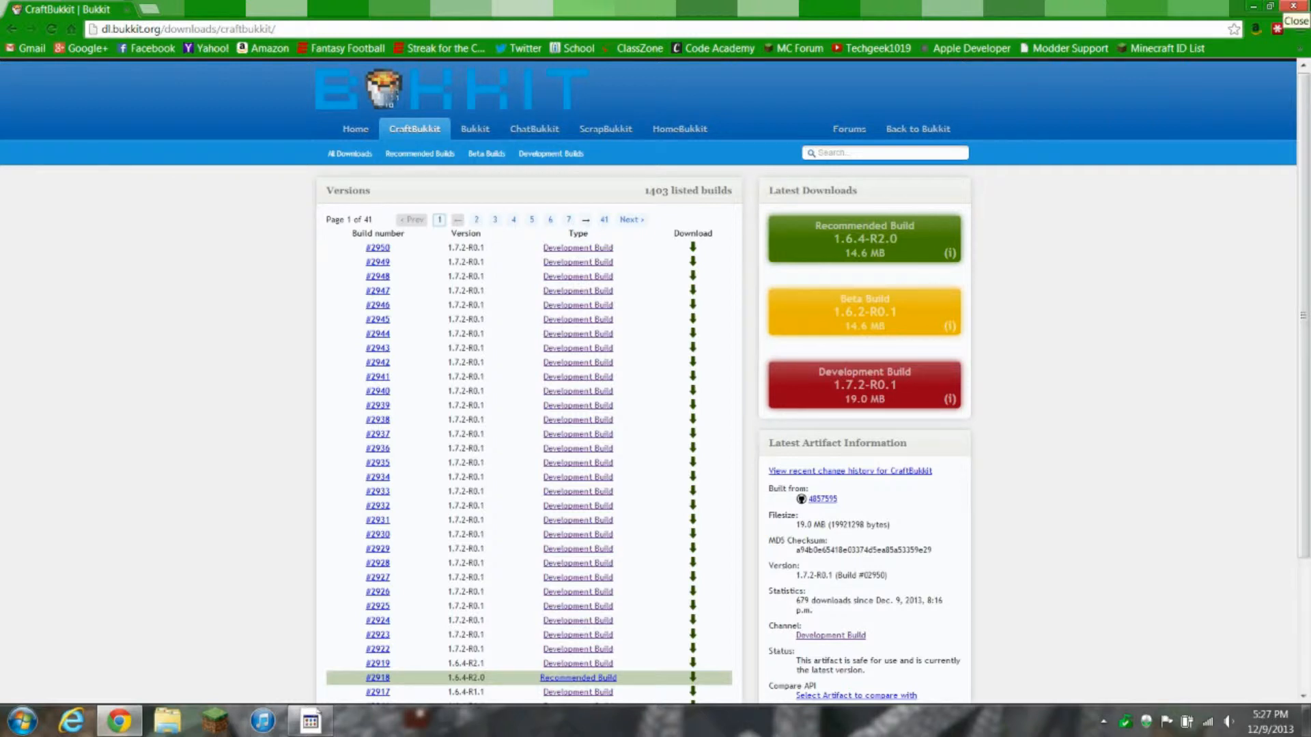
# Close Chrome, move the Server folder among the desktop icons, and open it
pyautogui.click(1295, 20)
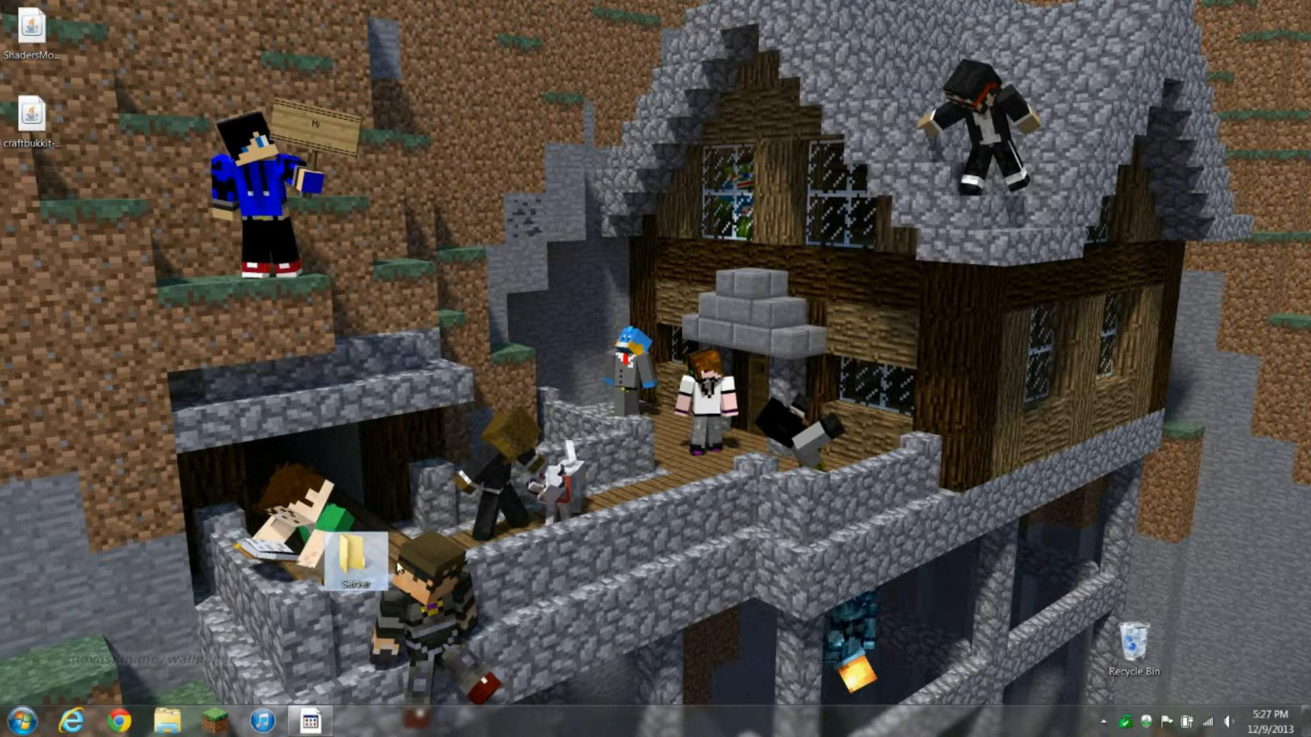
pyautogui.moveTo(355, 556); pyautogui.dragTo(33, 209)
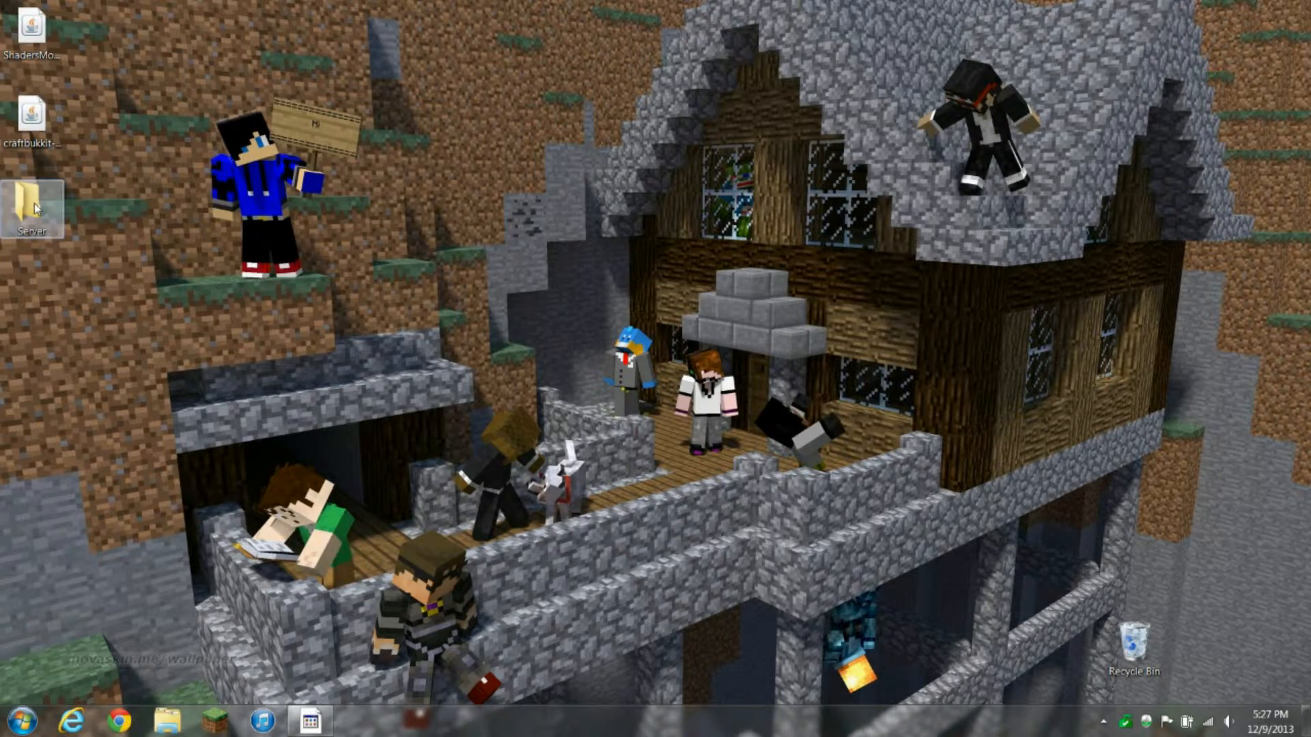
pyautogui.doubleClick(31, 204)
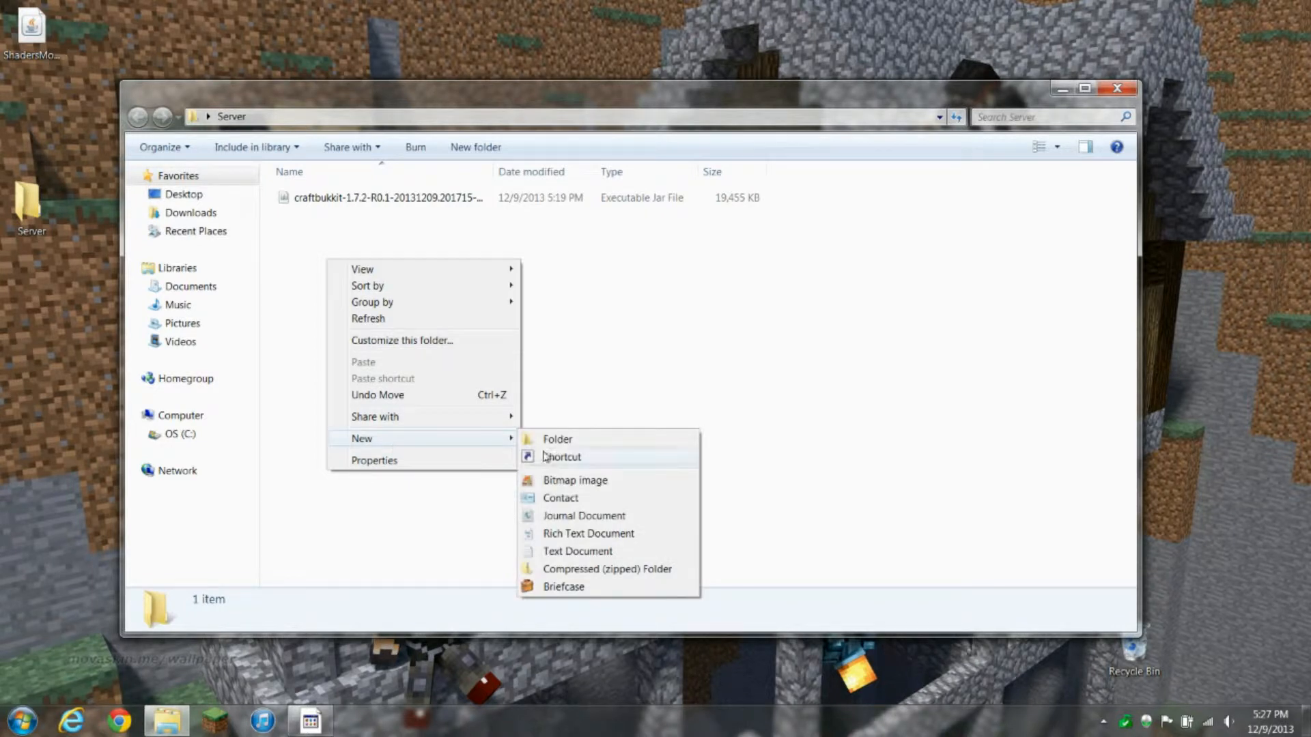
# Create a new text document named run in the Server folder and open it
pyautogui.click(577, 551)
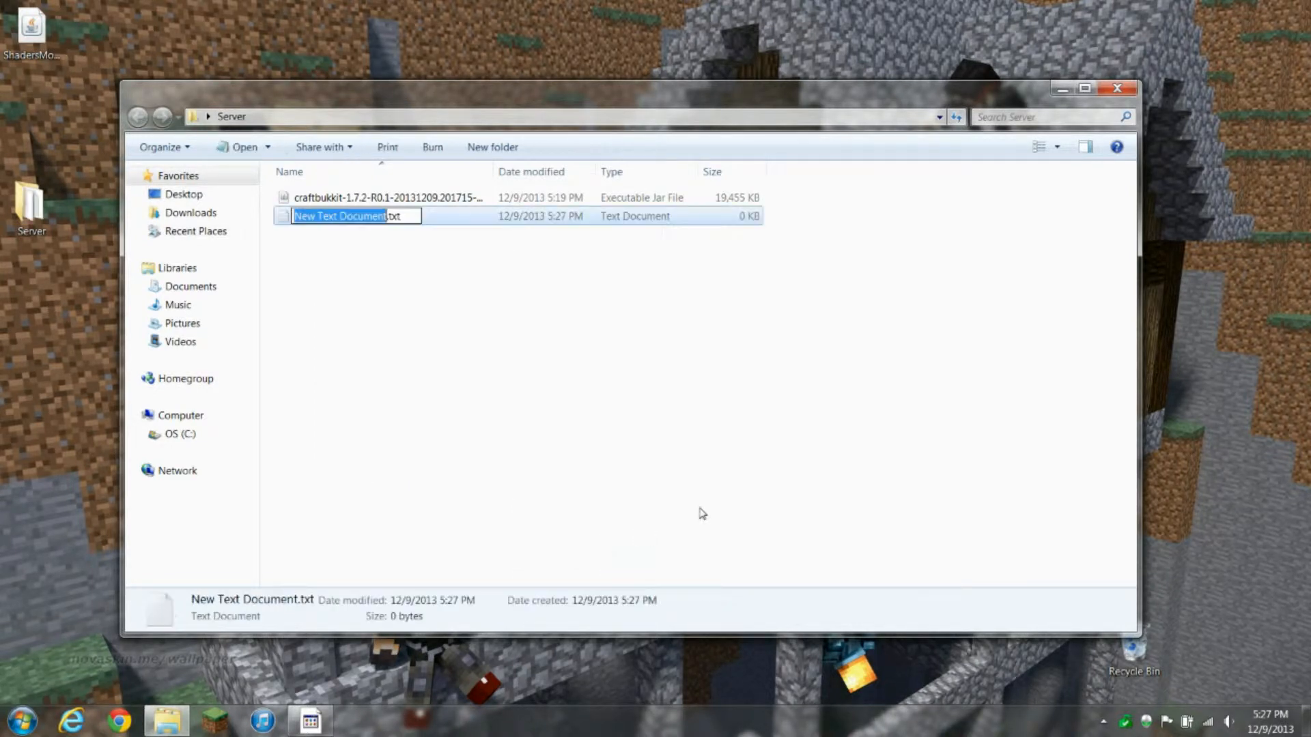
pyautogui.moveTo(395, 246)
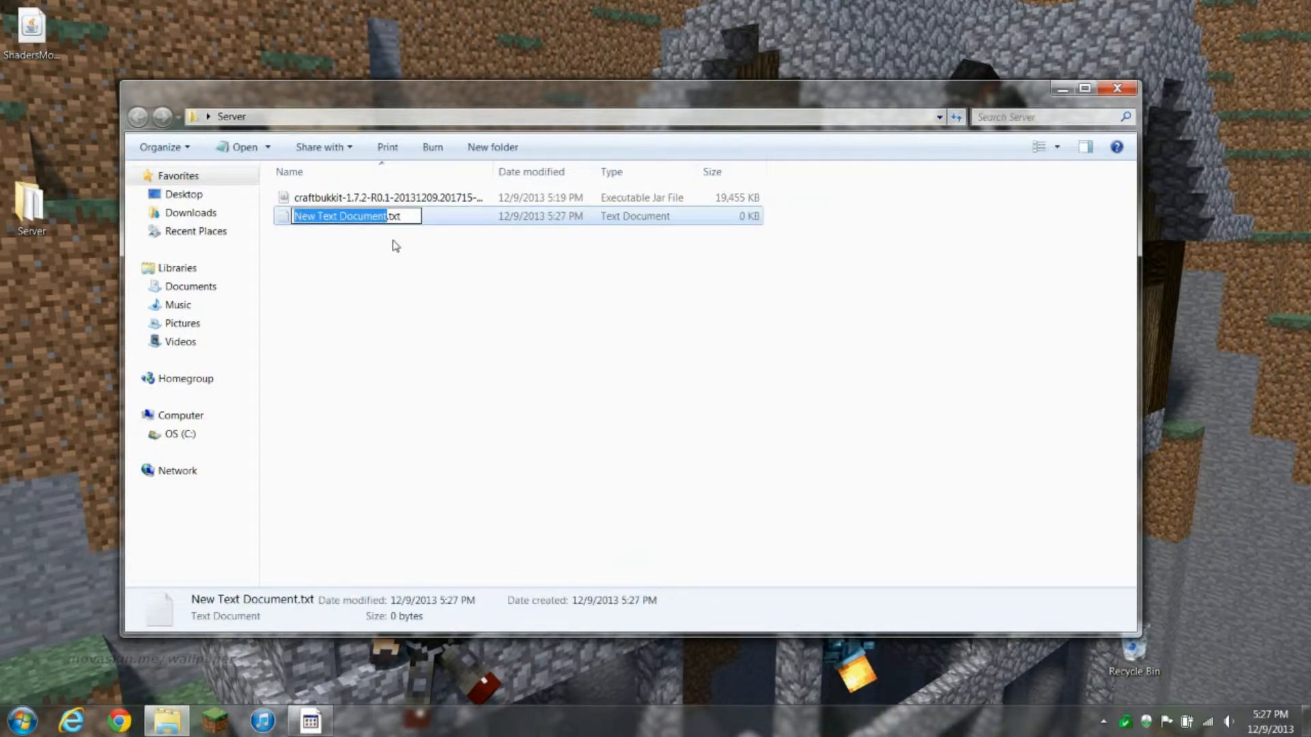
pyautogui.write('run.txt')
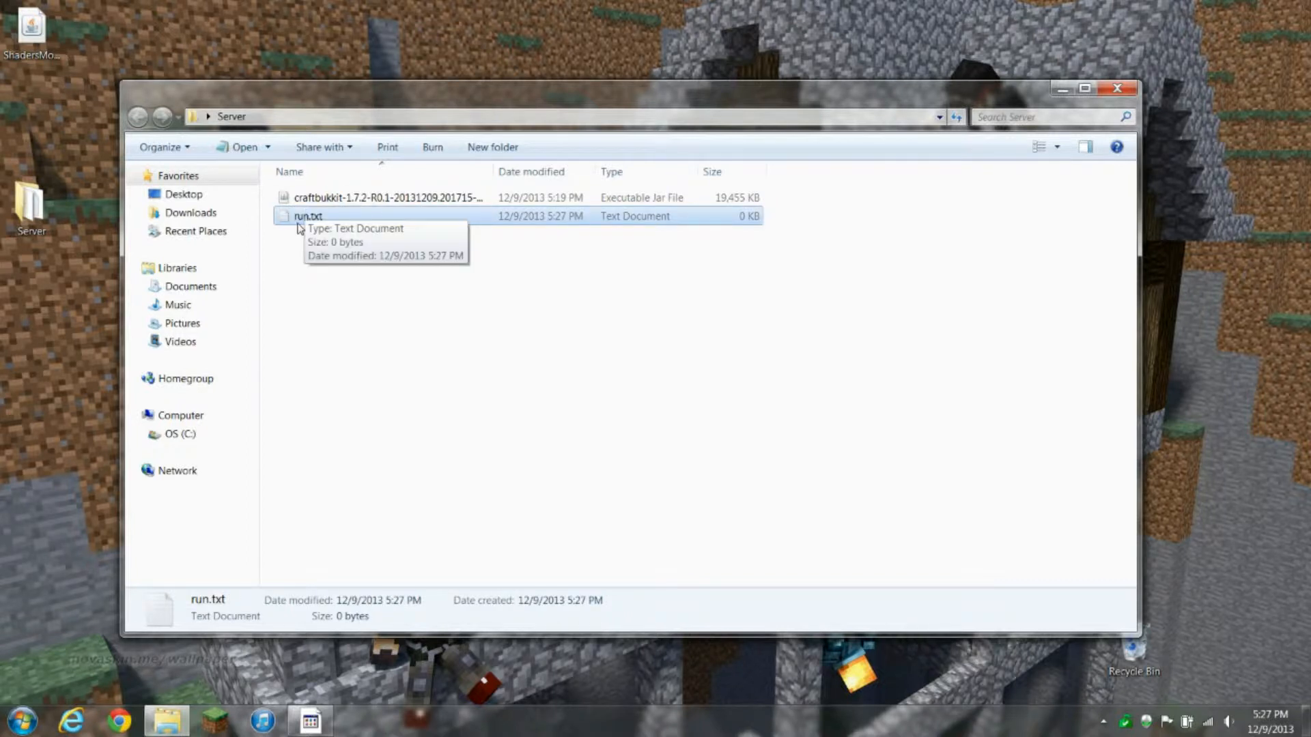
pyautogui.doubleClick(307, 215)
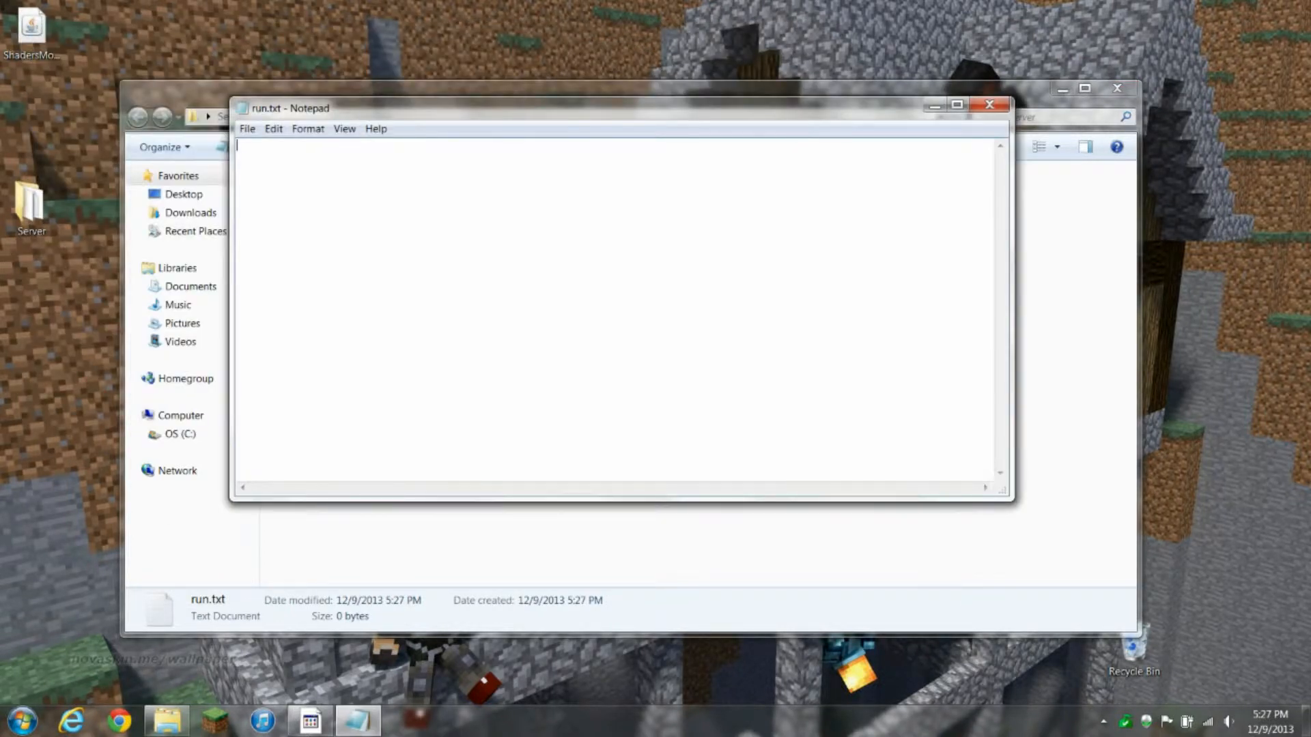
# Type the launch line 'java -Xmx2048M -jar craftbukkit.jar -o true'
pyautogui.write('java -X')
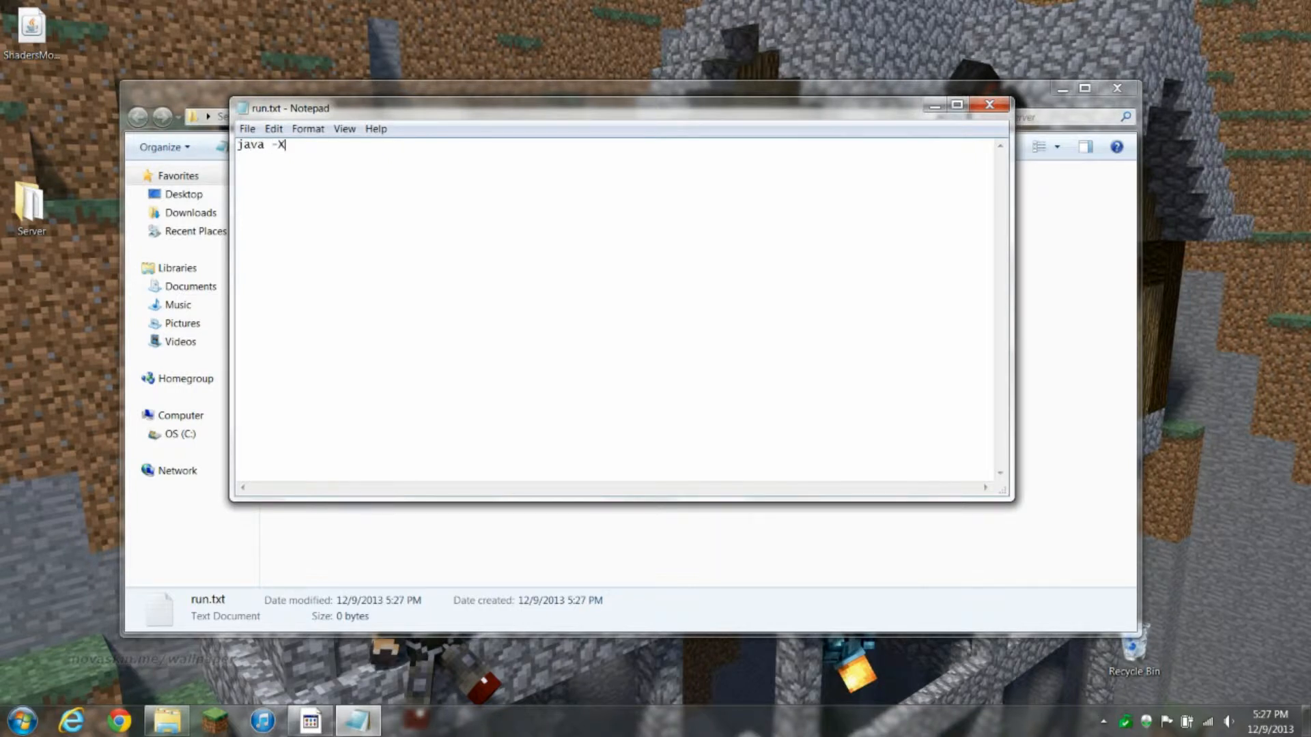
pyautogui.write('mx')
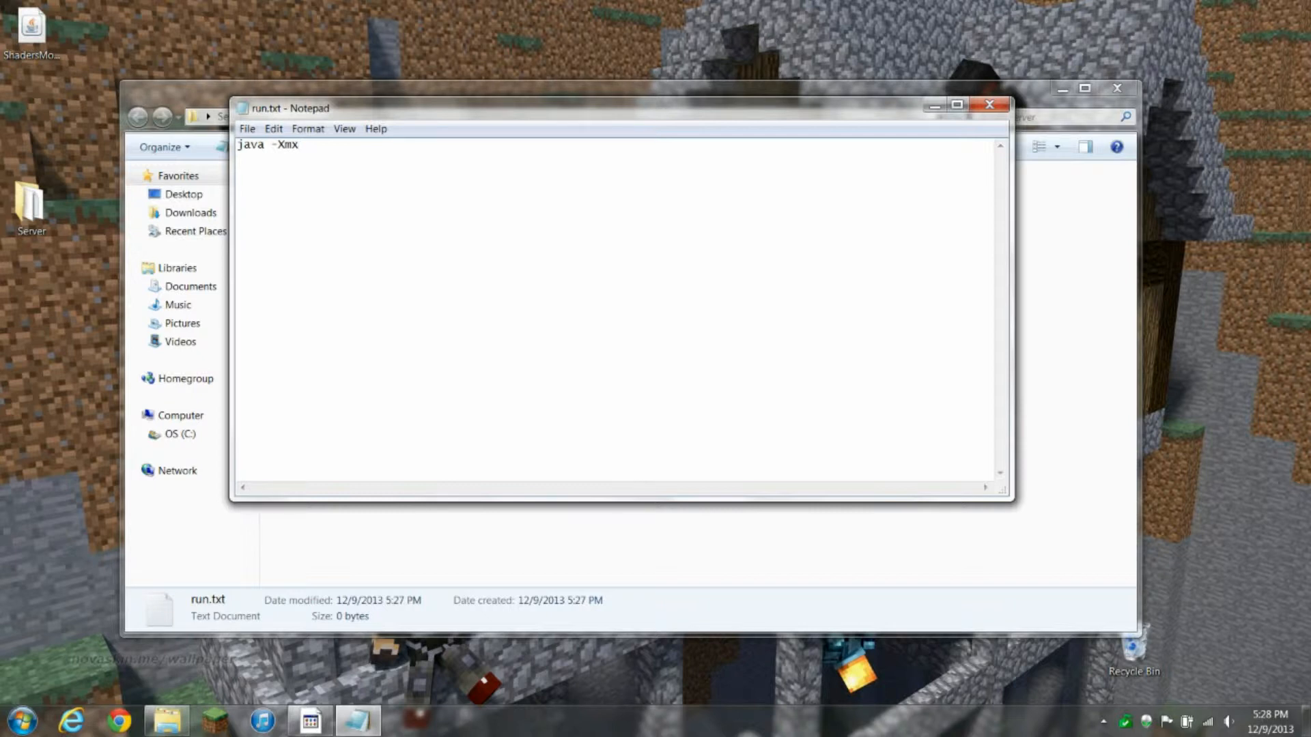
pyautogui.write('1028')
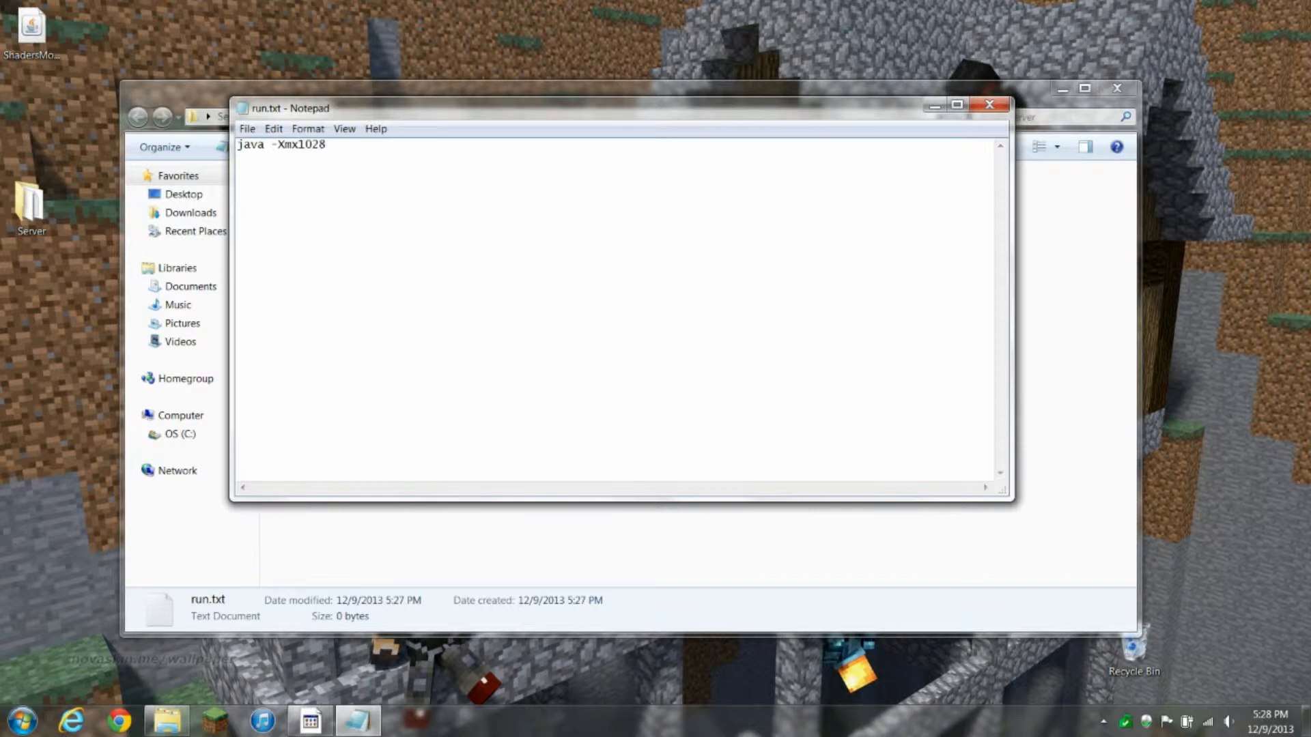
pyautogui.press('BackSpace')
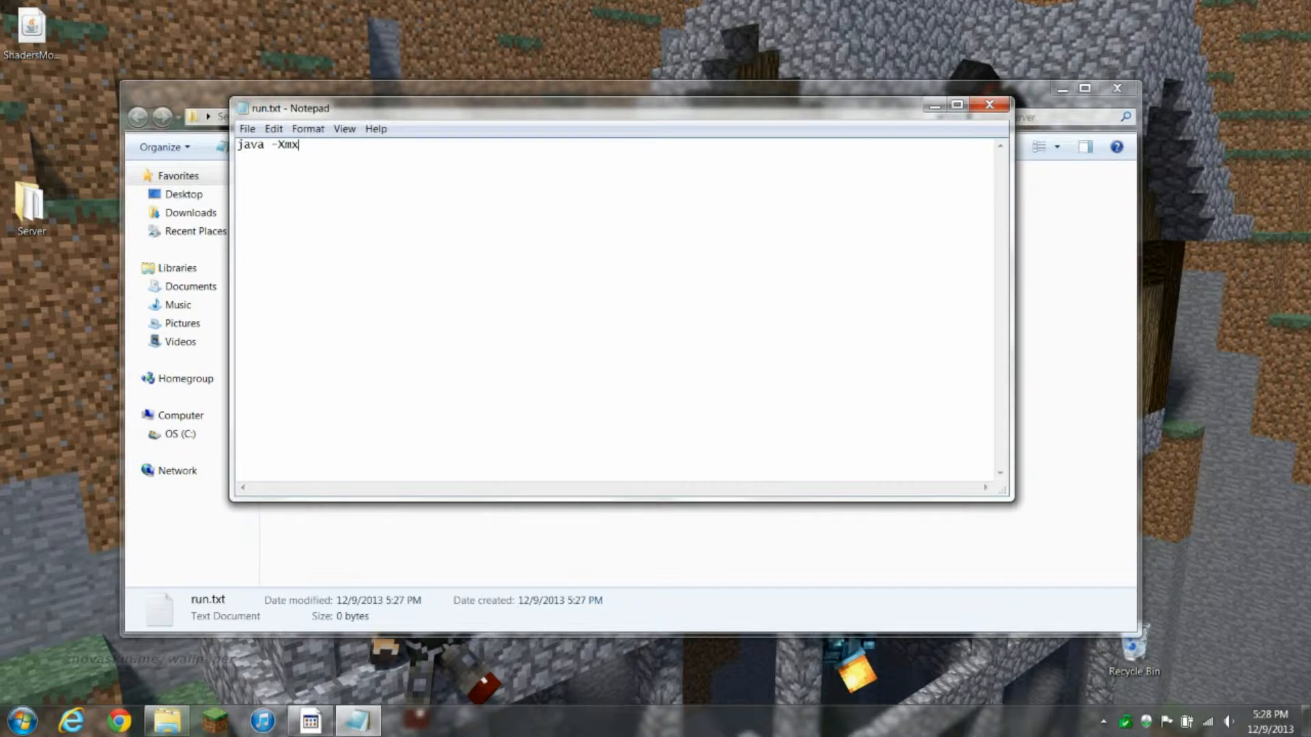
pyautogui.write('20')
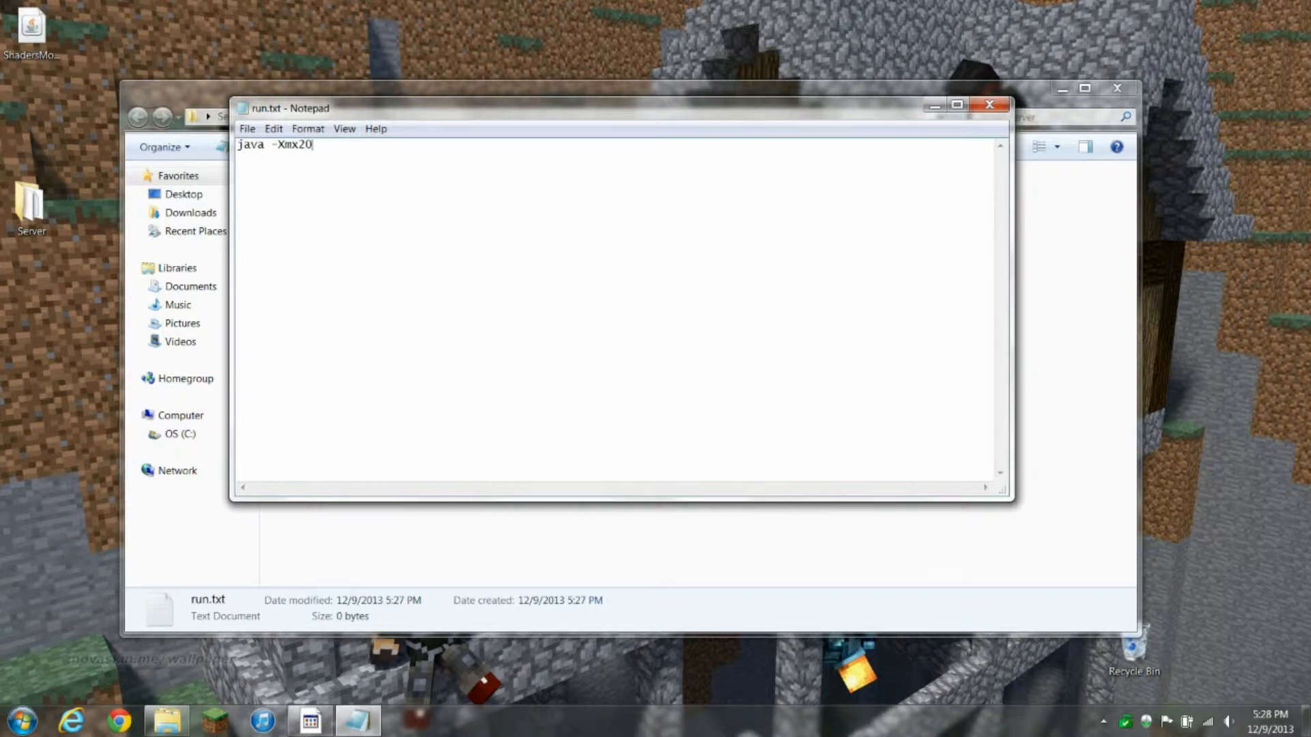
pyautogui.write('48M')
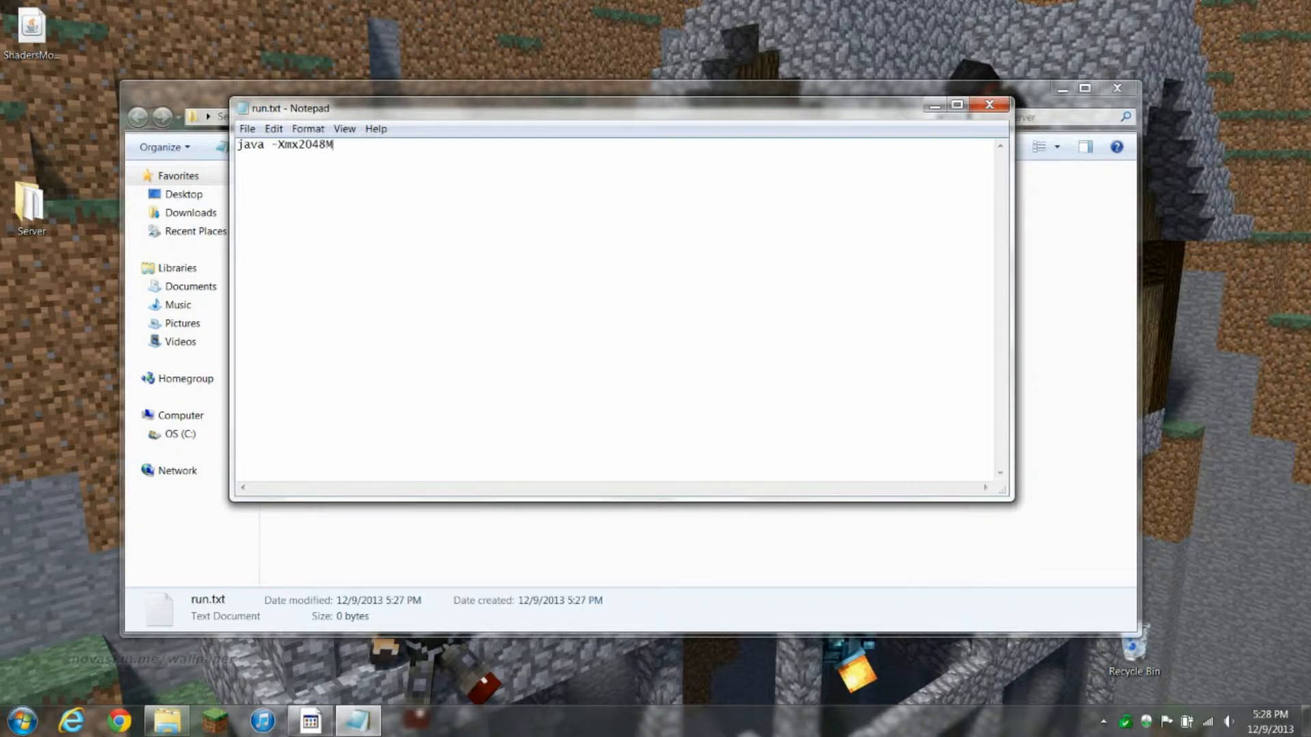
pyautogui.write('-ja')
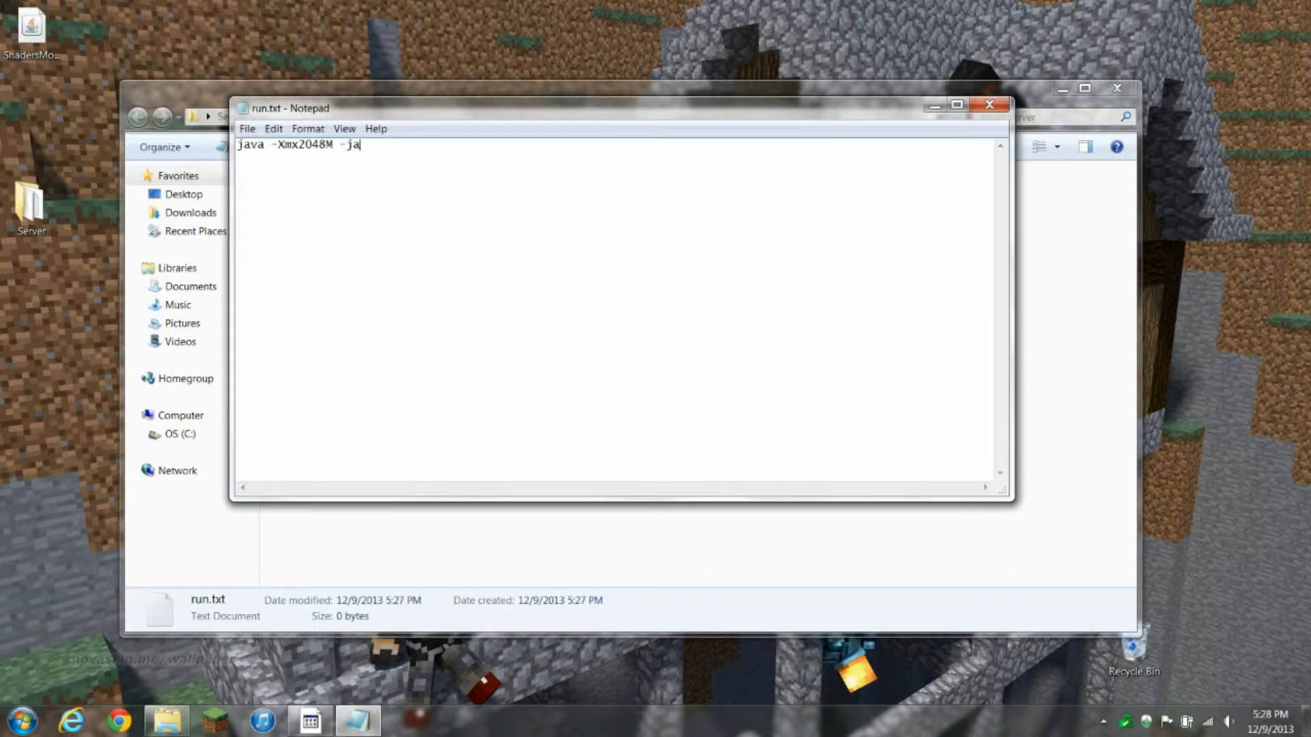
pyautogui.write('r craf')
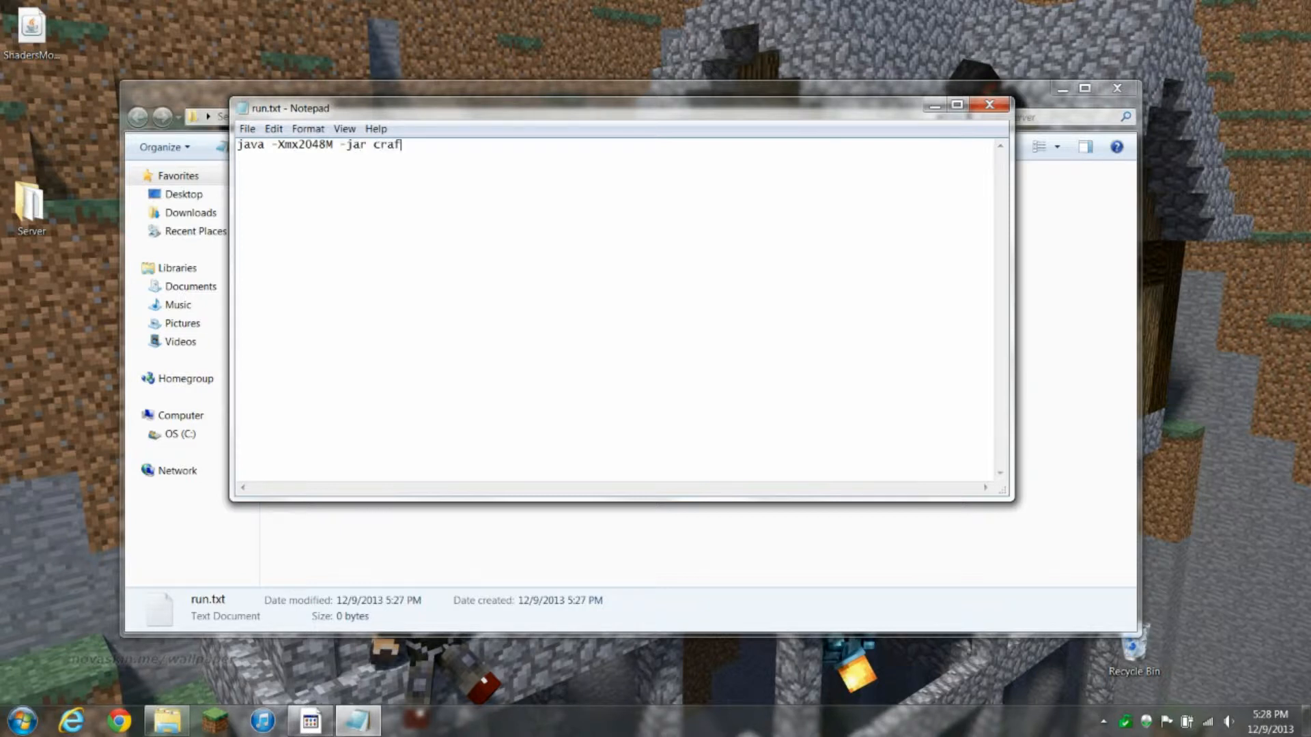
pyautogui.write('tbukkit')
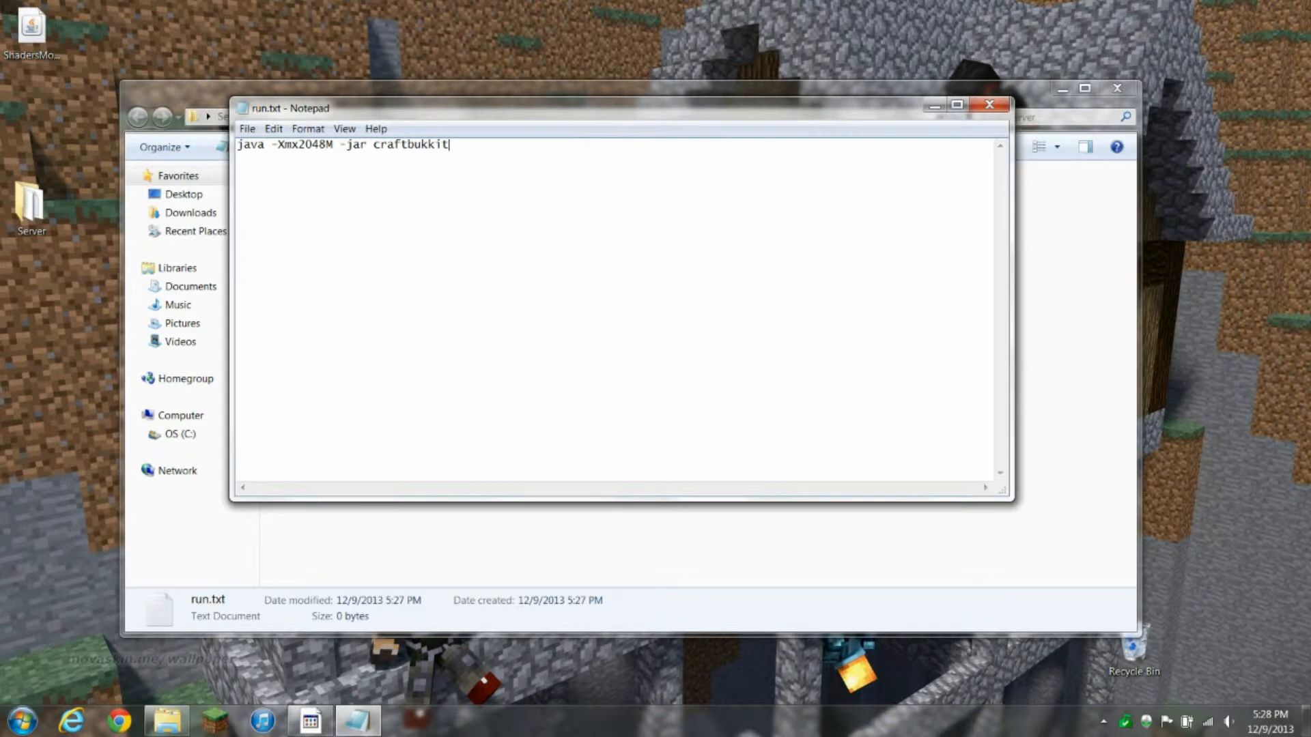
pyautogui.write('.jar')
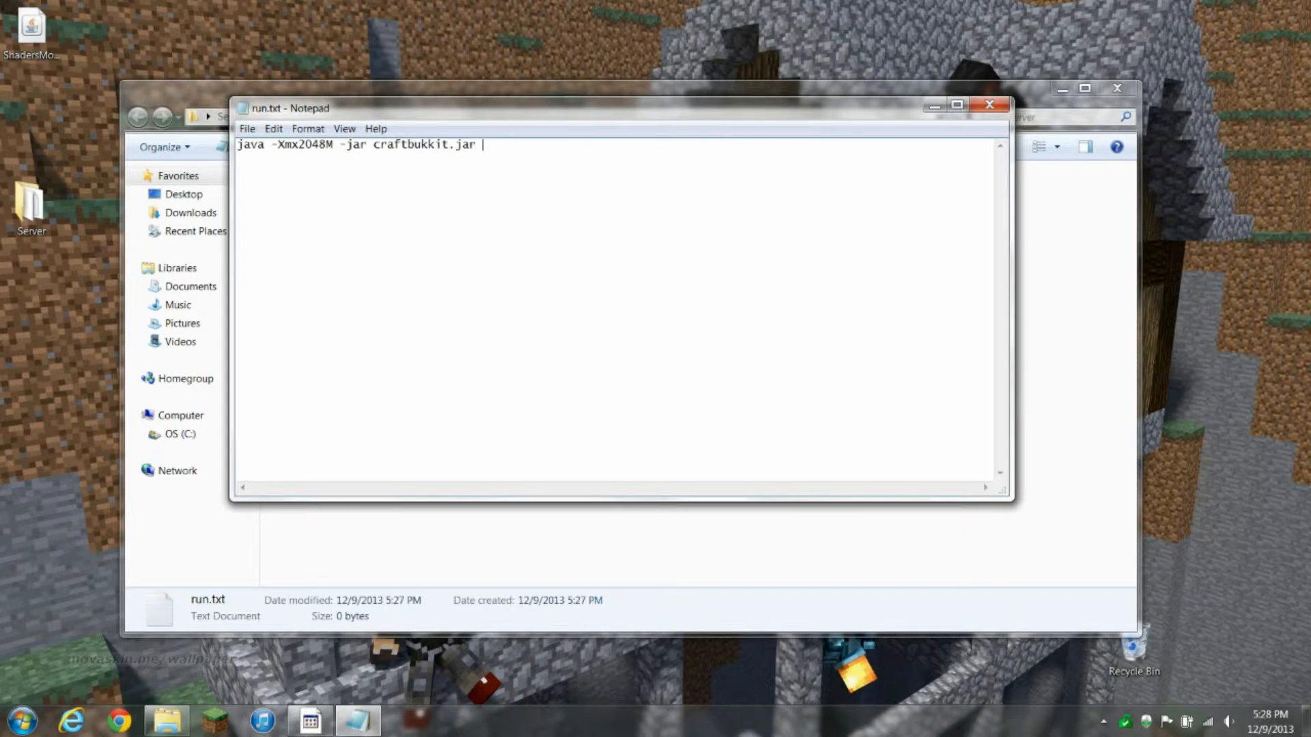
pyautogui.write('-o true')
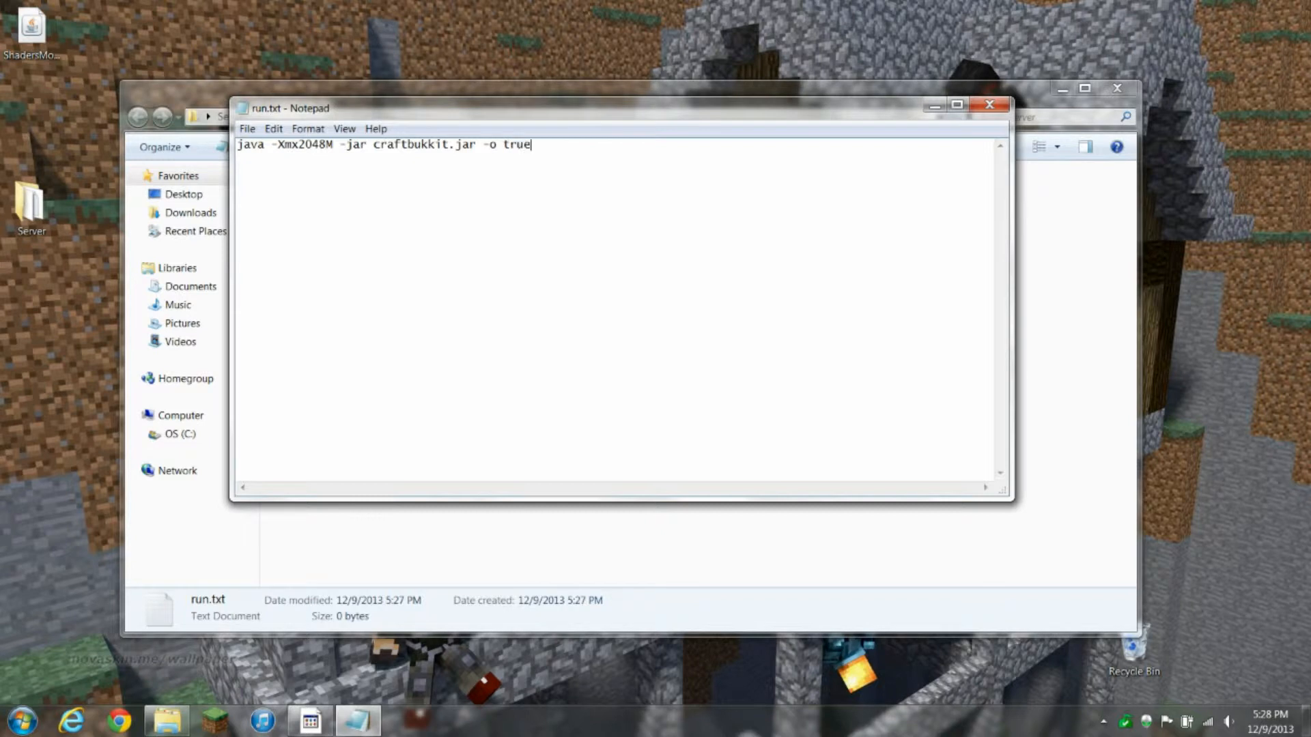
# Save the launch command as run.bat and rename the CraftBukkit jar to craftbukkit.jar
pyautogui.click(246, 129)
pyautogui.write('run.bat')
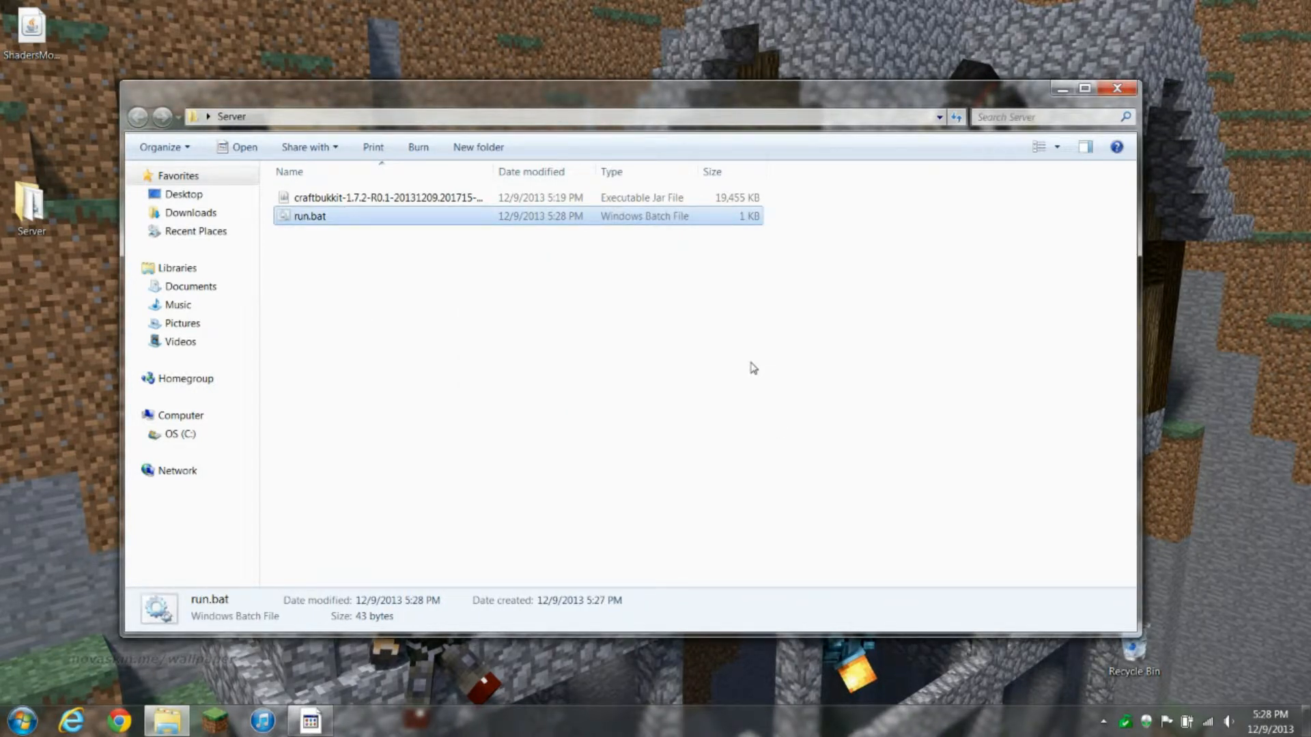
pyautogui.click(384, 197)
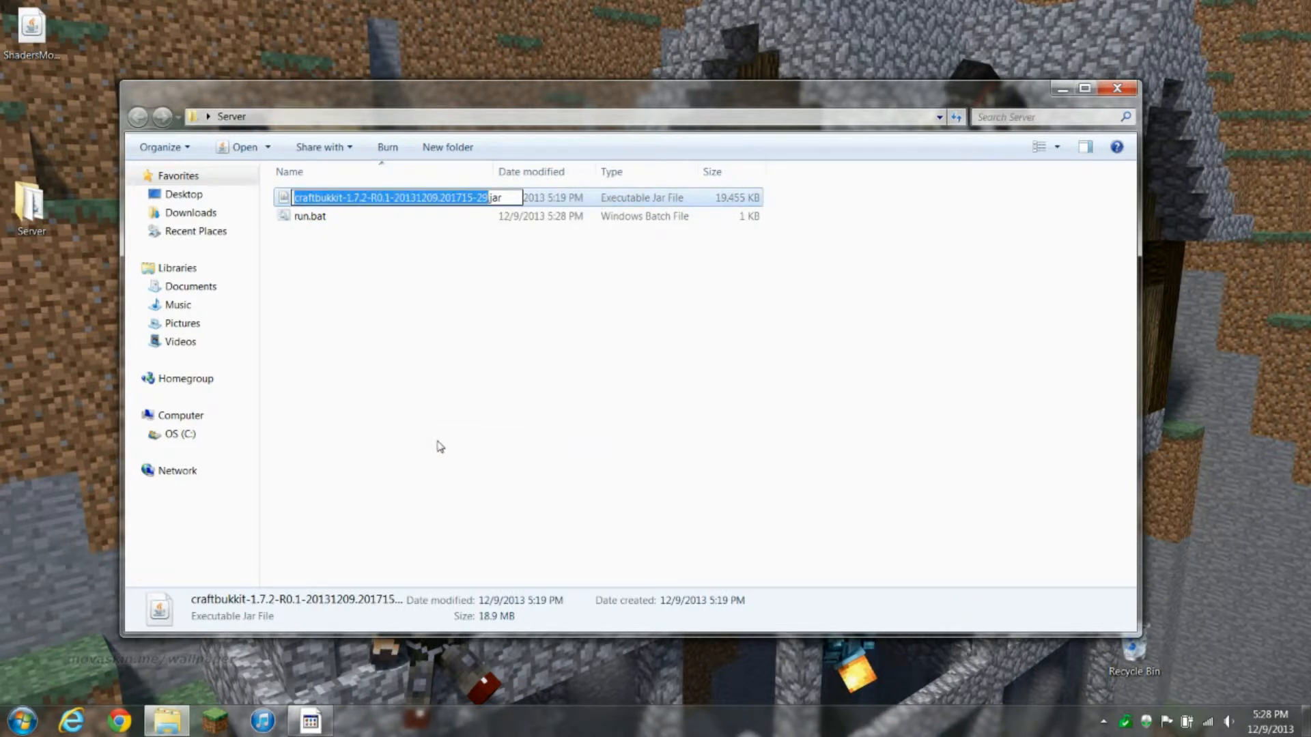
pyautogui.write('craft.jar')
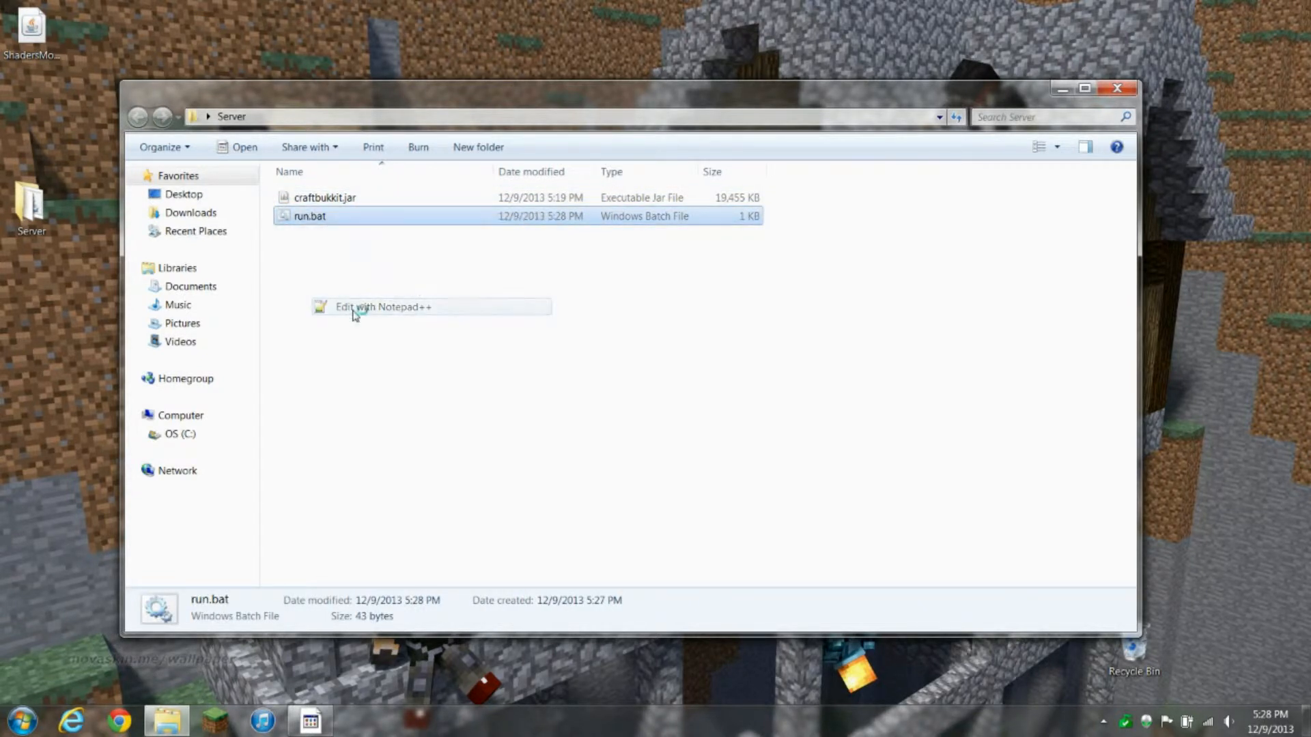
pyautogui.click(383, 307)
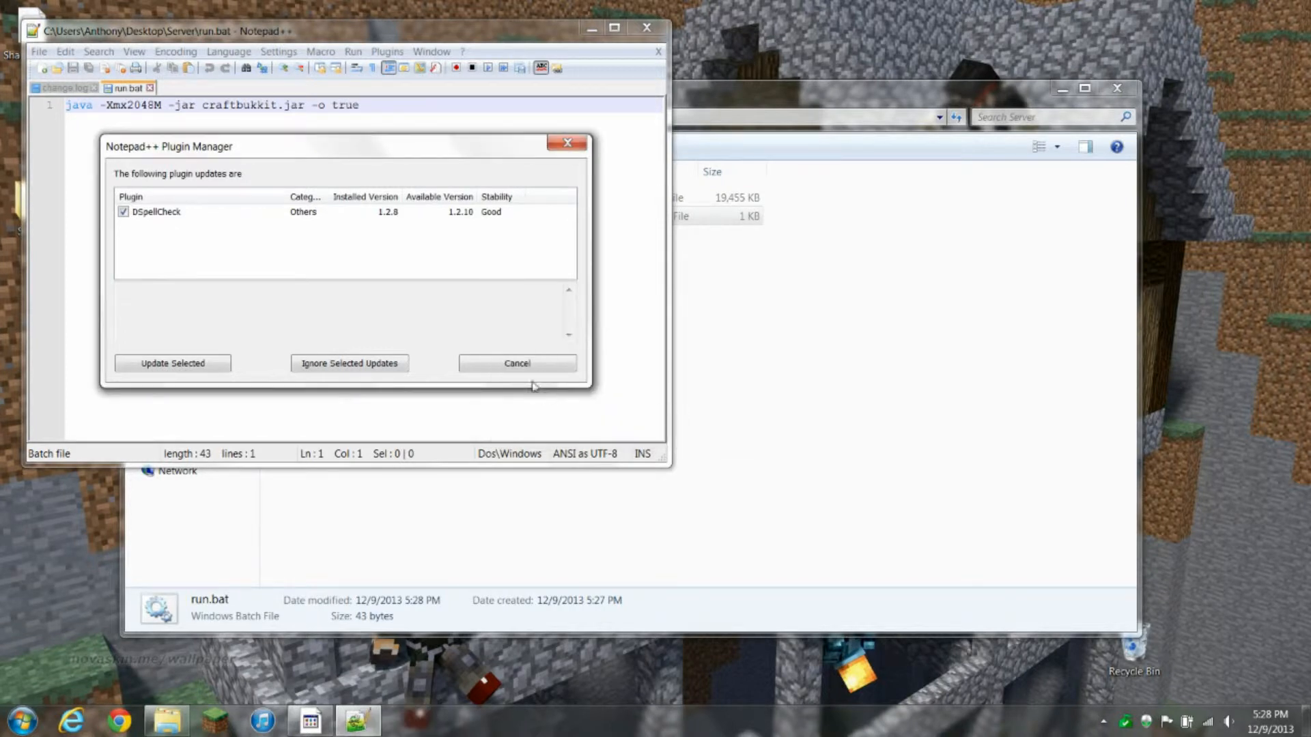
pyautogui.click(517, 362)
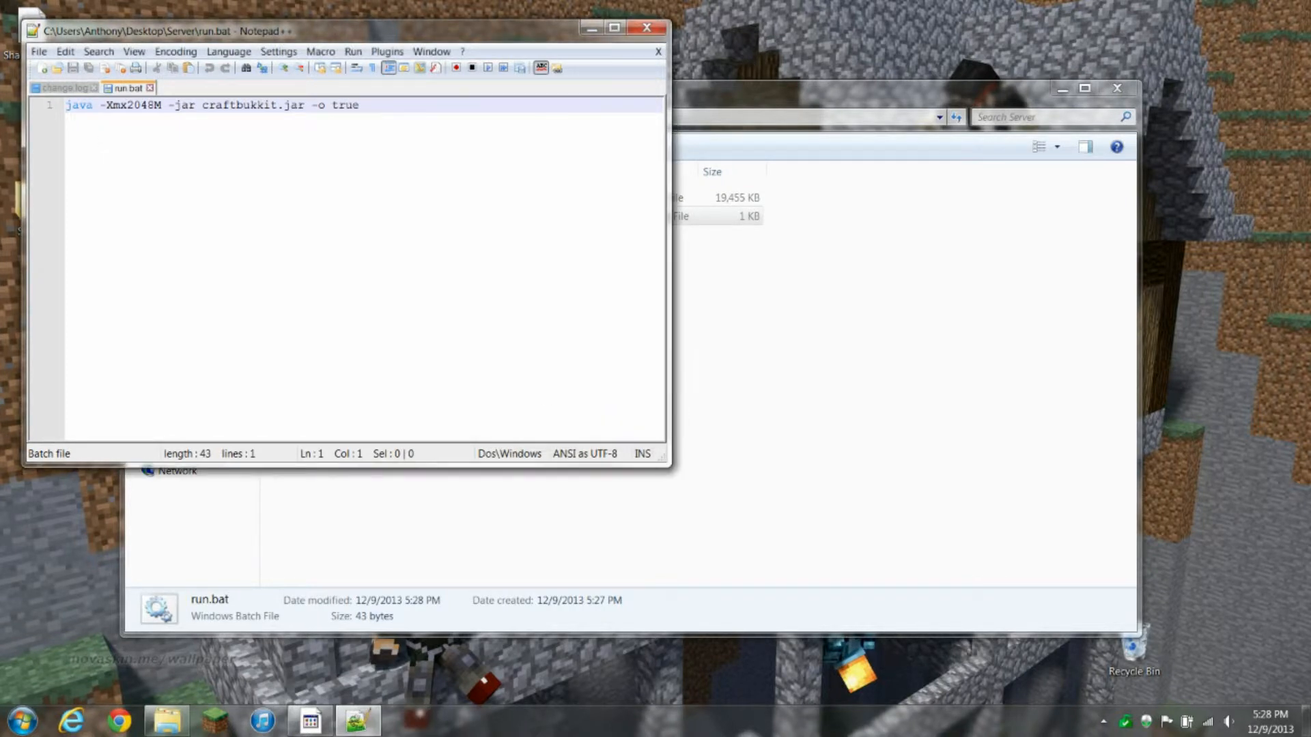
pyautogui.moveTo(457, 39)
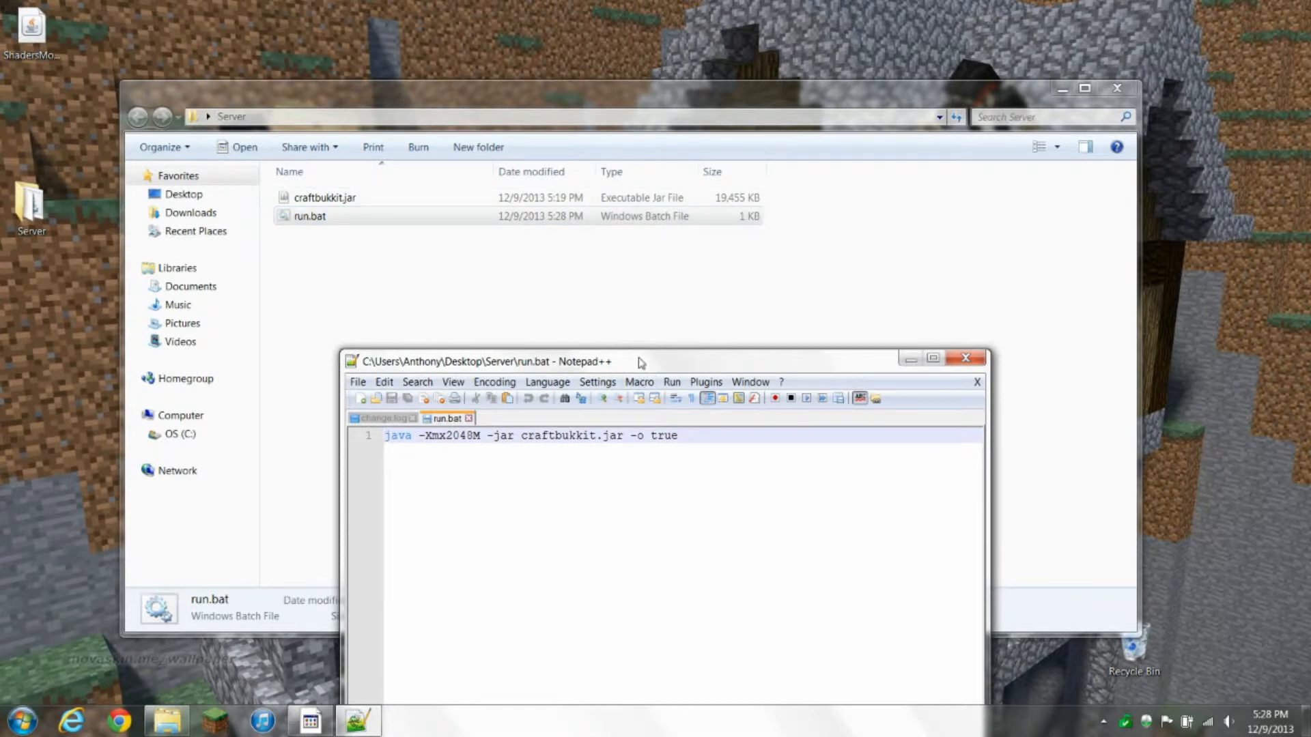
pyautogui.moveTo(639, 362); pyautogui.dragTo(640, 286)
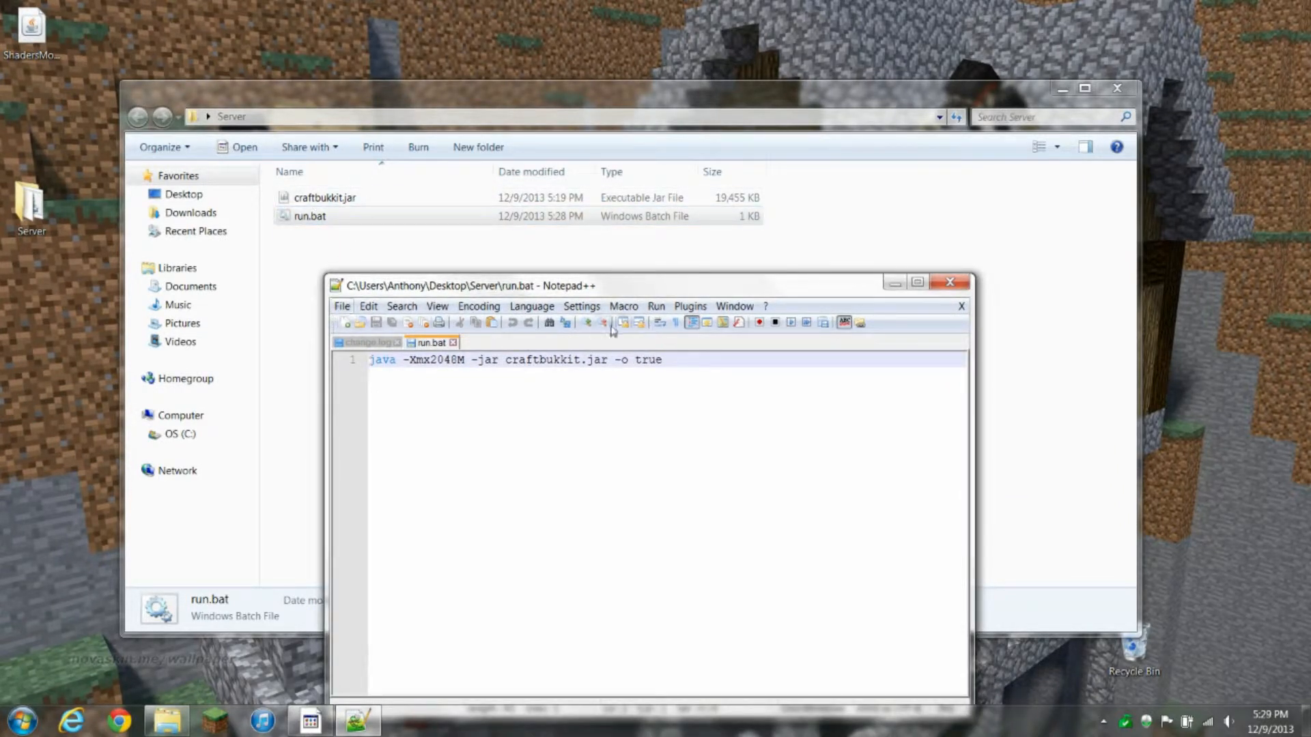
pyautogui.click(960, 286)
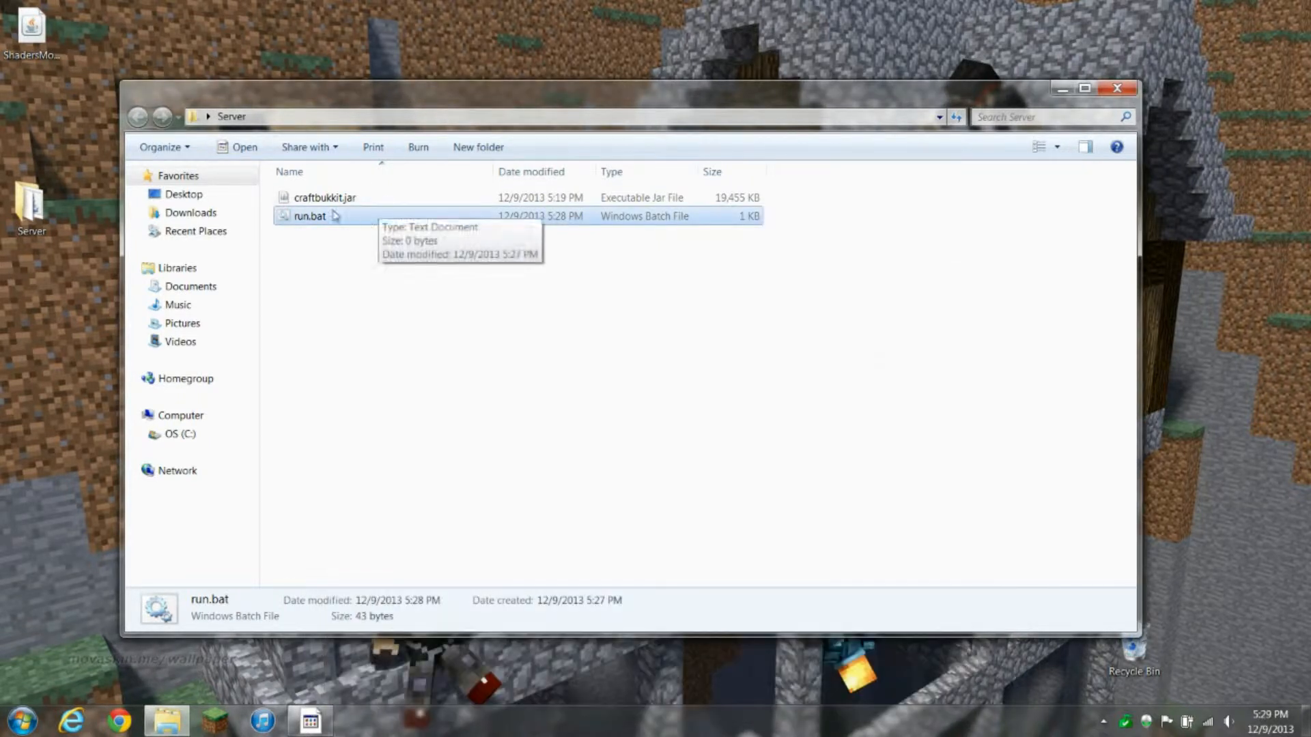
# Launch run.bat, allow it through Windows Firewall, and return to the Server folder
pyautogui.doubleClick(309, 215)
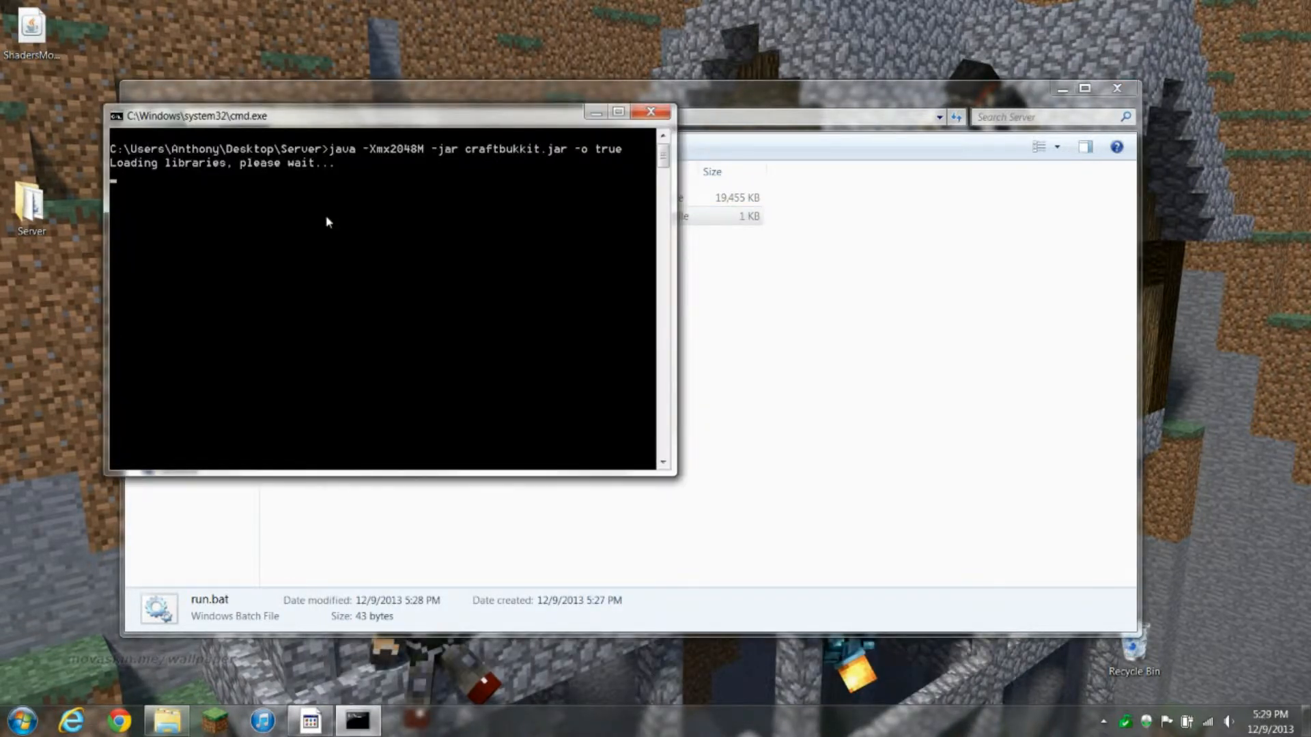
pyautogui.moveTo(444, 155)
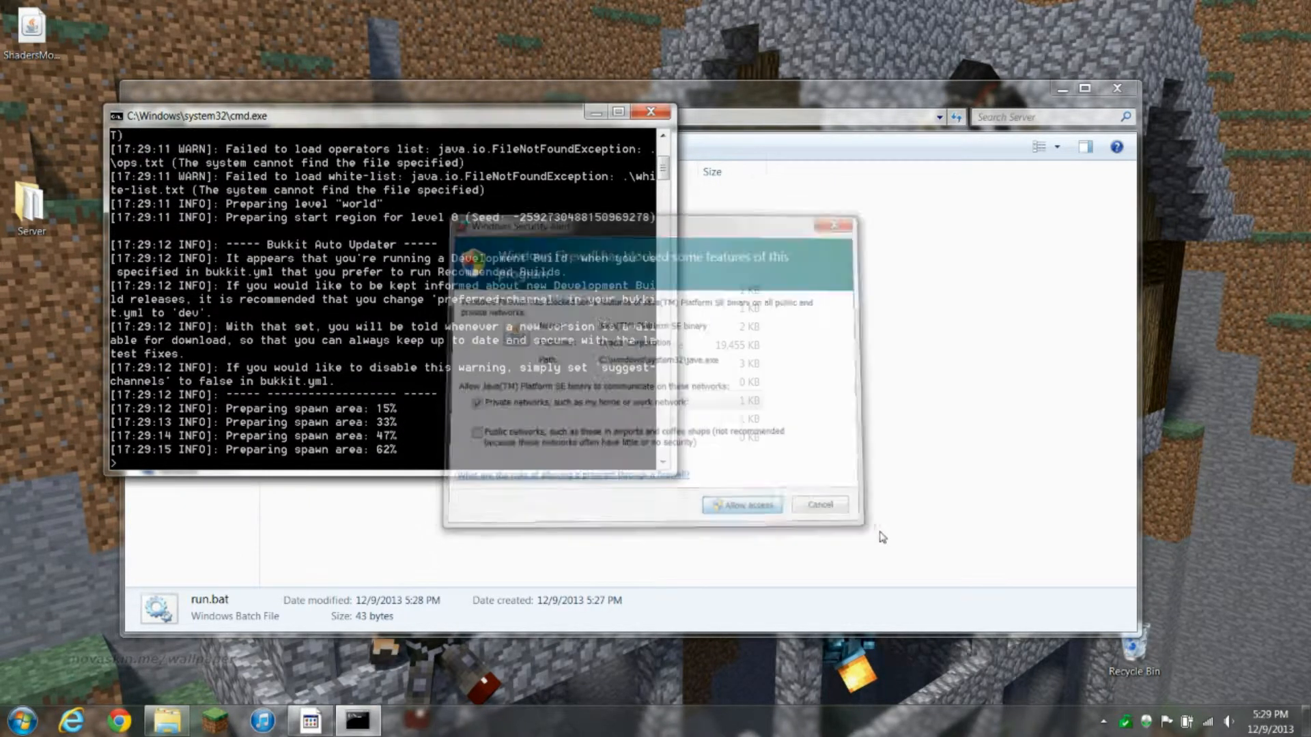
pyautogui.click(739, 506)
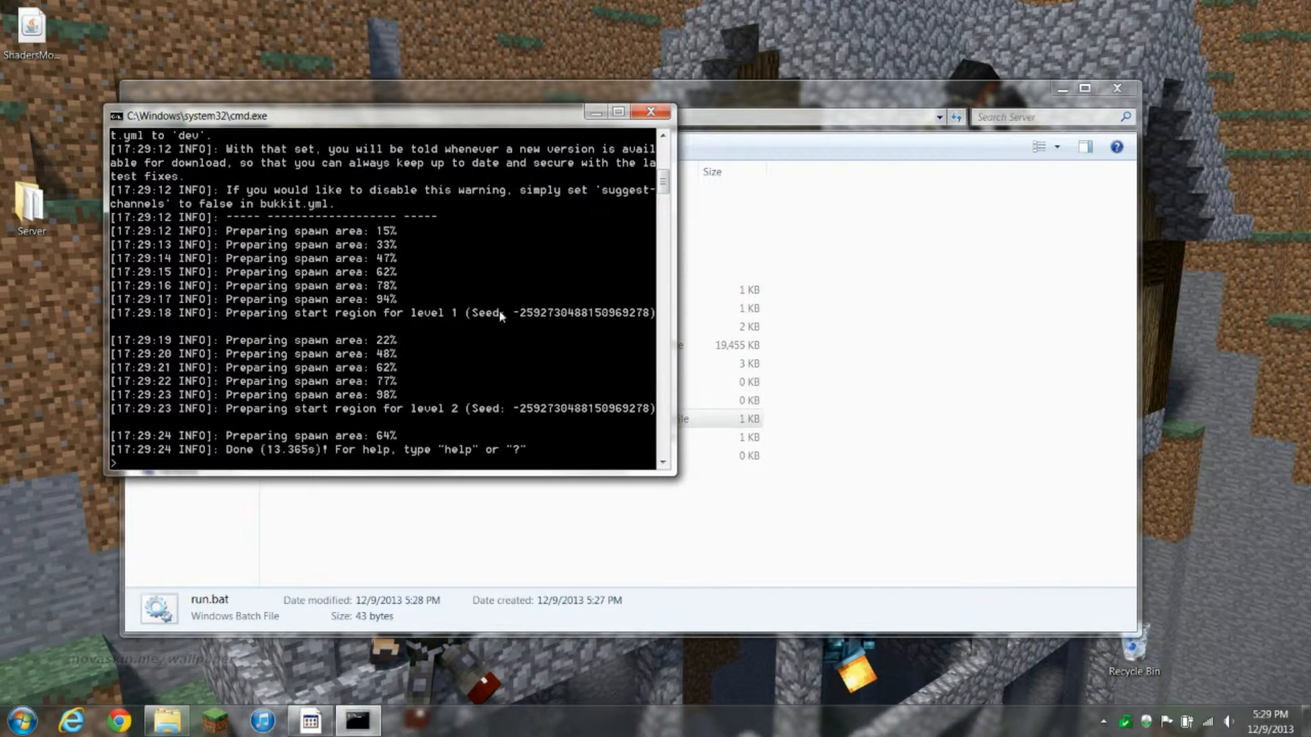
pyautogui.click(740, 101)
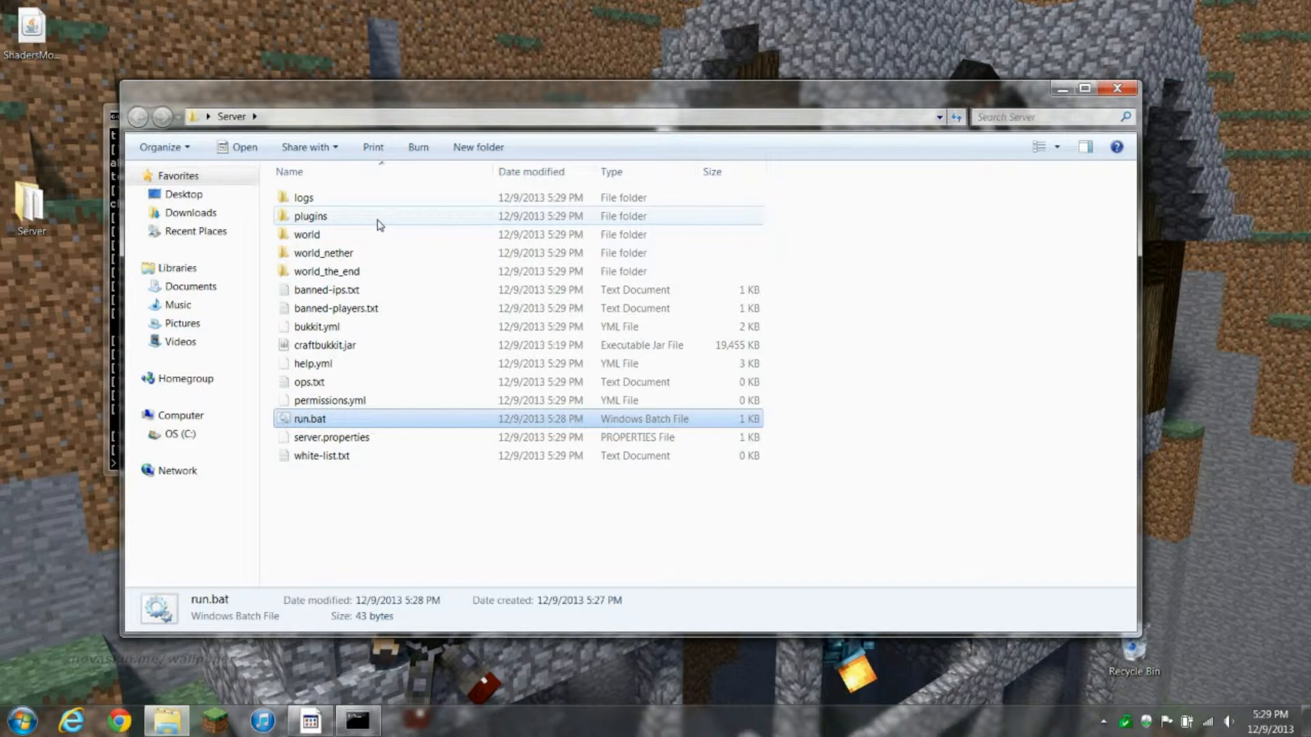
pyautogui.moveTo(398, 308)
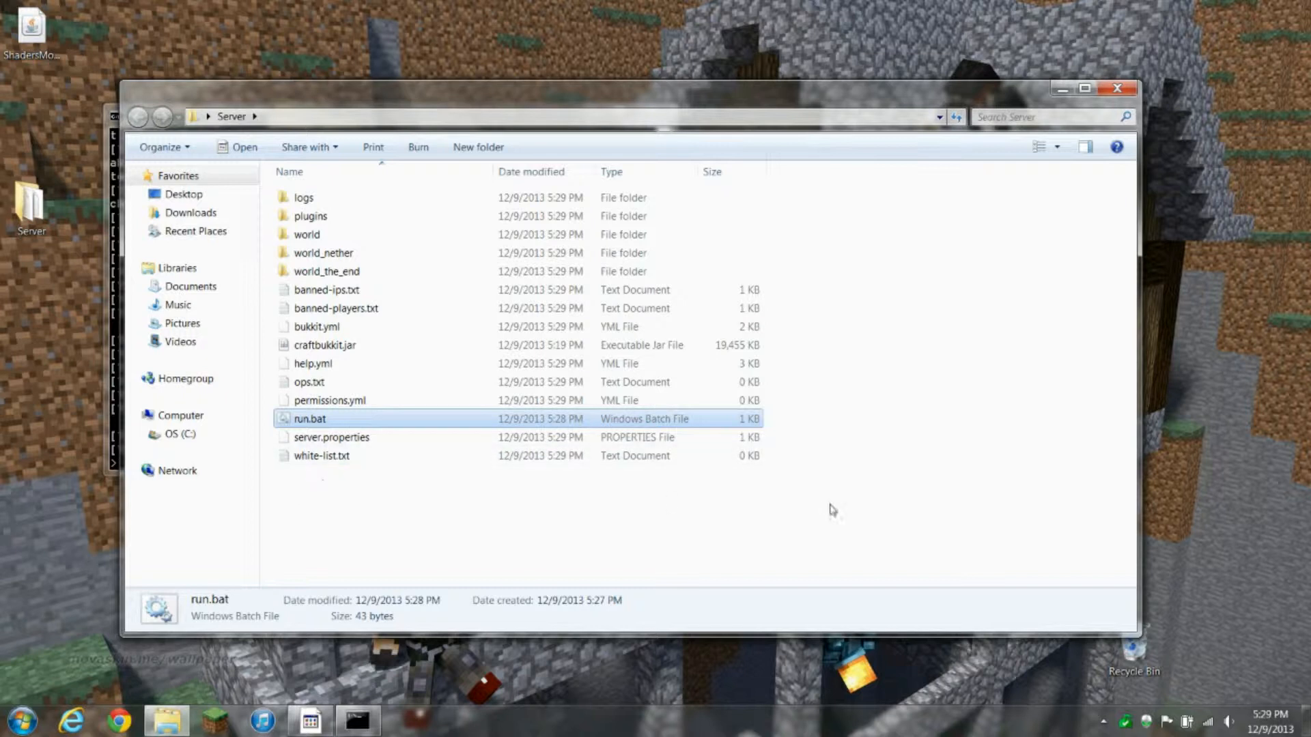
pyautogui.moveTo(332, 229)
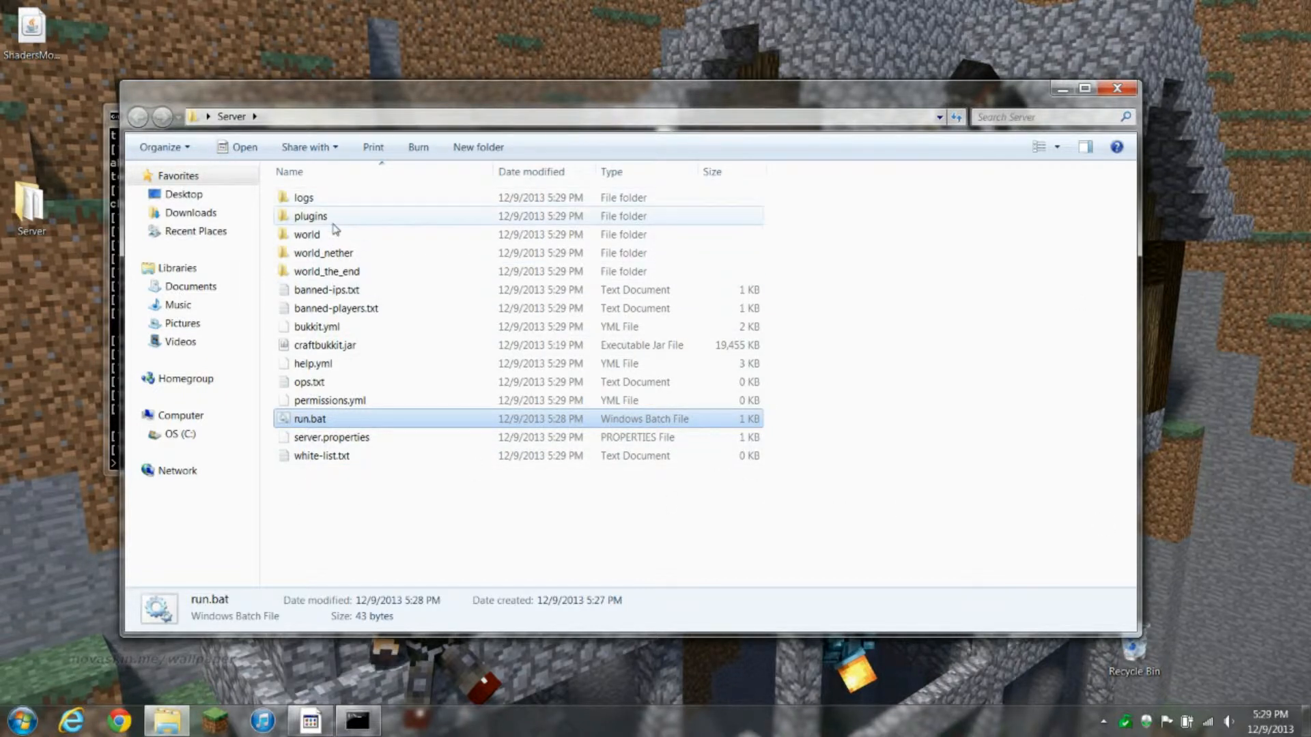
# Right-click server.properties in the Server folder
pyautogui.rightClick(331, 437)
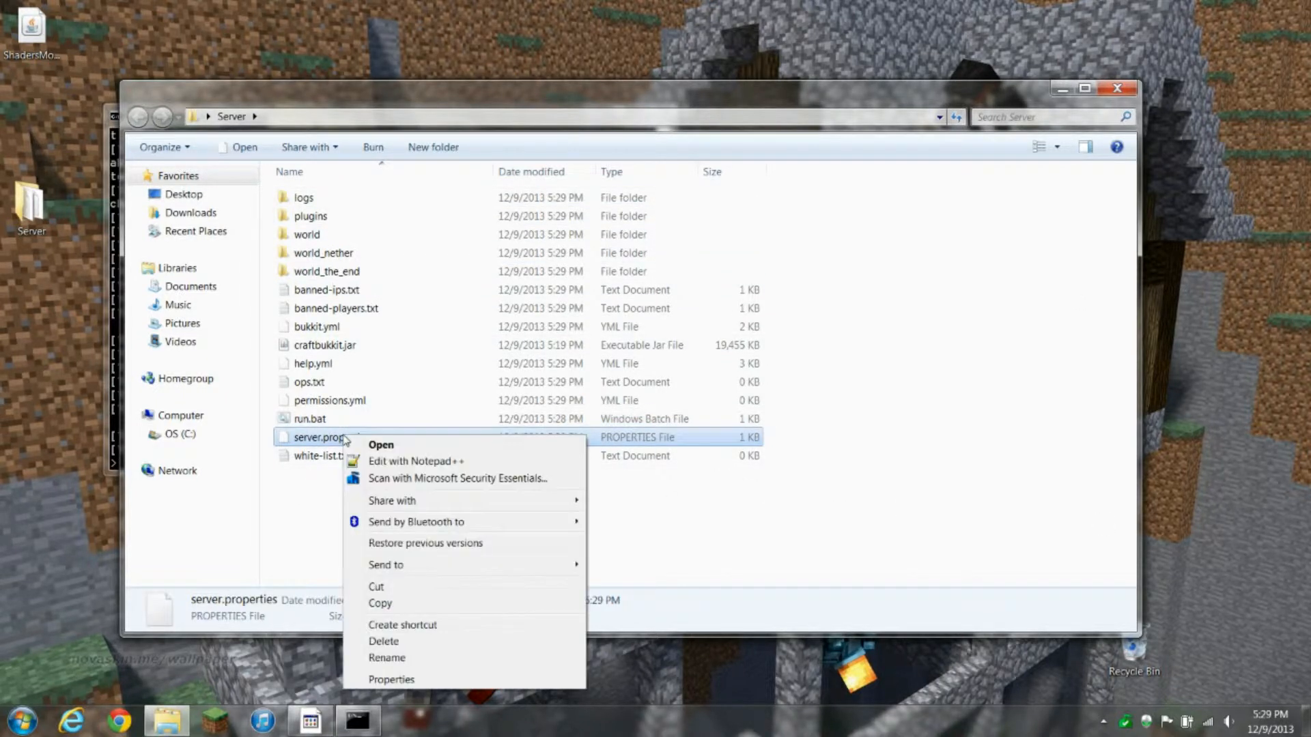
# Edit server.properties in Notepad++, setting server-port to 25567, then close it
pyautogui.click(414, 461)
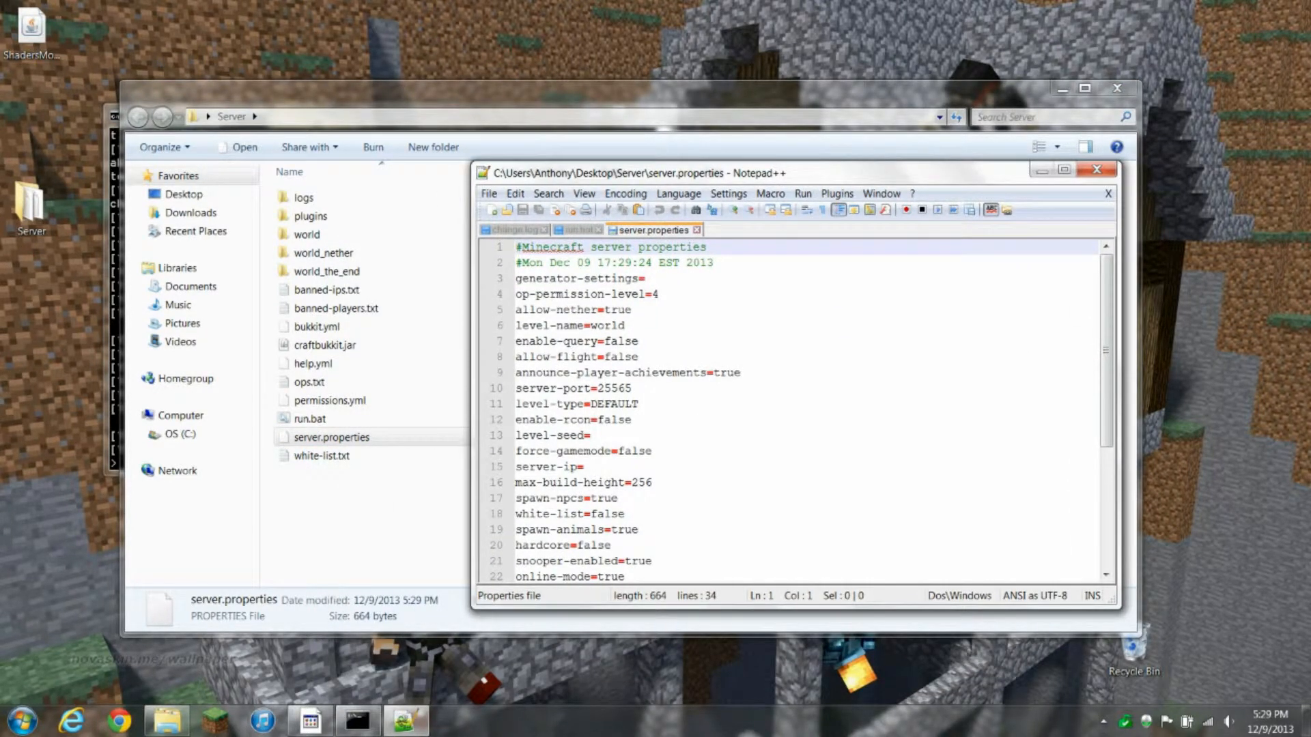
pyautogui.scroll(-3)
pyautogui.write('7')
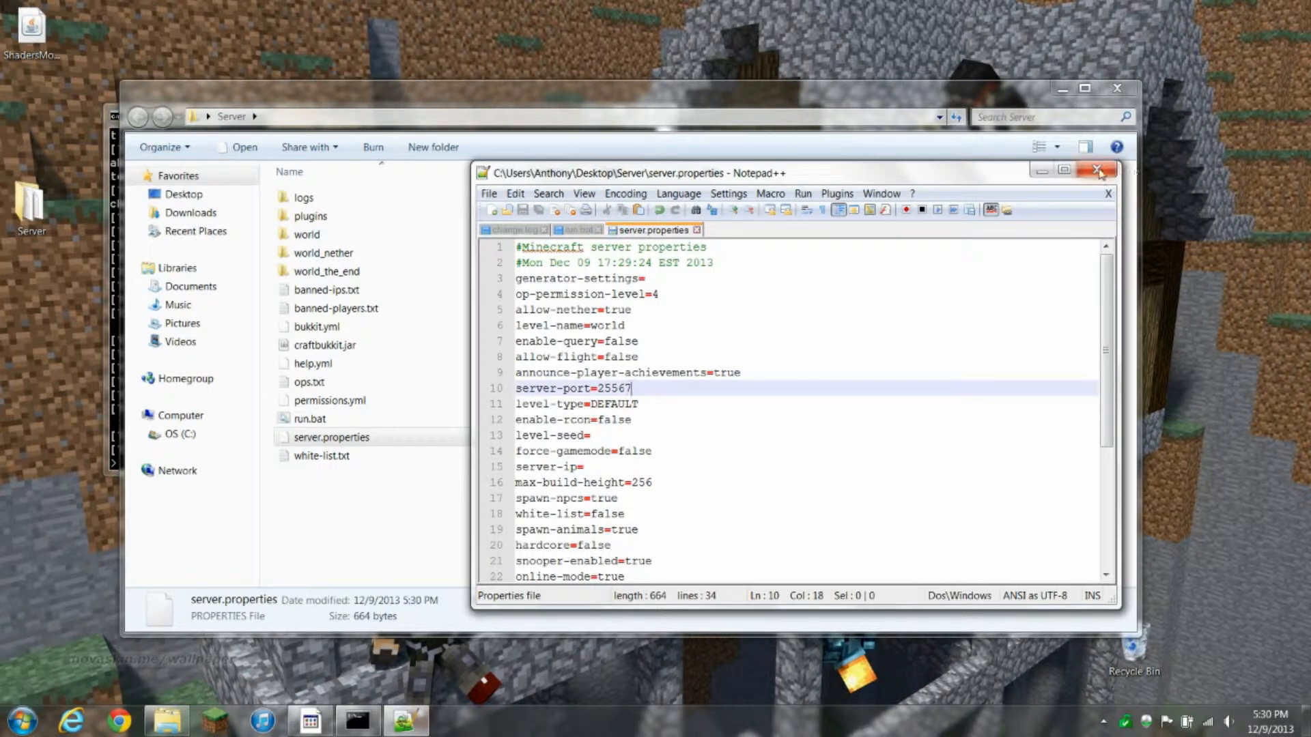
pyautogui.click(1098, 170)
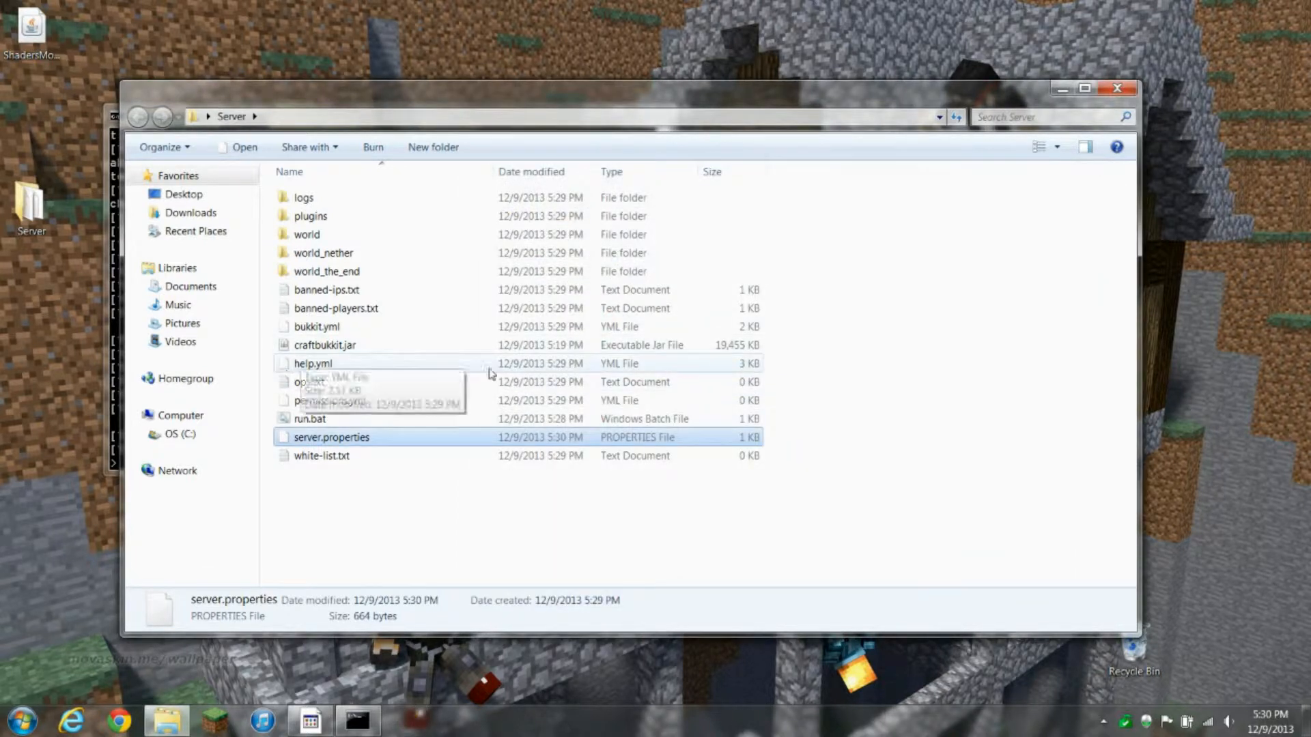
pyautogui.moveTo(350, 478)
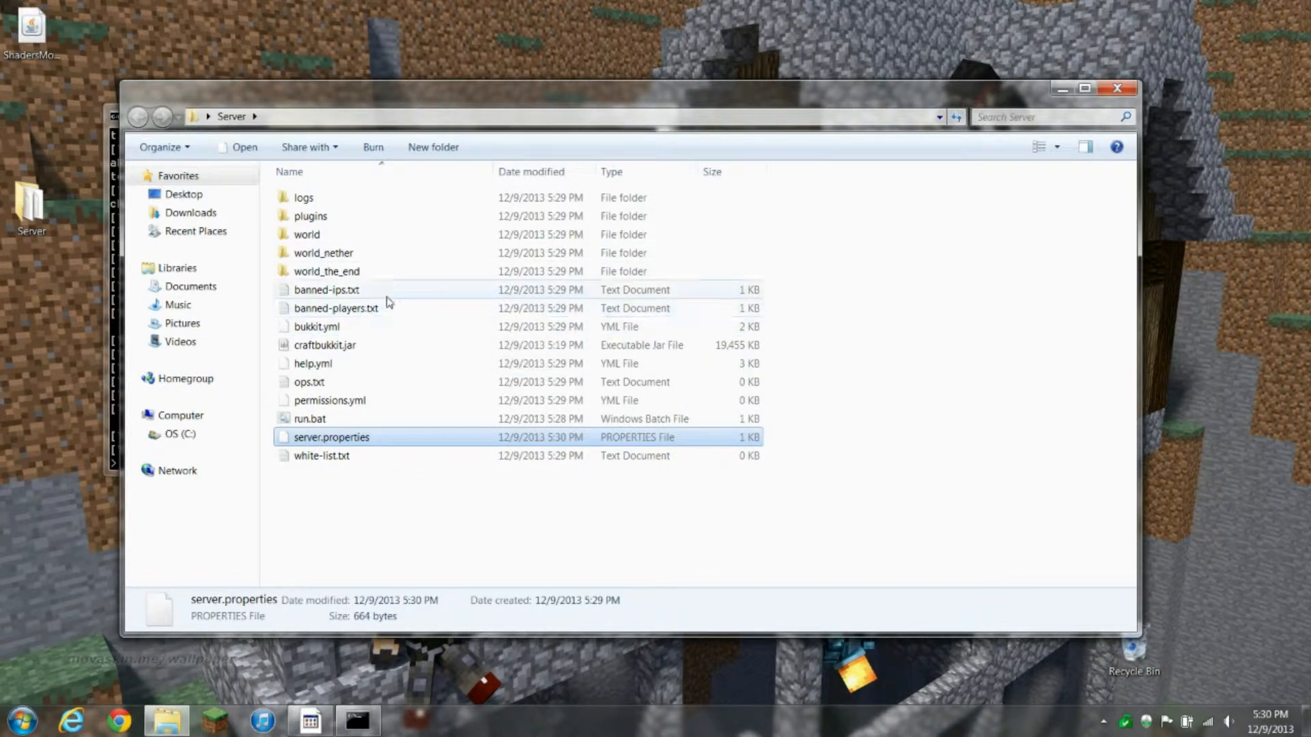
# Right-click bukkit.yml in the Server folder
pyautogui.rightClick(316, 326)
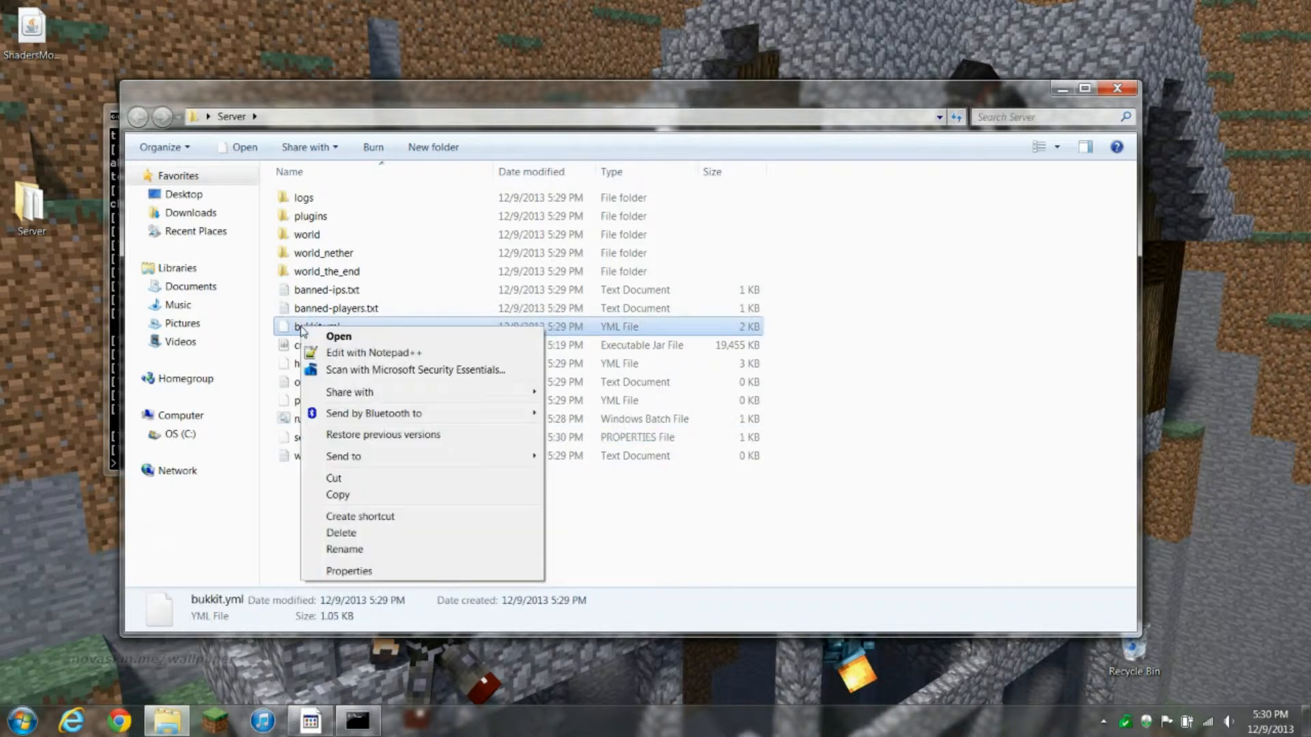
pyautogui.click(373, 352)
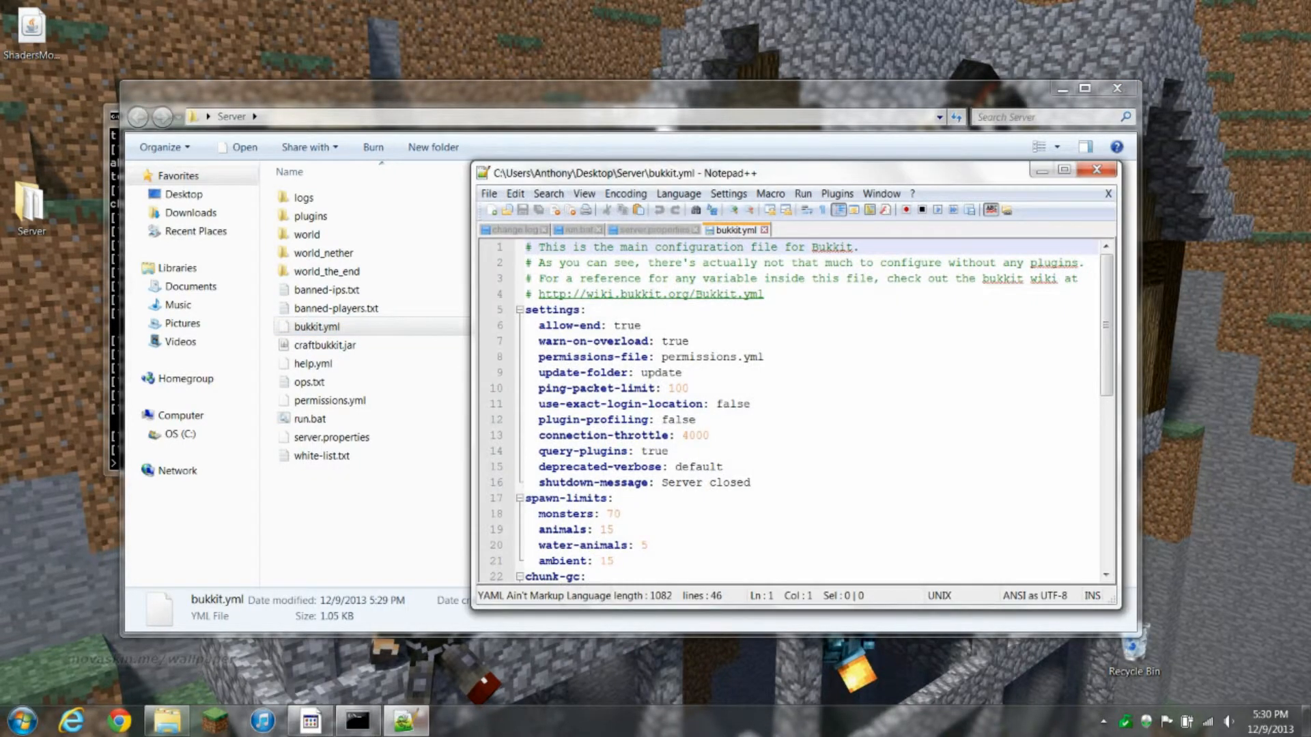
pyautogui.scroll(-3)
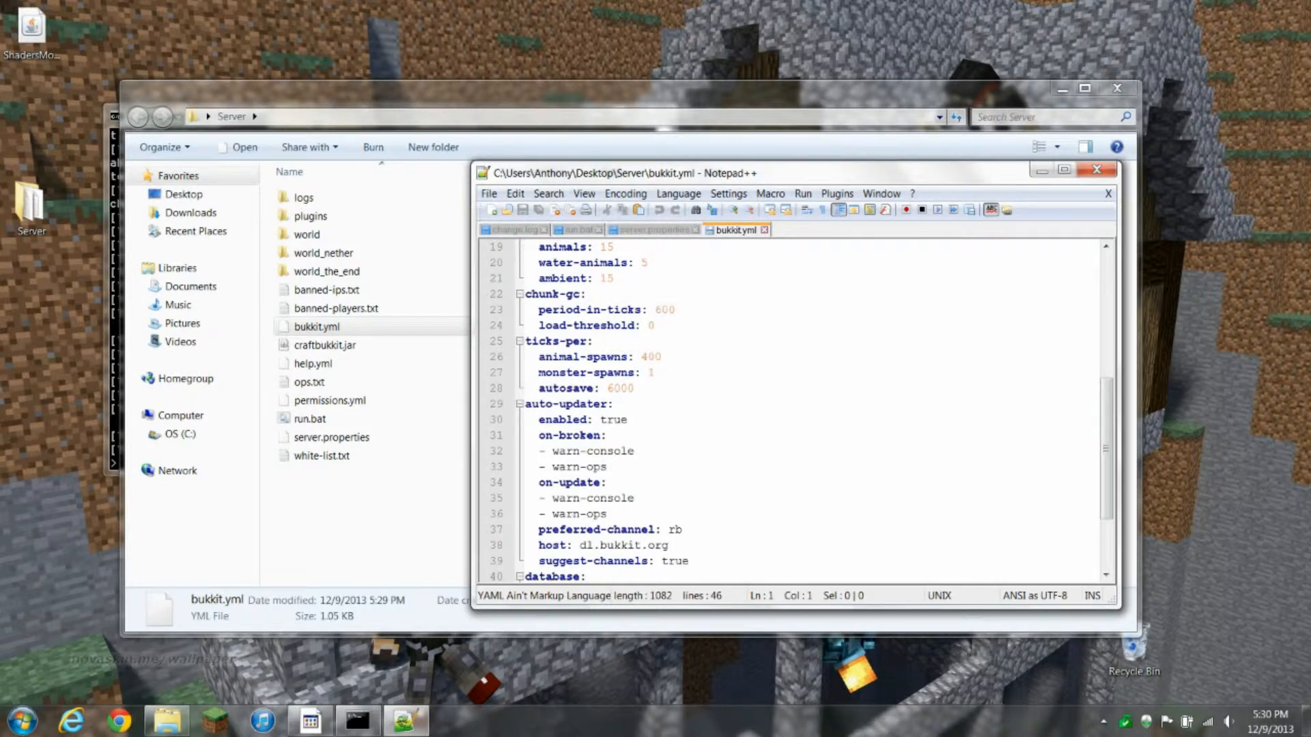
pyautogui.scroll(-3)
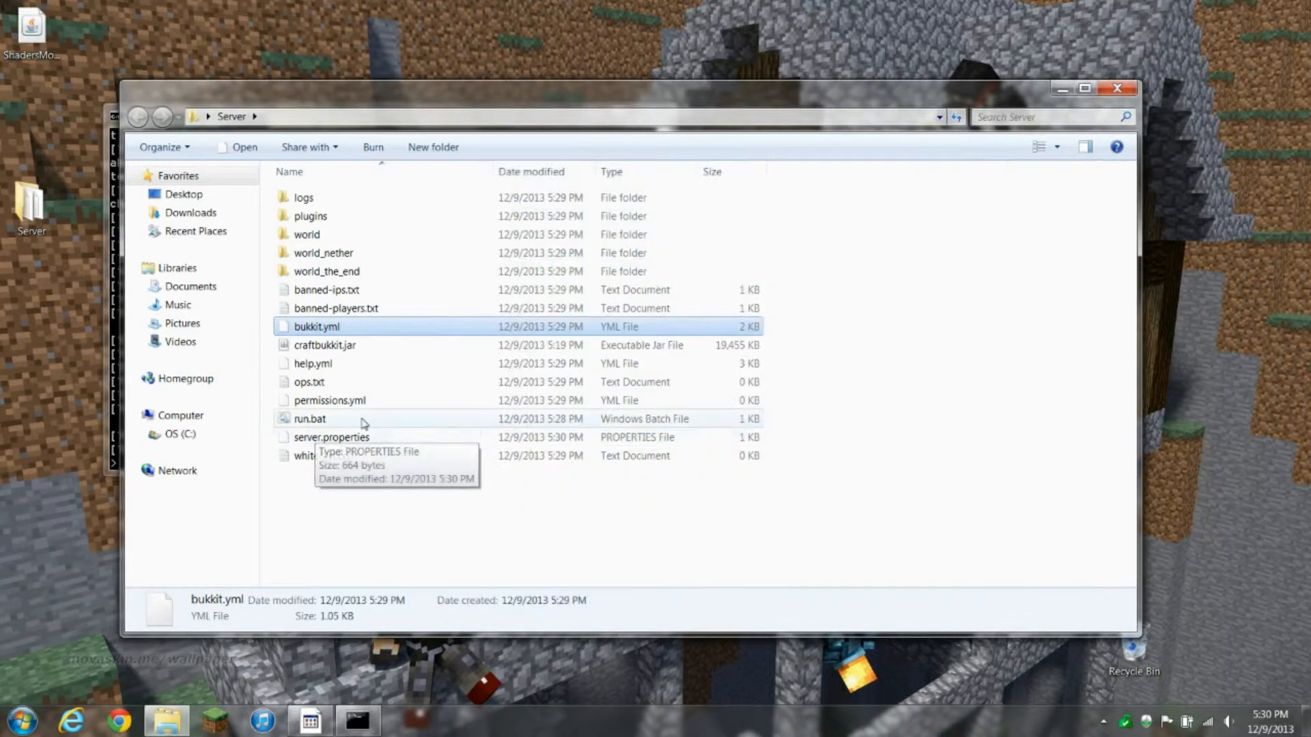
# Open the plugins folder inside the Server folder
pyautogui.click(329, 399)
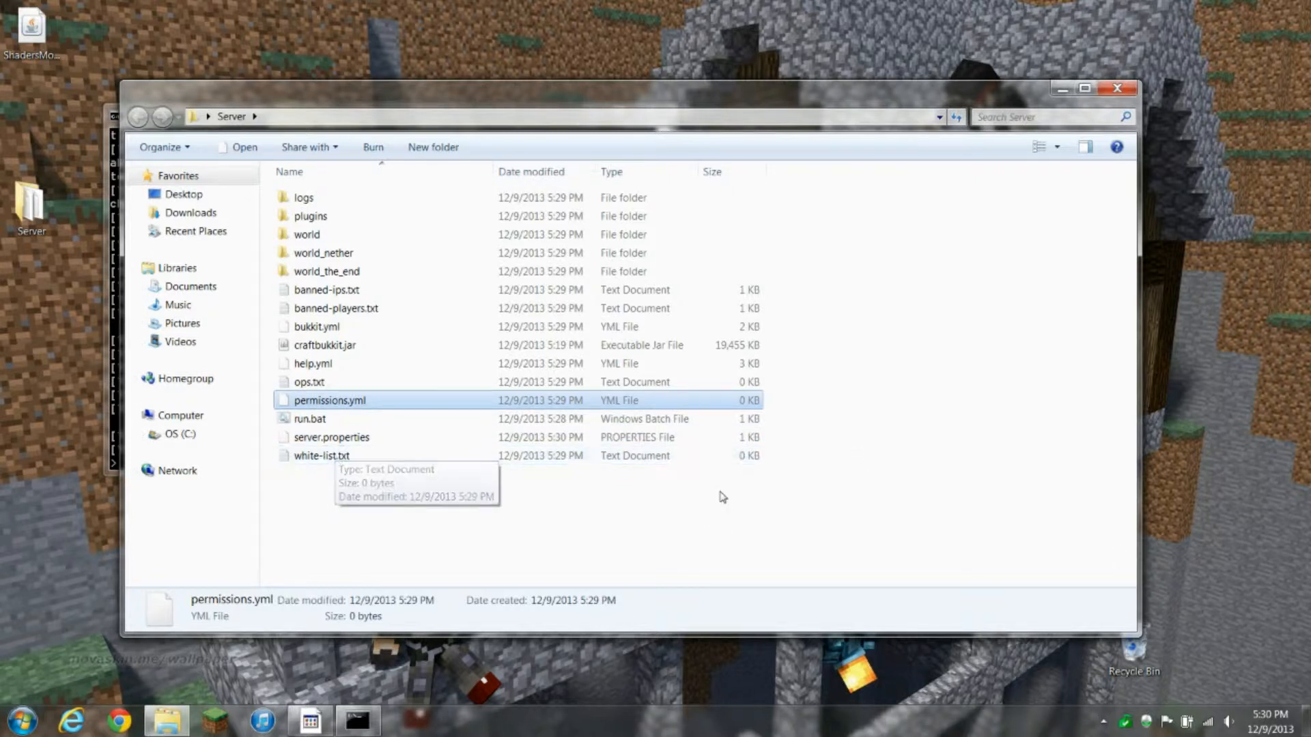
pyautogui.moveTo(293, 514)
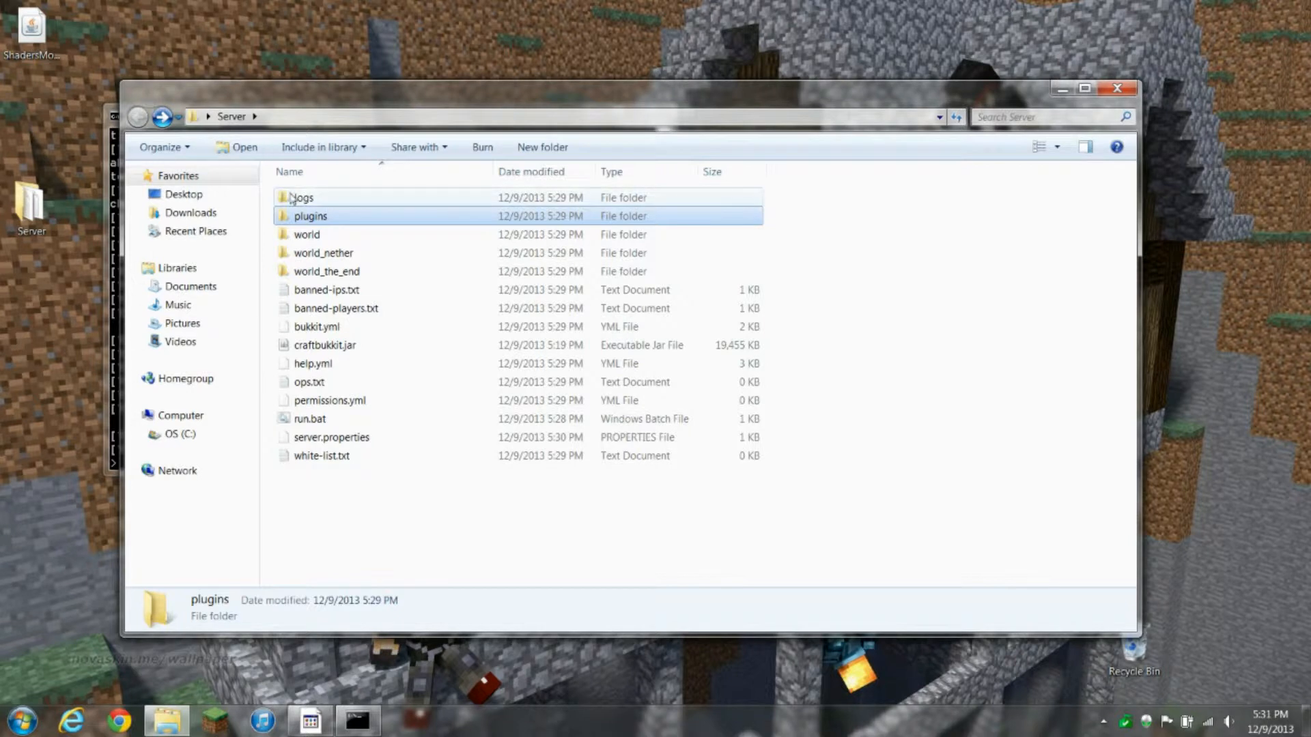
pyautogui.doubleClick(301, 198)
pyautogui.write('ess')
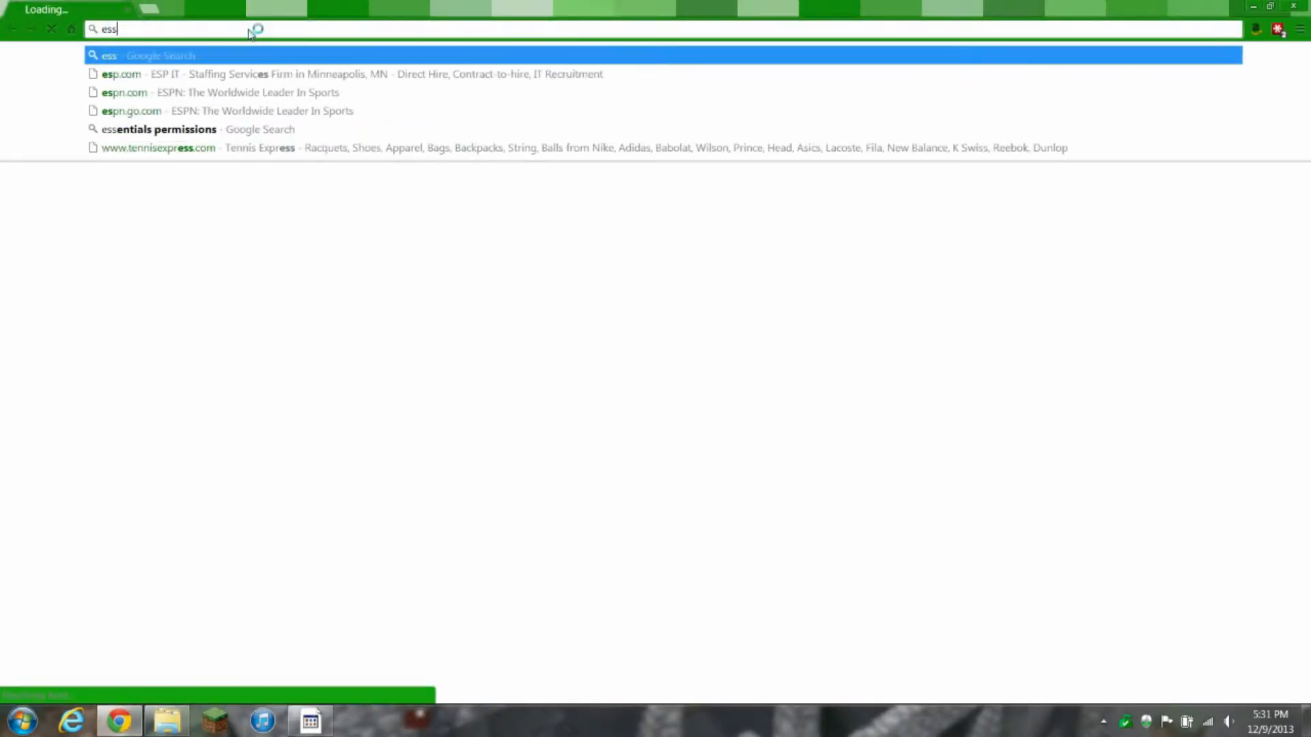
# Search Google for the Essentials plugin and download Essentials-2.12.1 from Bukkit Dev
pyautogui.write('entials')
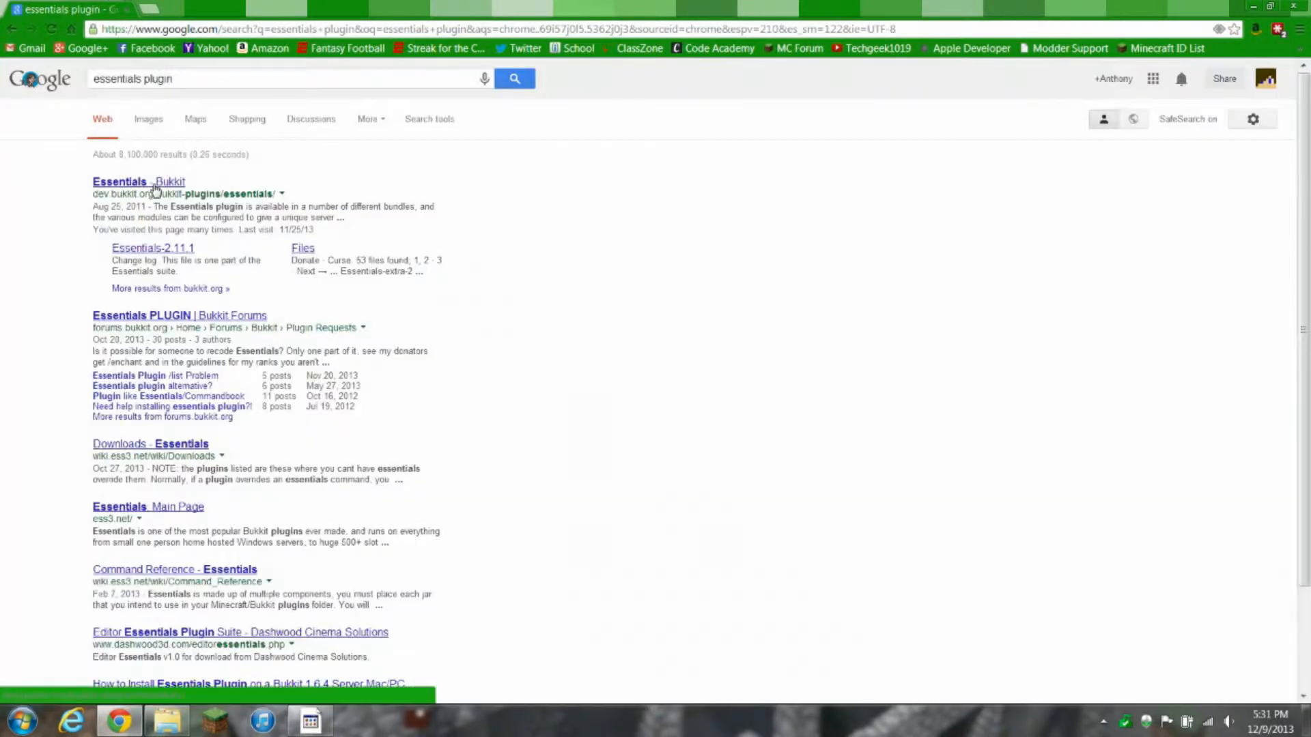
pyautogui.click(119, 181)
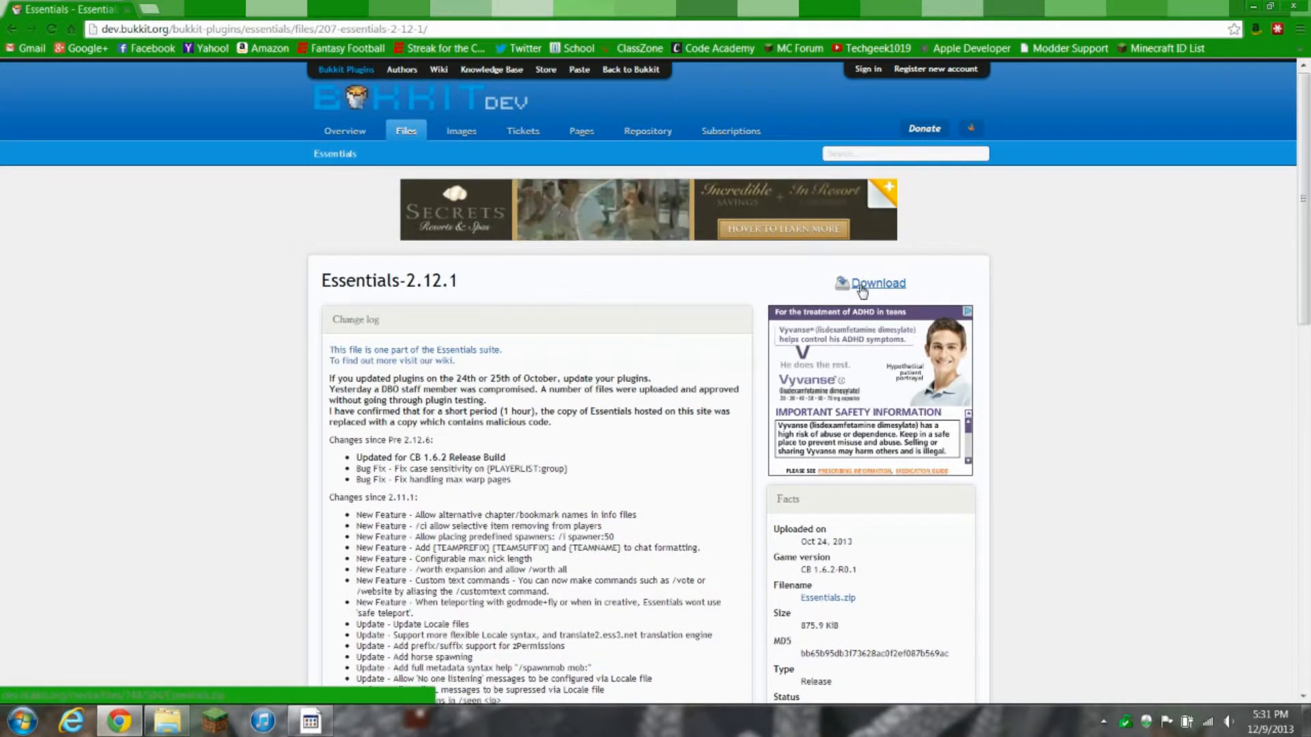
pyautogui.click(876, 283)
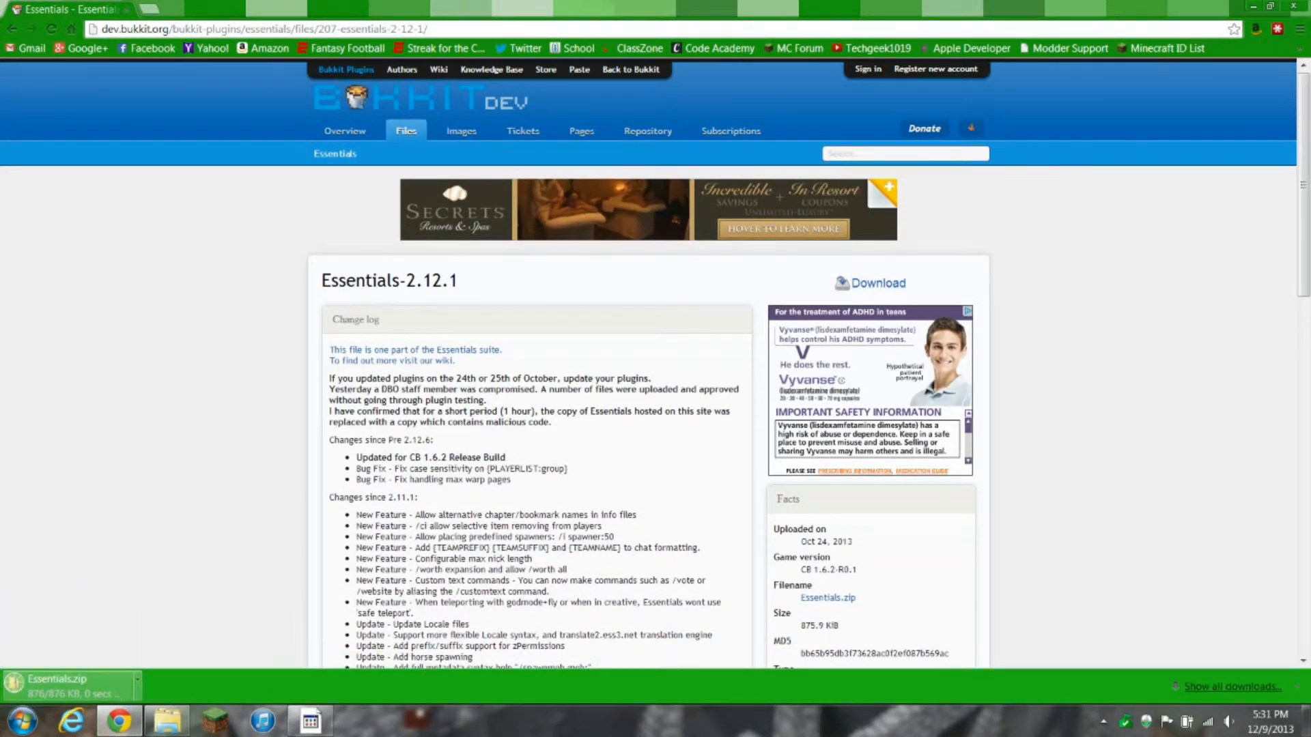
pyautogui.write('gr')
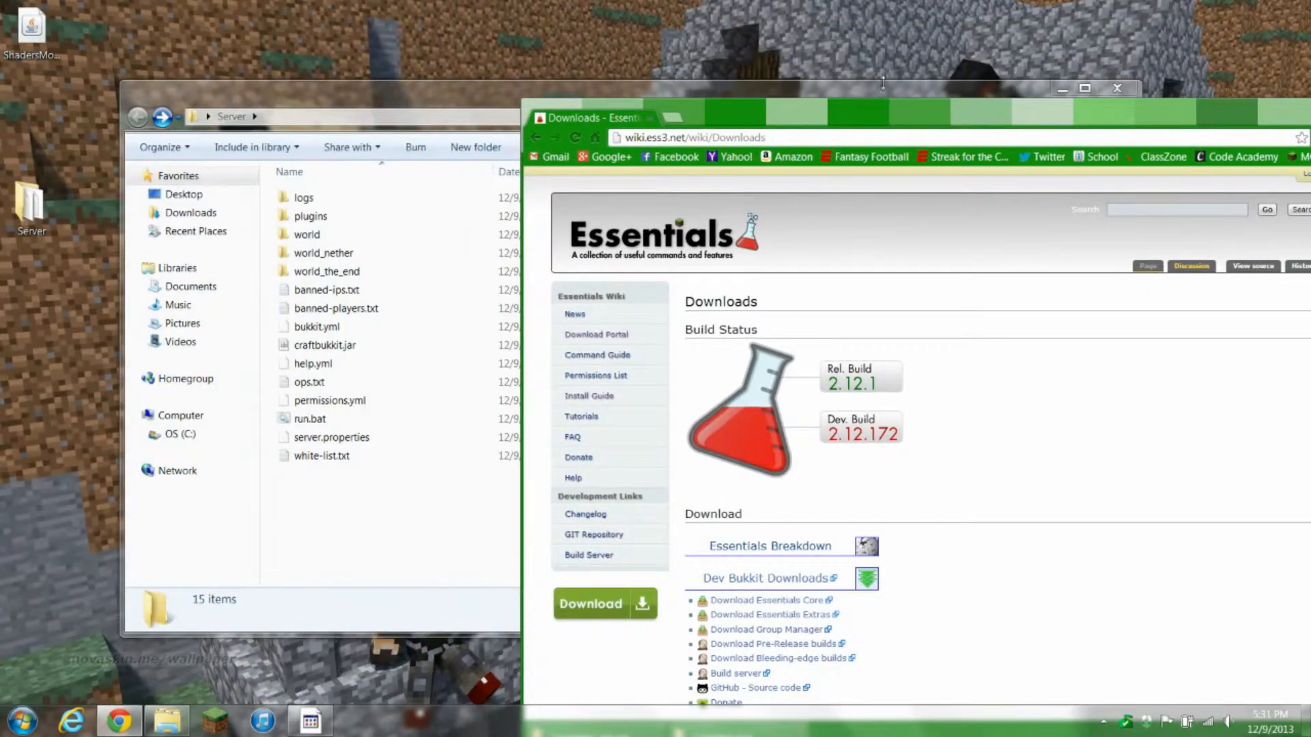
# Put the Essentials jars from Essentials.zip into Server > plugins and close the downloads page
pyautogui.doubleClick(310, 216)
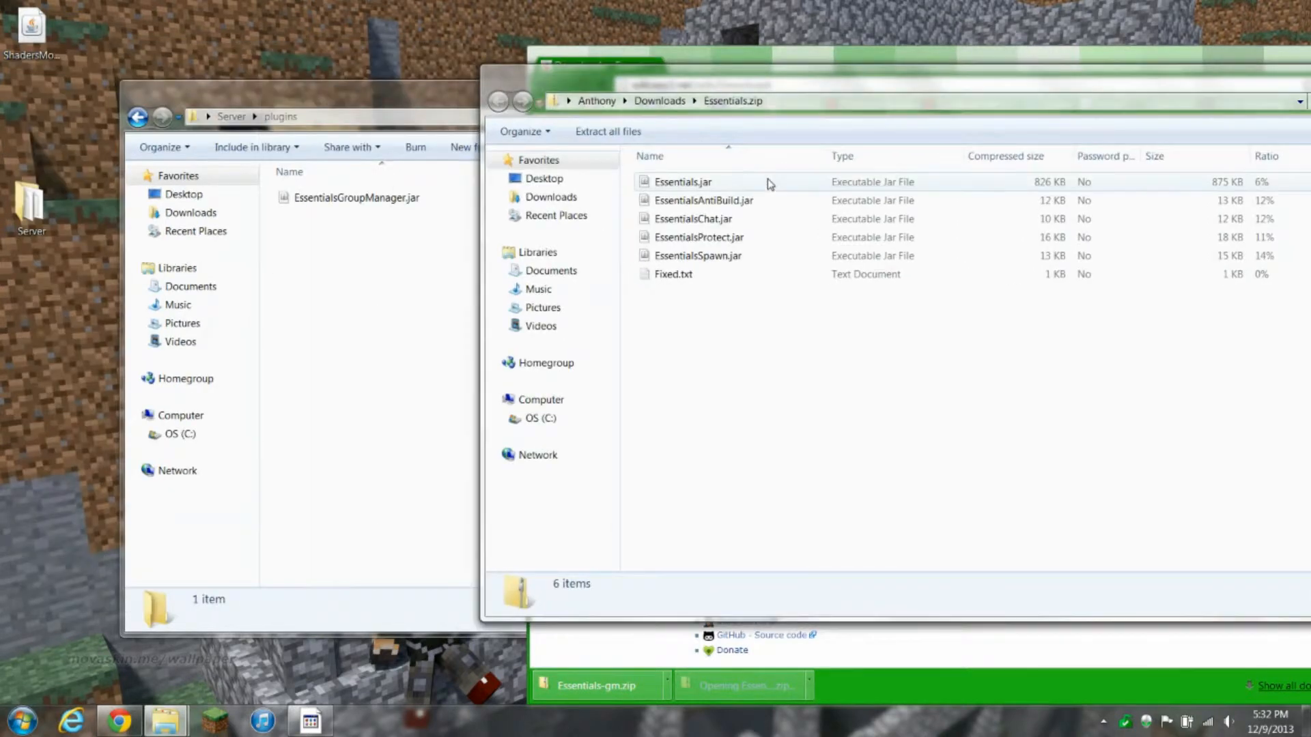
pyautogui.click(682, 182)
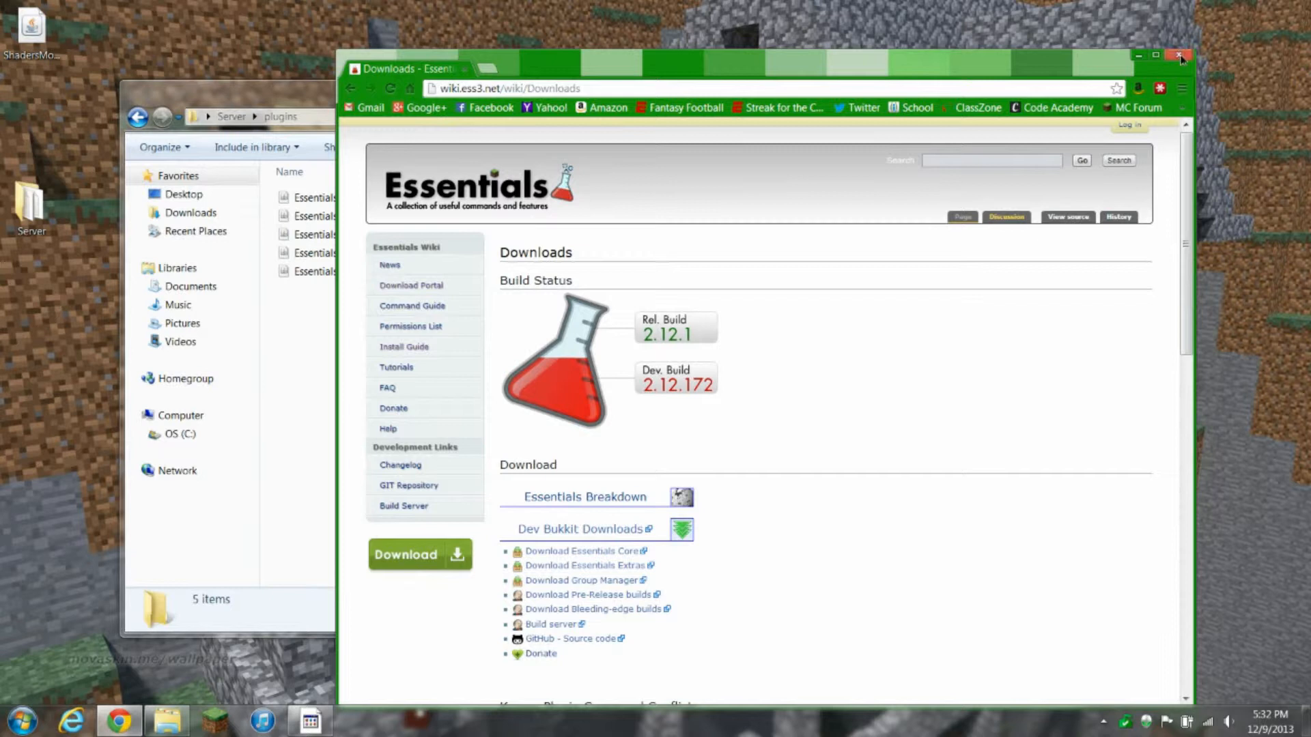
pyautogui.click(1179, 56)
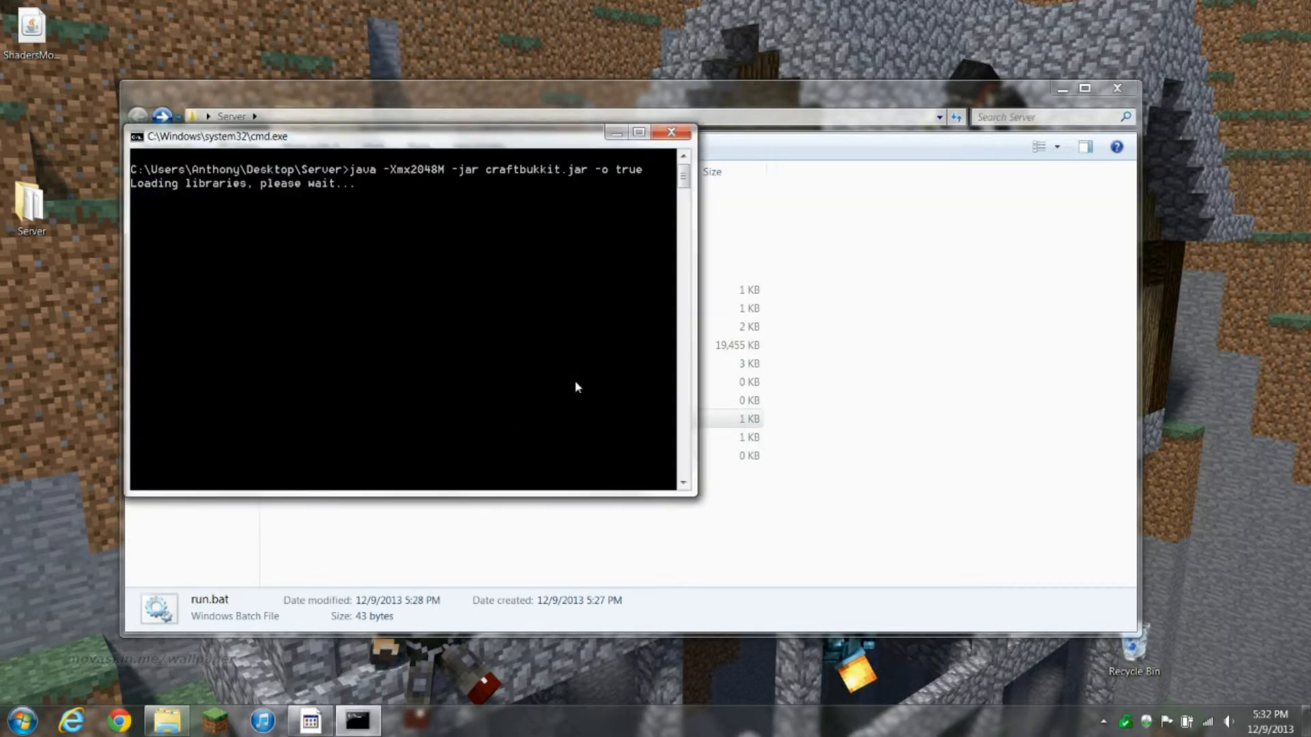
pyautogui.moveTo(435, 192)
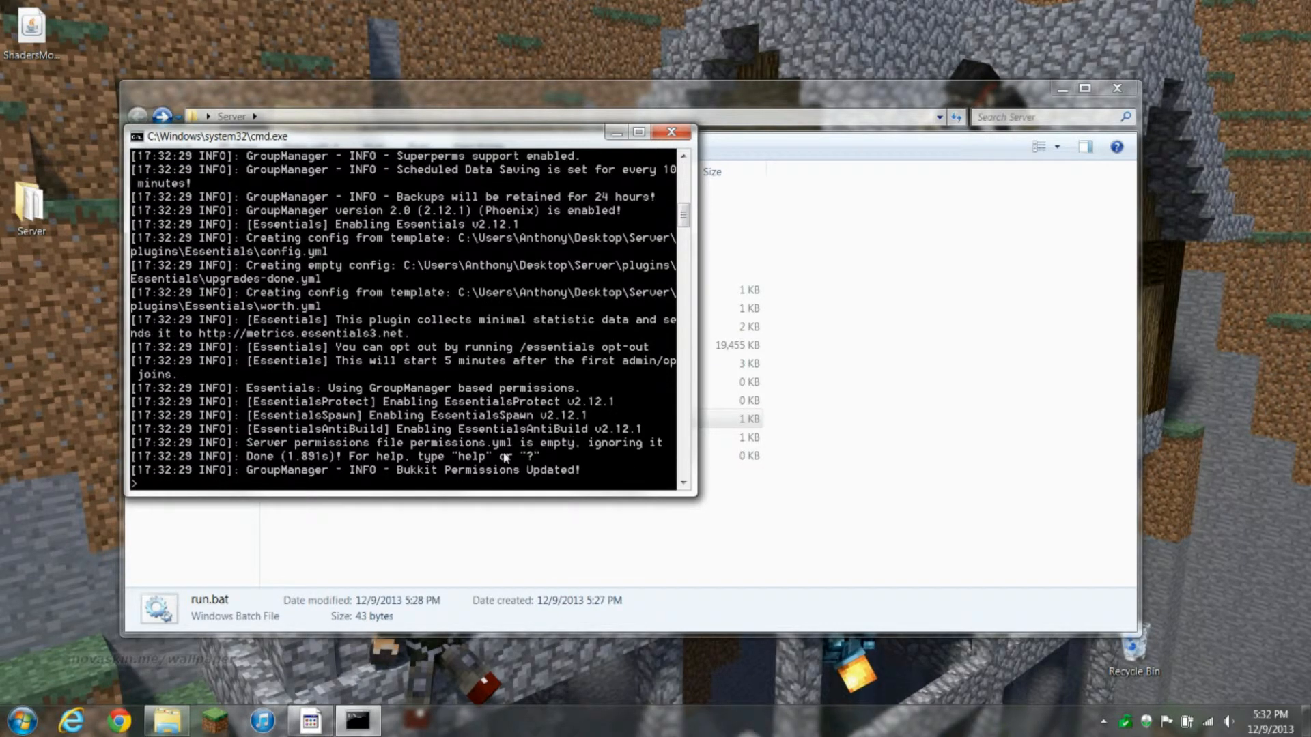
pyautogui.moveTo(567, 377)
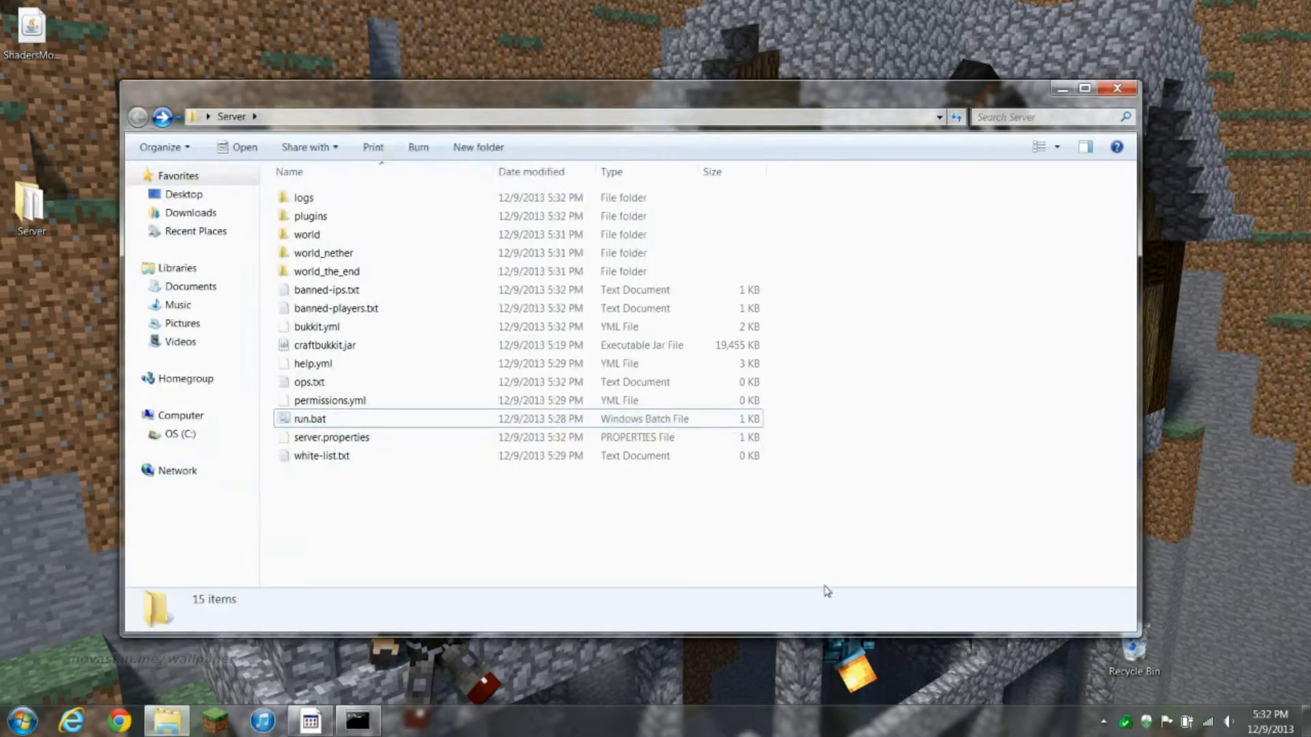
# Open plugins > Essentials > config.yml in Notepad++
pyautogui.doubleClick(310, 216)
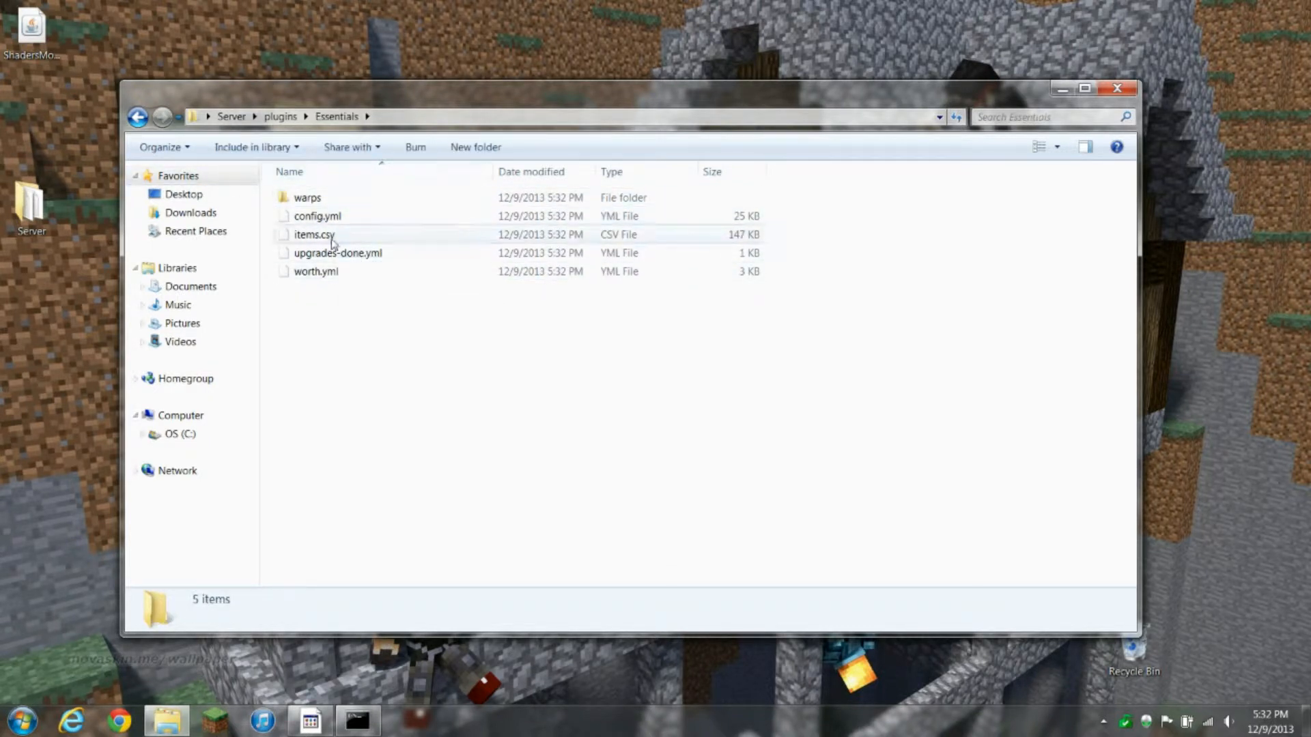
pyautogui.rightClick(317, 216)
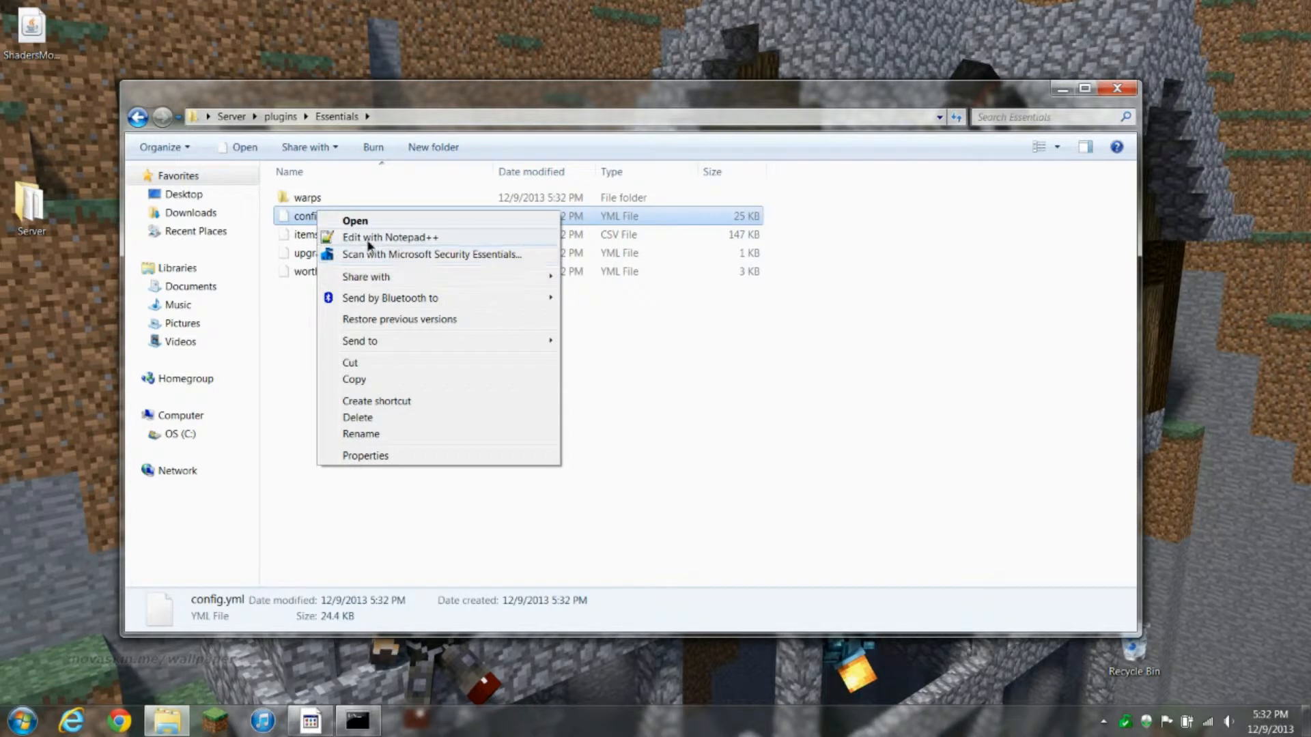
pyautogui.click(390, 238)
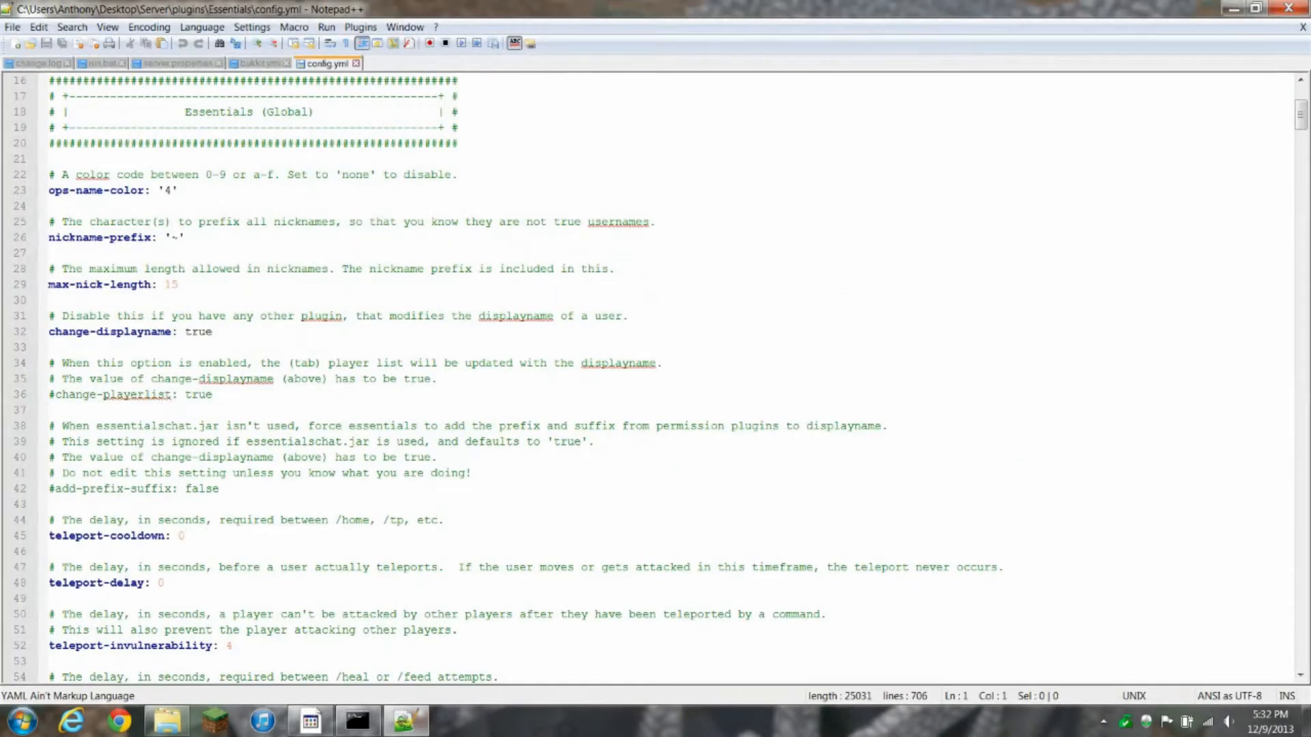
# Scroll down through the Essentials config.yml settings
pyautogui.scroll(-3)
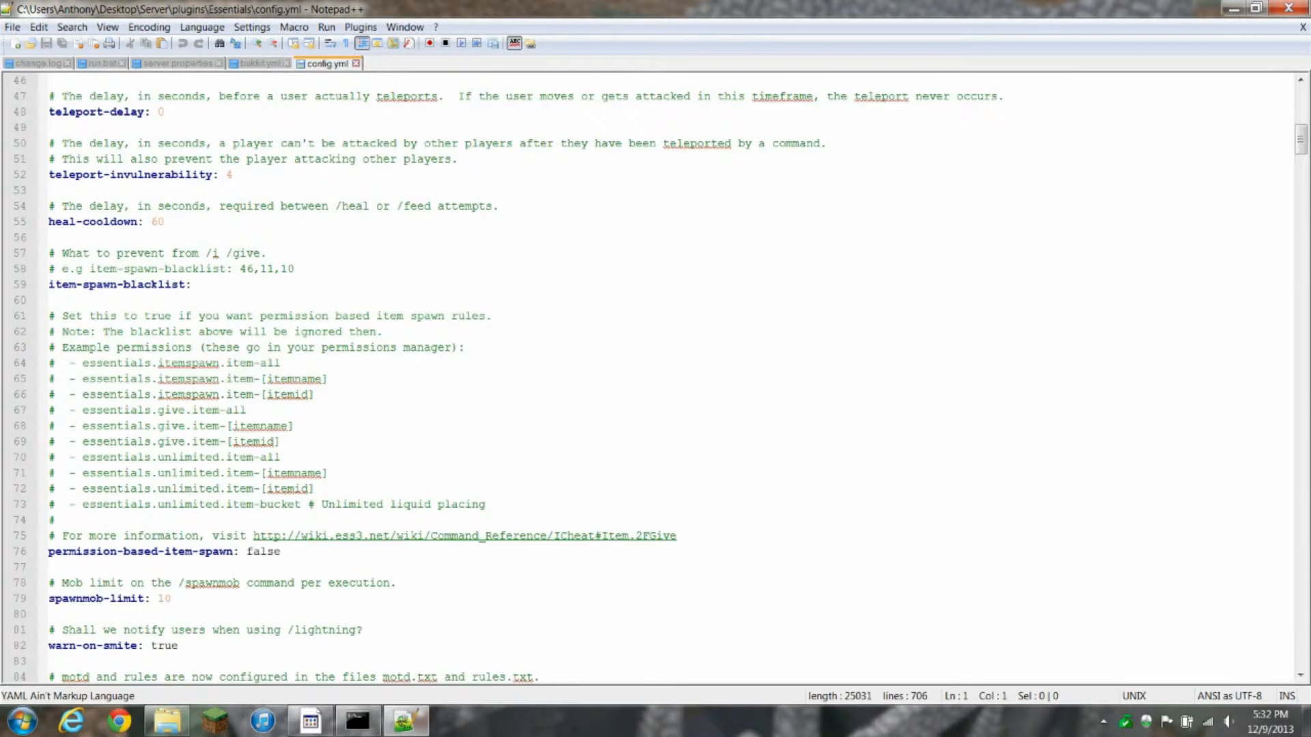
pyautogui.scroll(-3)
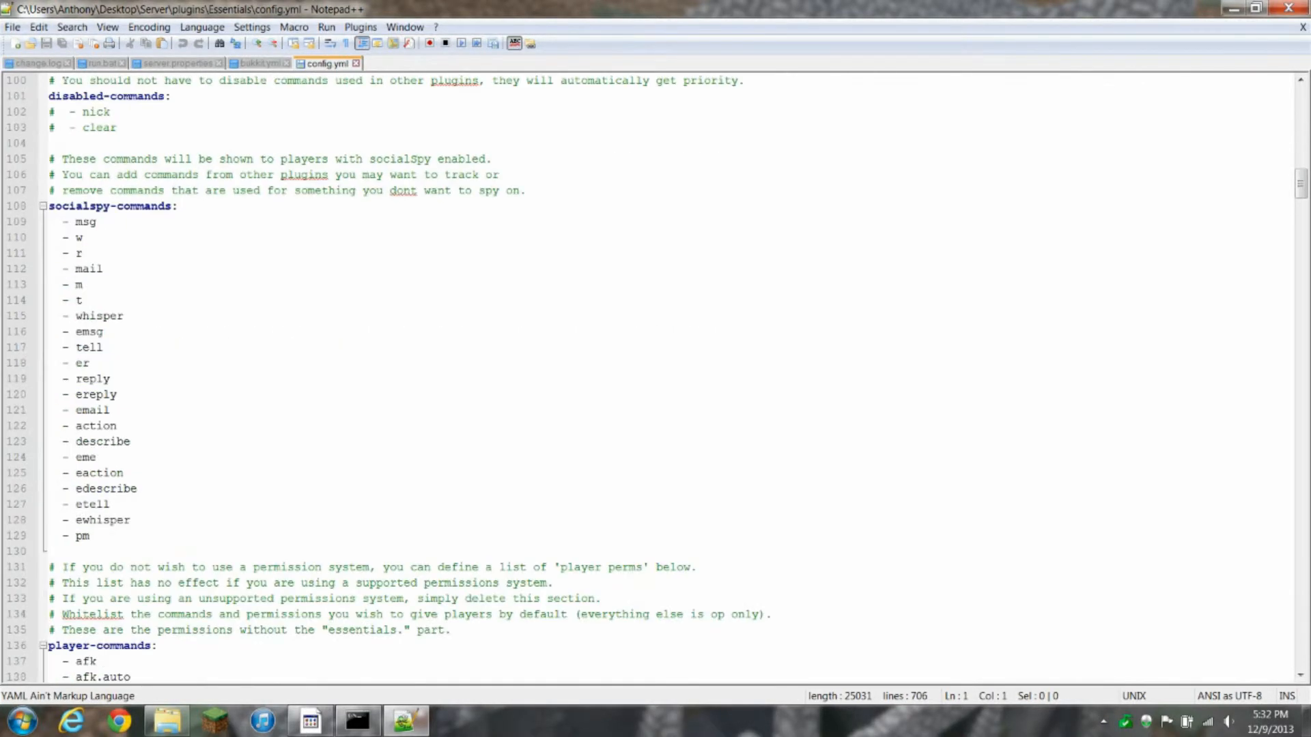
pyautogui.scroll(-3)
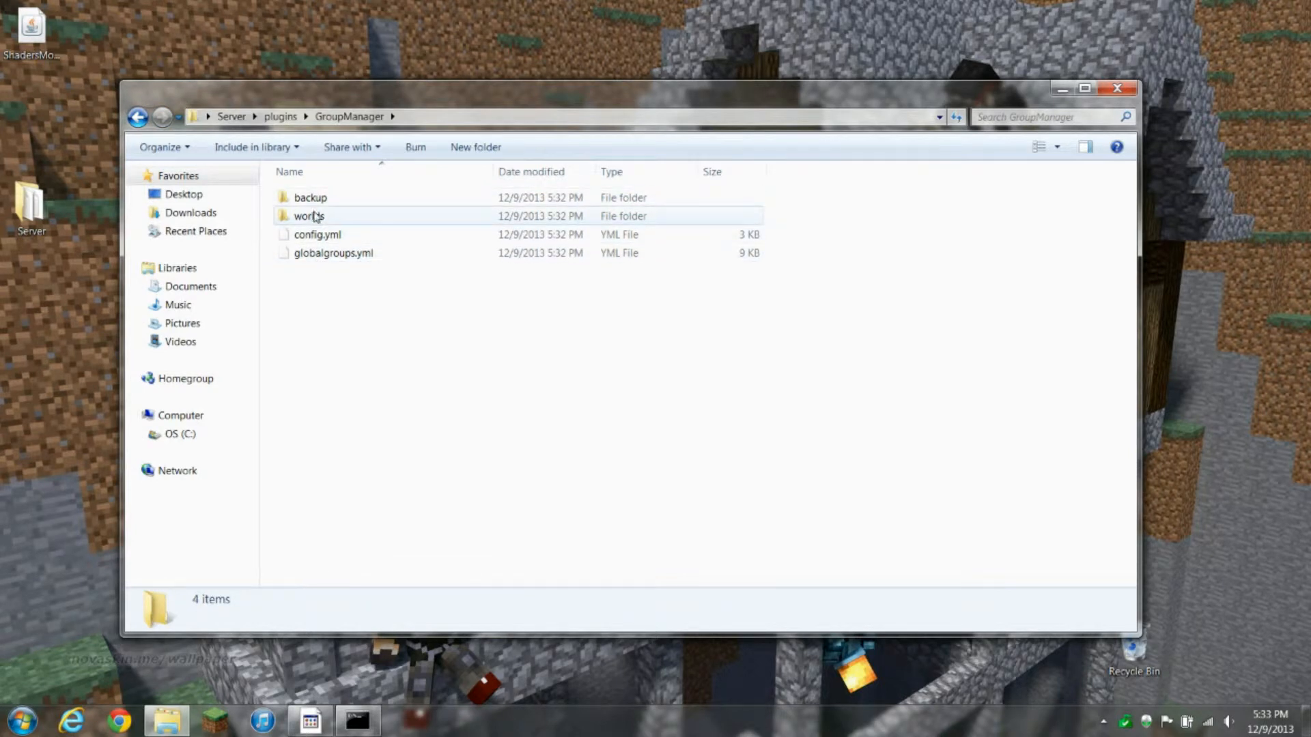
# Go to GroupManager > worlds > world and open groups.yml
pyautogui.doubleClick(309, 216)
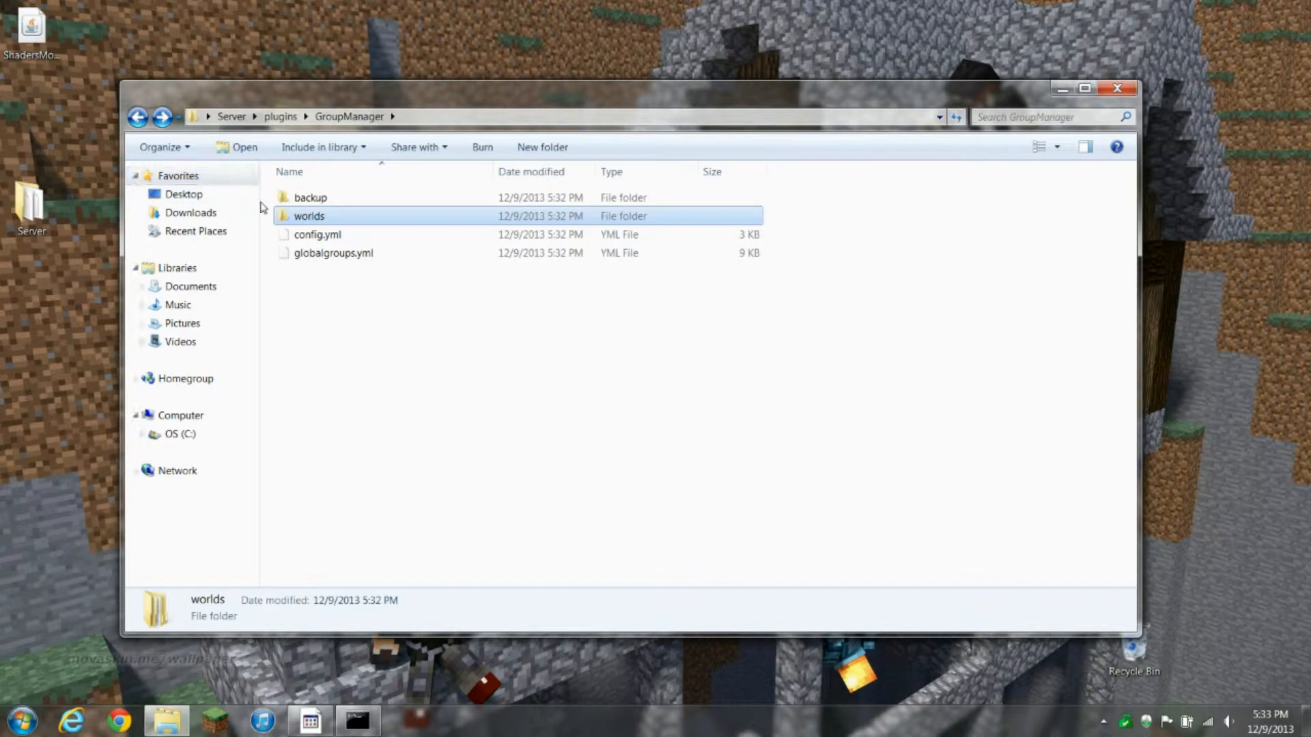
pyautogui.moveTo(309, 218)
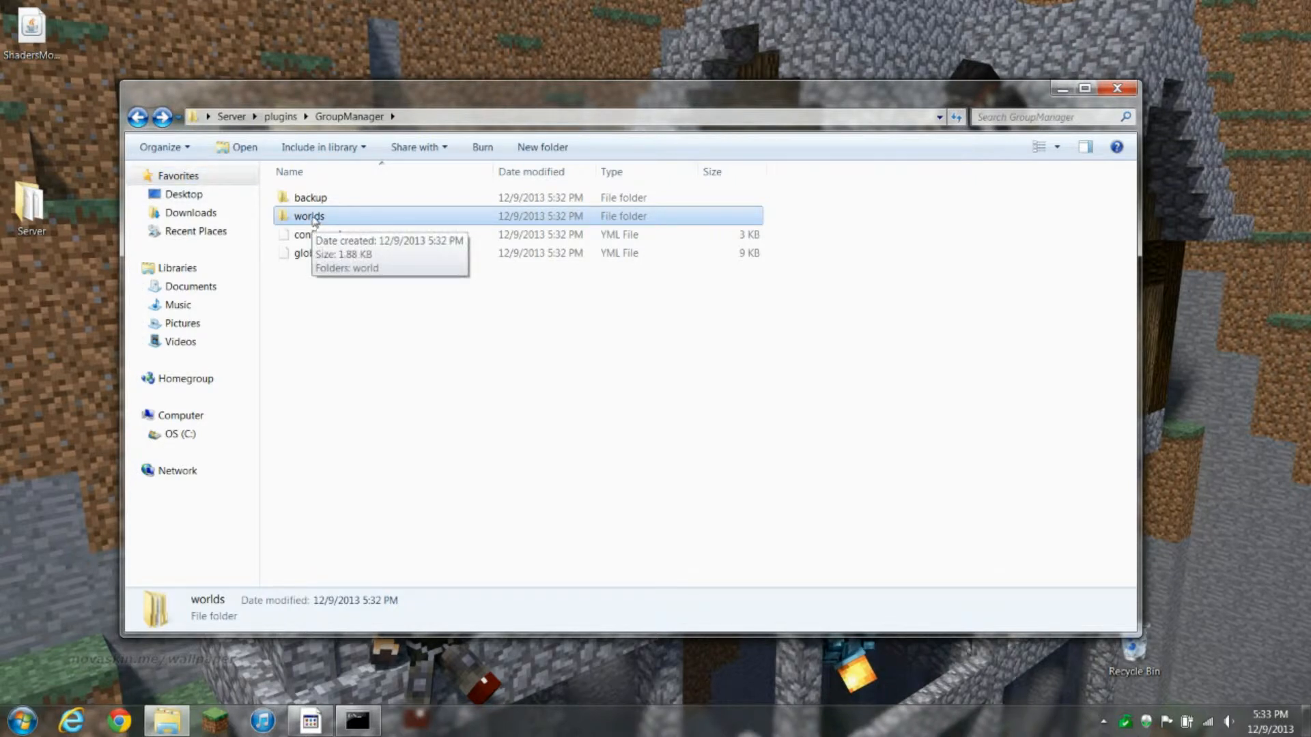
pyautogui.doubleClick(308, 216)
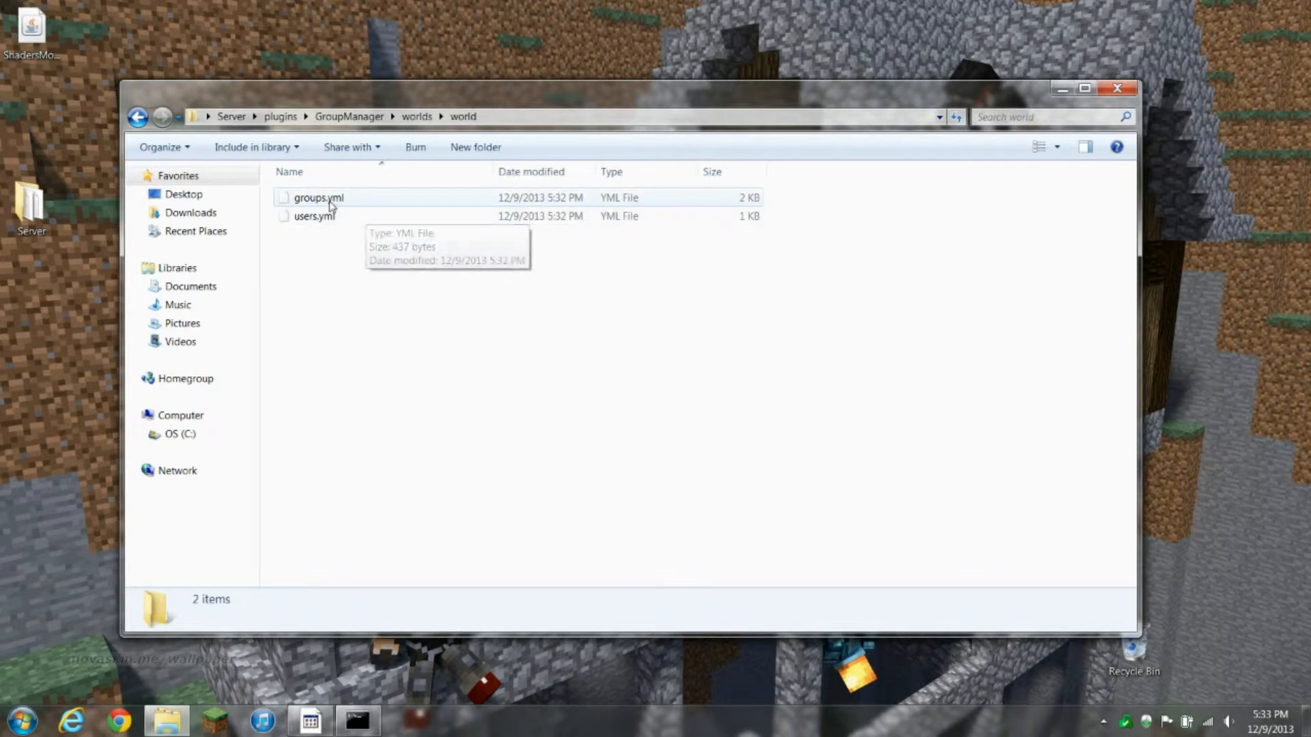
pyautogui.click(314, 216)
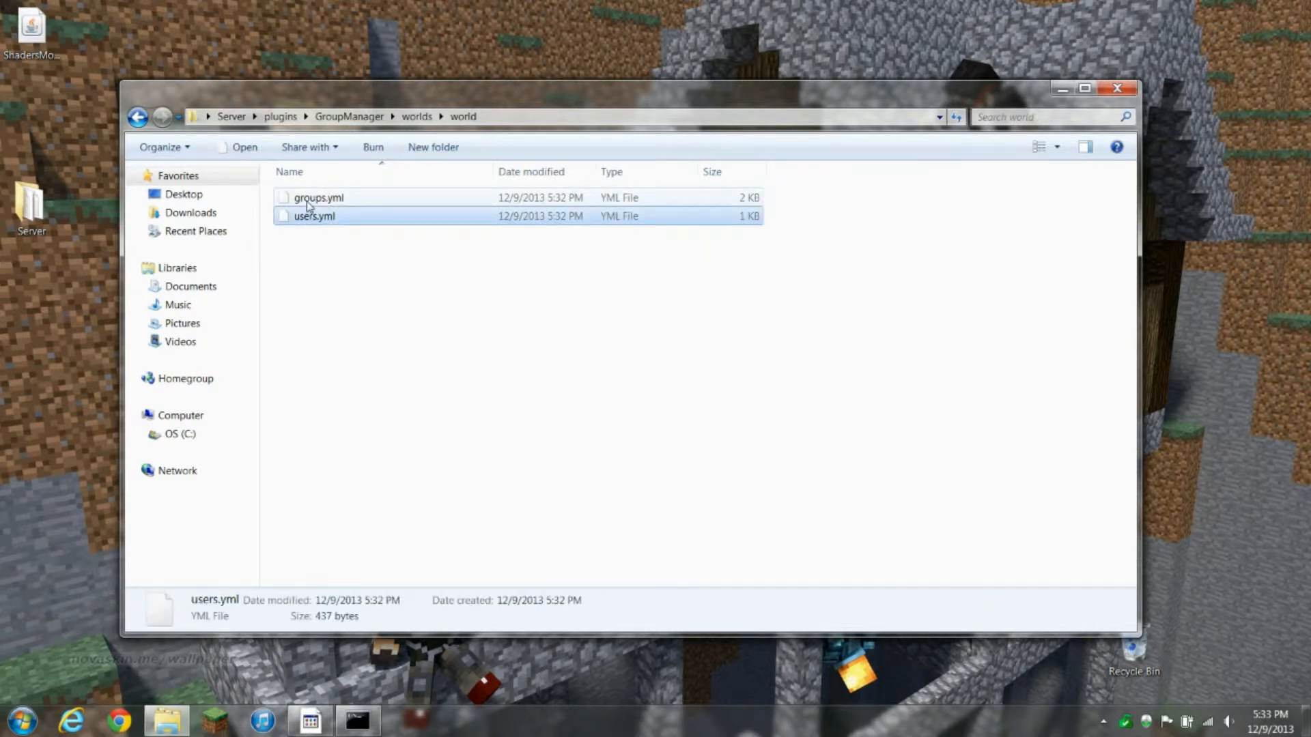
pyautogui.doubleClick(319, 197)
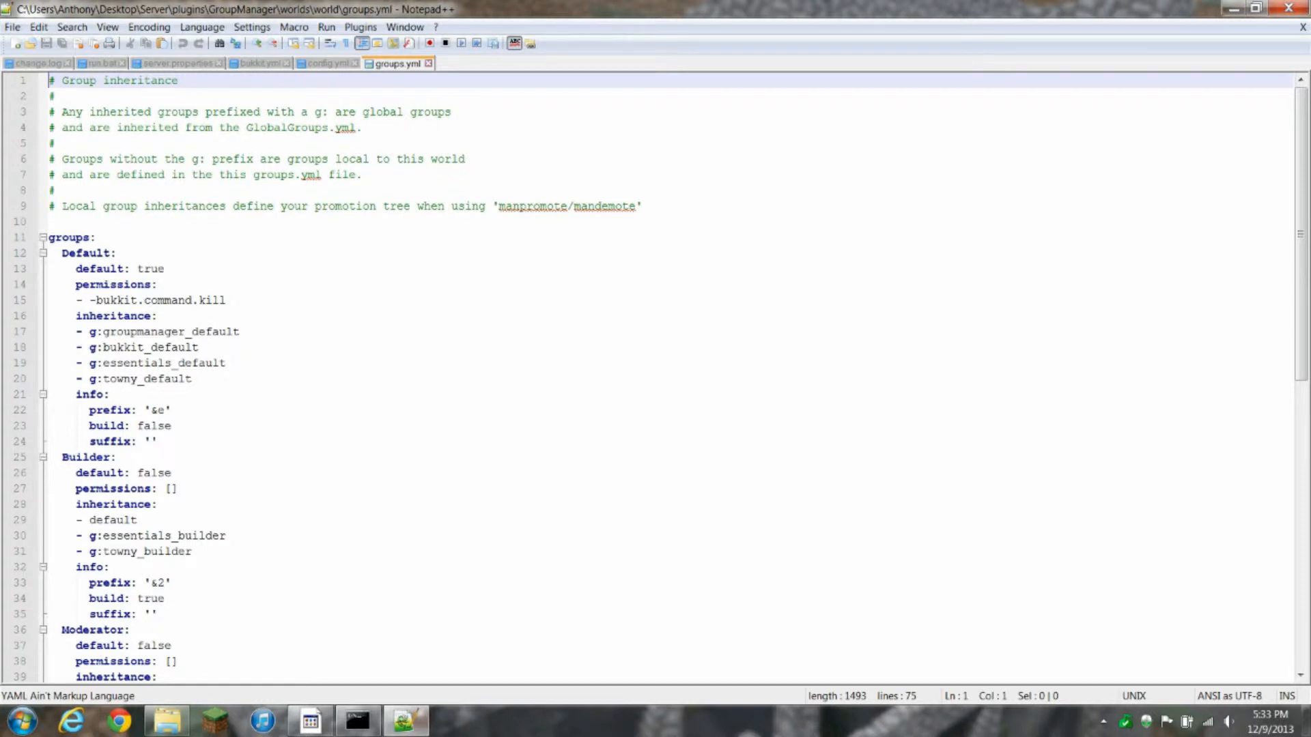
pyautogui.scroll(-3)
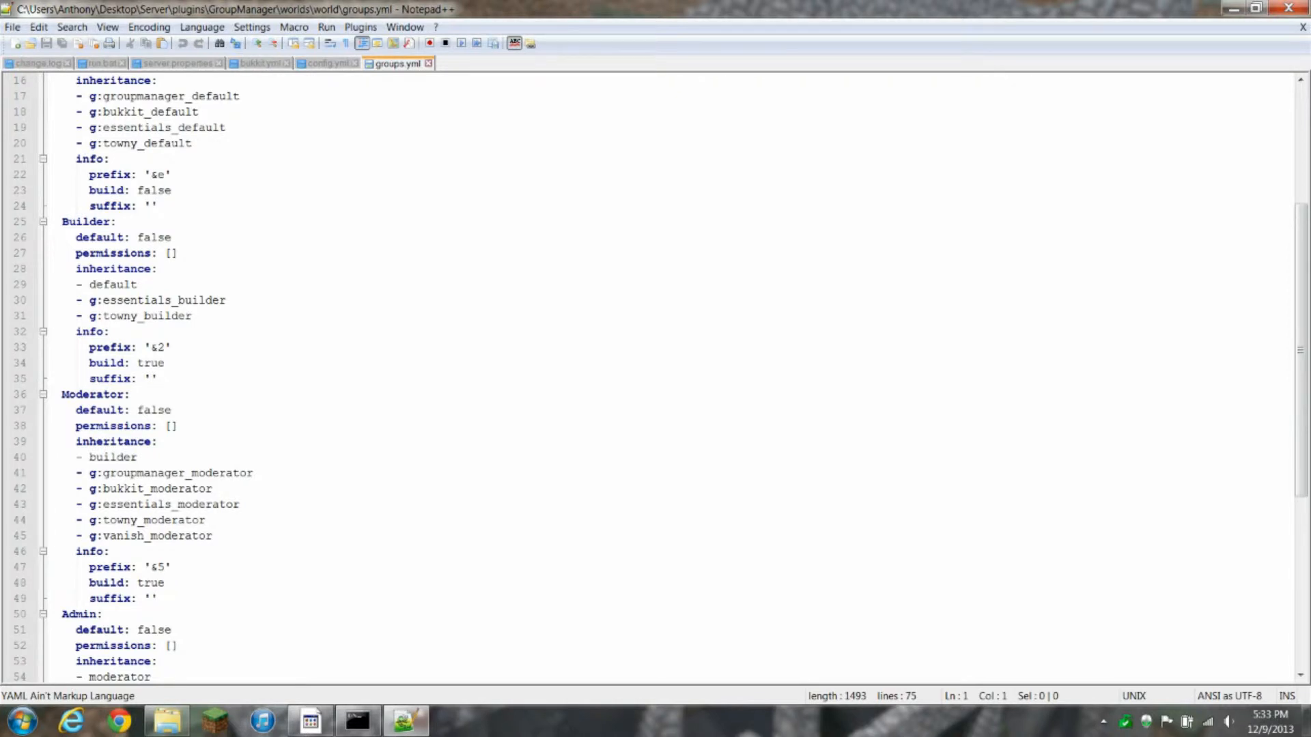
pyautogui.scroll(-3)
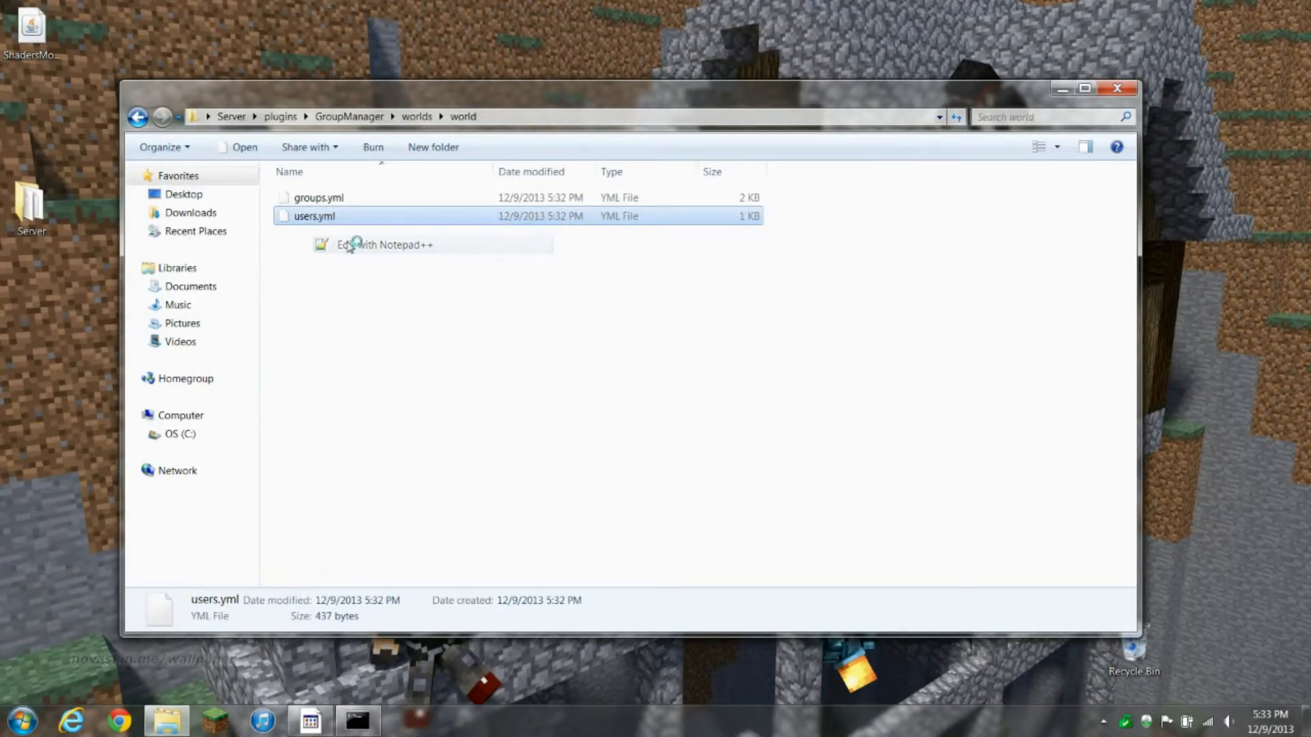
# In users.yml, rename the first user to 'yankrock' and set their group to Owner
pyautogui.click(384, 245)
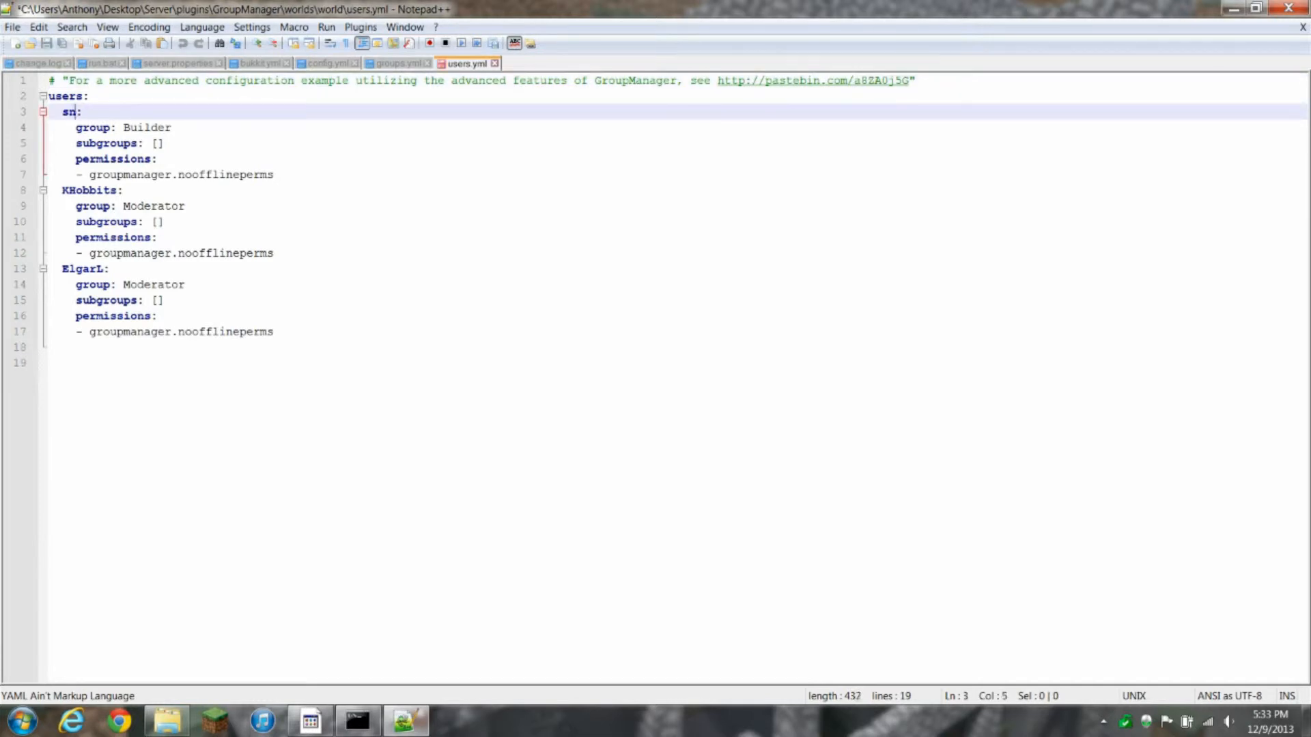
pyautogui.write('yankroc')
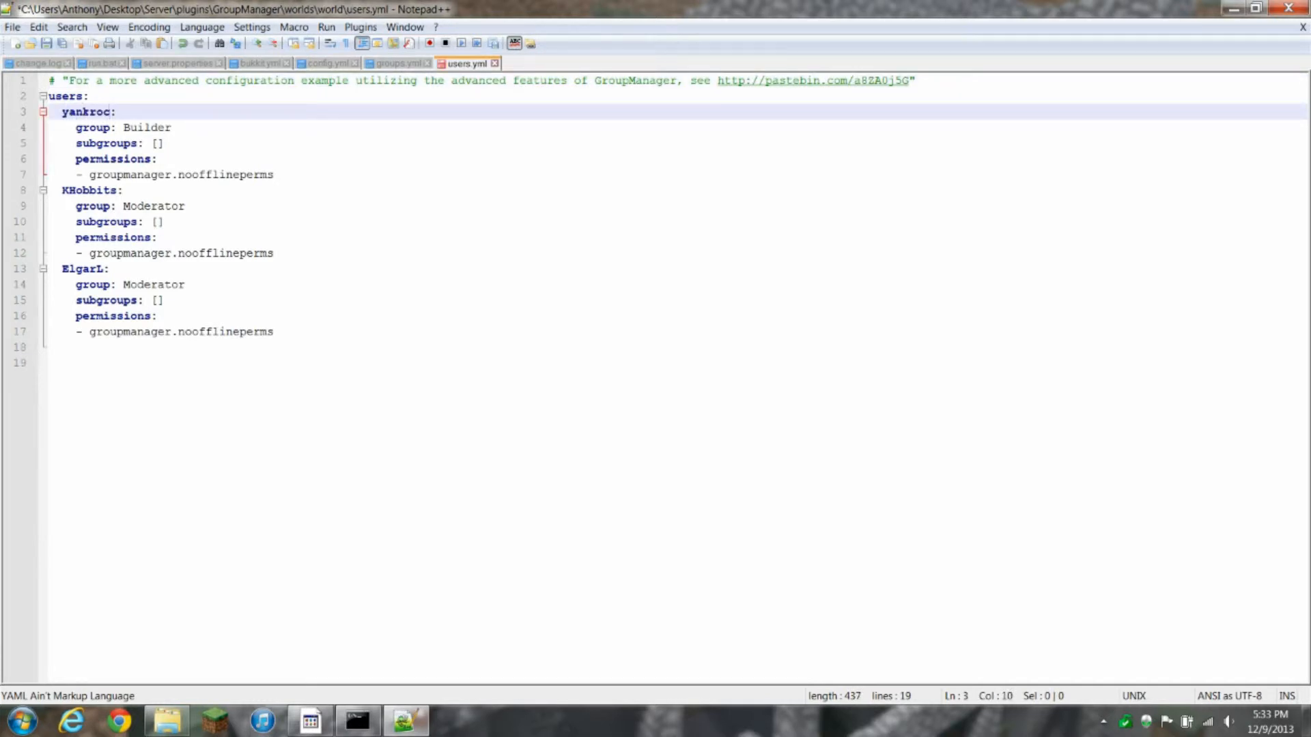
pyautogui.write('k')
pyautogui.click(678, 128)
pyautogui.write('O')
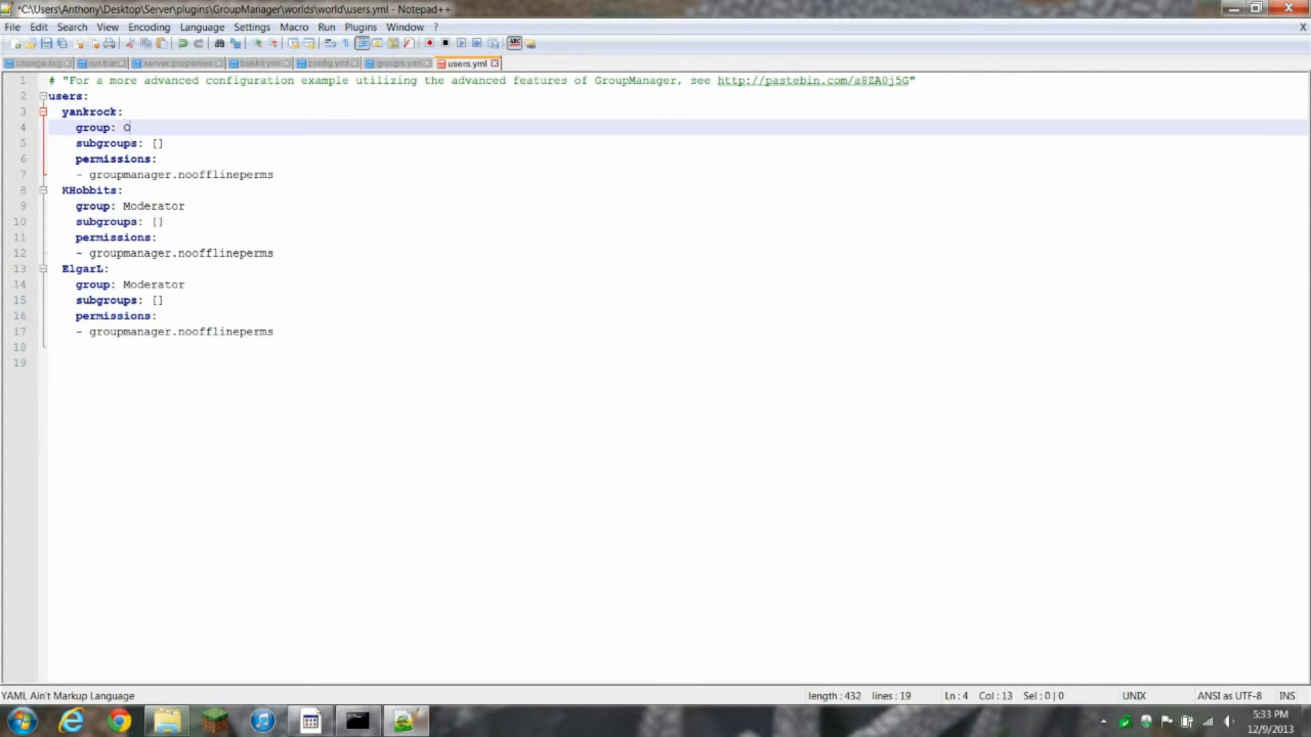
pyautogui.write('wner')
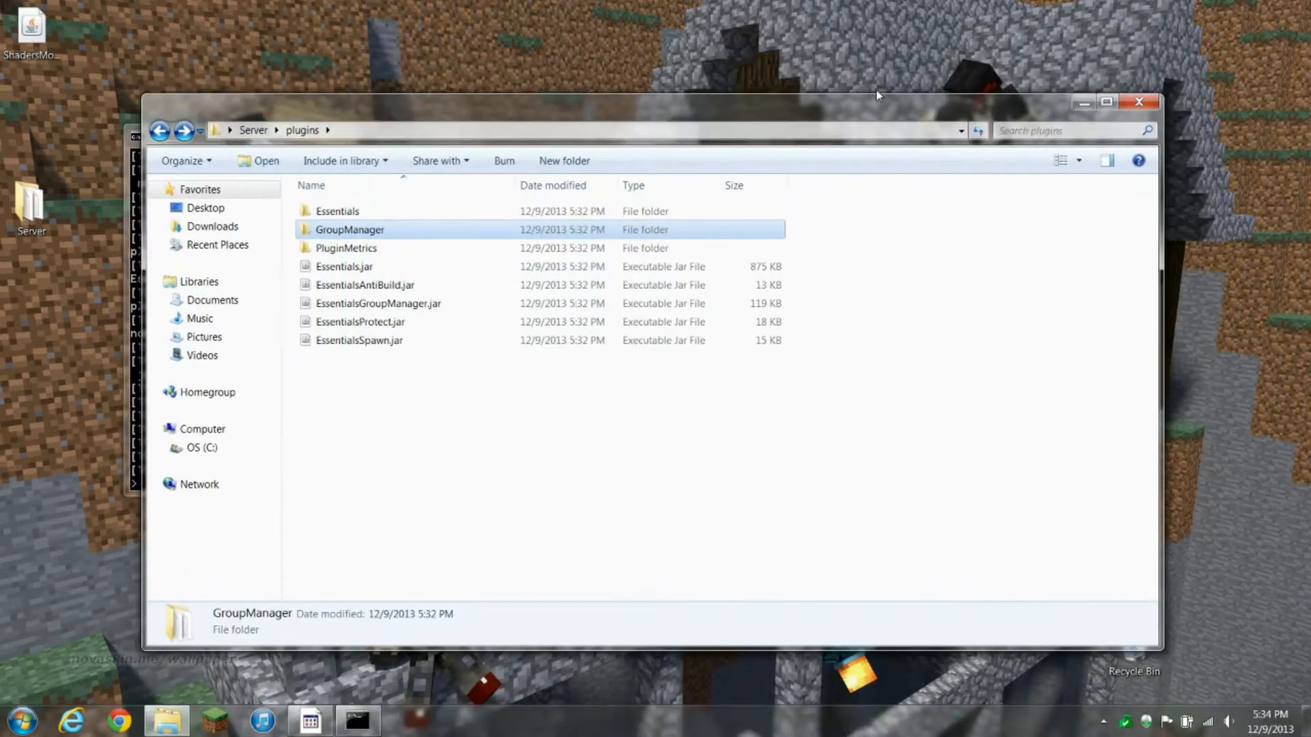
# Return from the plugins folder to the top-level Server folder
pyautogui.click(160, 130)
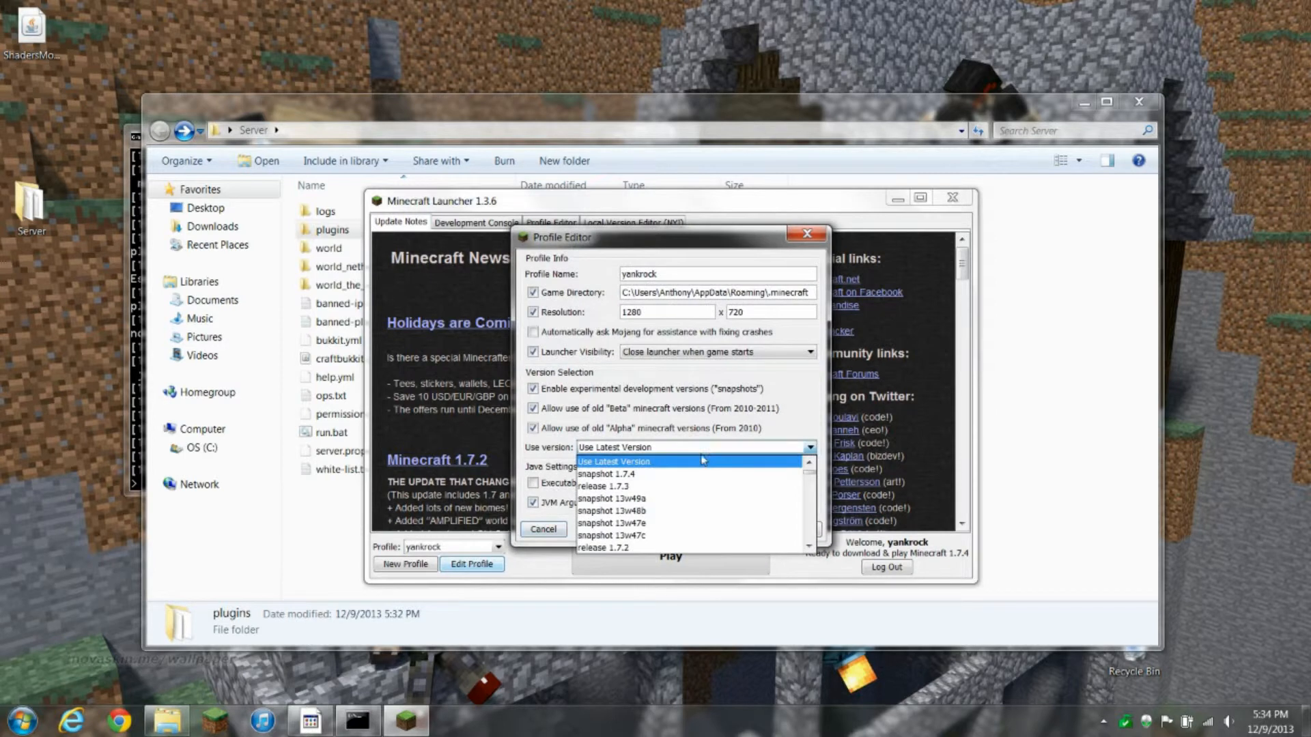
pyautogui.moveTo(612, 474)
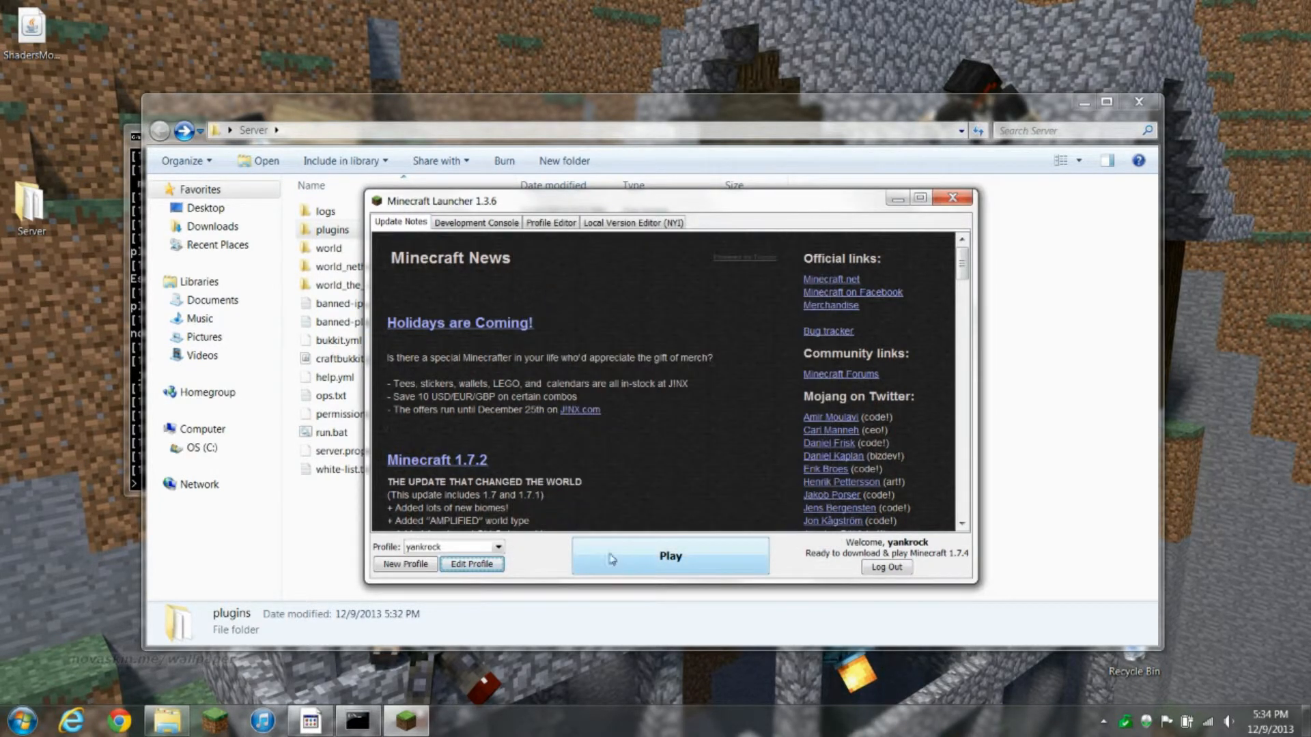
# Launch Minecraft 1.7.4 from the Minecraft Launcher
pyautogui.click(669, 556)
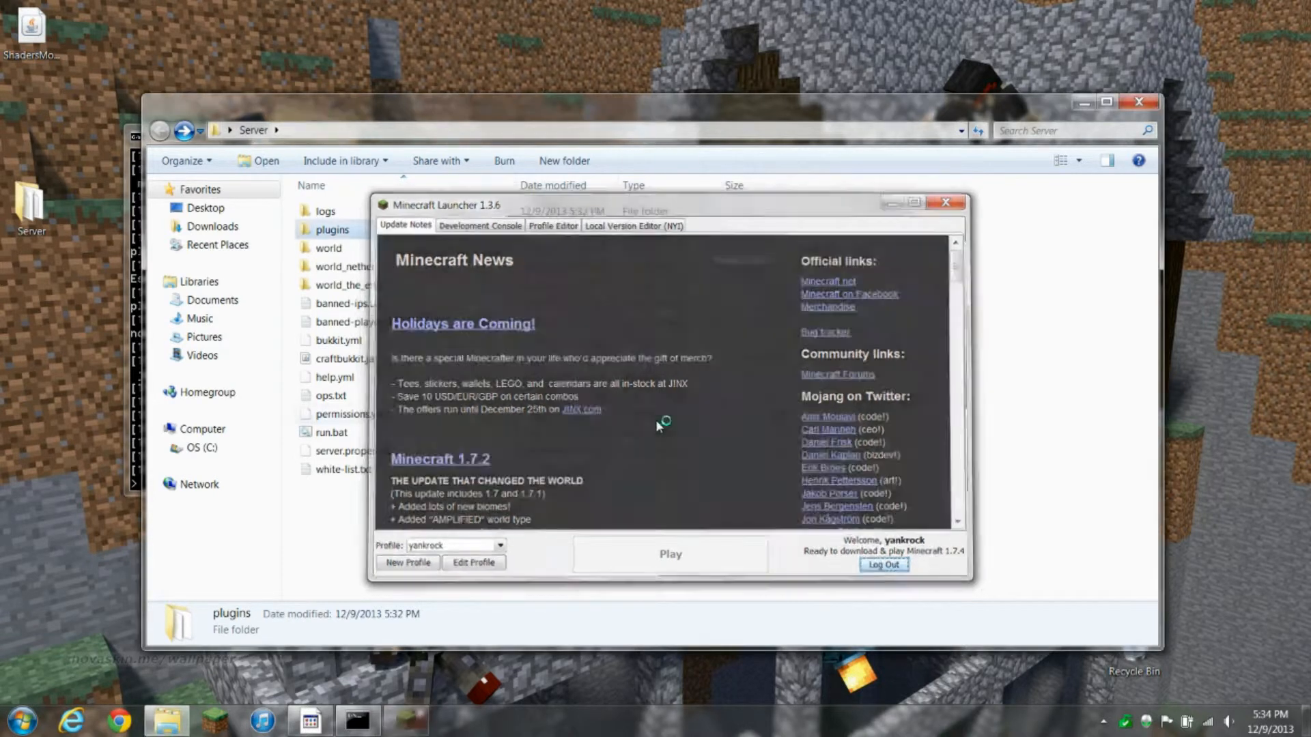
pyautogui.click(670, 554)
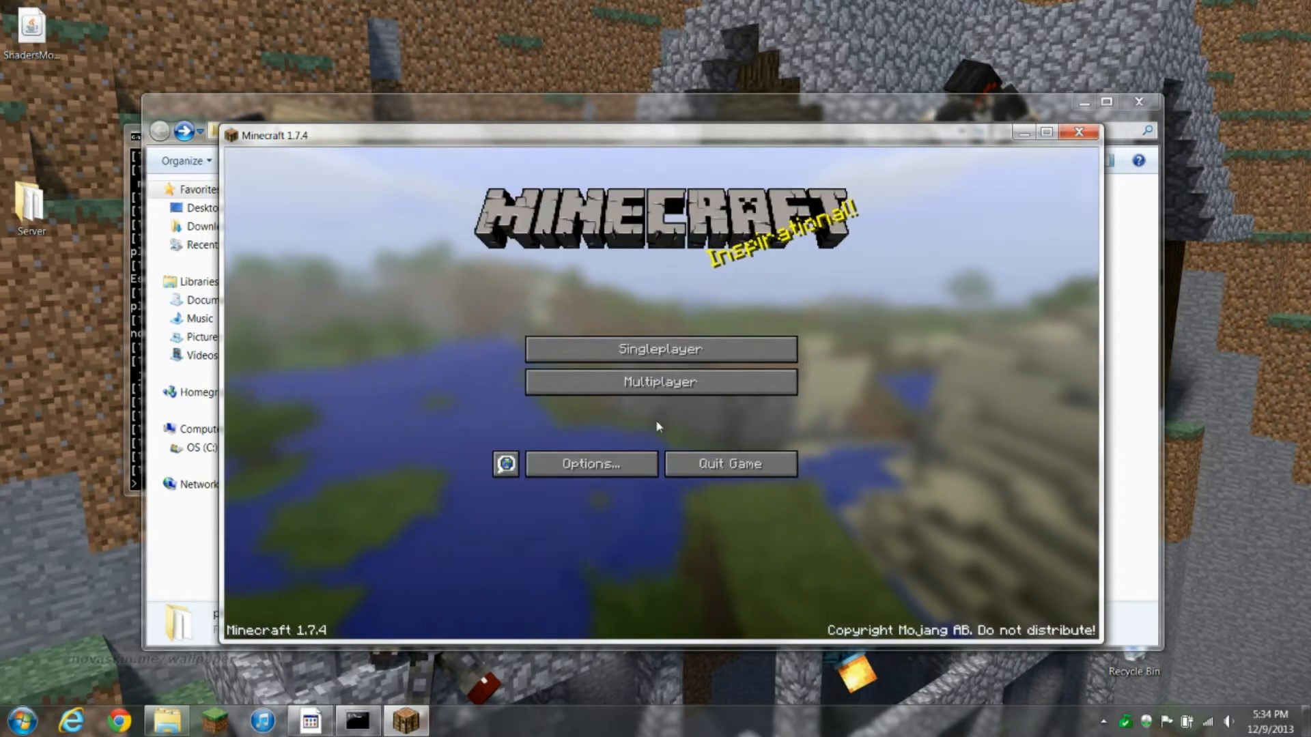
# Open the Multiplayer screen and scroll through the saved server list
pyautogui.click(660, 383)
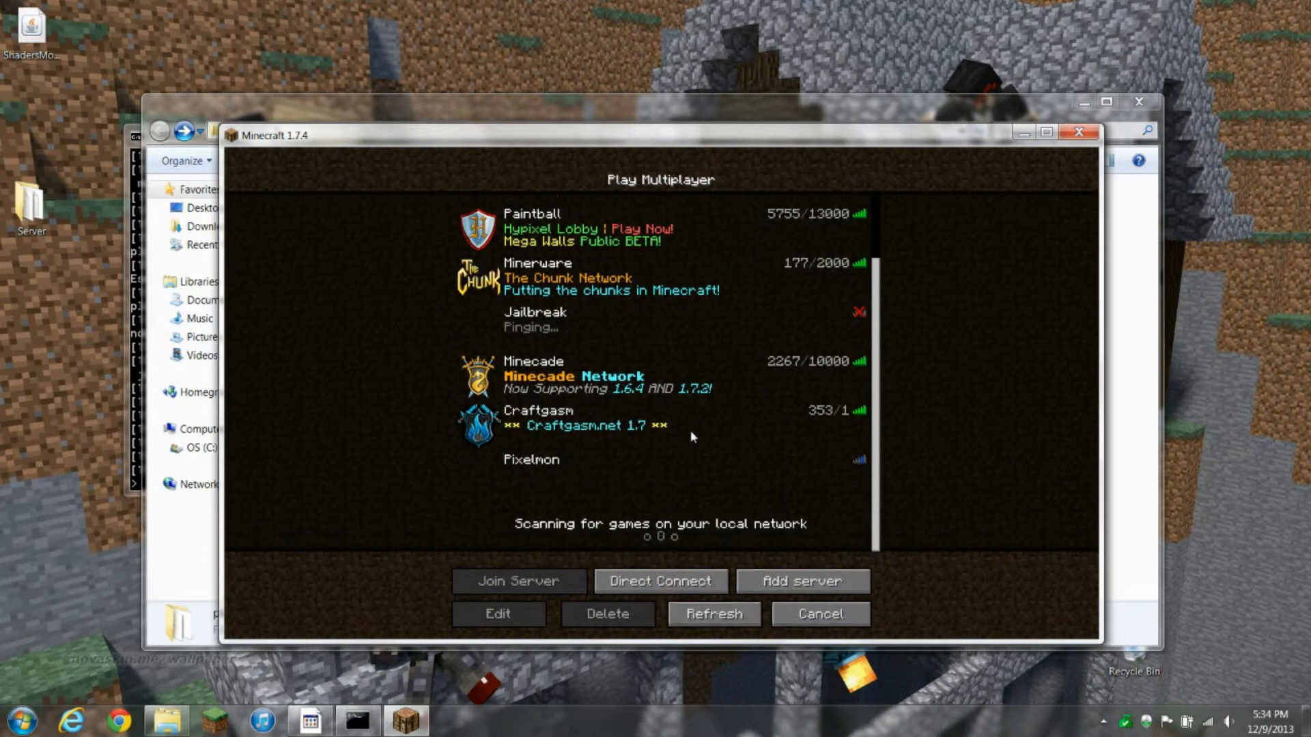
pyautogui.scroll(-3)
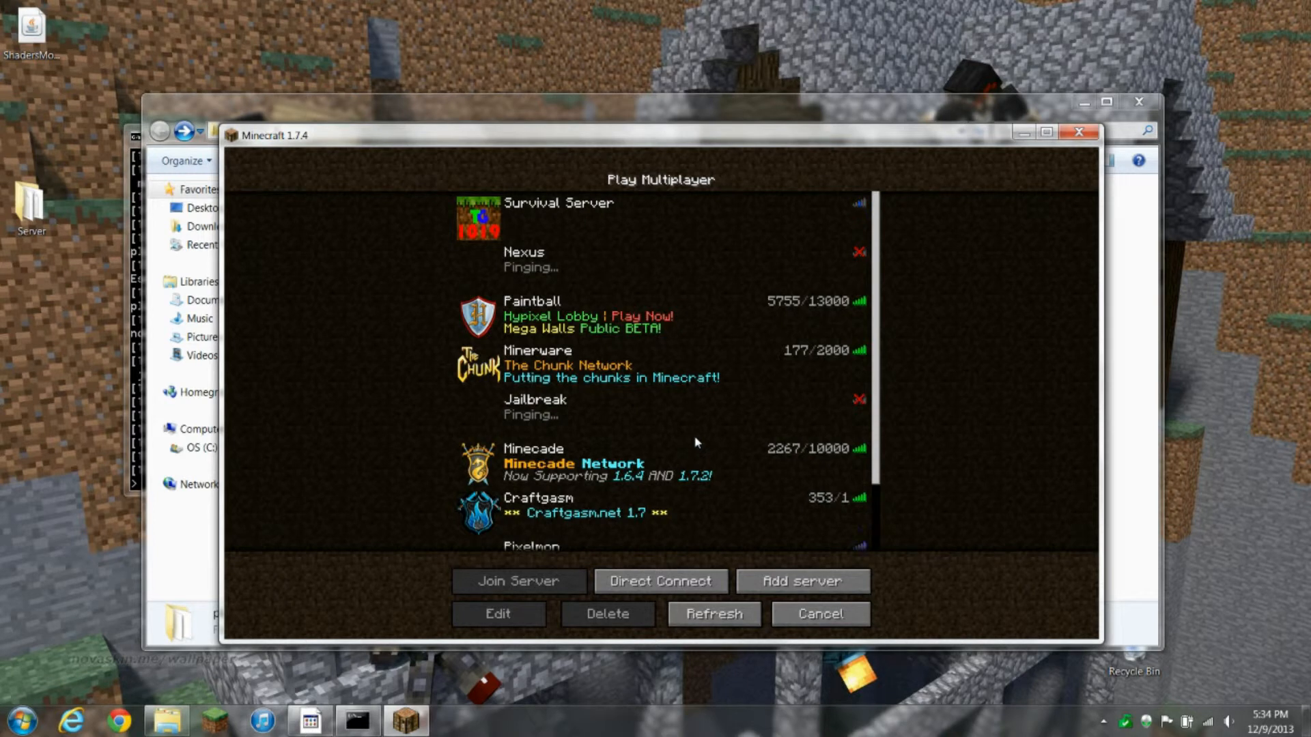
pyautogui.moveTo(771, 329)
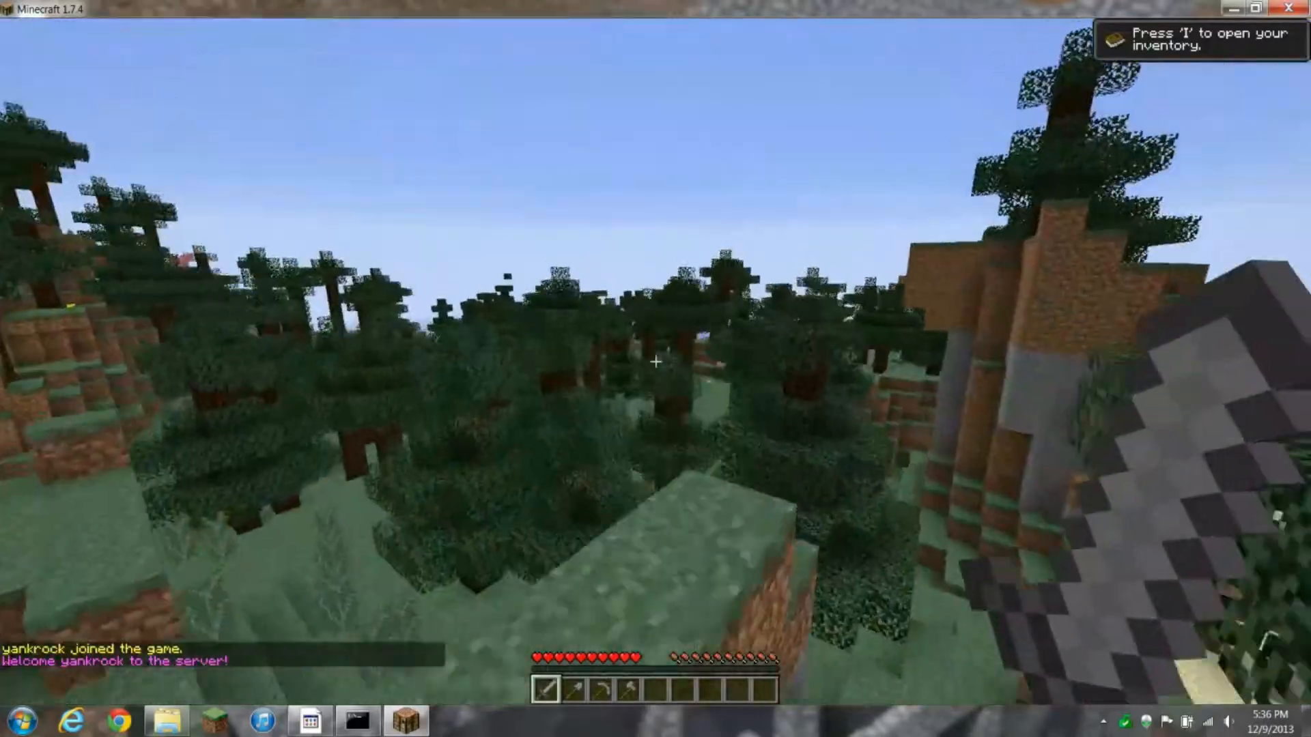
pyautogui.moveTo(655, 360)
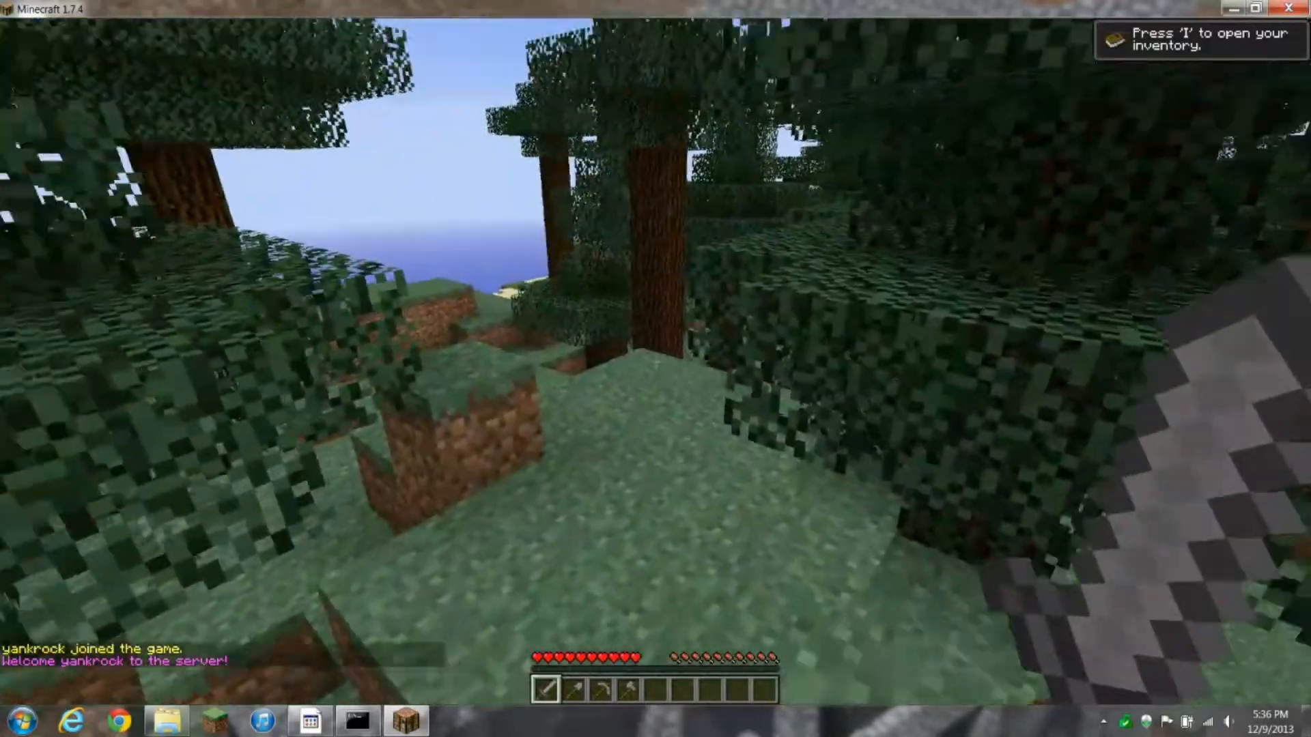
pyautogui.moveTo(655, 361)
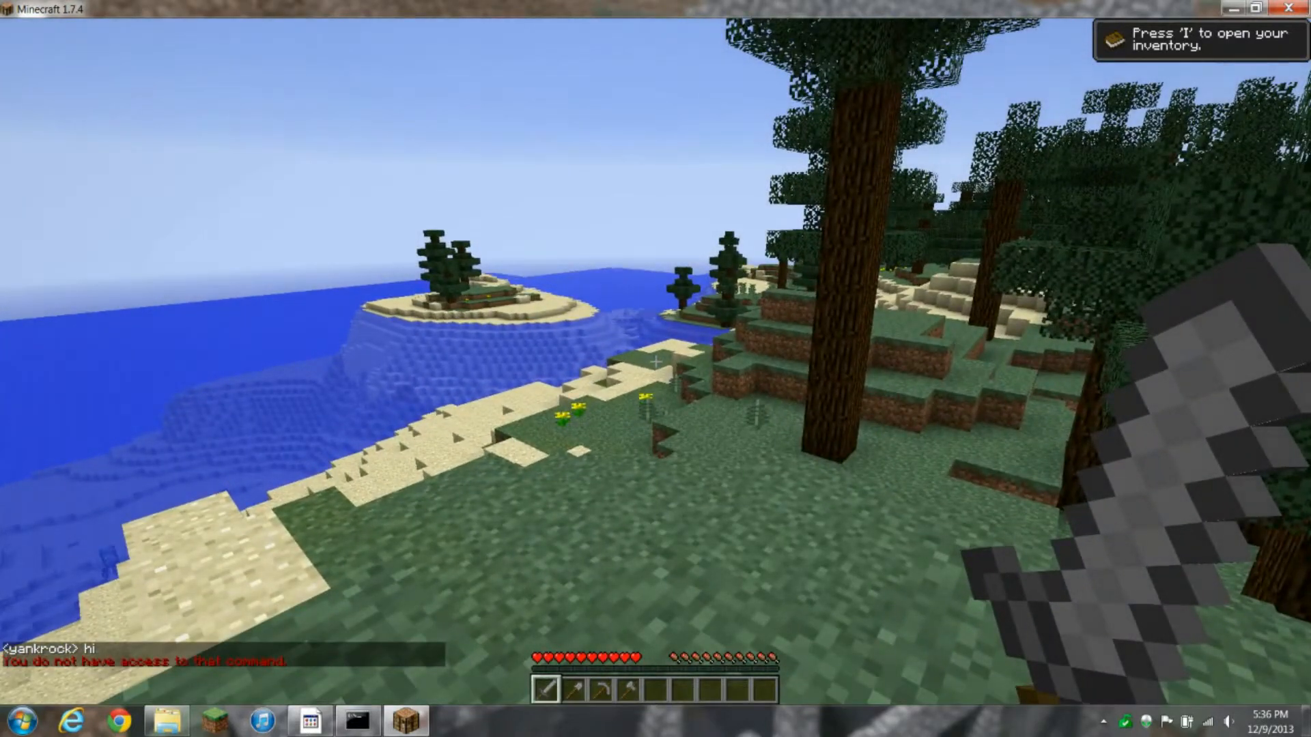
# Pause Minecraft with Escape after the /fly command is denied
pyautogui.press('Escape')
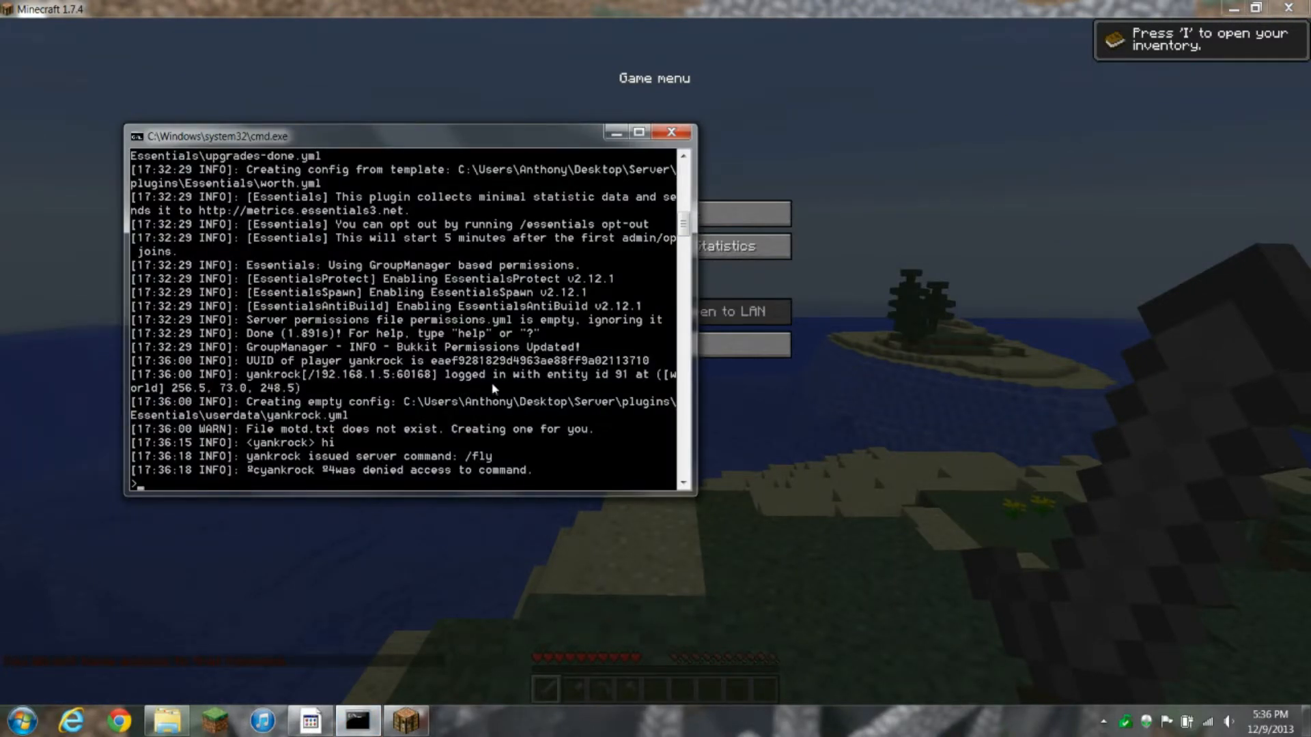
pyautogui.moveTo(504, 383)
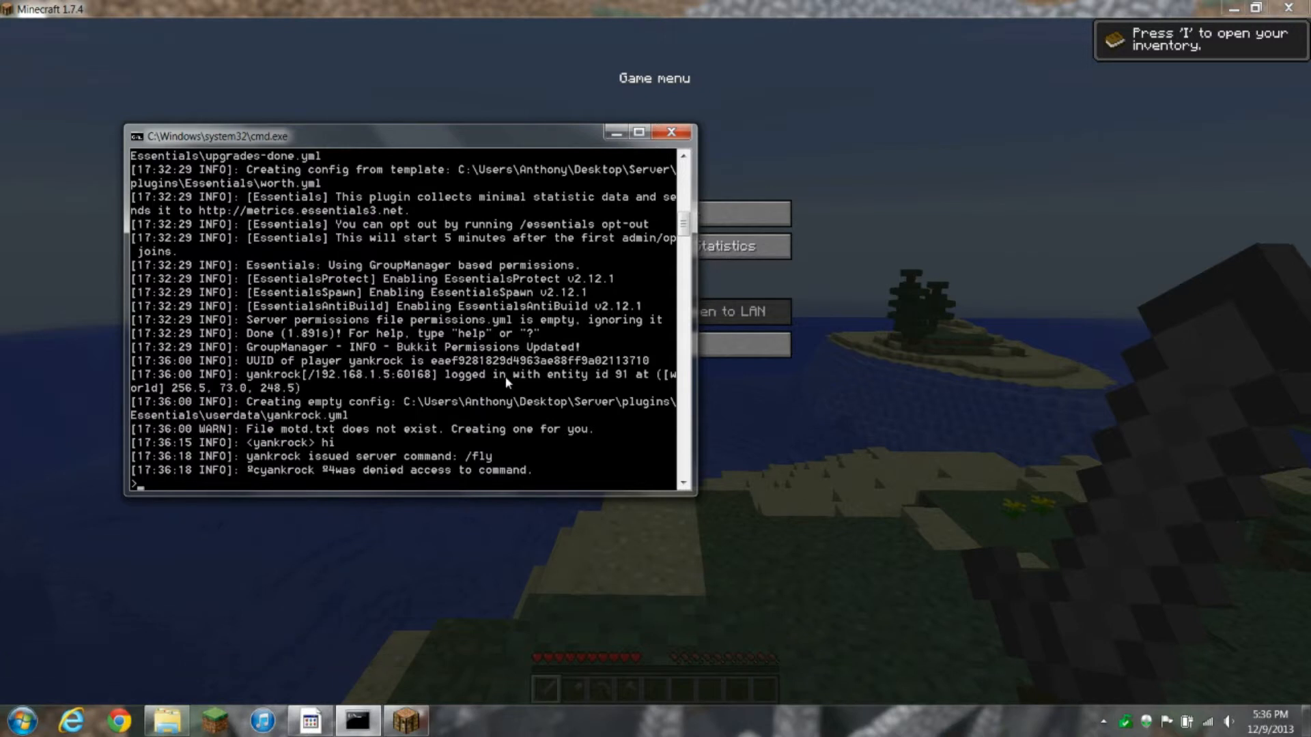
pyautogui.moveTo(480, 418)
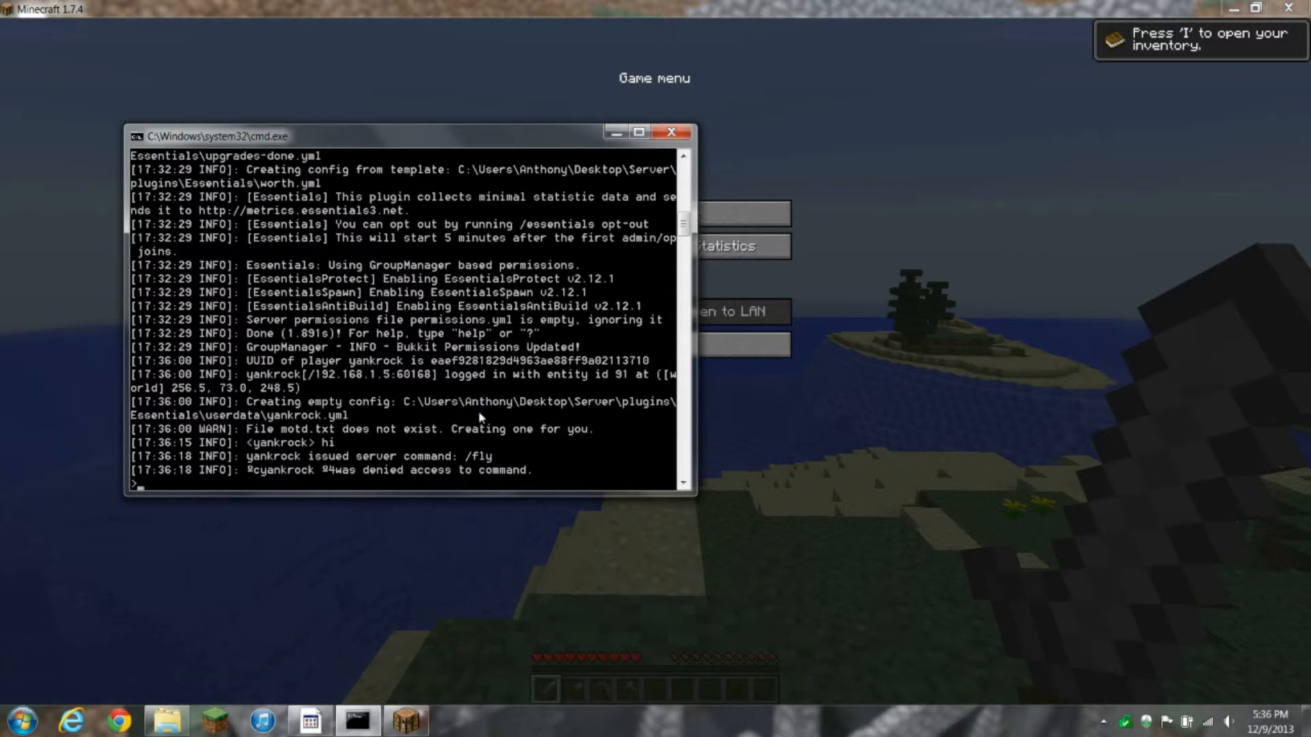
# Enter 'reload' in the CraftBukkit server console
pyautogui.write('reload')
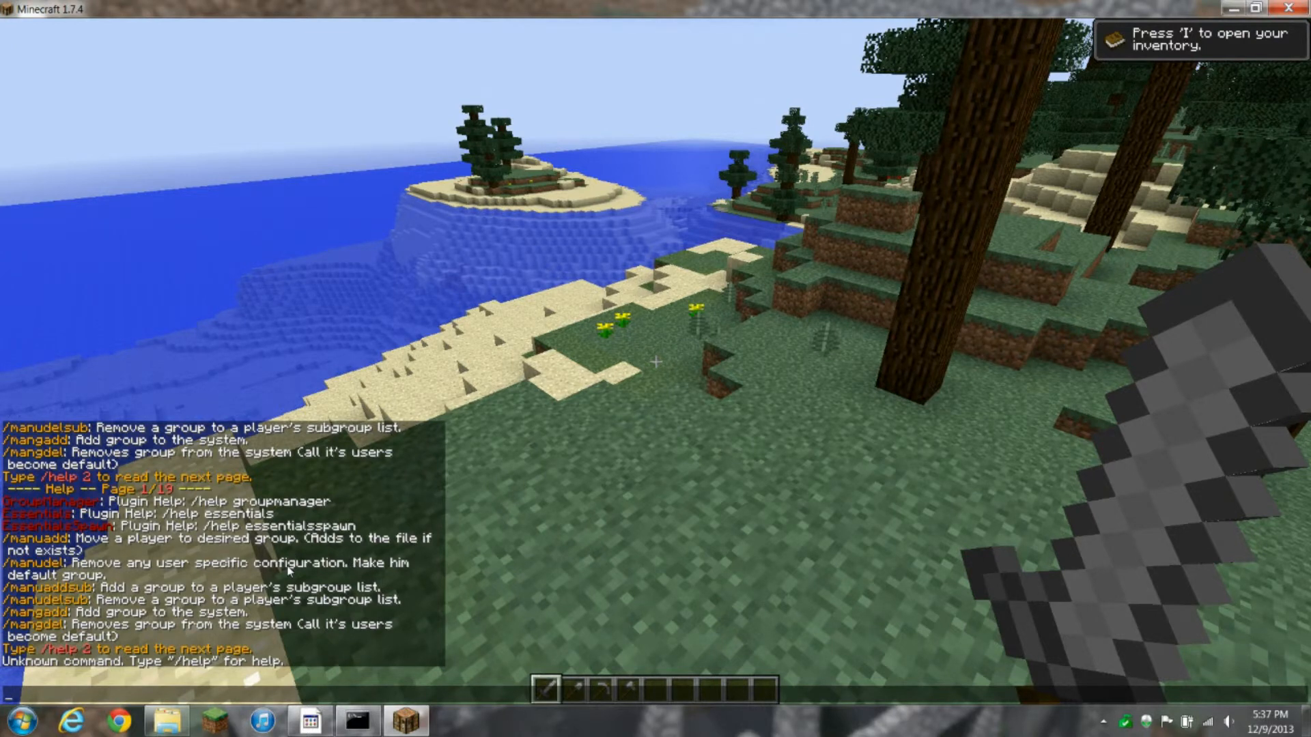
pyautogui.moveTo(159, 593)
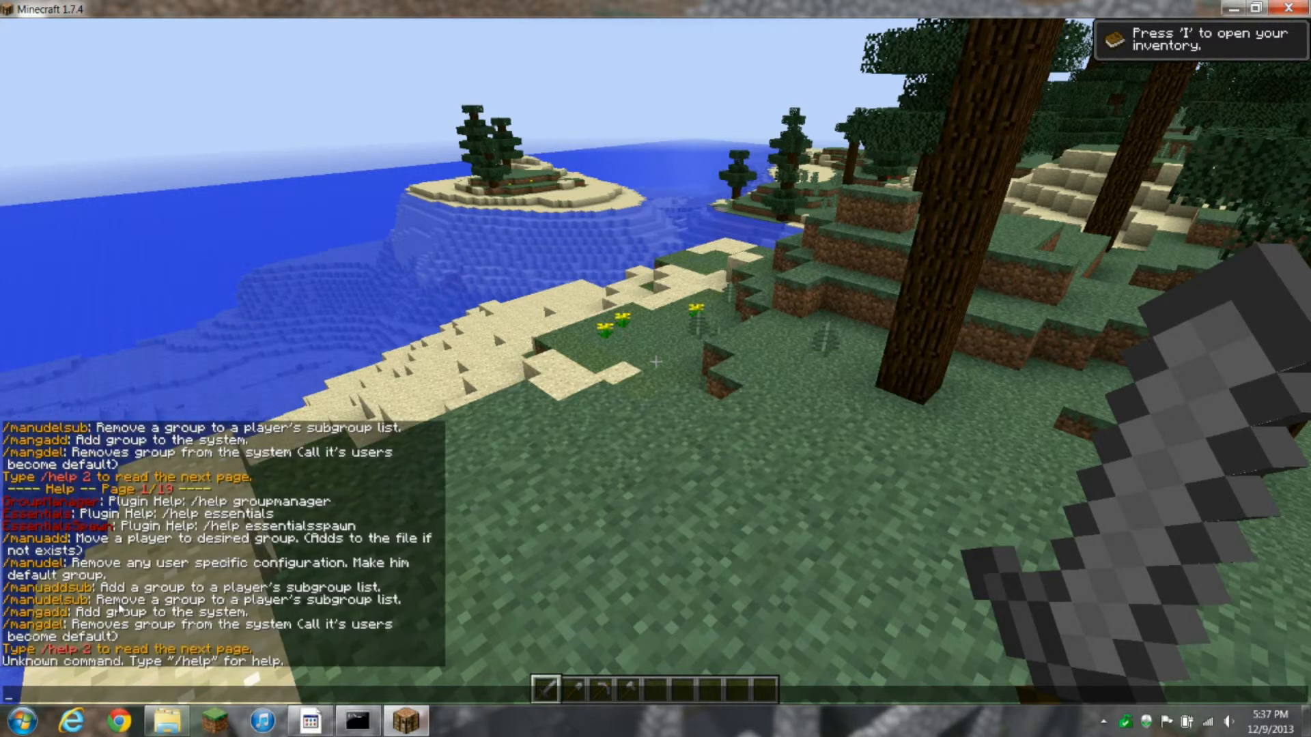
# View help page 2, then run /mangaddp Default essentials.tp in chat
pyautogui.write('/help2')
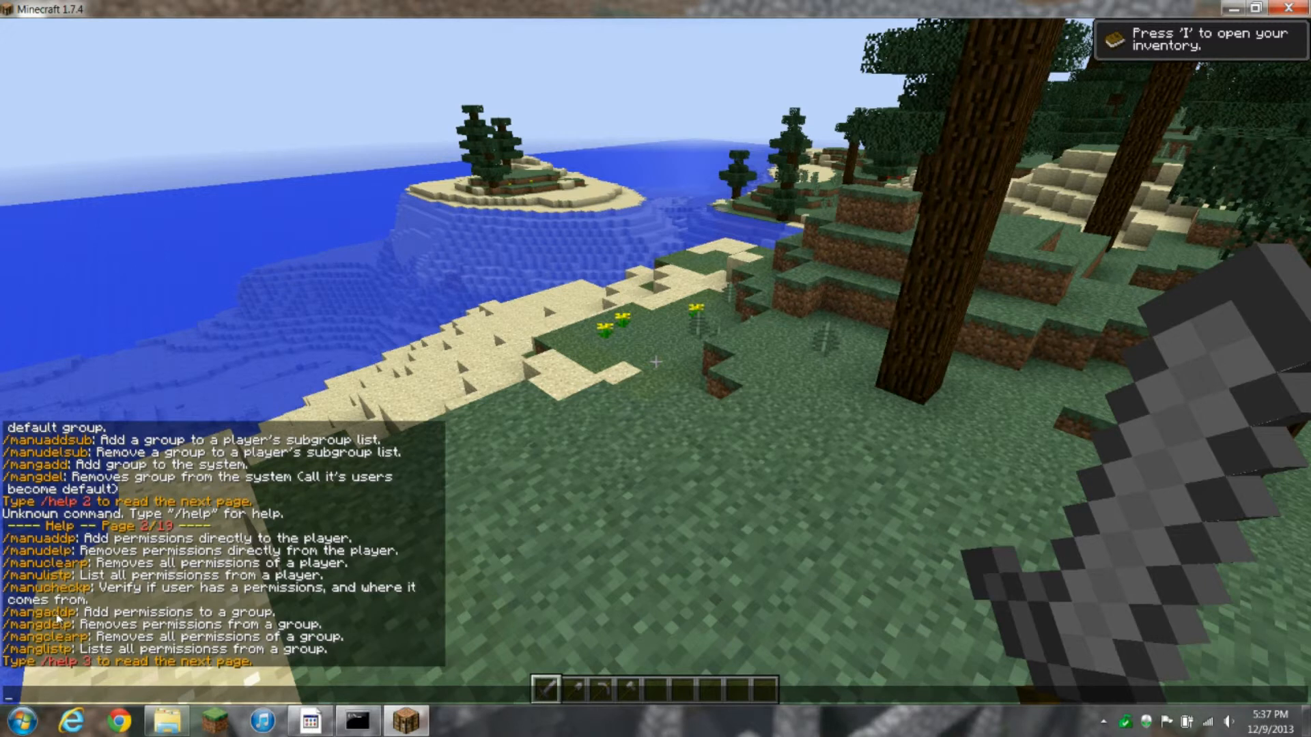
pyautogui.moveTo(350, 609)
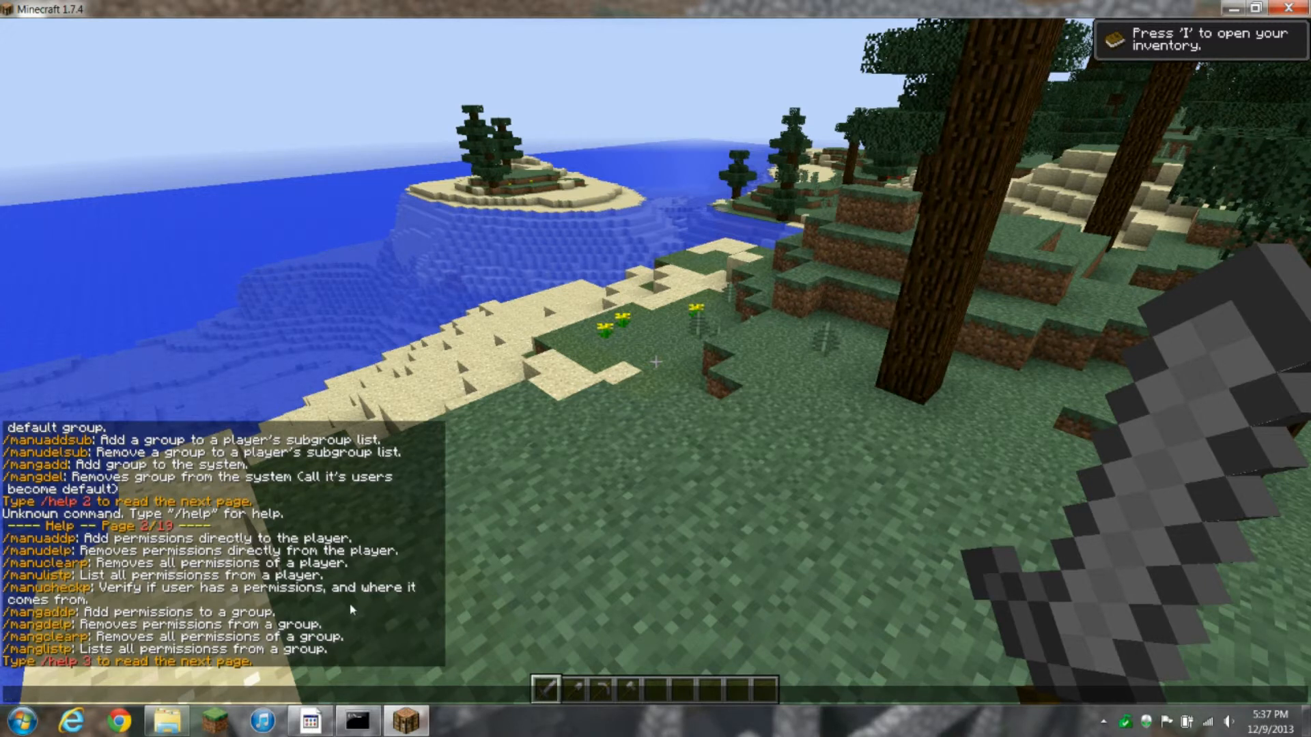
pyautogui.write('/m')
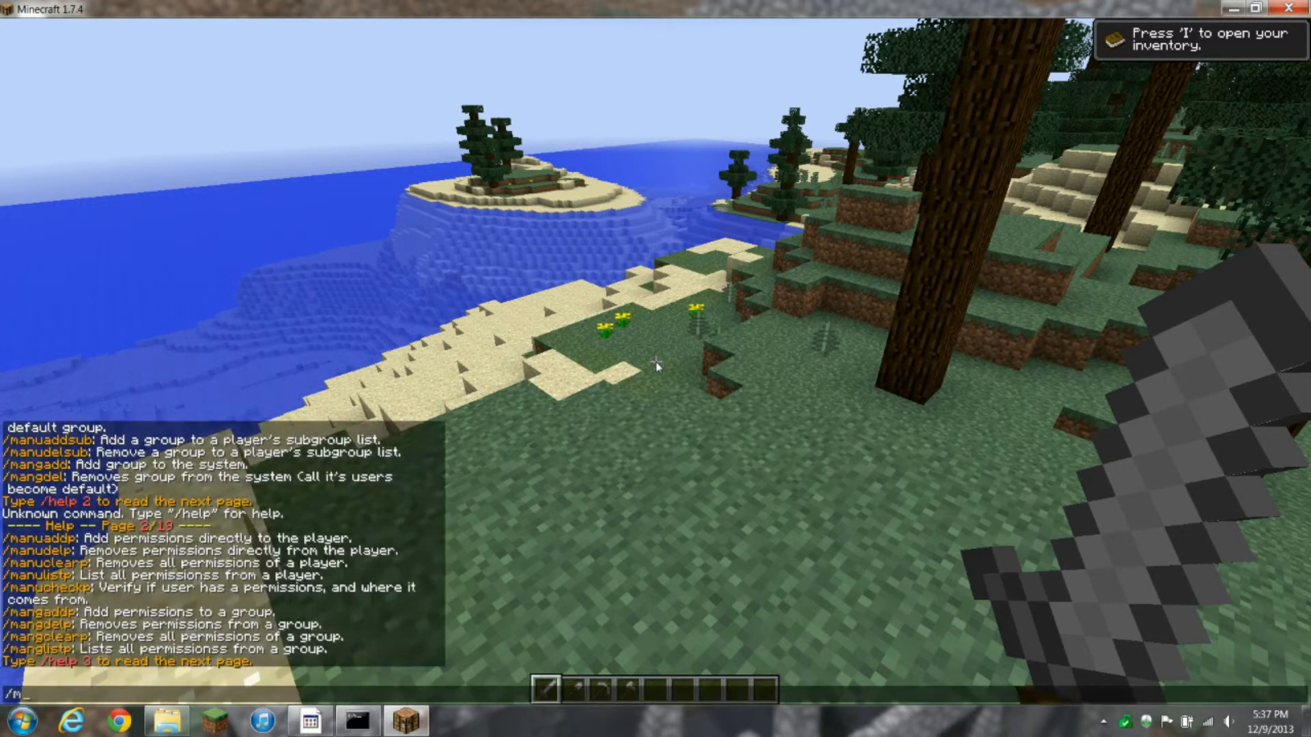
pyautogui.write('agadd')
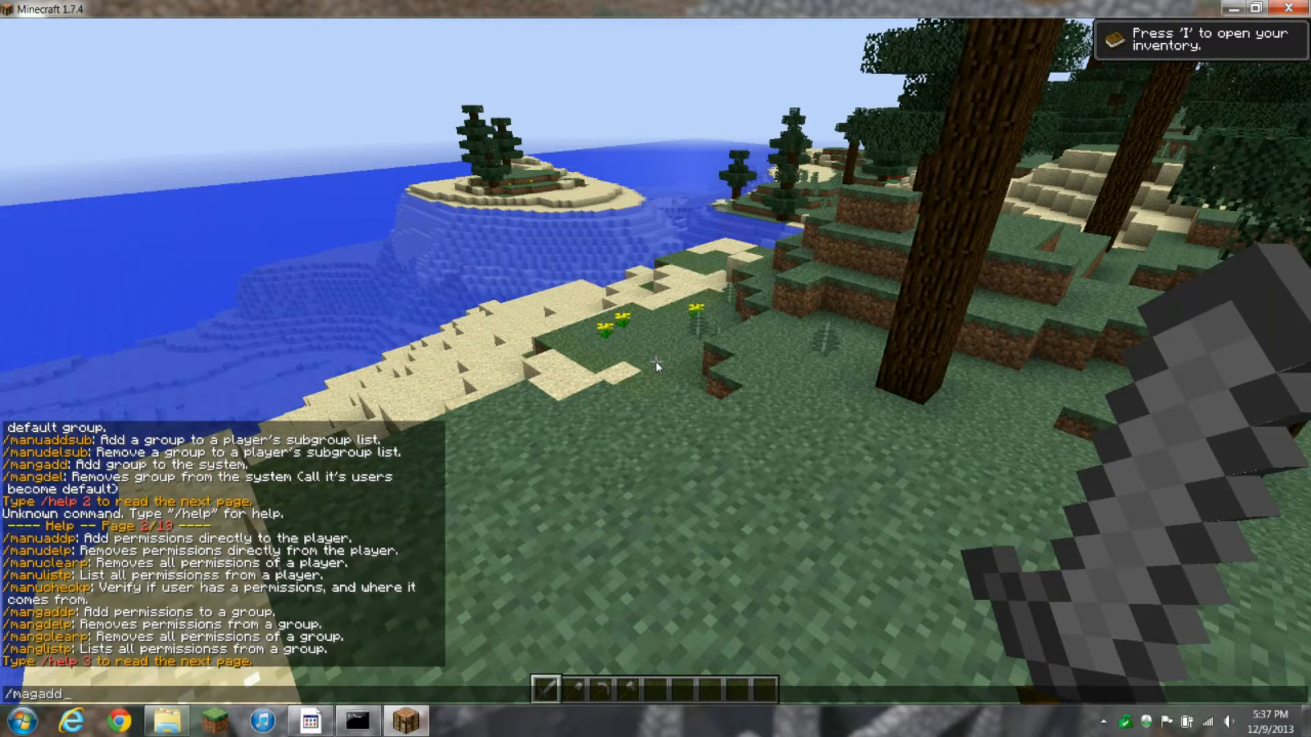
pyautogui.write('p')
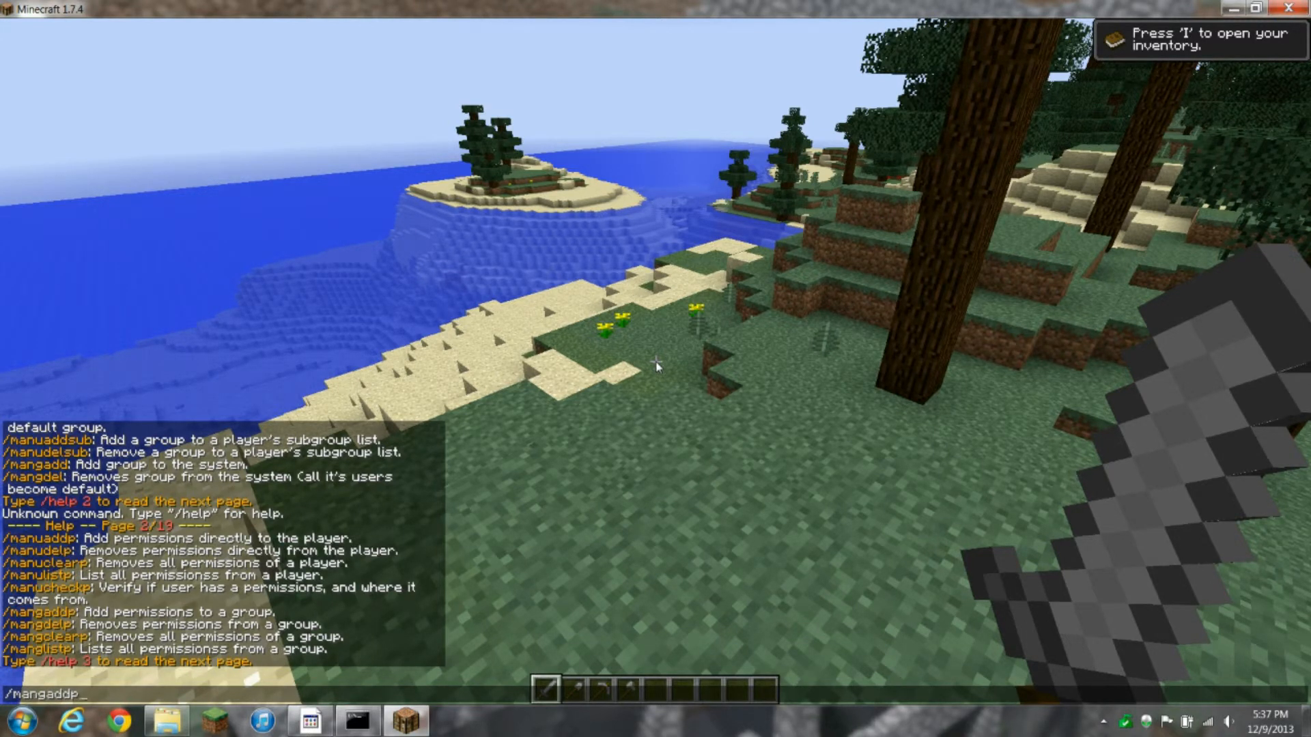
pyautogui.write('Default essentials')
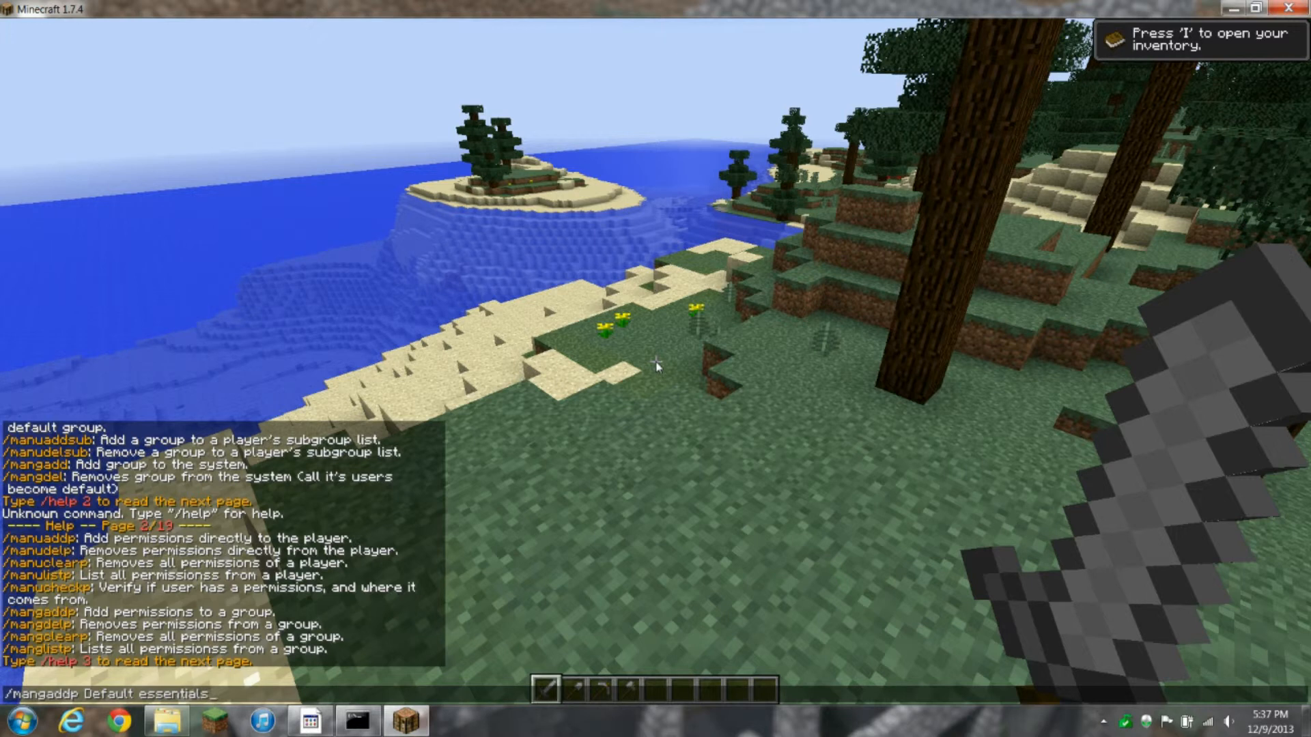
pyautogui.write('.tp')
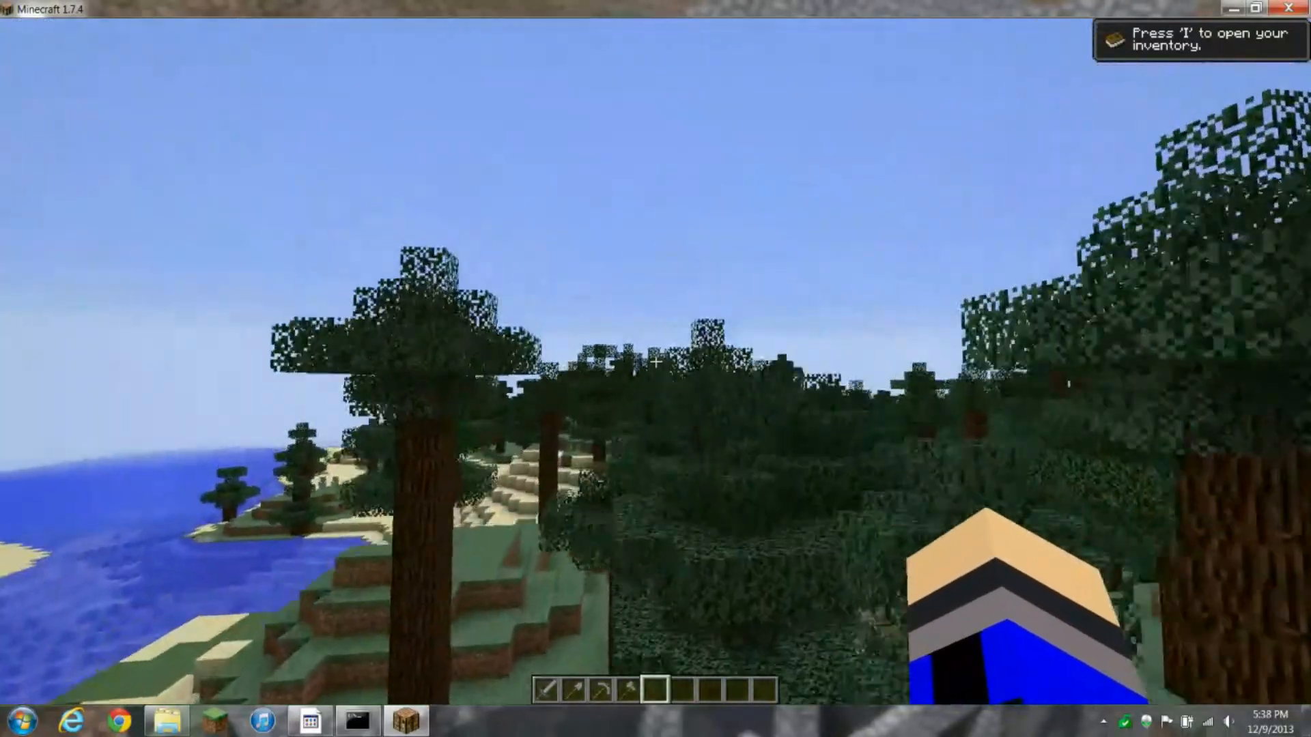
pyautogui.moveTo(656, 363)
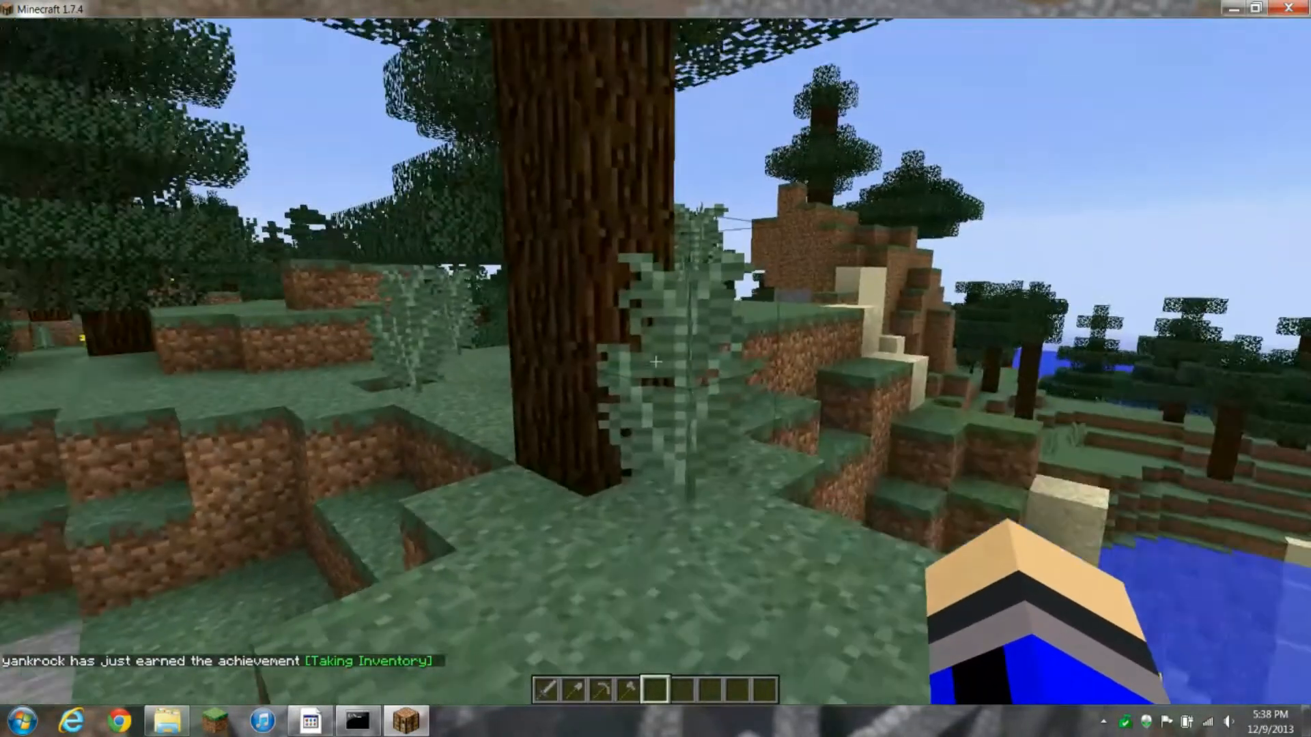
# Leave the game and disconnect yankrock from the server
pyautogui.press('Escape')
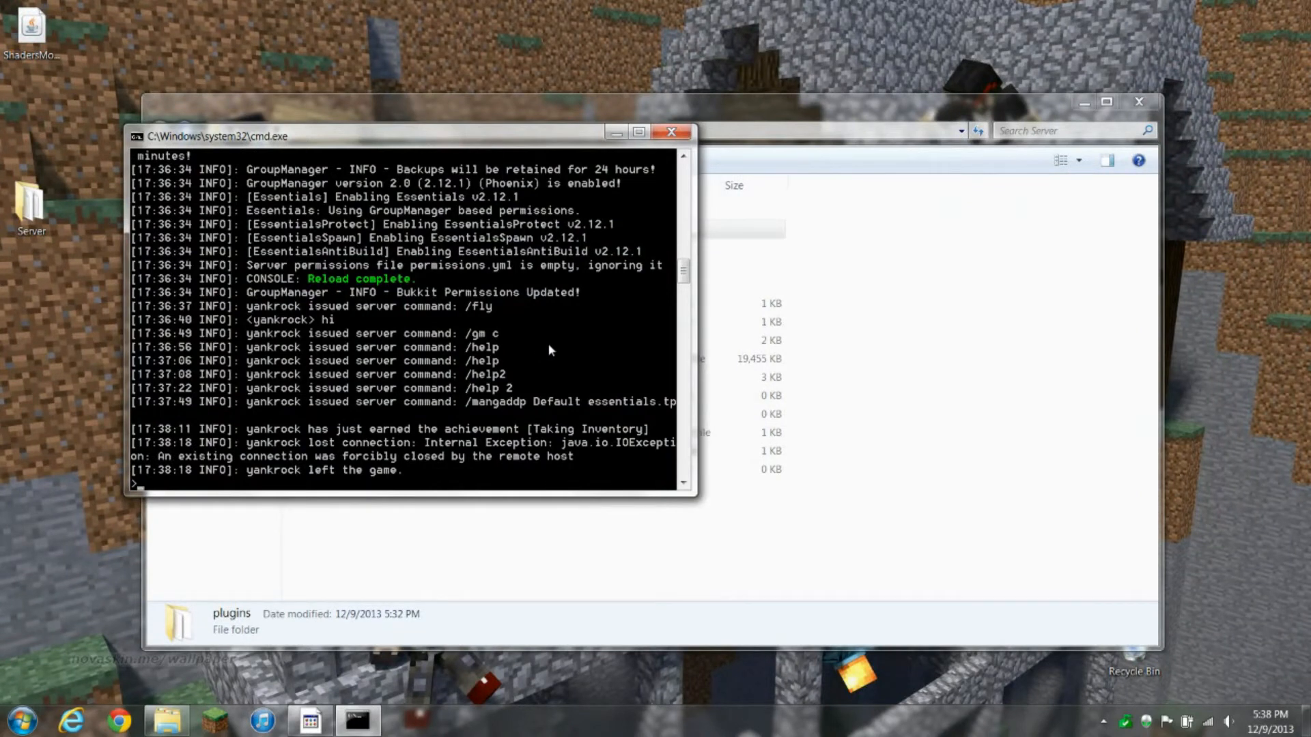
# Enter 'stop' in the server console to shut CraftBukkit down
pyautogui.write('stop')
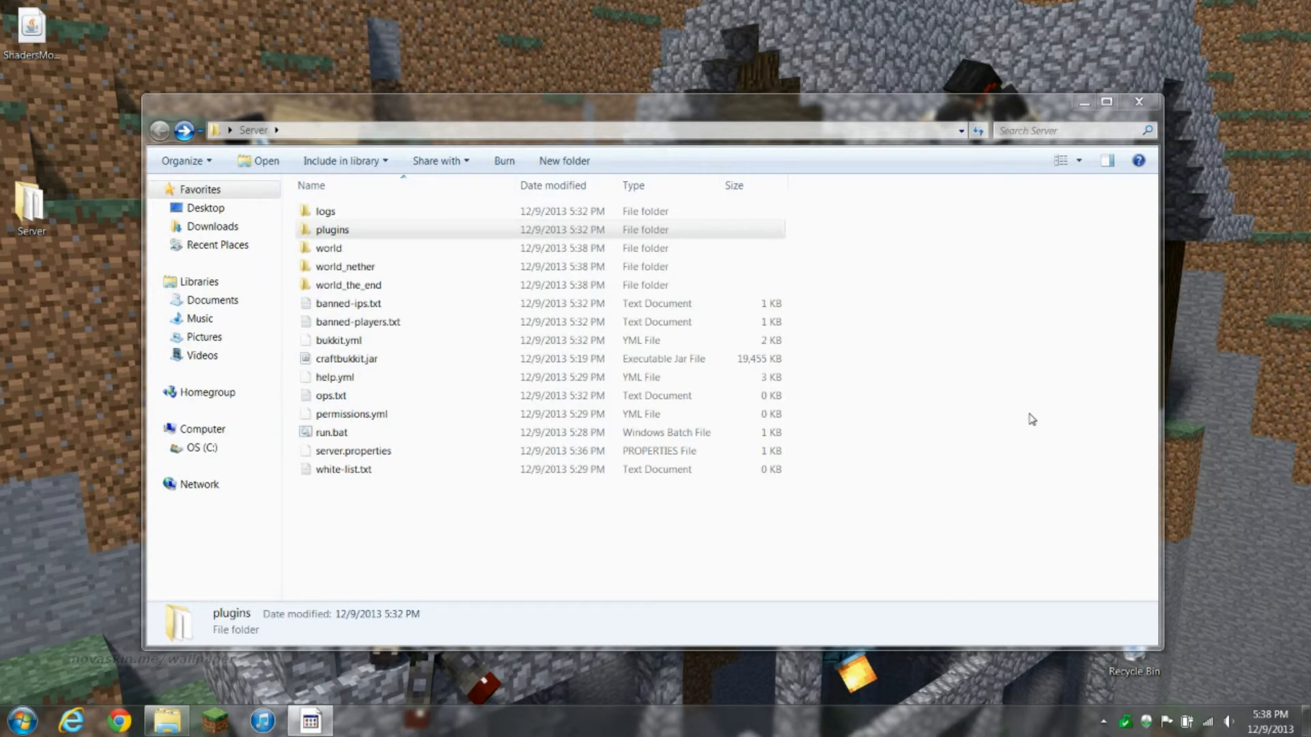
pyautogui.moveTo(1289, 320)
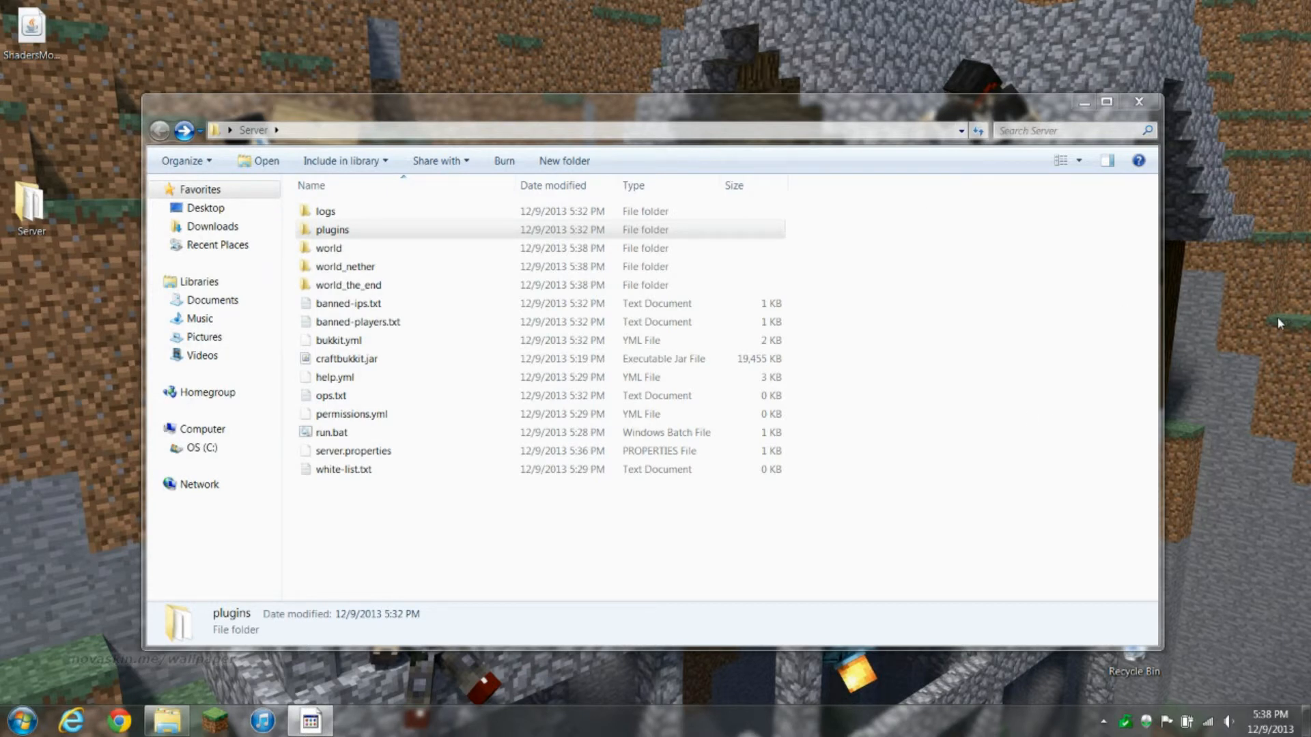
pyautogui.moveTo(644, 359)
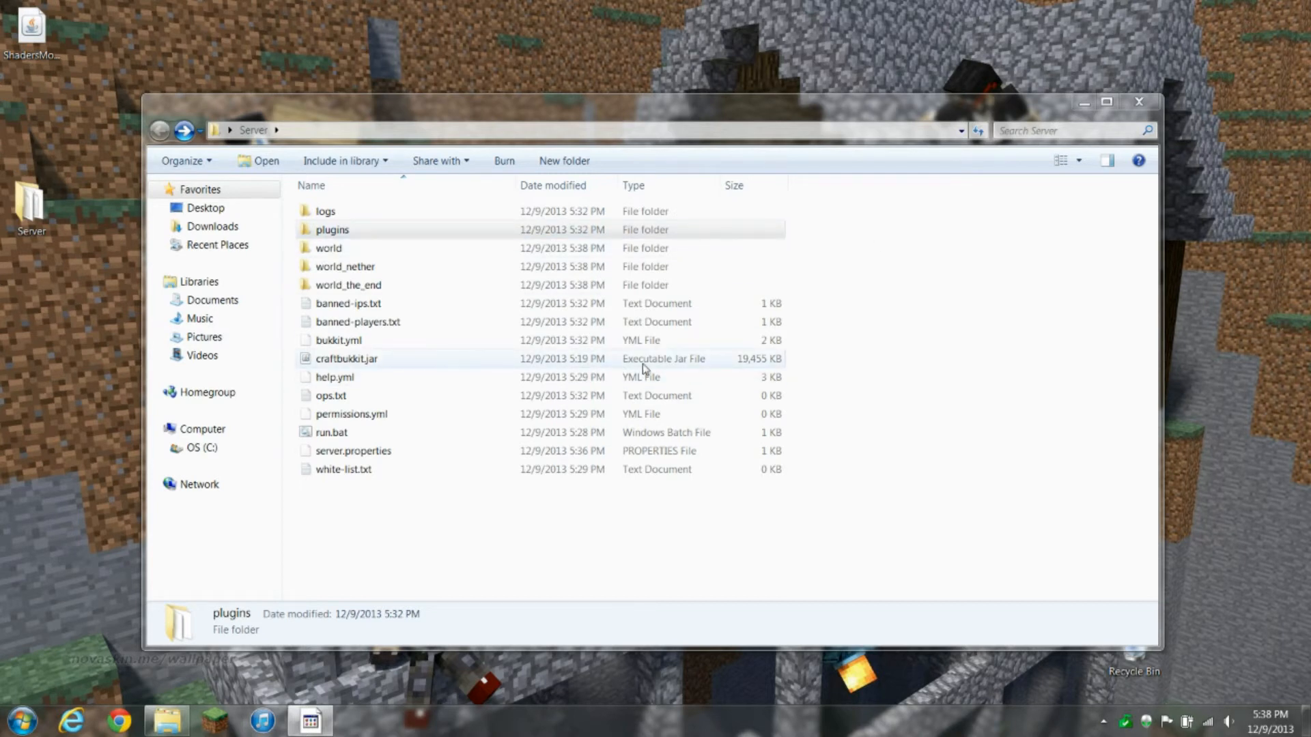
pyautogui.moveTo(1150, 436)
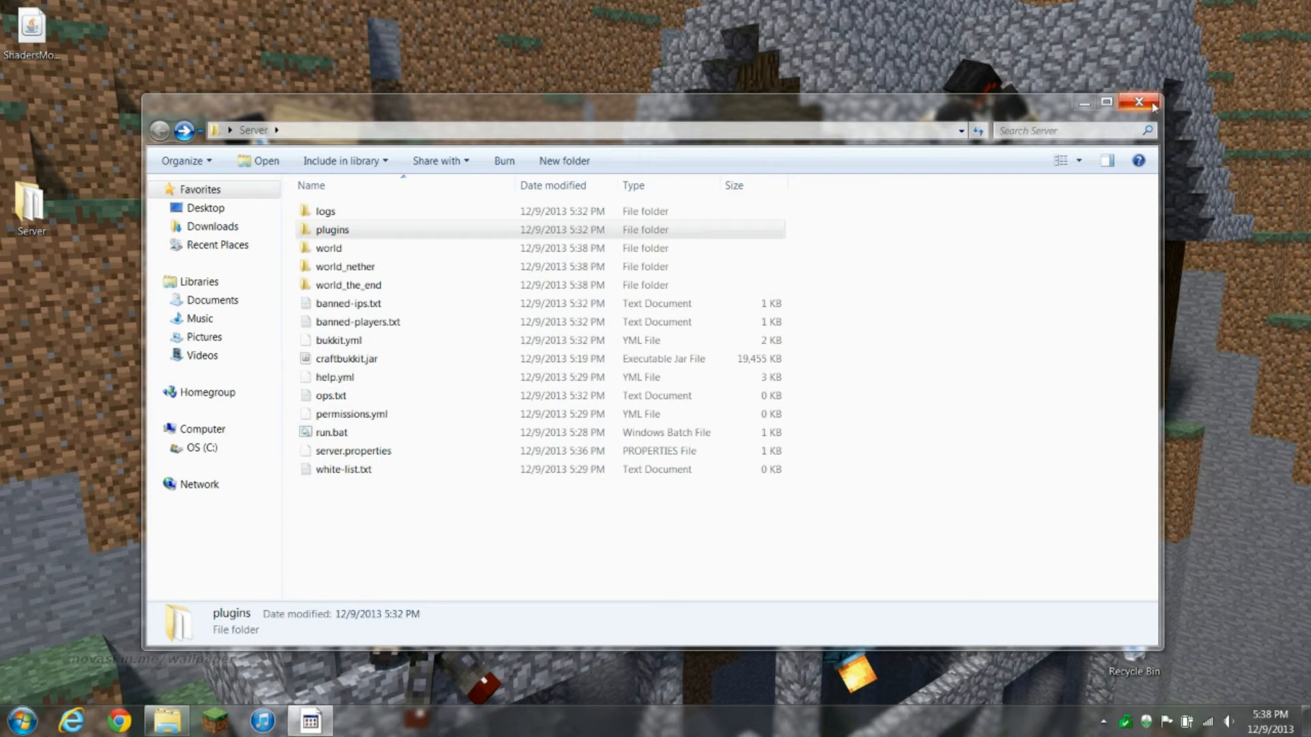
pyautogui.moveTo(643, 109)
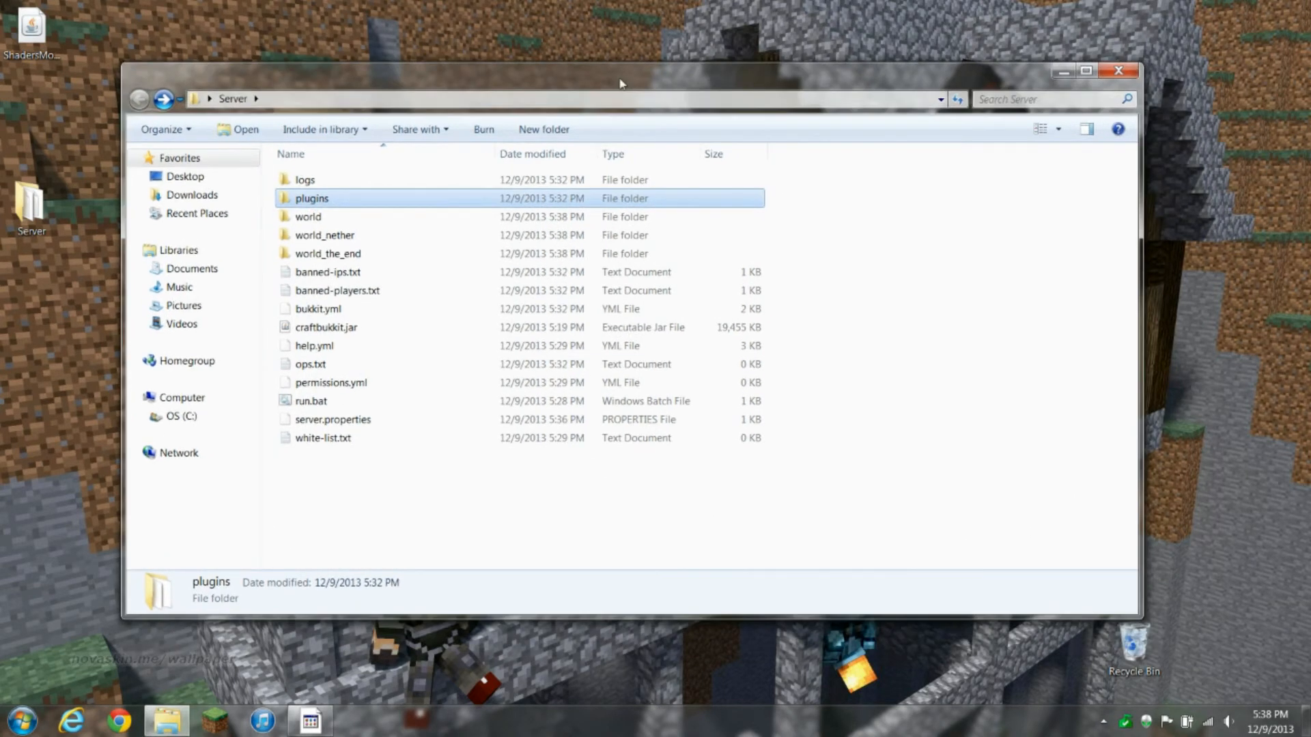
pyautogui.moveTo(1214, 251)
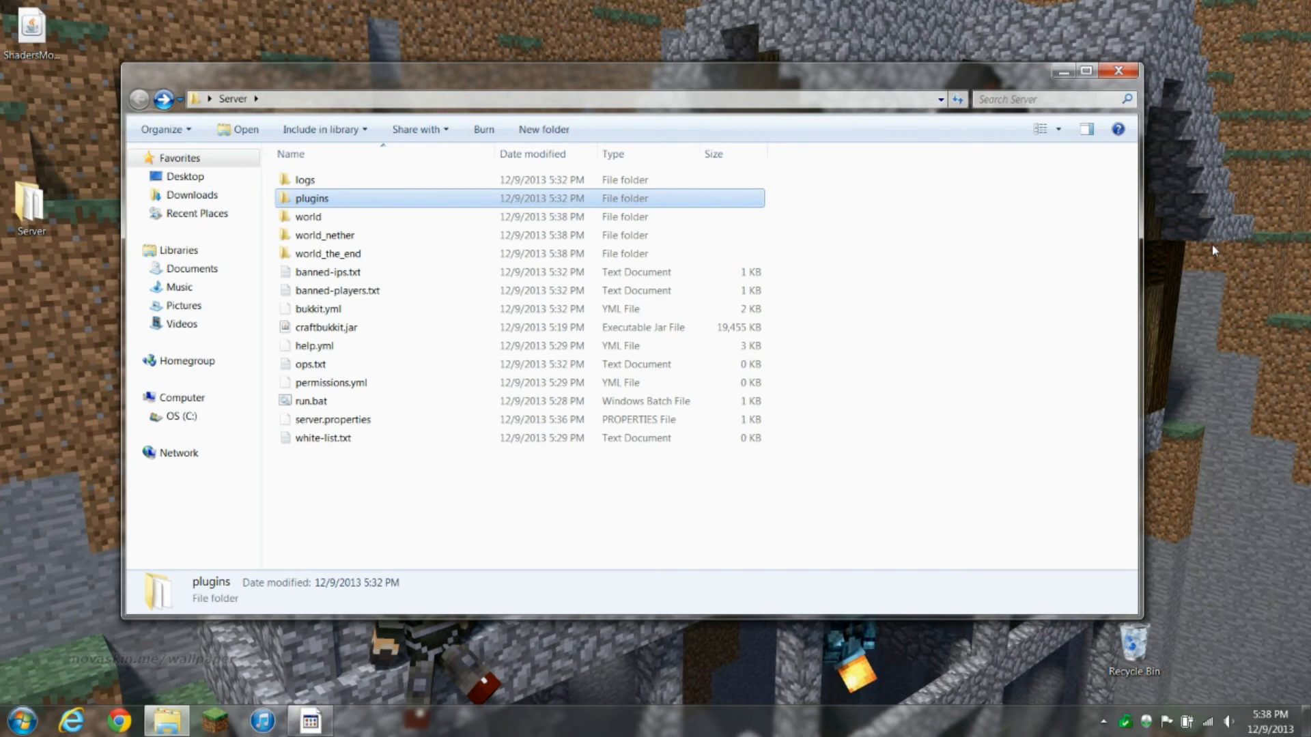
pyautogui.moveTo(1282, 290)
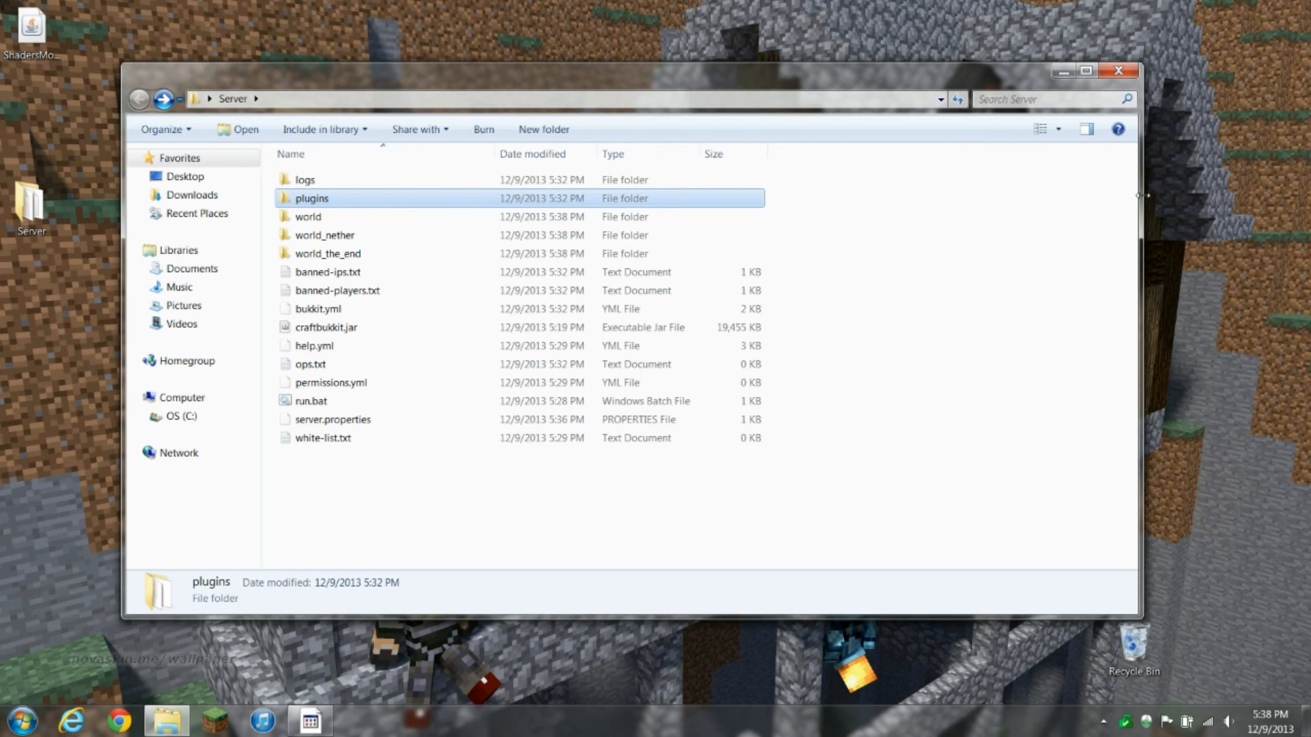
pyautogui.moveTo(1135, 198)
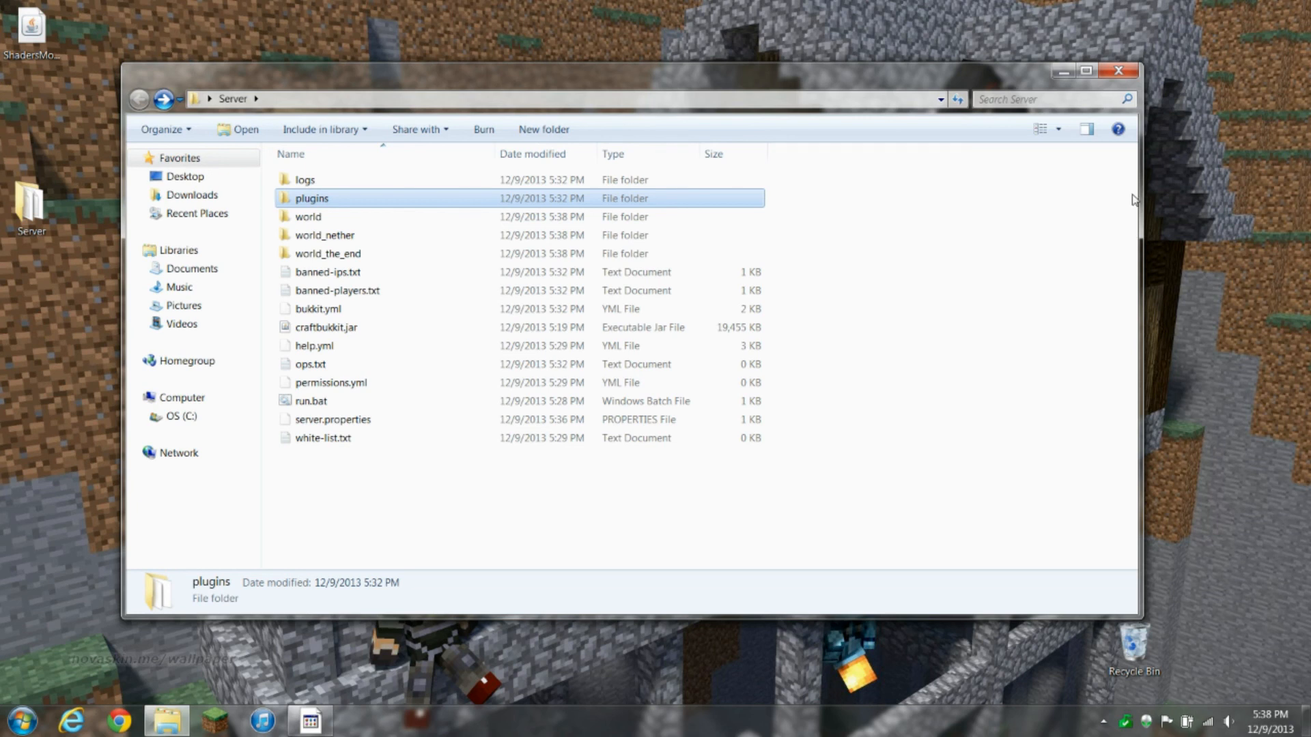